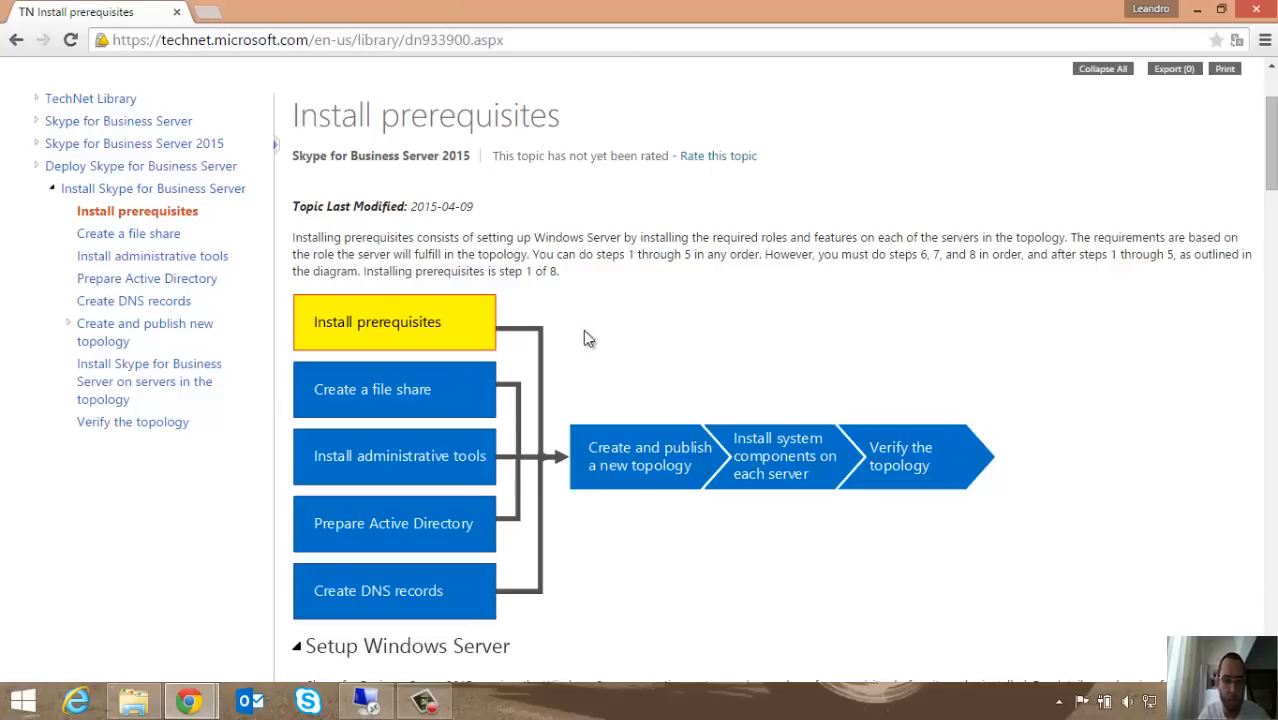
# On the remote server, open kb\features.txt in Notepad and select its Add-WindowsFeature command
pyautogui.scroll(-3)
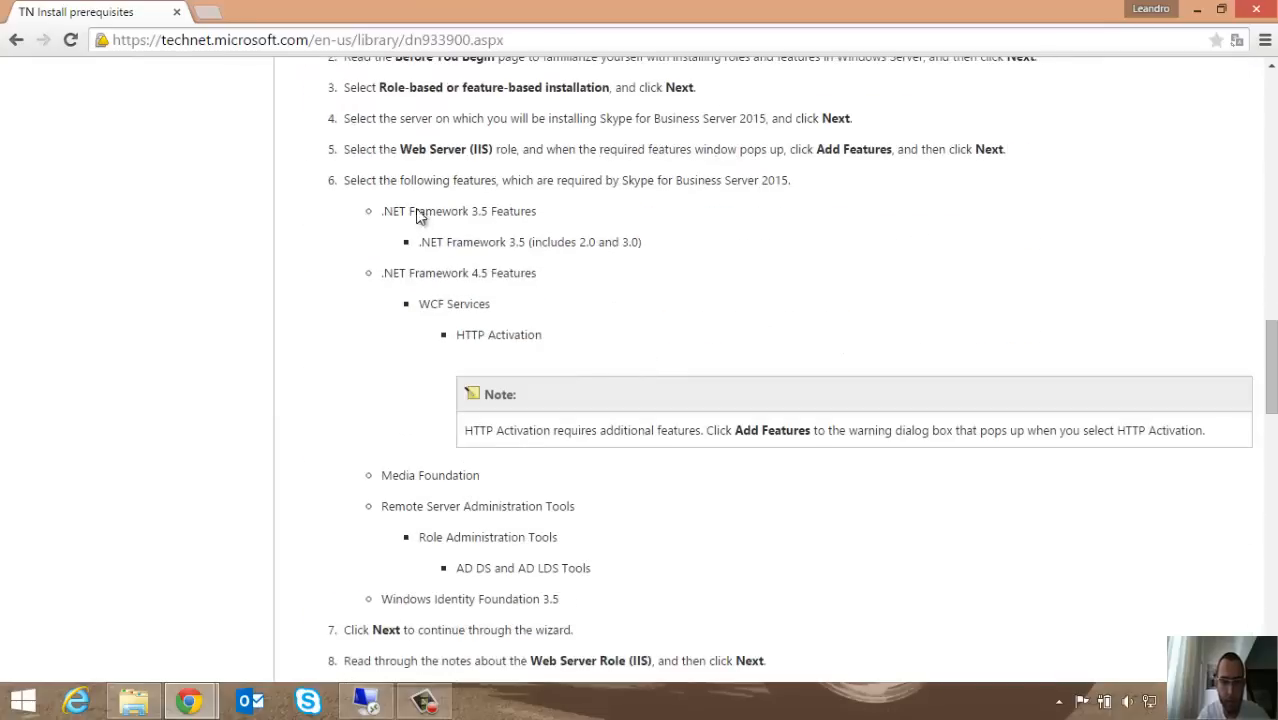
pyautogui.moveTo(714, 220)
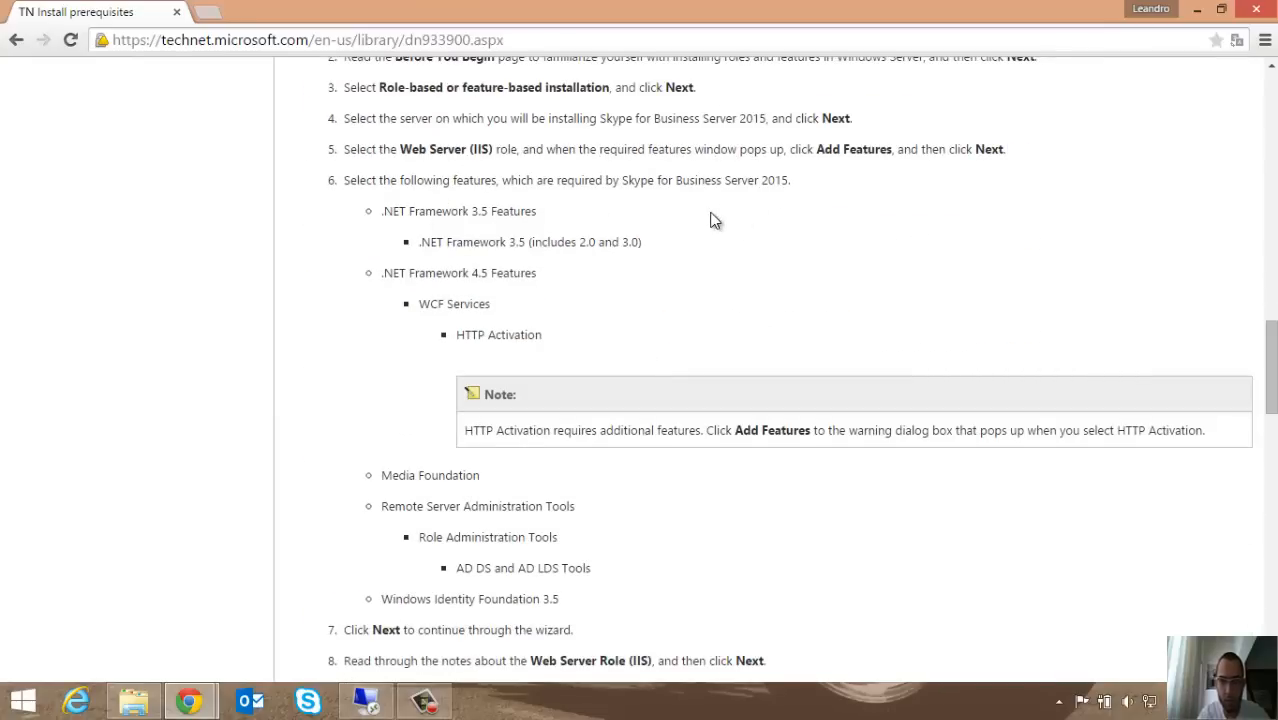
pyautogui.scroll(-3)
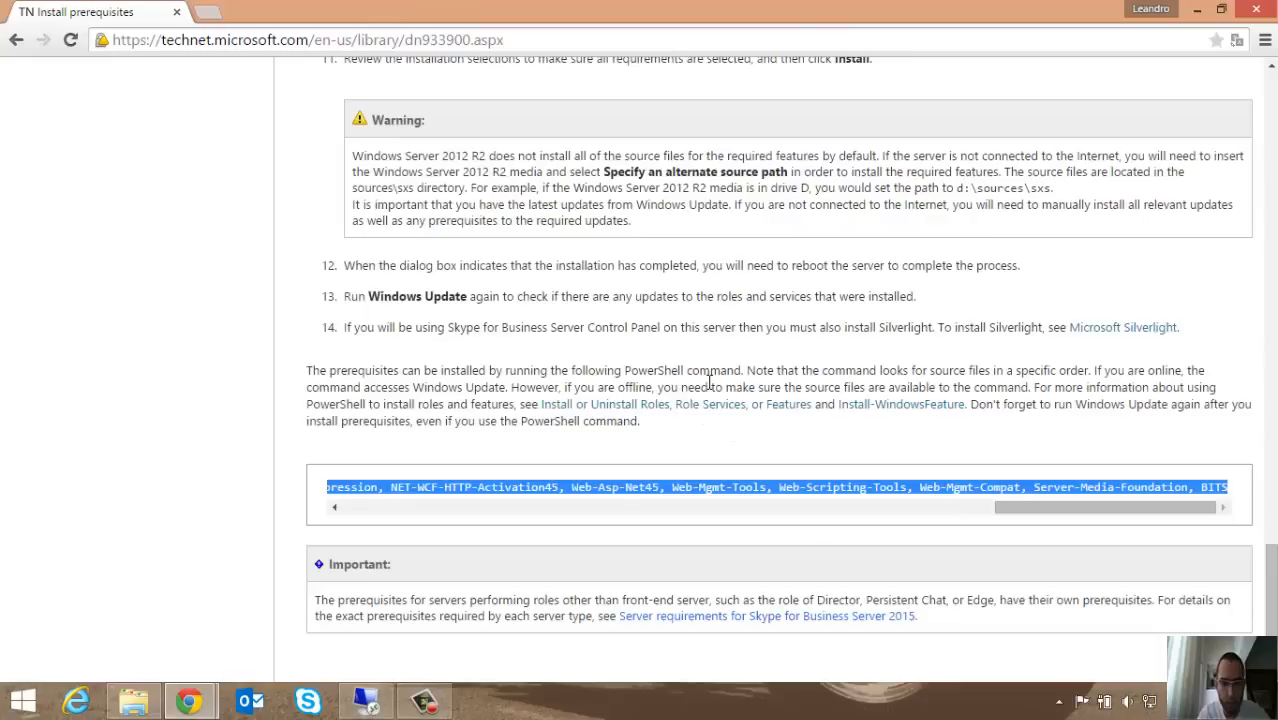
pyautogui.moveTo(693, 365)
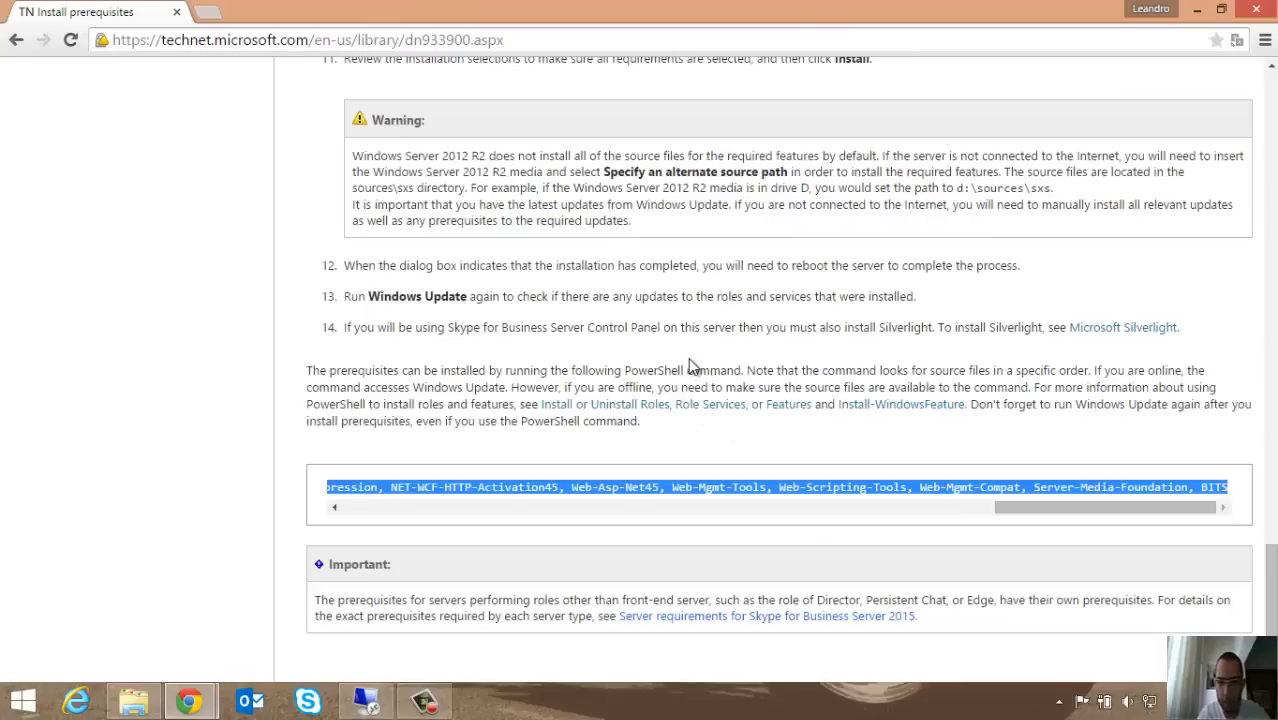
pyautogui.scroll(3)
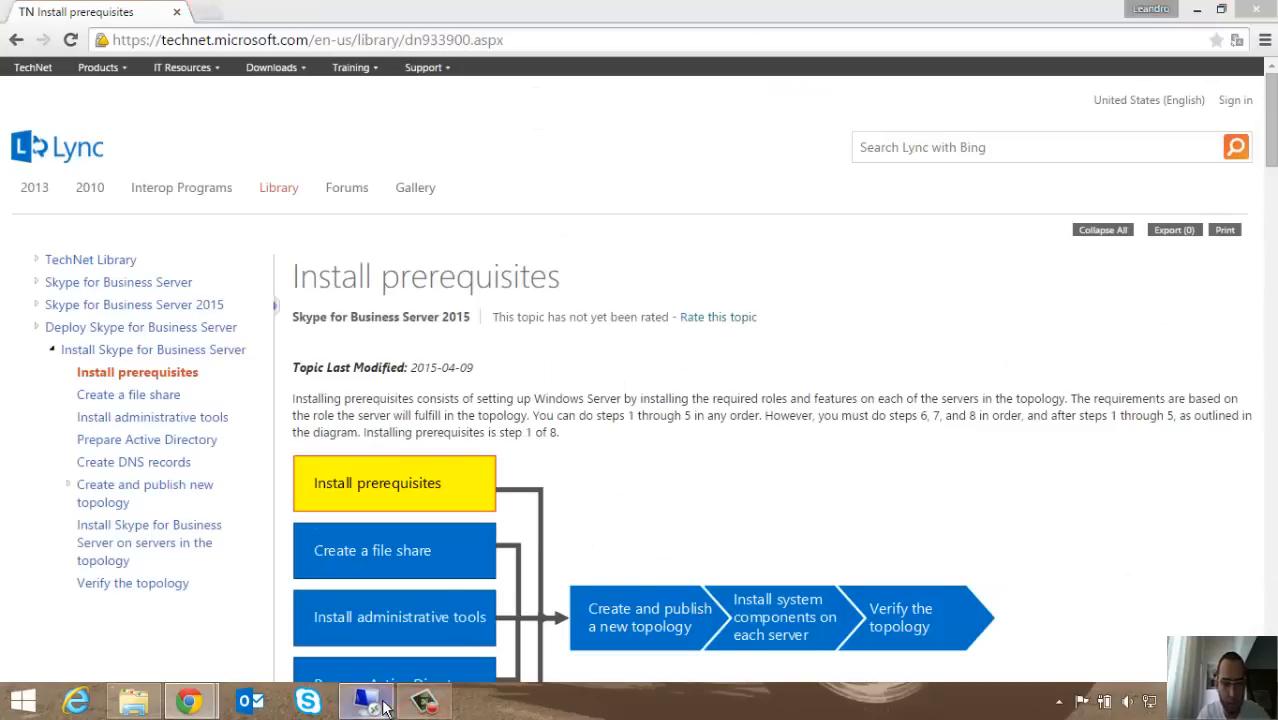
pyautogui.click(367, 700)
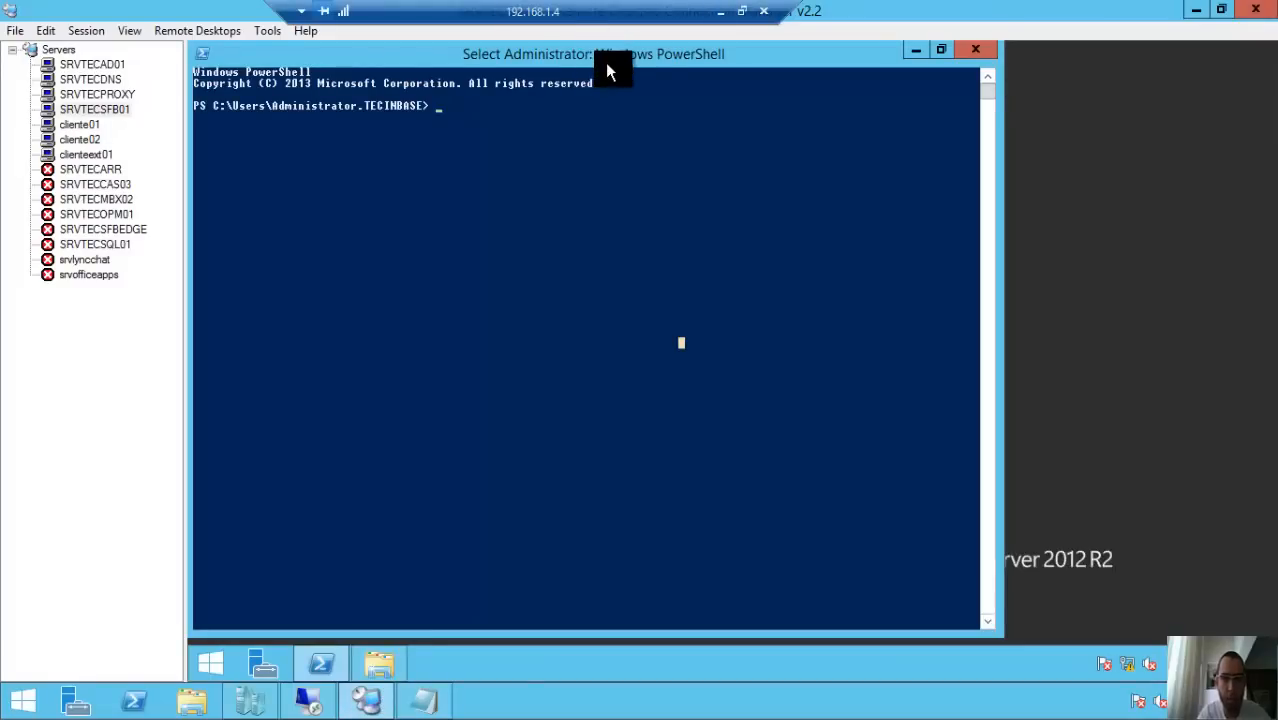
pyautogui.moveTo(617, 168)
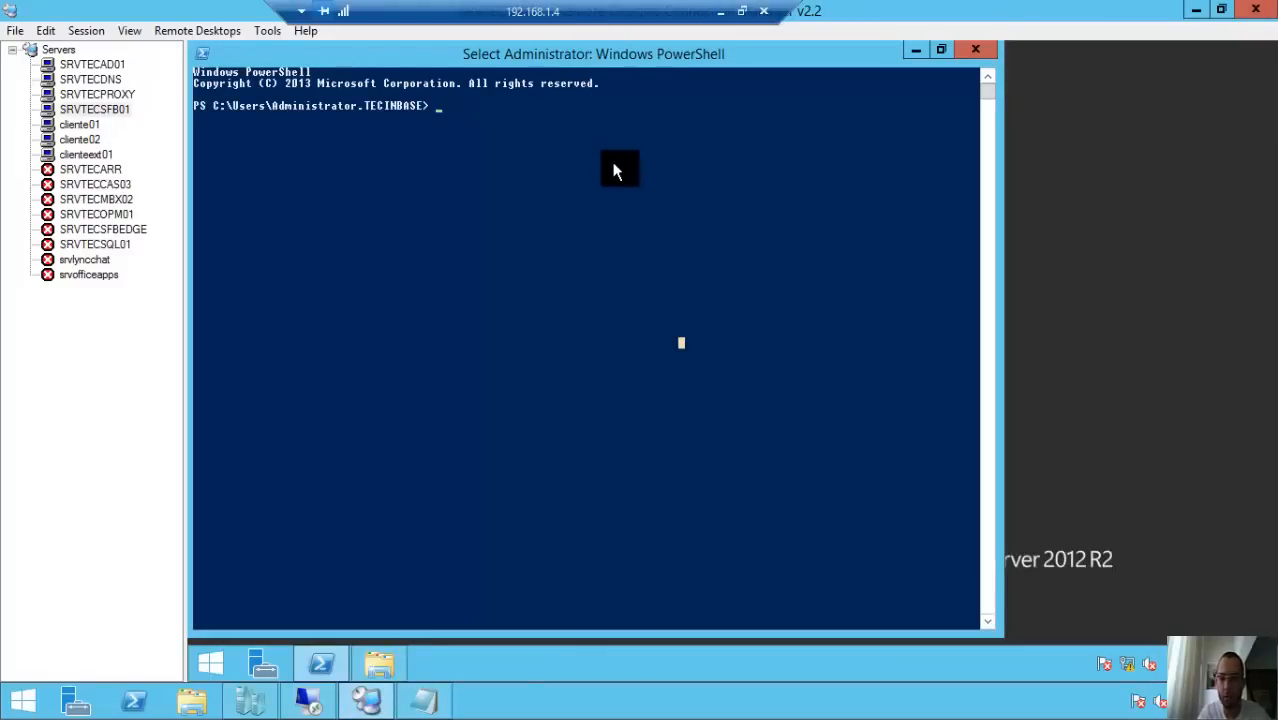
pyautogui.moveTo(805, 482)
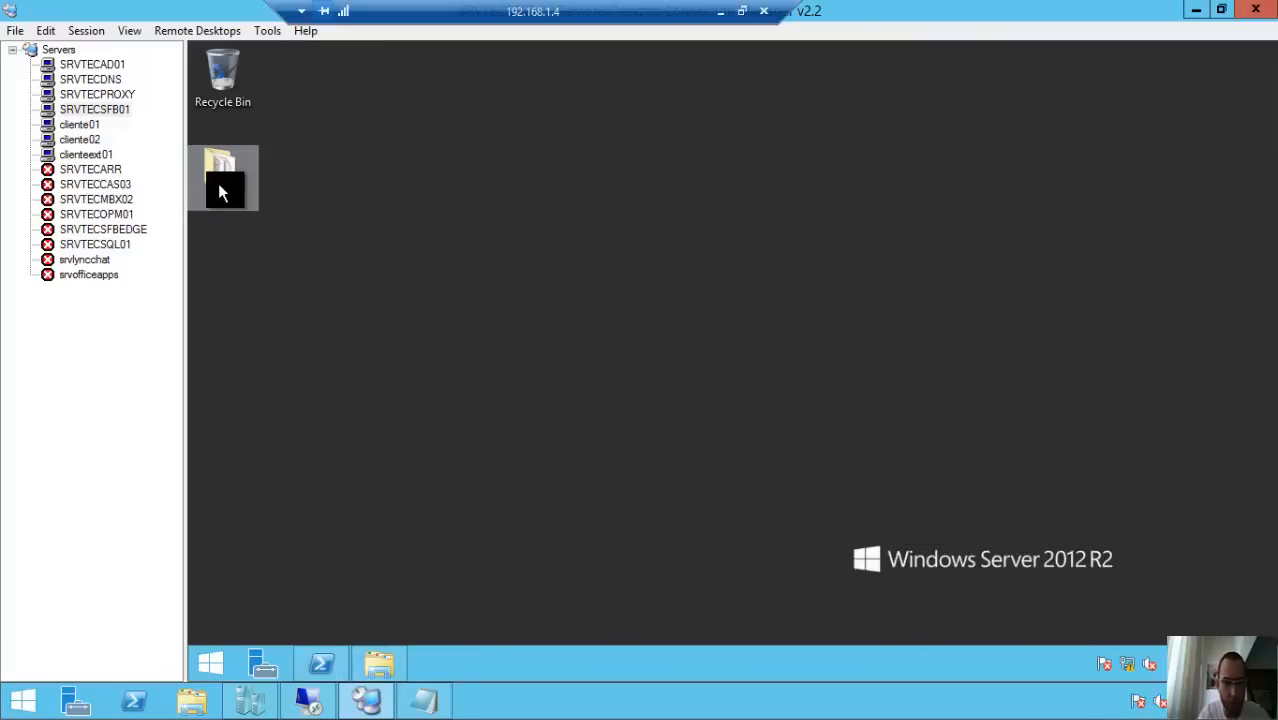
pyautogui.doubleClick(222, 177)
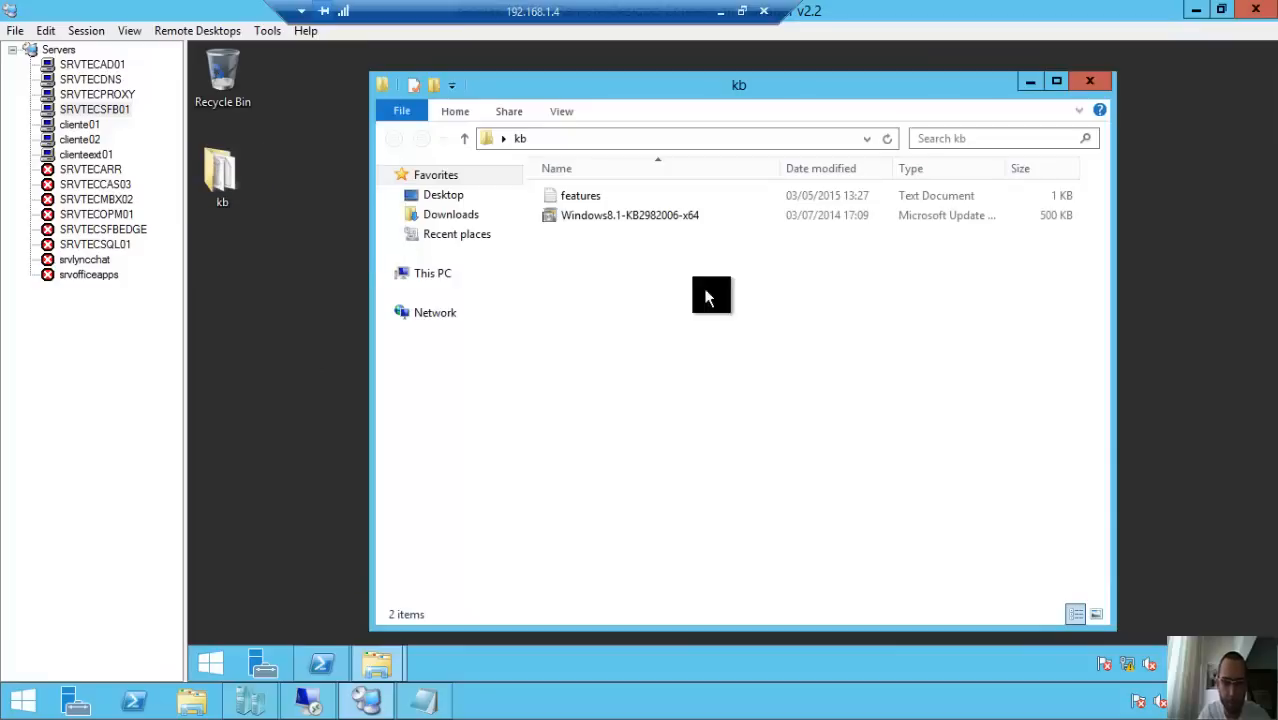
pyautogui.doubleClick(580, 195)
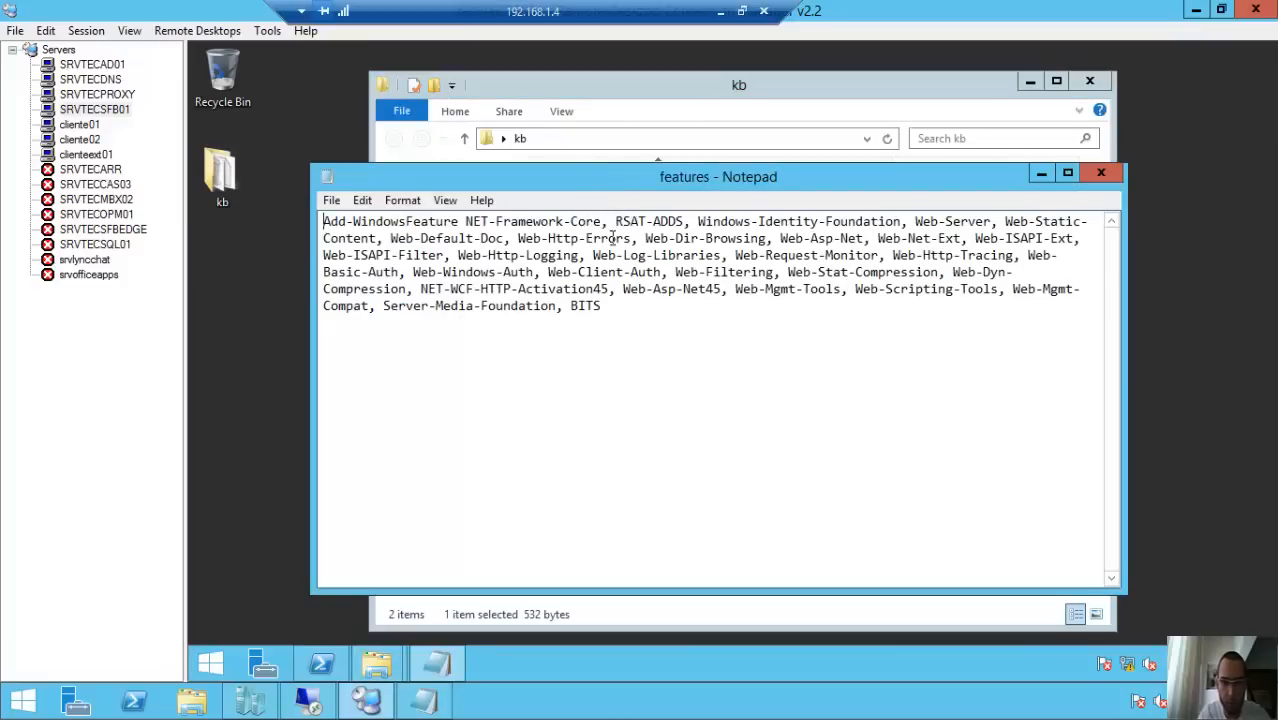
pyautogui.press('ctrl+a')
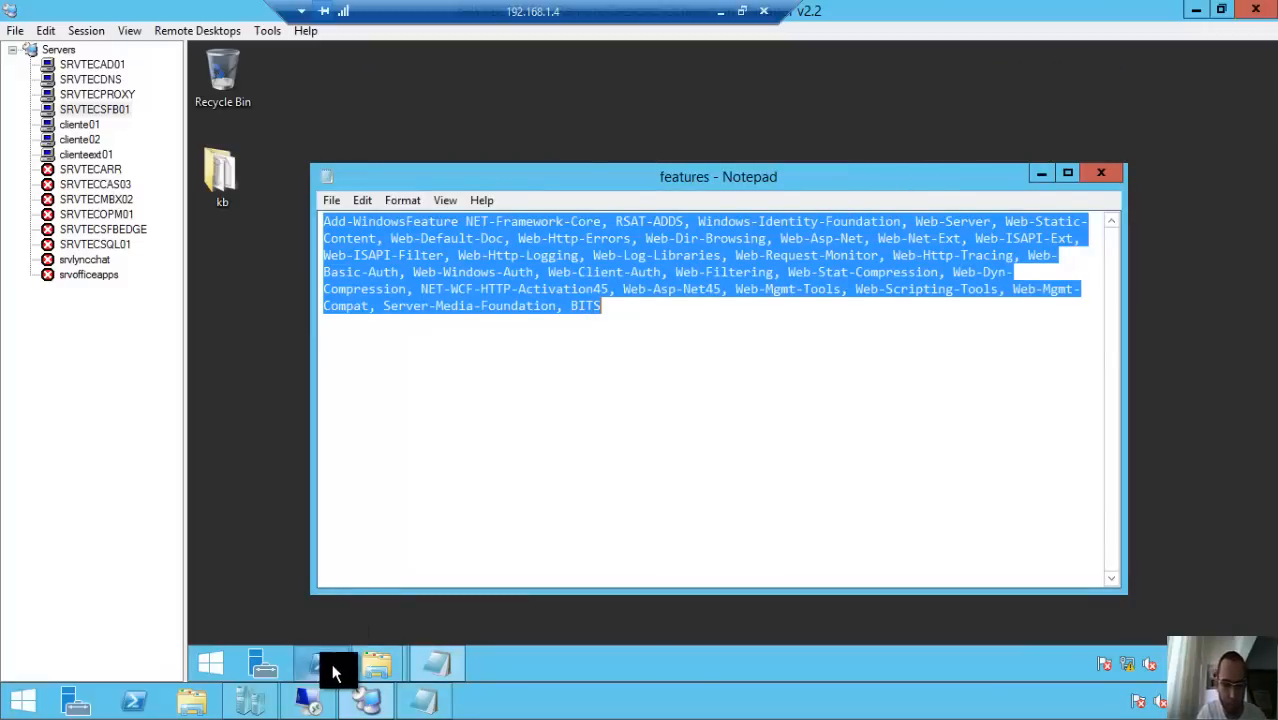
# Run the pasted Add-WindowsFeature command in PowerShell with -Source D:\sources\sxs
pyautogui.click(320, 663)
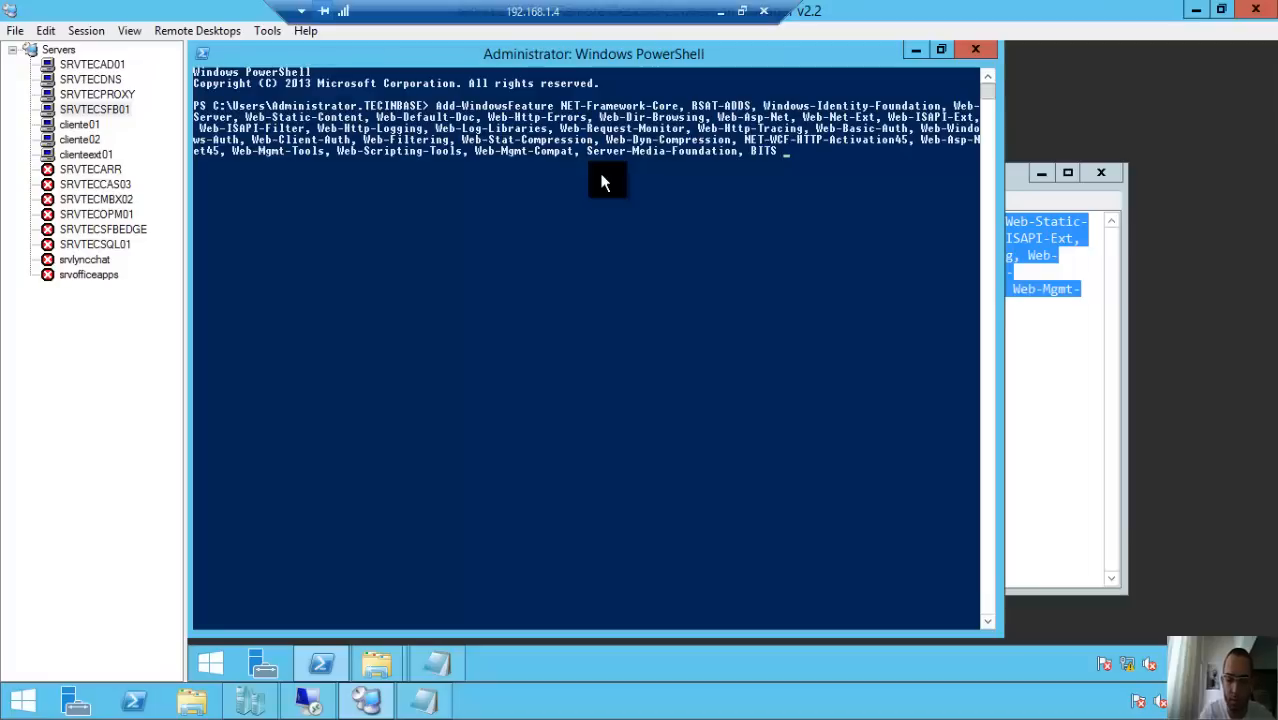
pyautogui.write('-sou')
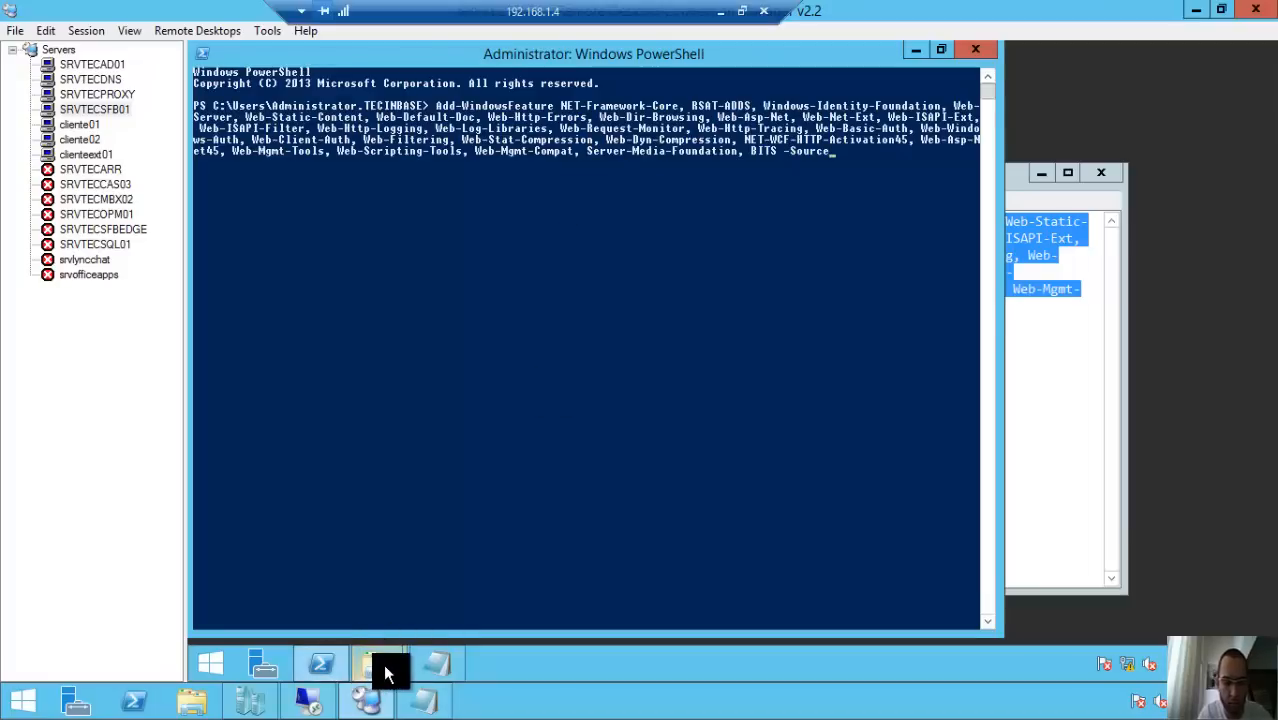
pyautogui.click(377, 663)
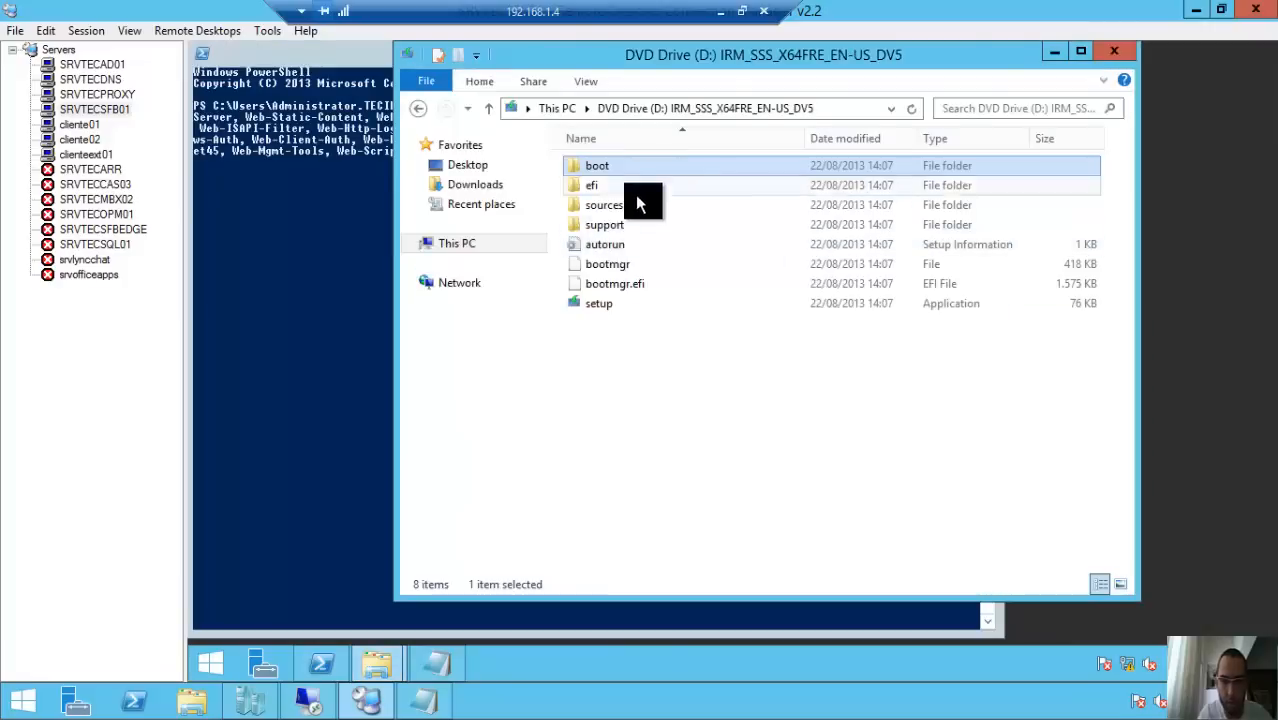
pyautogui.doubleClick(604, 204)
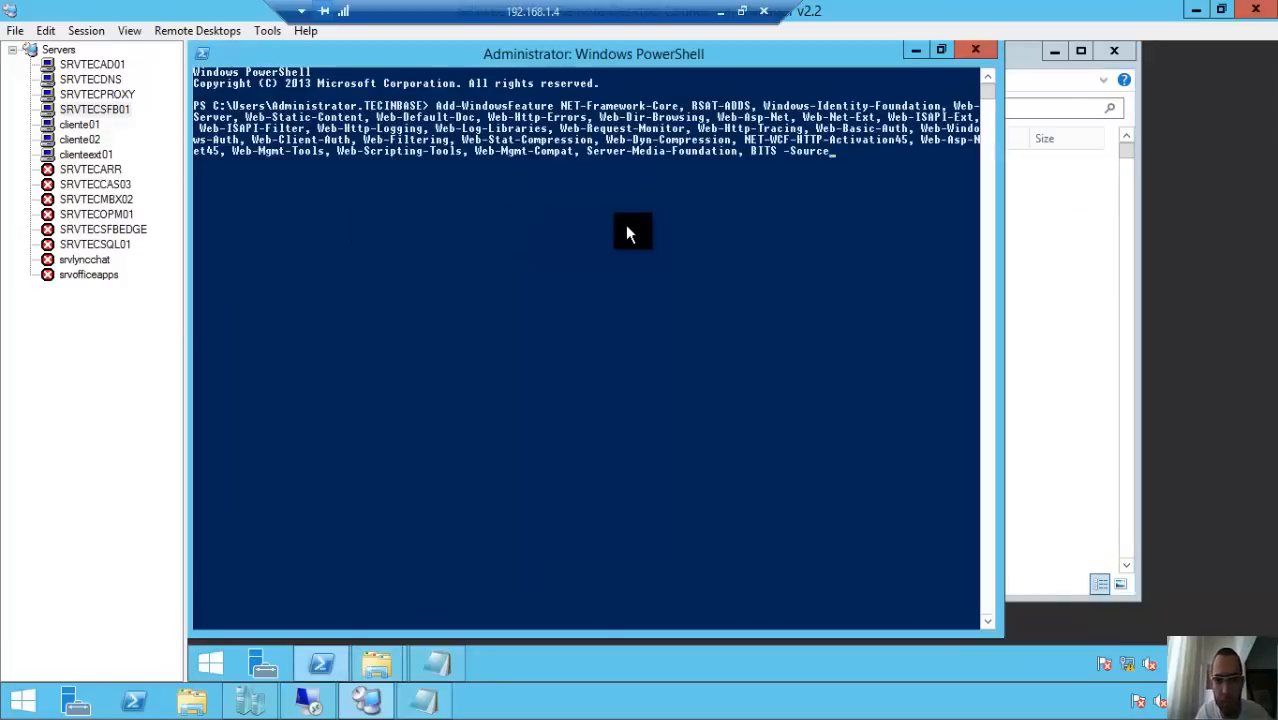
pyautogui.write('D:\\sources\\sxs')
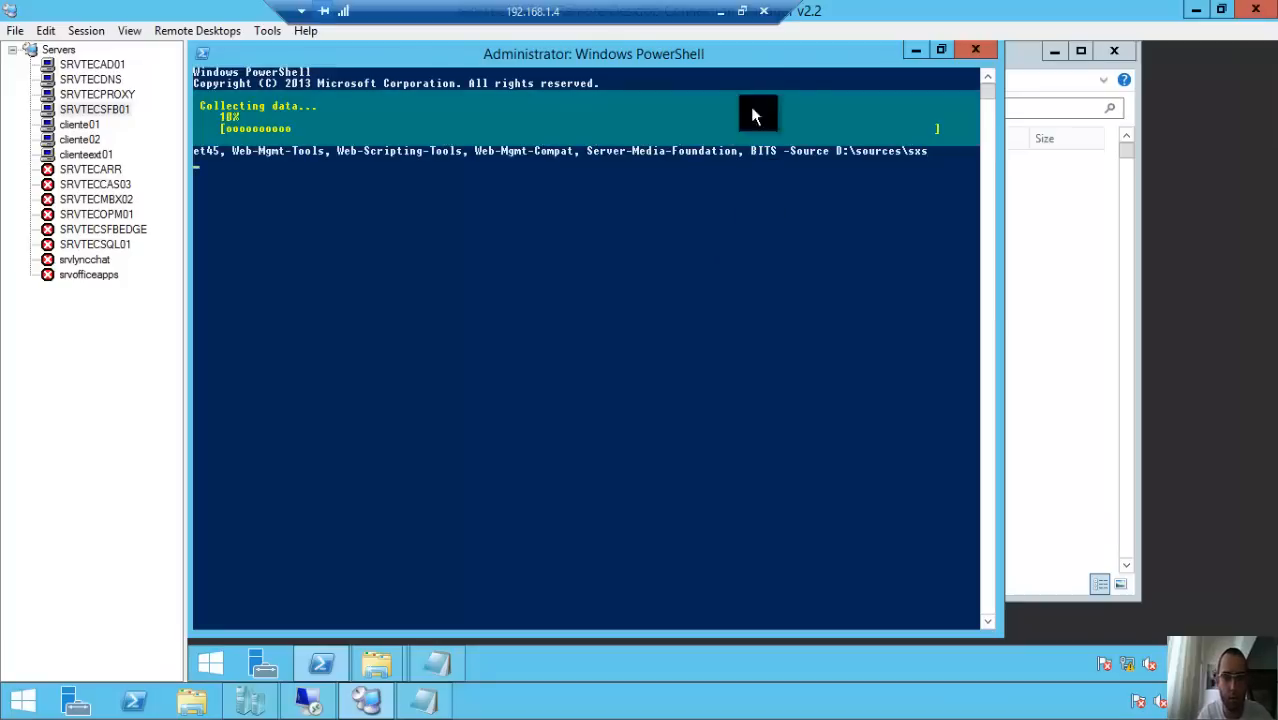
pyautogui.moveTo(757, 73)
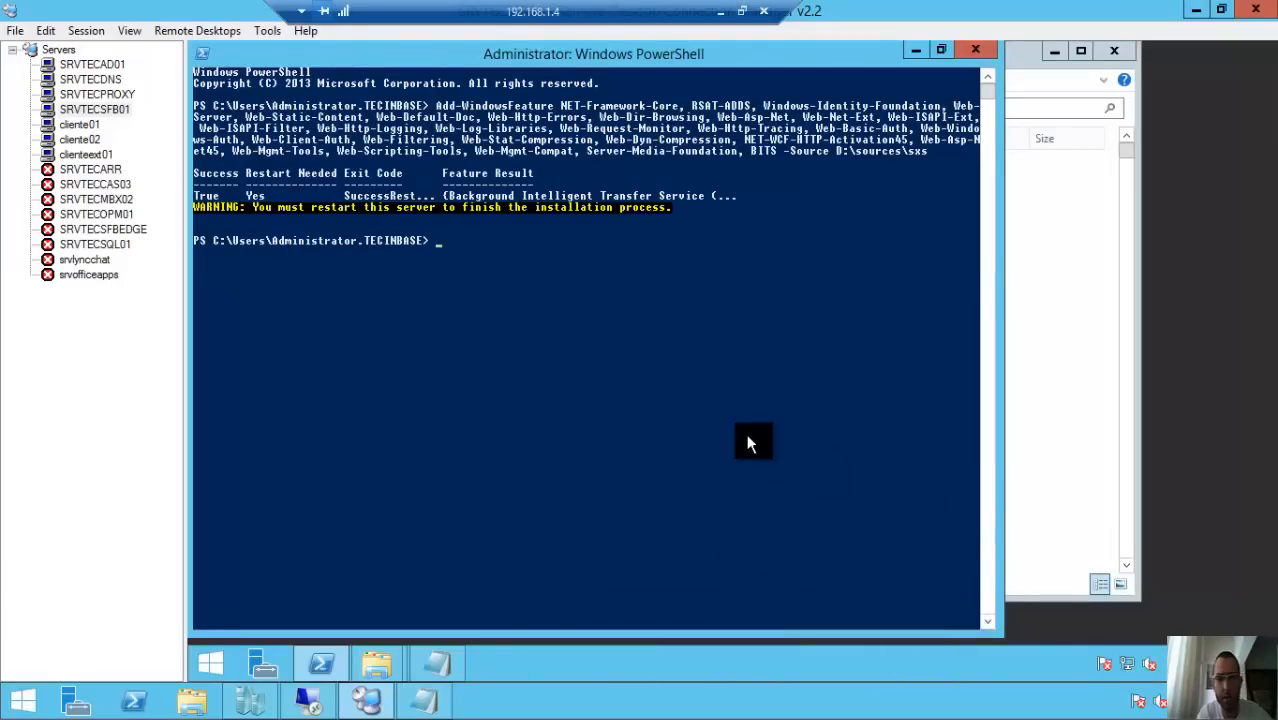
pyautogui.moveTo(596, 388)
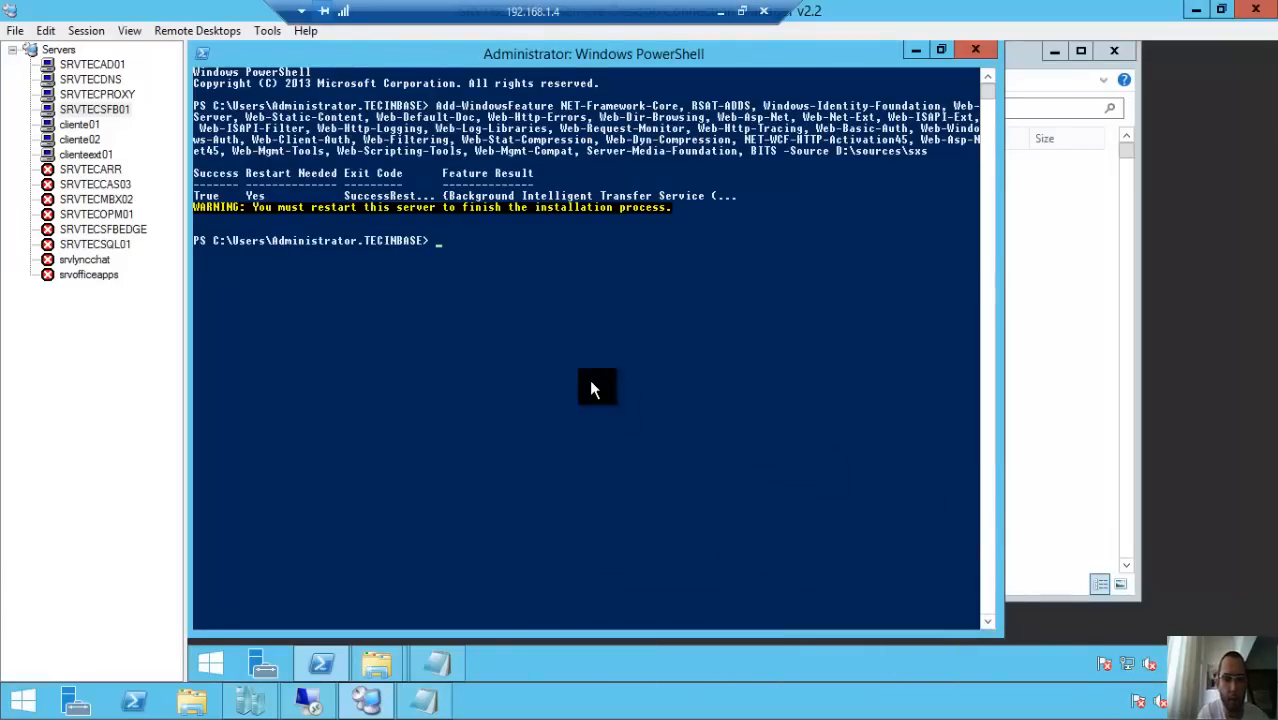
pyautogui.moveTo(582, 322)
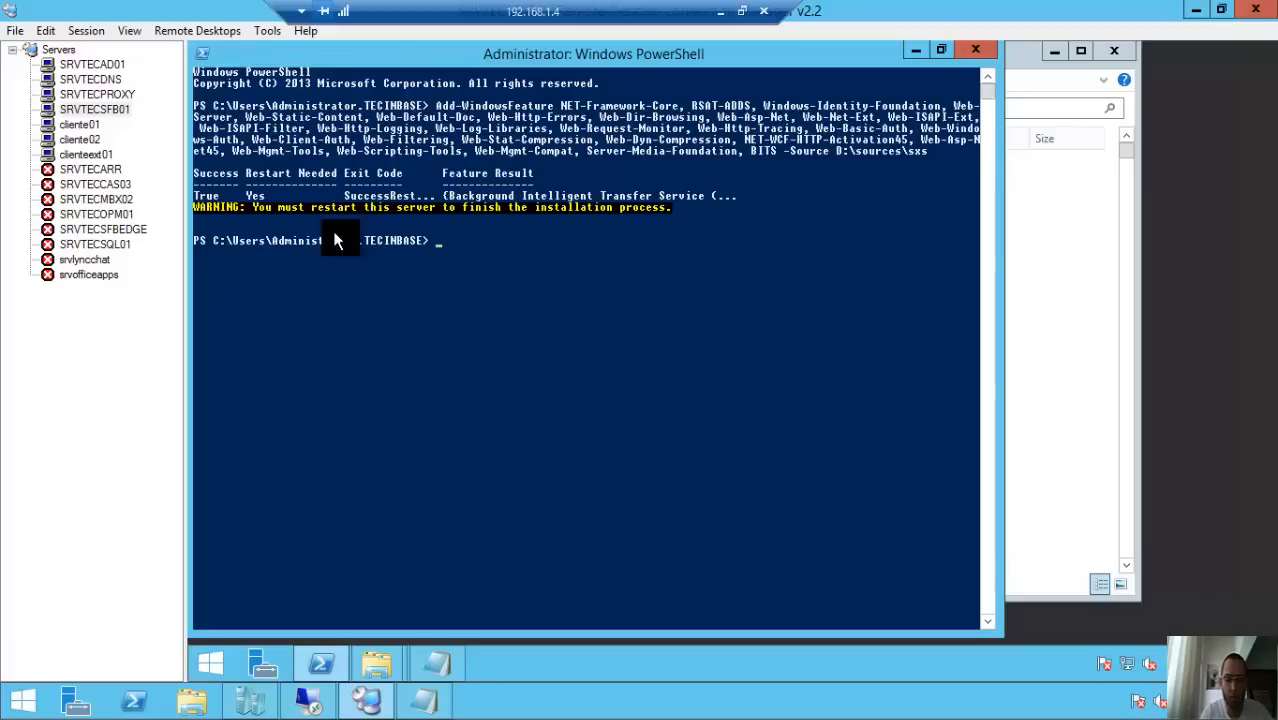
# Reboot the server immediately with shutdown -r -t 0
pyautogui.write('shu')
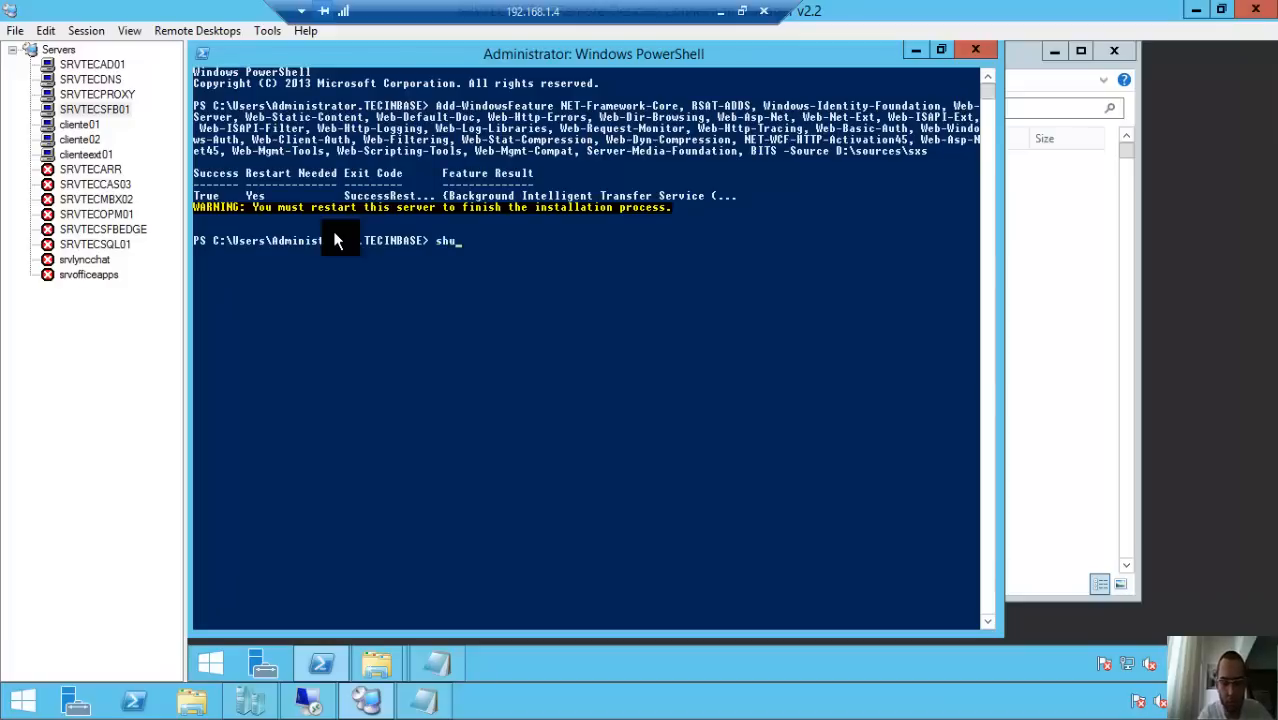
pyautogui.write('tdown')
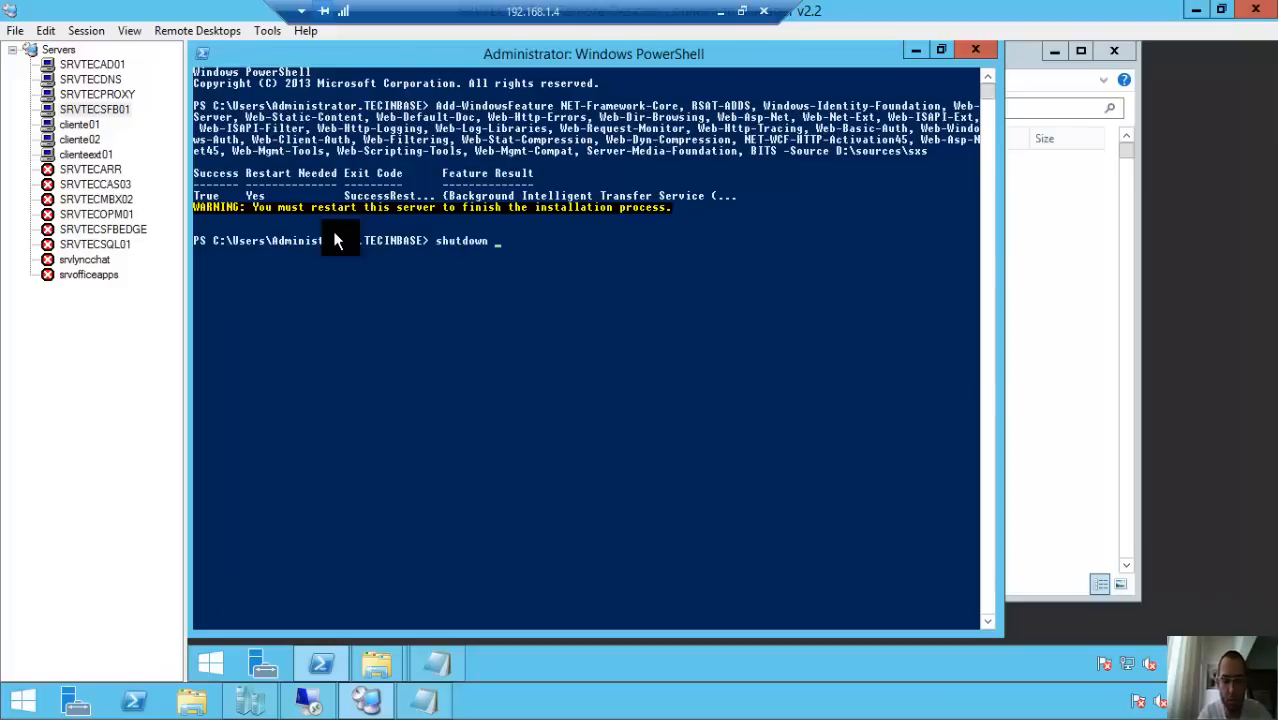
pyautogui.write('-r -t')
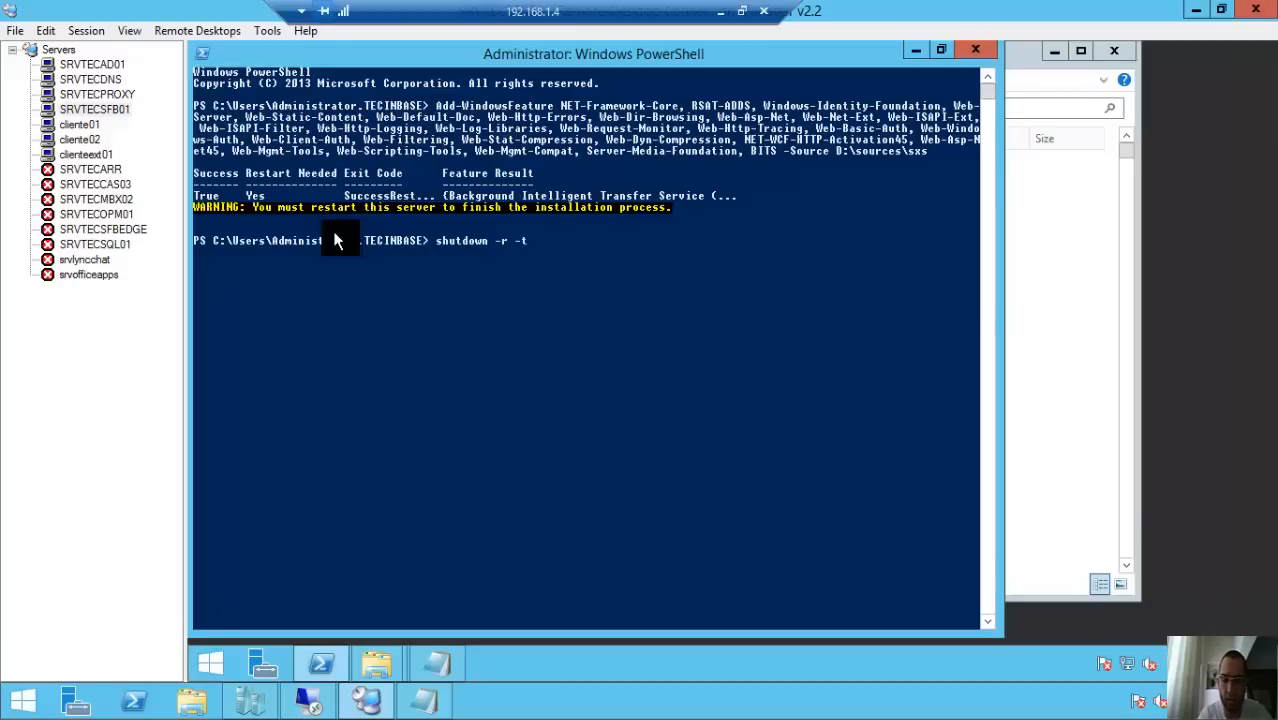
pyautogui.write('0')
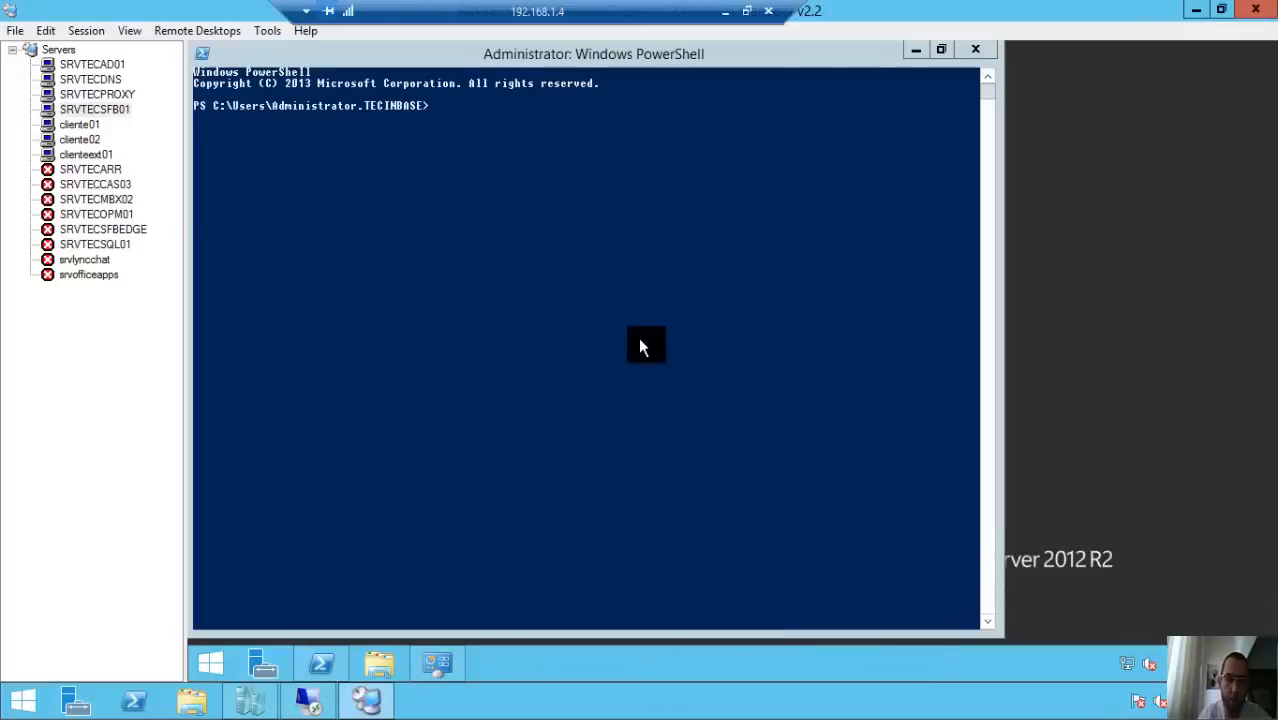
pyautogui.moveTo(352, 683)
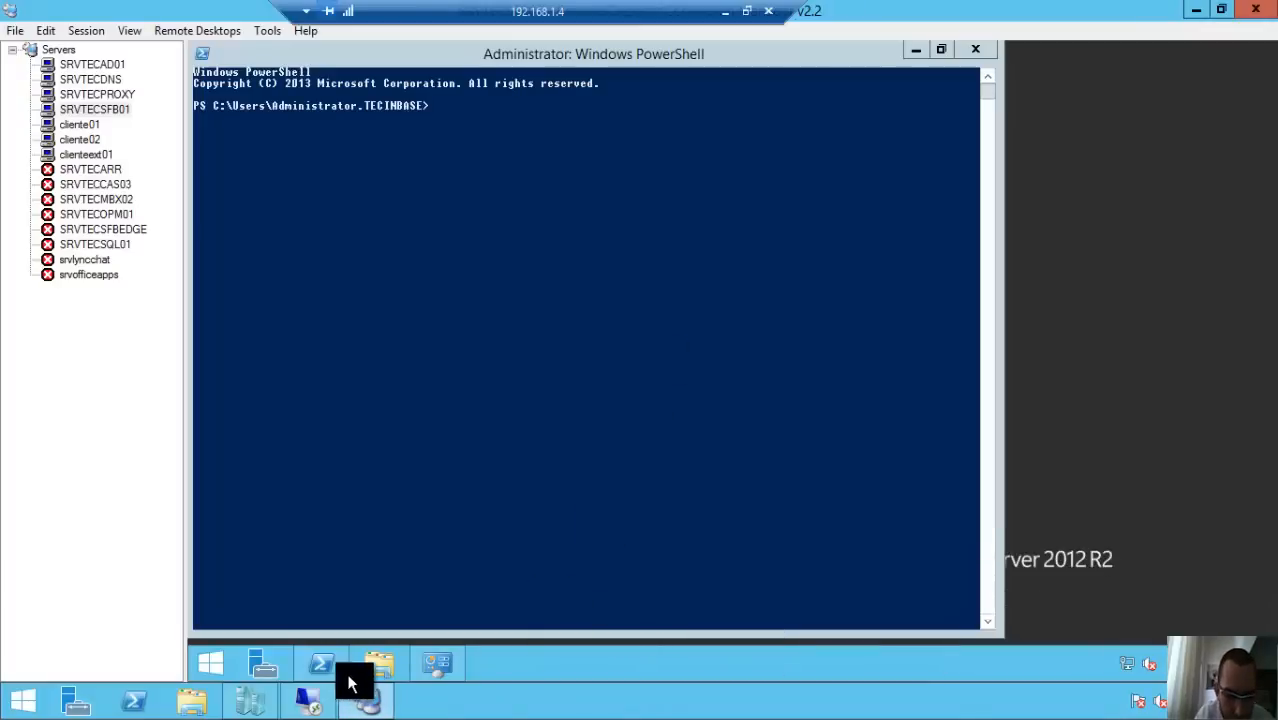
pyautogui.moveTo(425, 526)
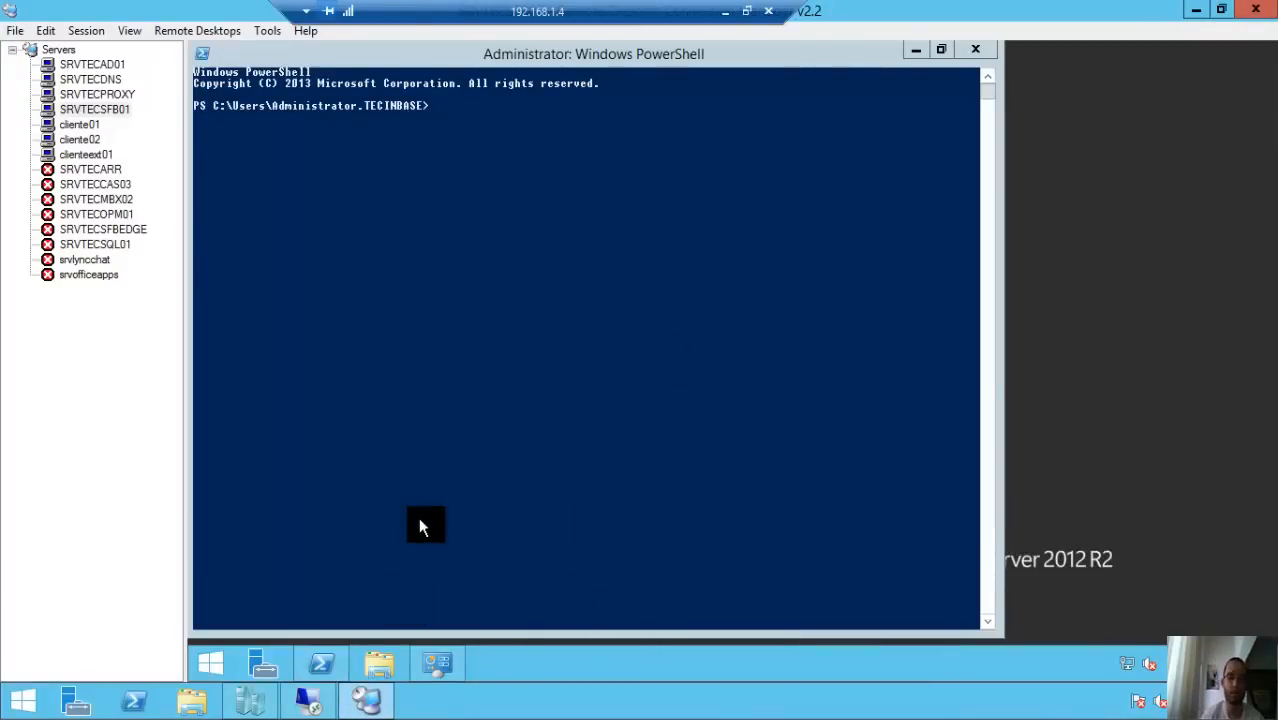
pyautogui.moveTo(433, 658)
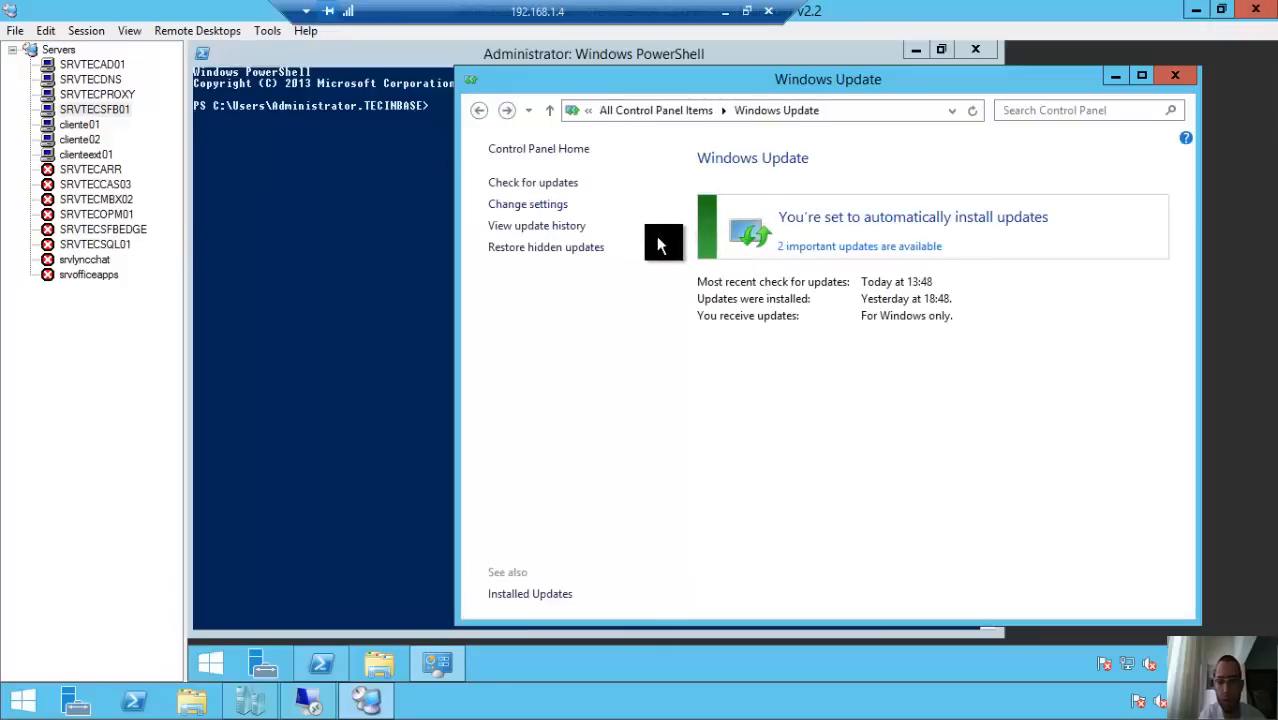
pyautogui.moveTo(662, 247)
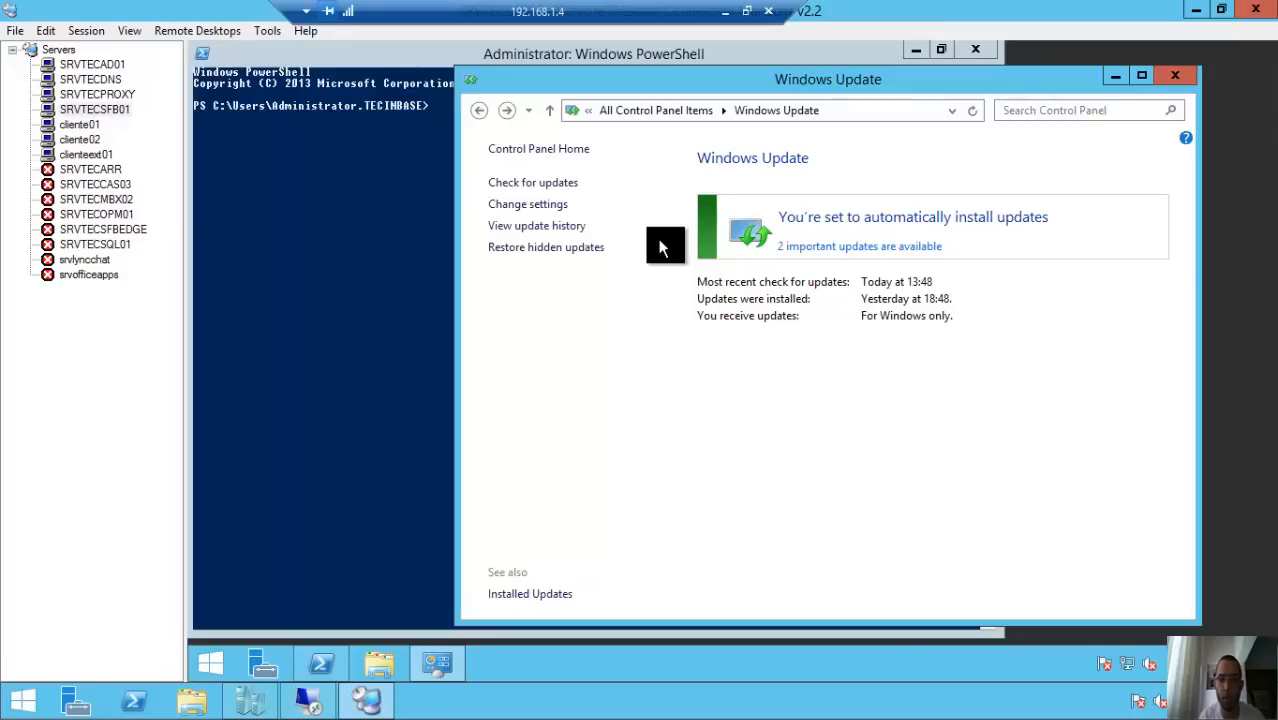
# Install both important updates: the .NET Framework 3.5 security update and KB2919355
pyautogui.click(858, 246)
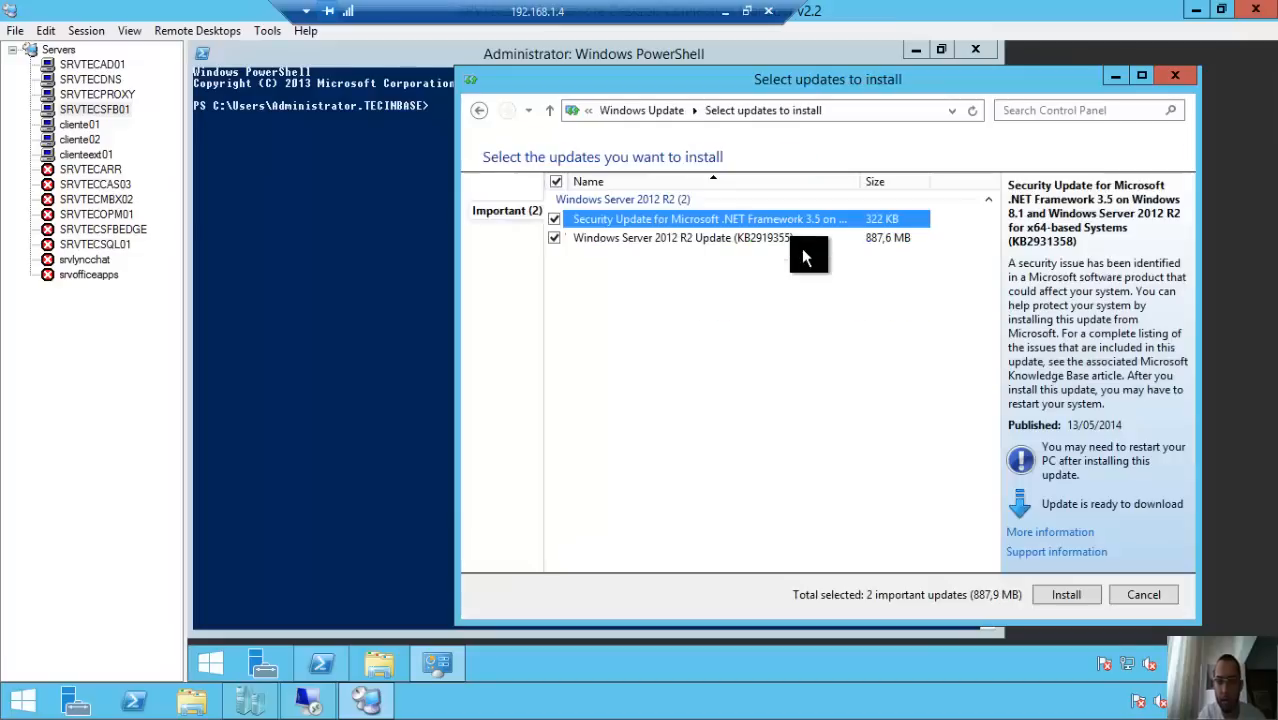
pyautogui.click(683, 237)
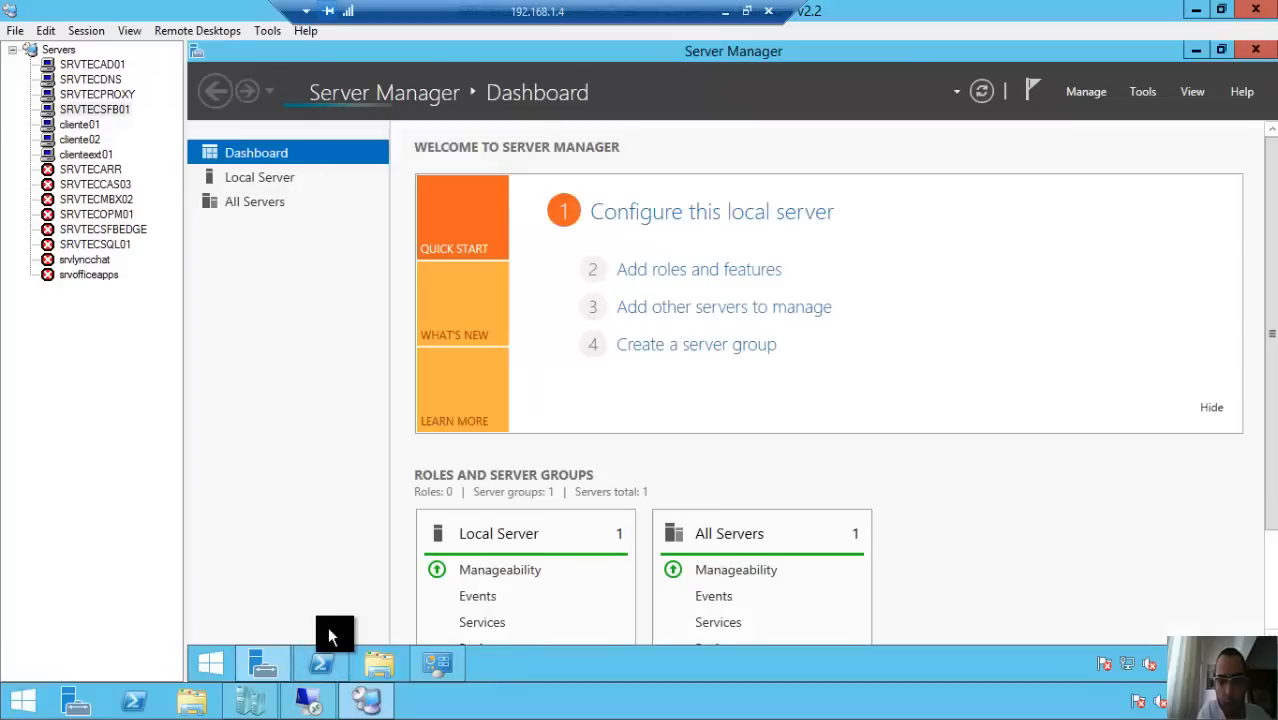
pyautogui.moveTo(370, 626)
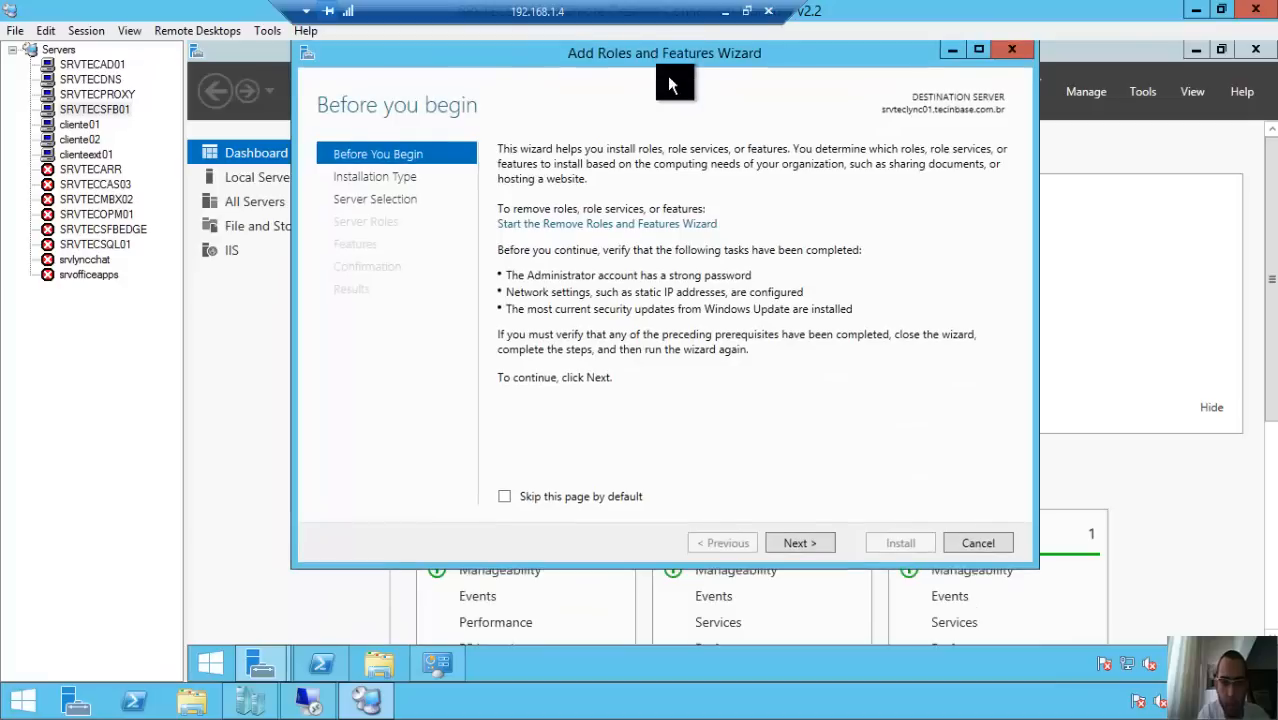
# Choose role-based installation on the local server with no roles, reaching Features
pyautogui.click(799, 542)
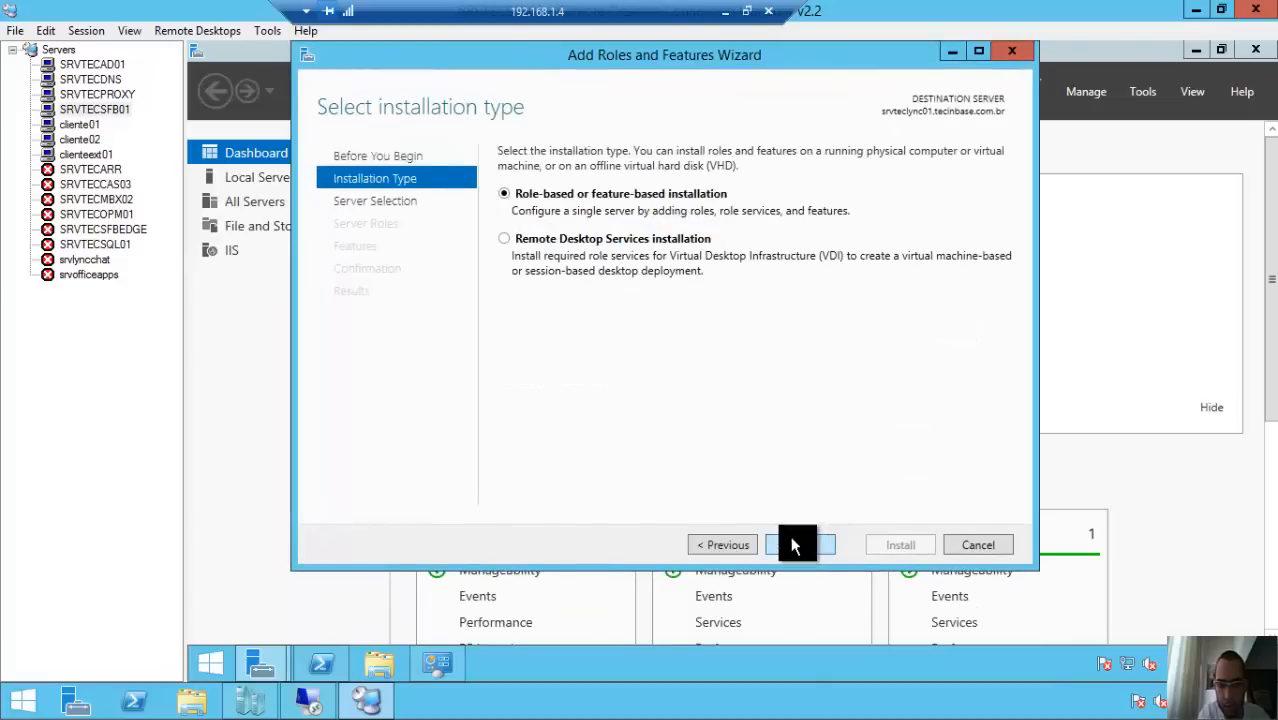
pyautogui.click(798, 544)
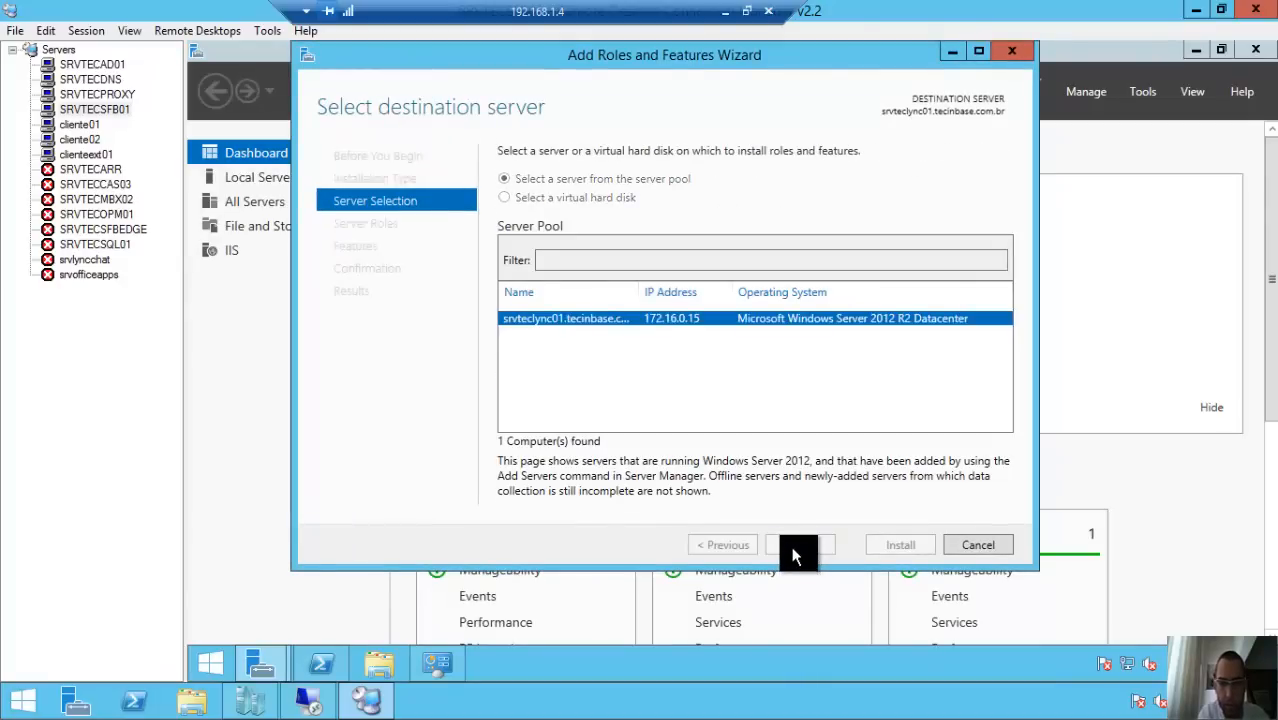
pyautogui.click(793, 544)
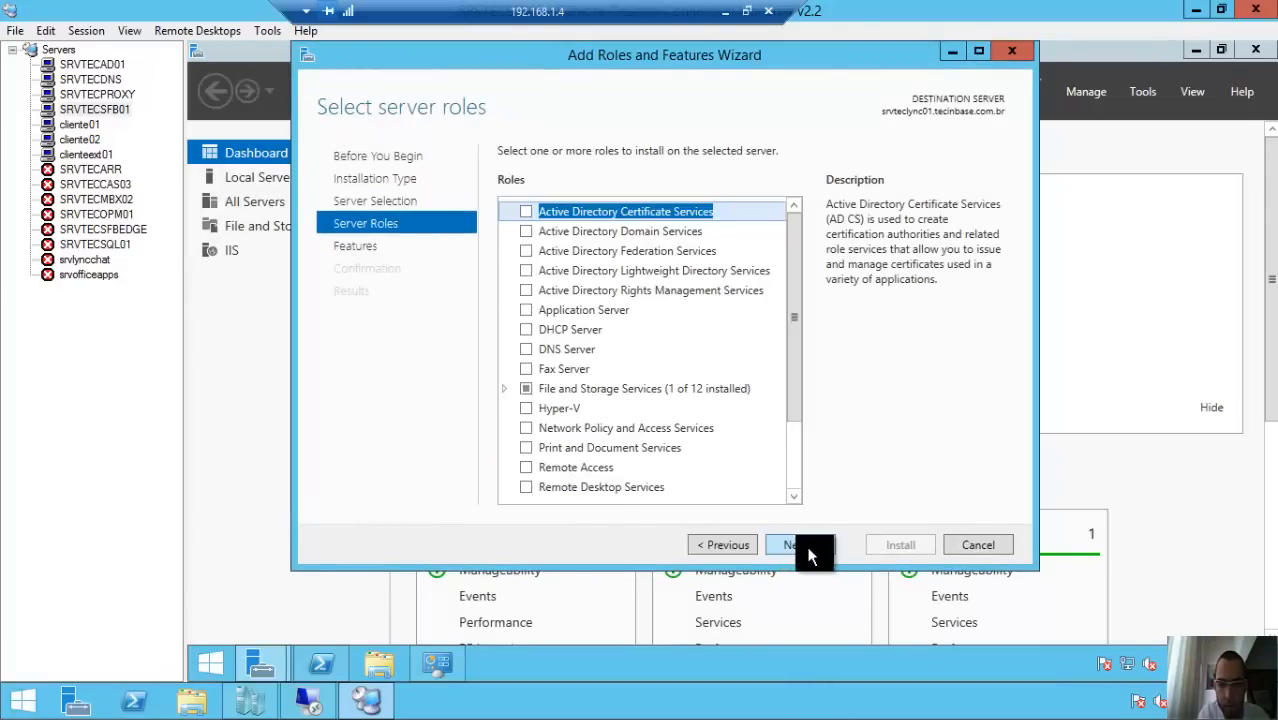
pyautogui.click(795, 544)
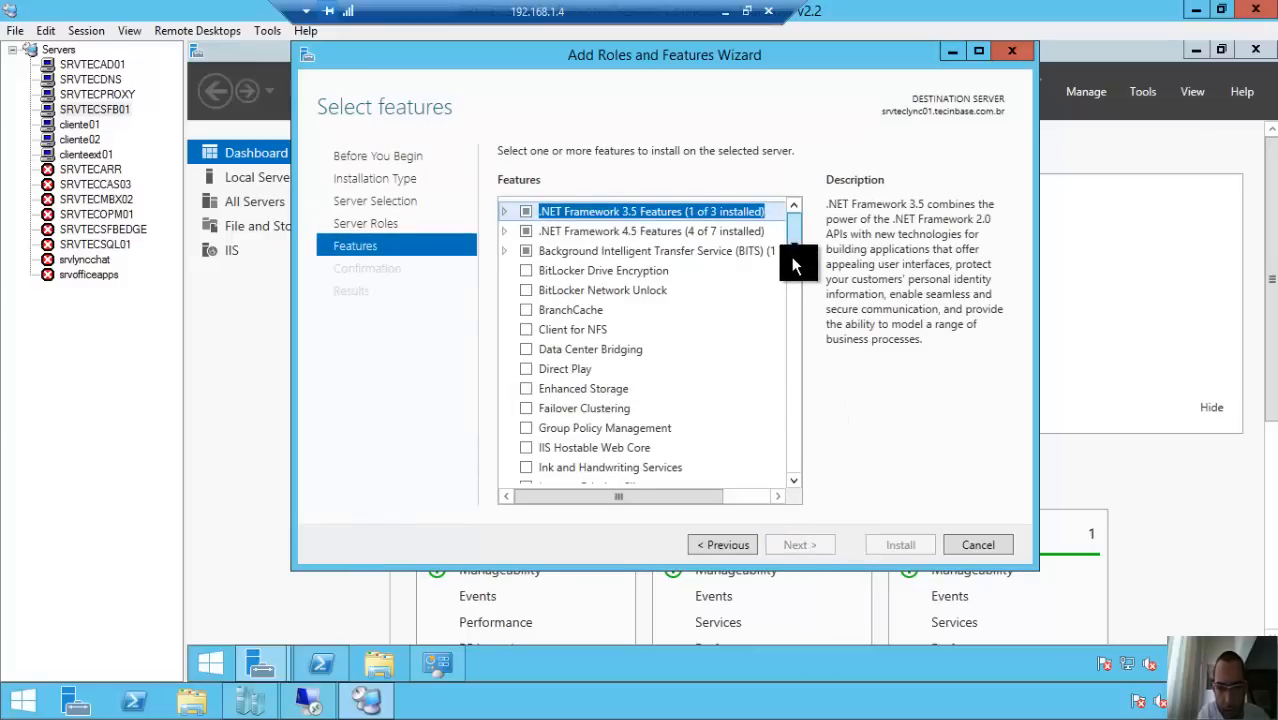
# Tick Desktop Experience under User Interfaces and Infrastructure, adding Ink and Handwriting Services
pyautogui.scroll(-3)
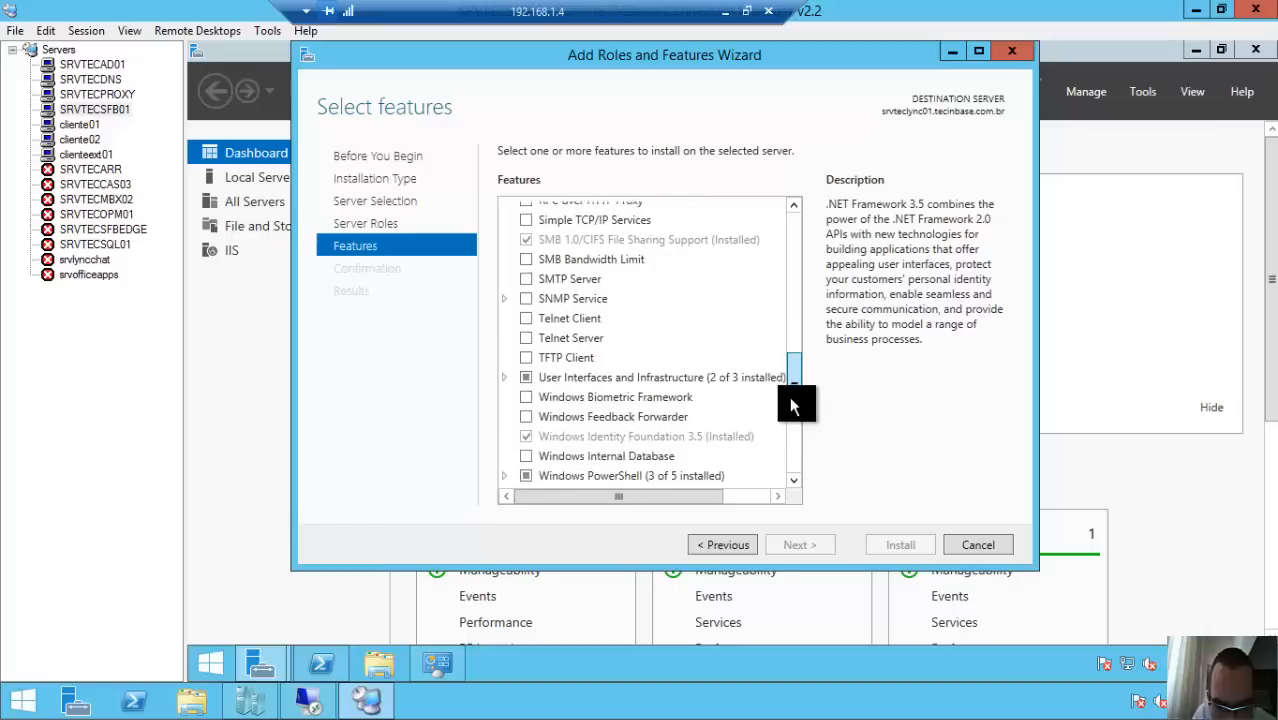
pyautogui.click(505, 377)
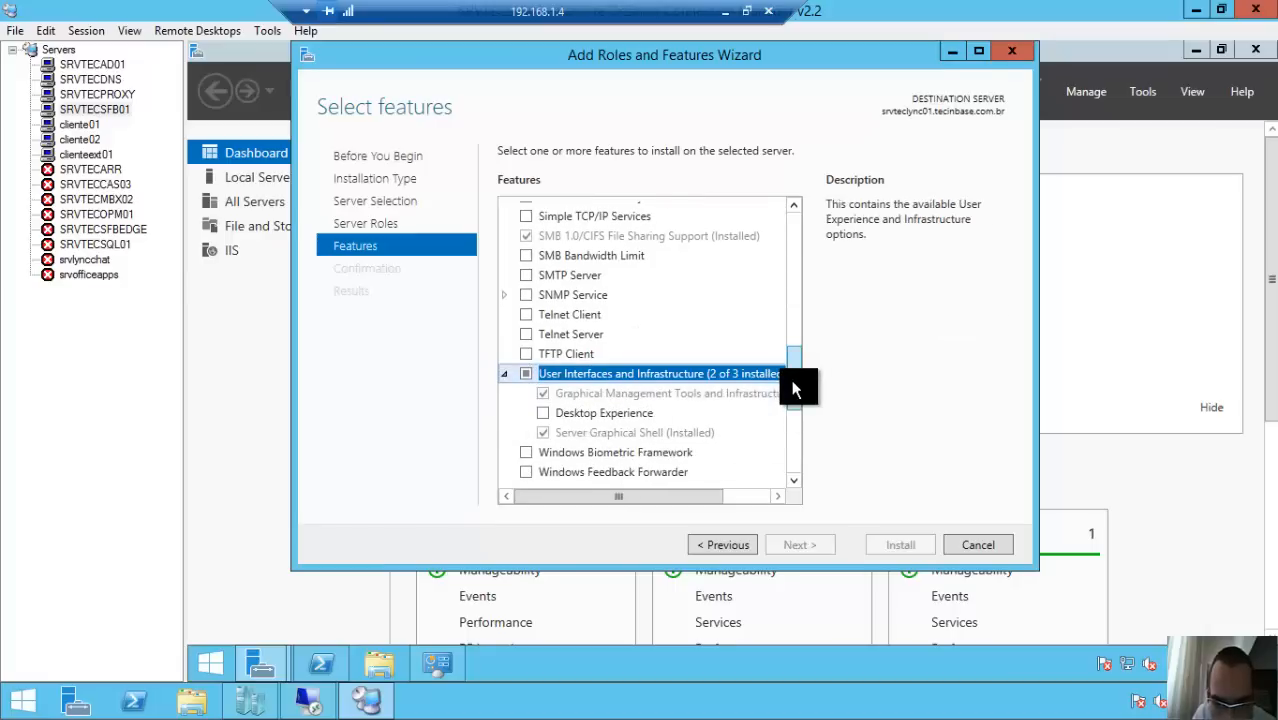
pyautogui.scroll(-3)
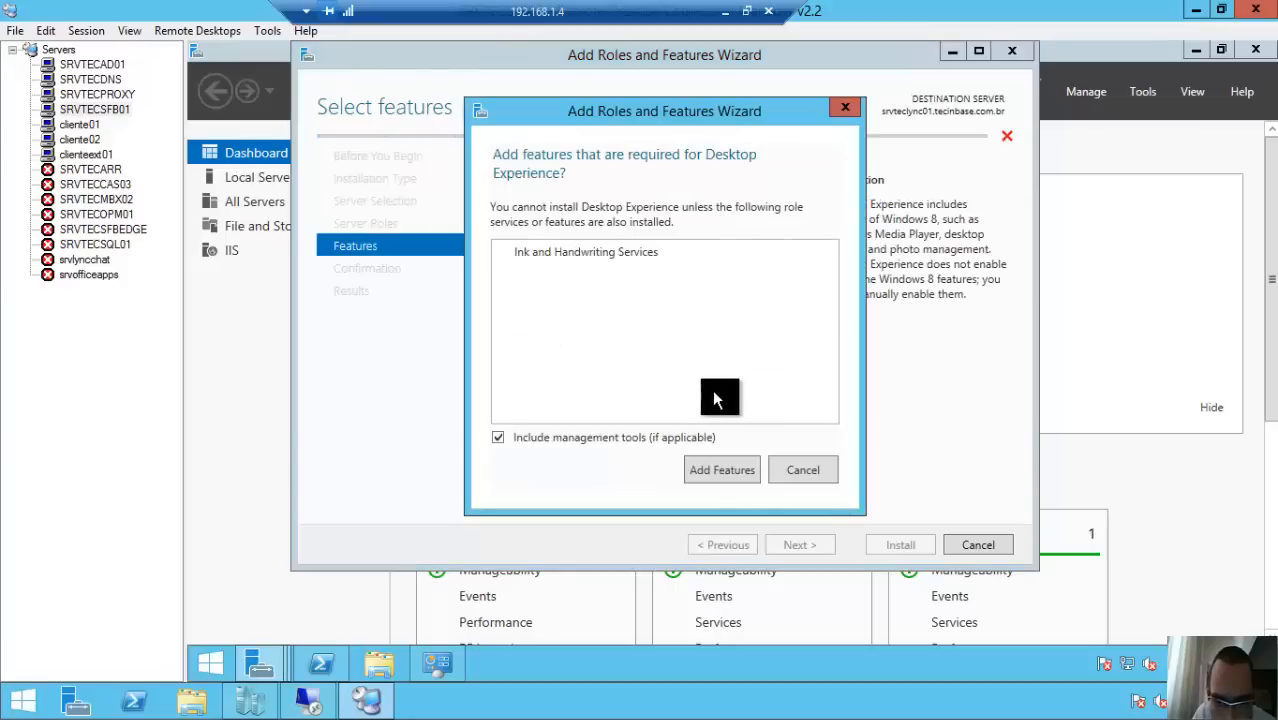
pyautogui.click(721, 469)
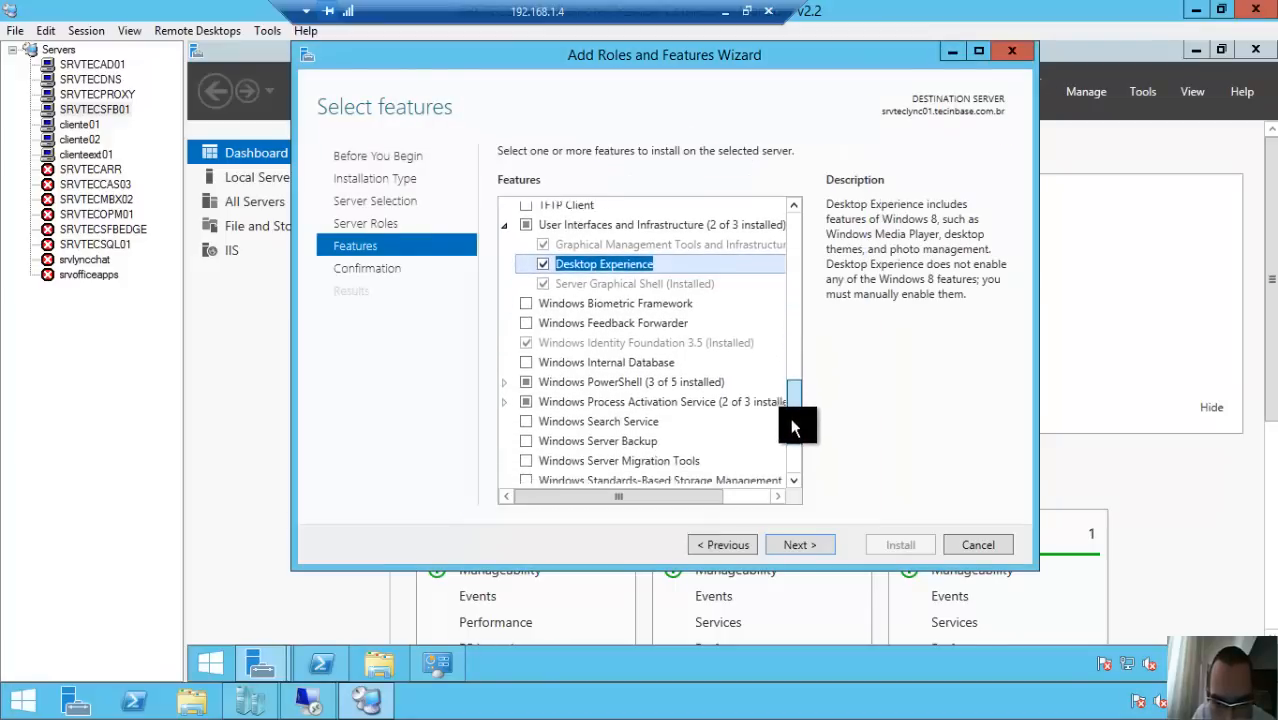
pyautogui.scroll(-3)
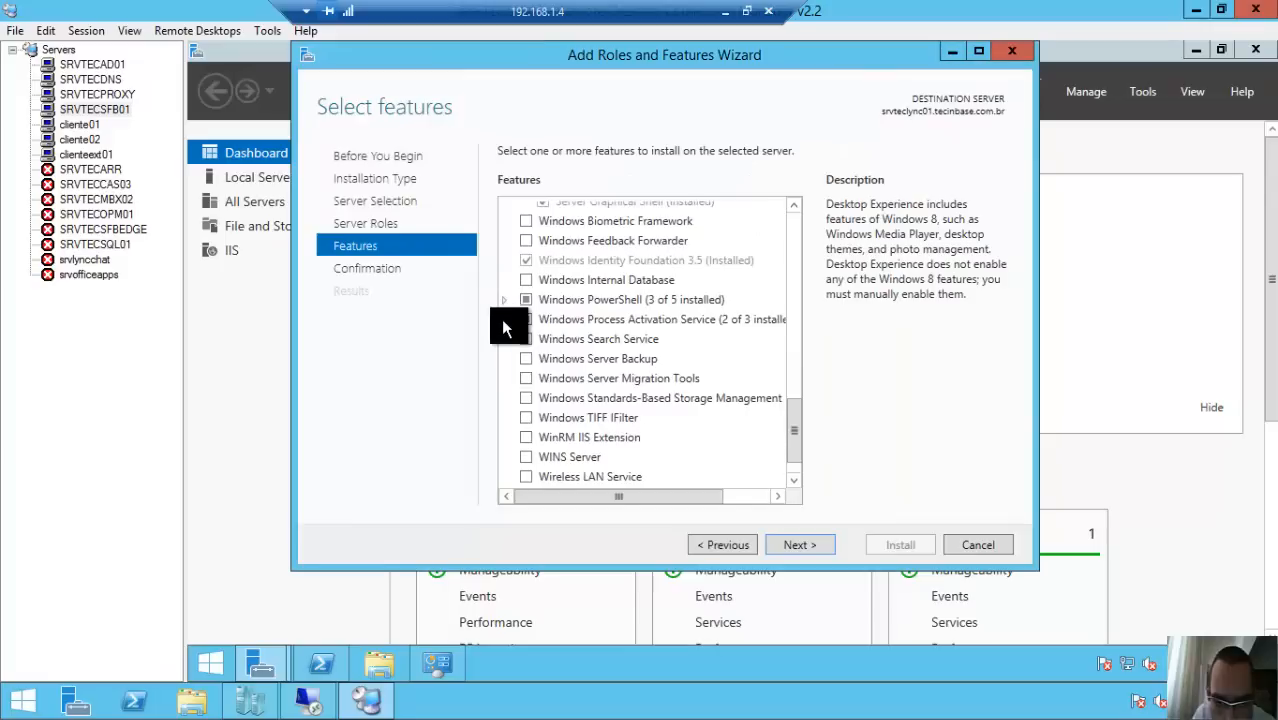
pyautogui.click(504, 299)
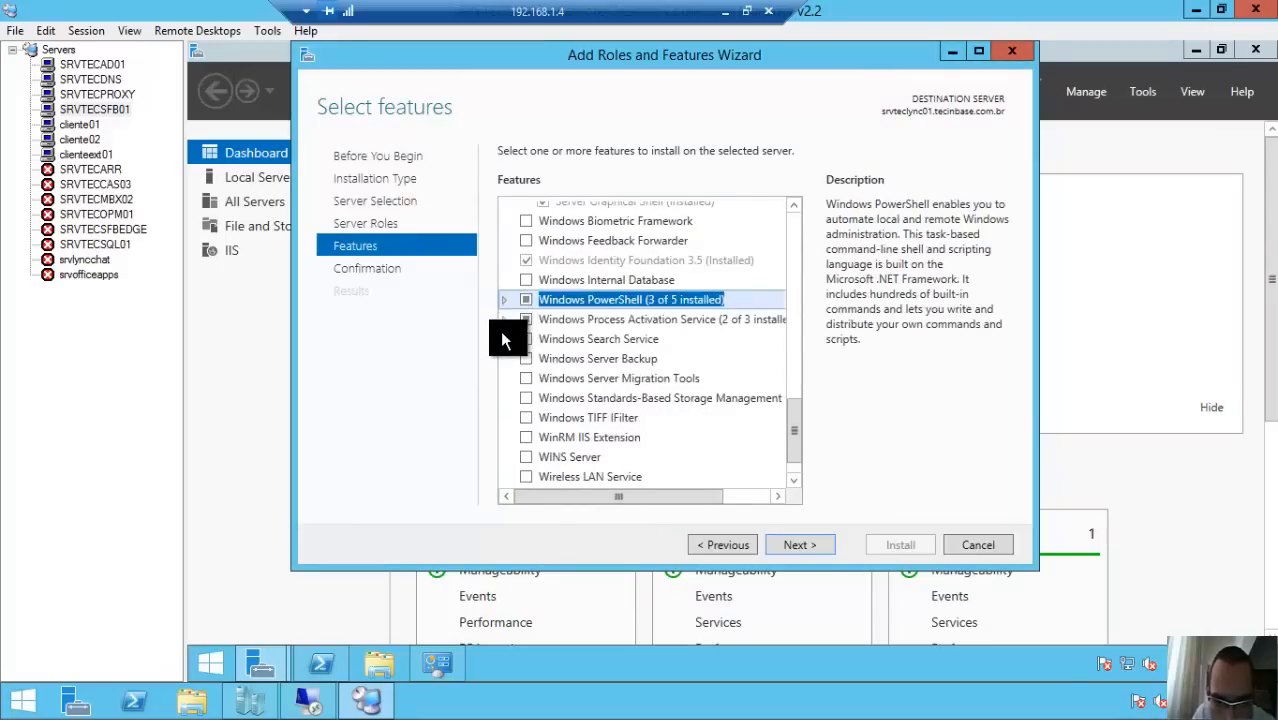
pyautogui.click(662, 319)
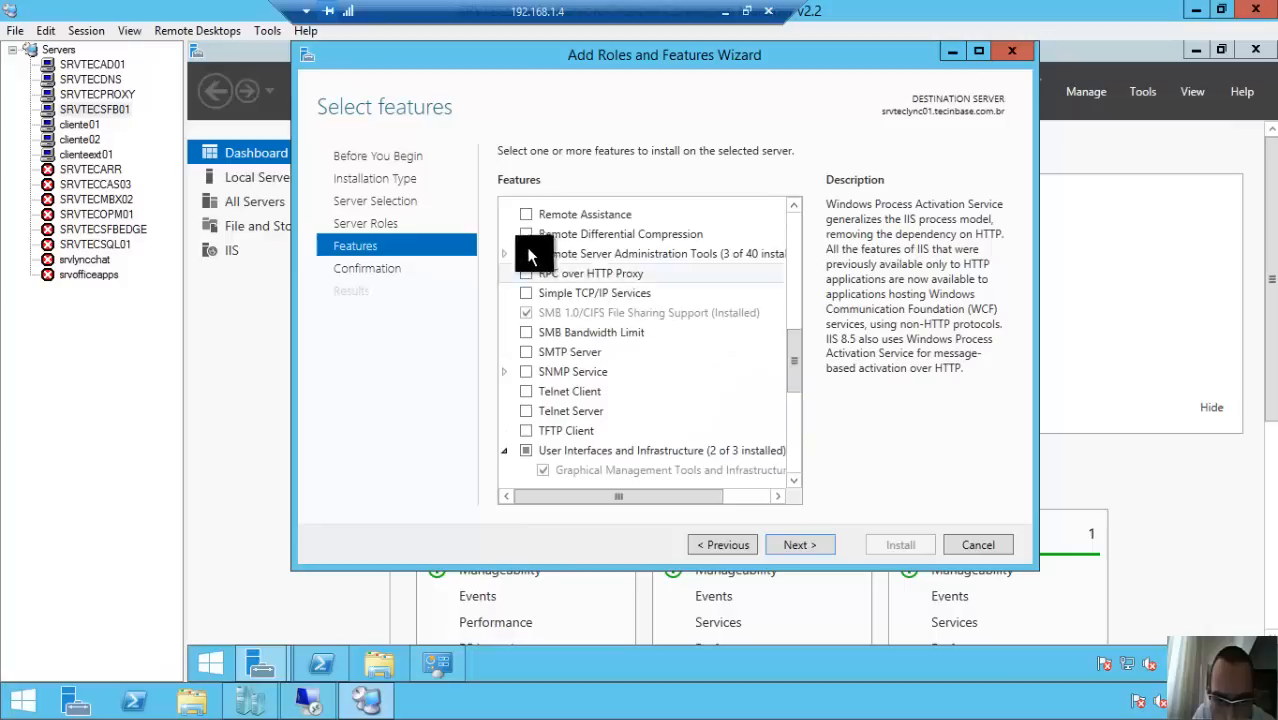
# Review the roles and features lists, then confirm and install Desktop Experience
pyautogui.scroll(-3)
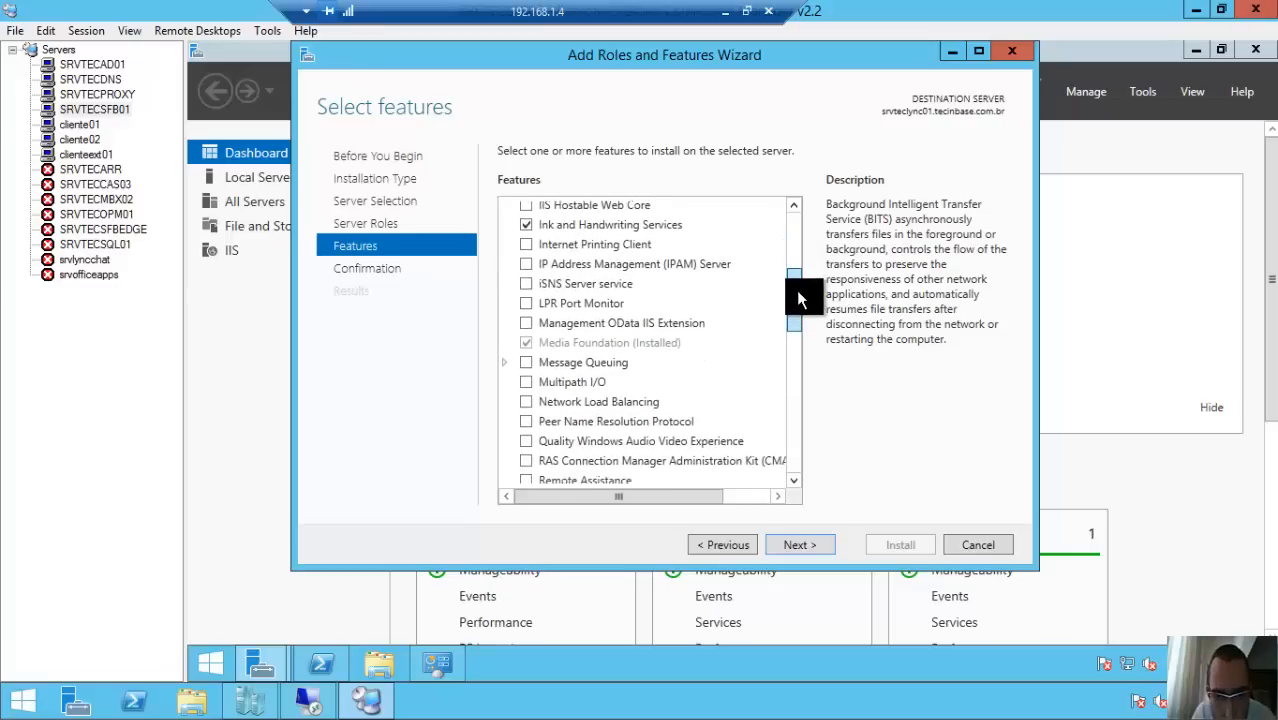
pyautogui.scroll(-3)
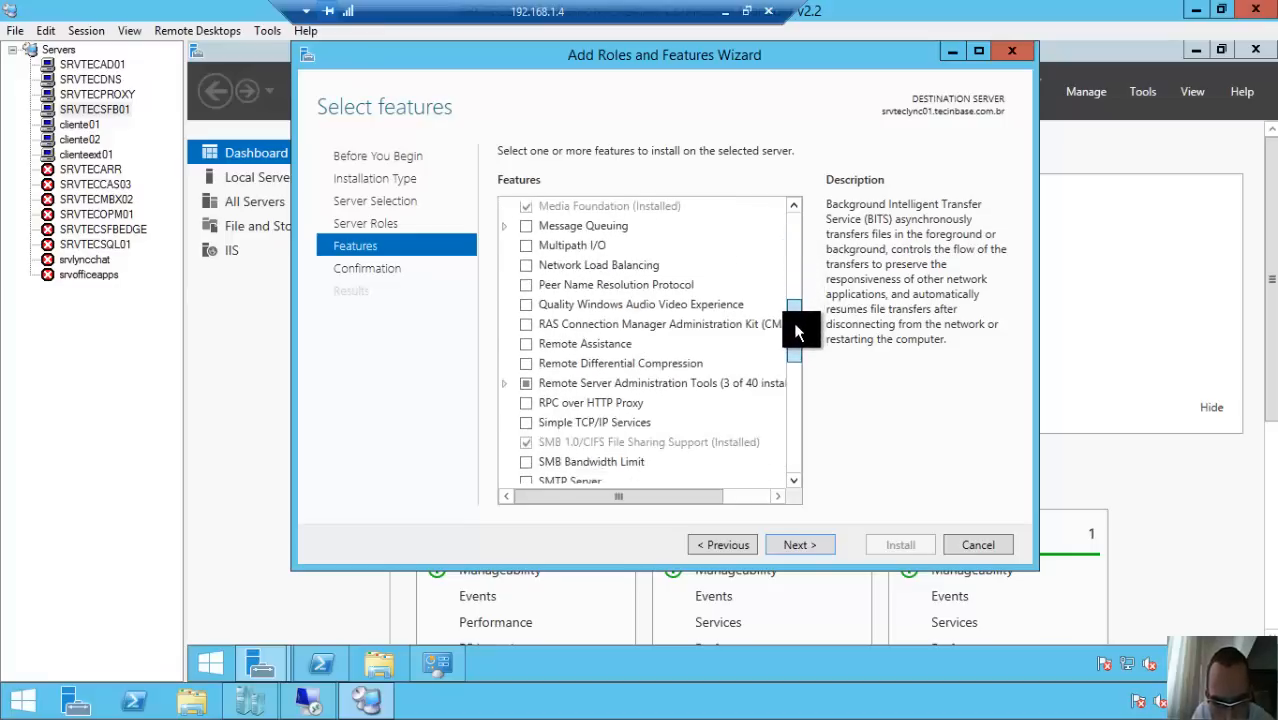
pyautogui.scroll(-3)
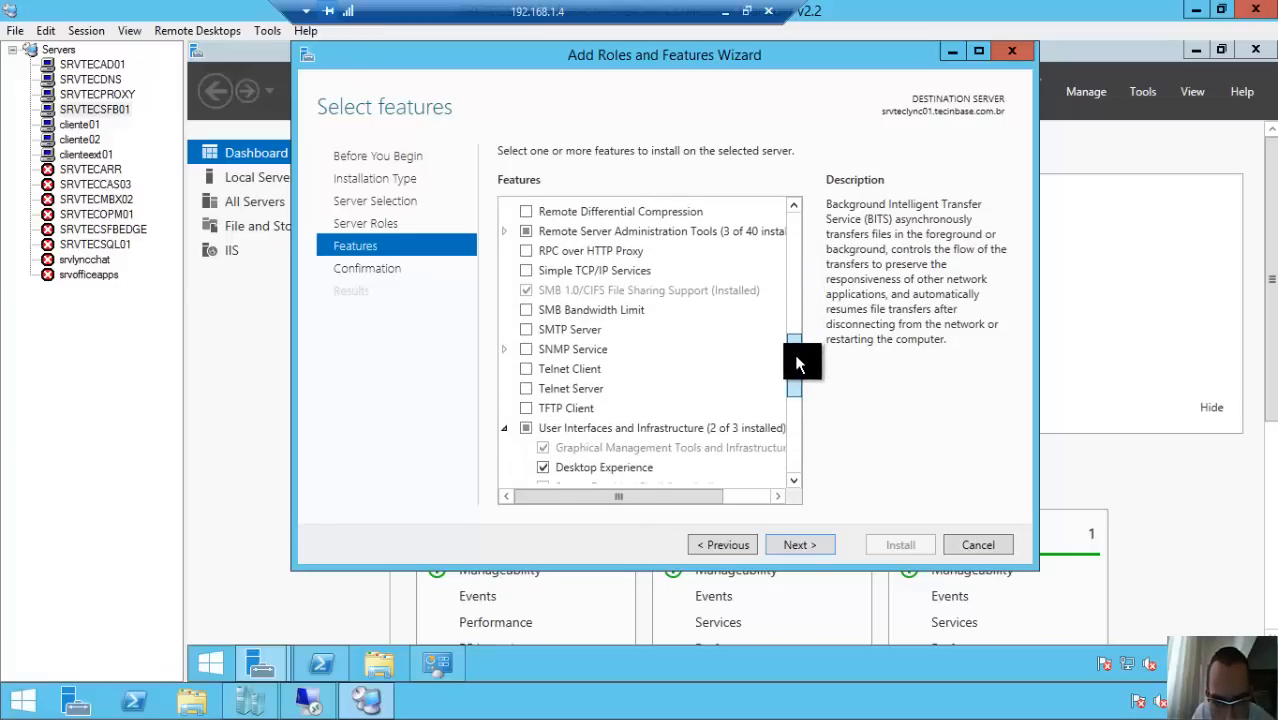
pyautogui.scroll(-3)
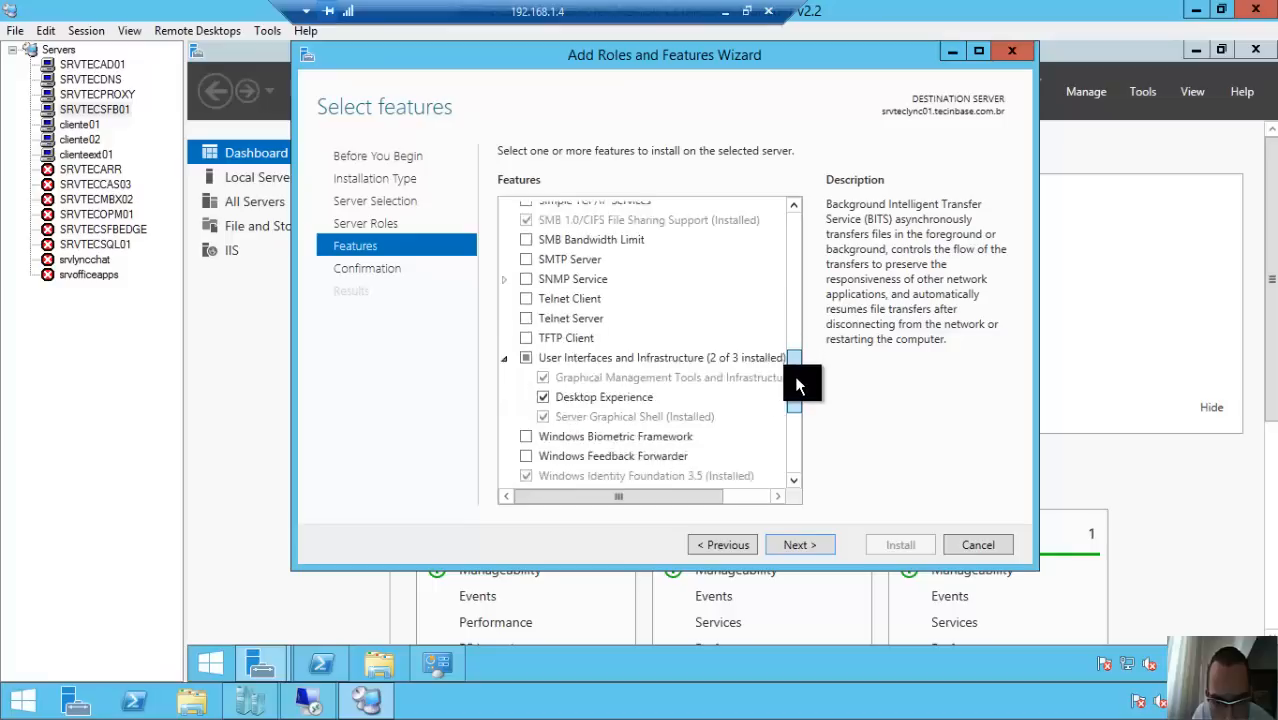
pyautogui.scroll(-3)
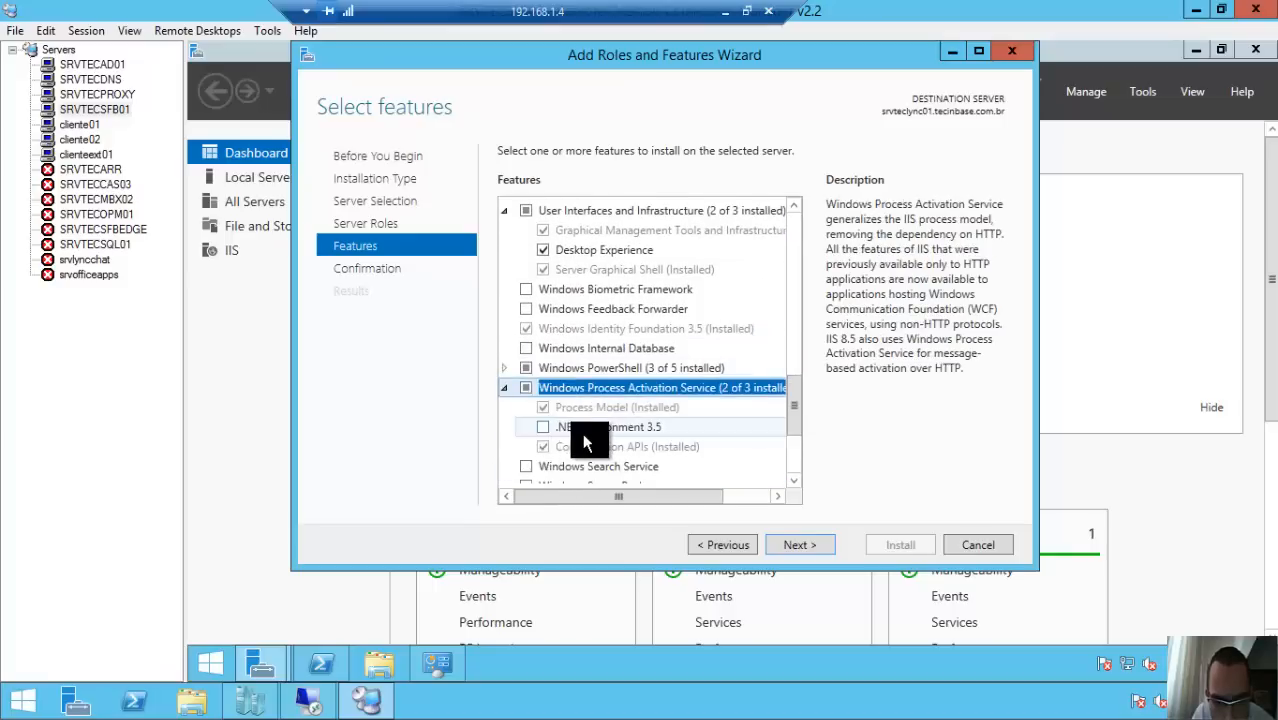
pyautogui.scroll(-3)
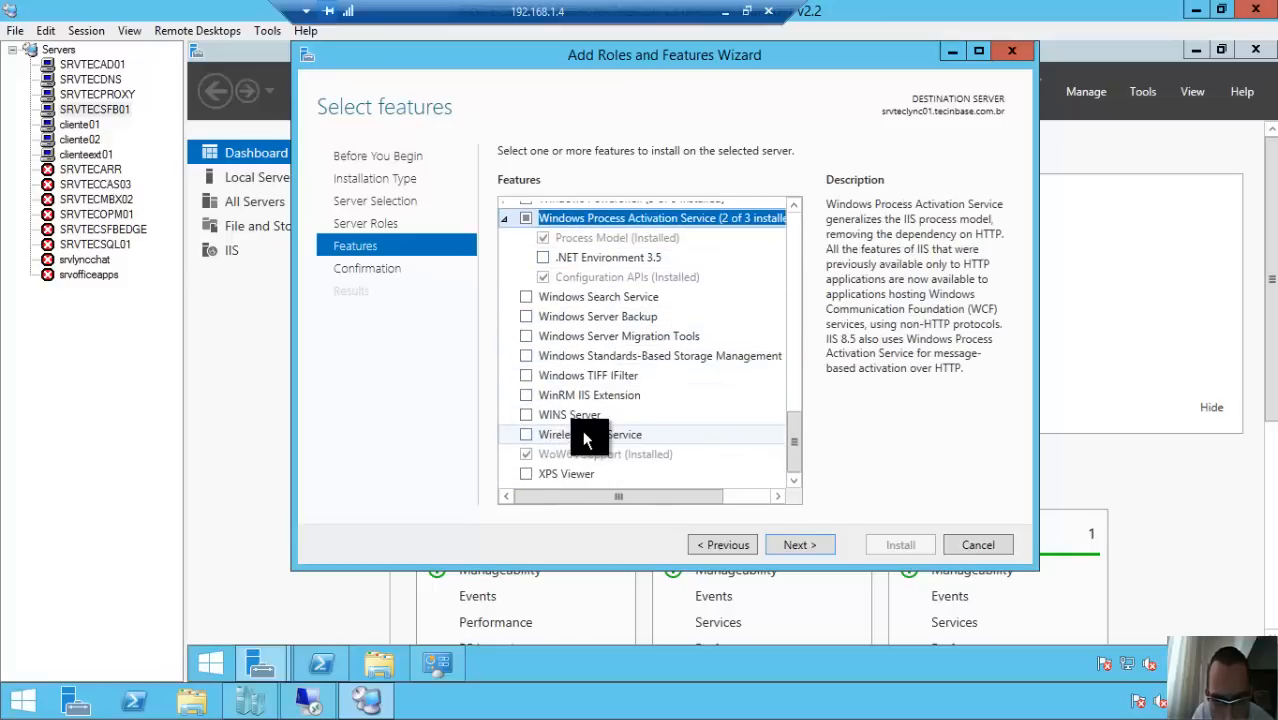
pyautogui.click(722, 544)
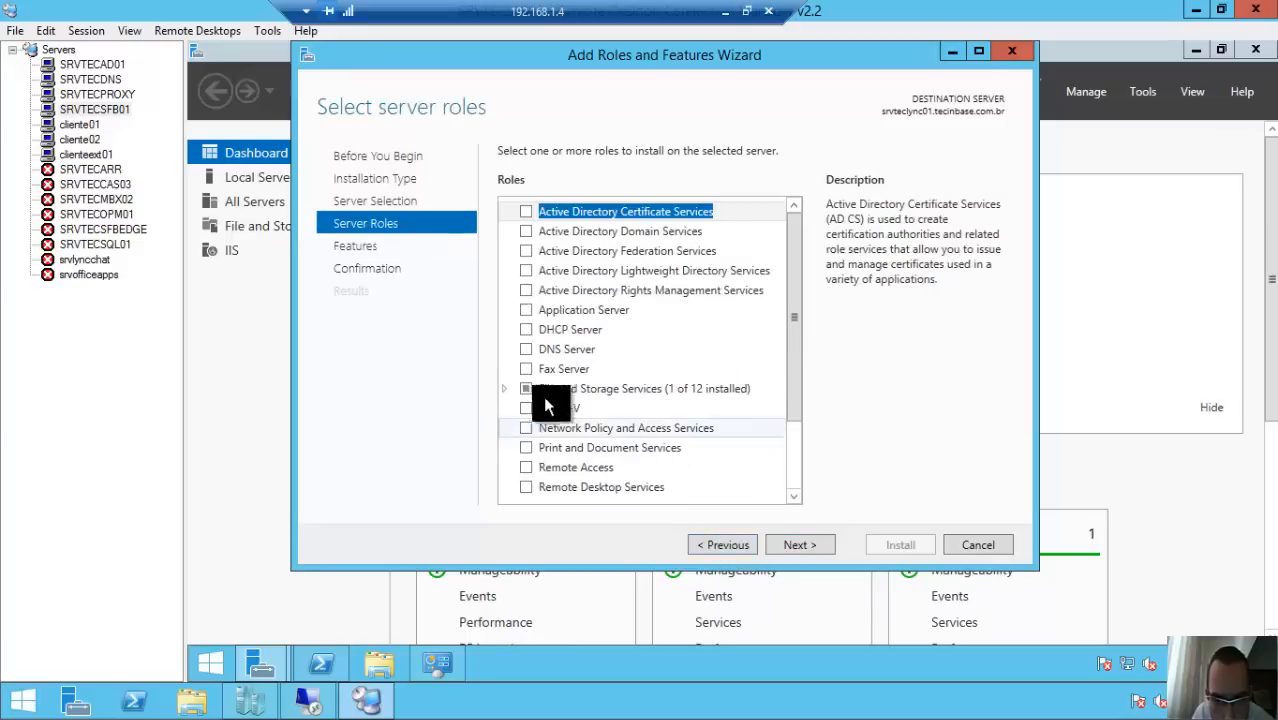
pyautogui.scroll(-3)
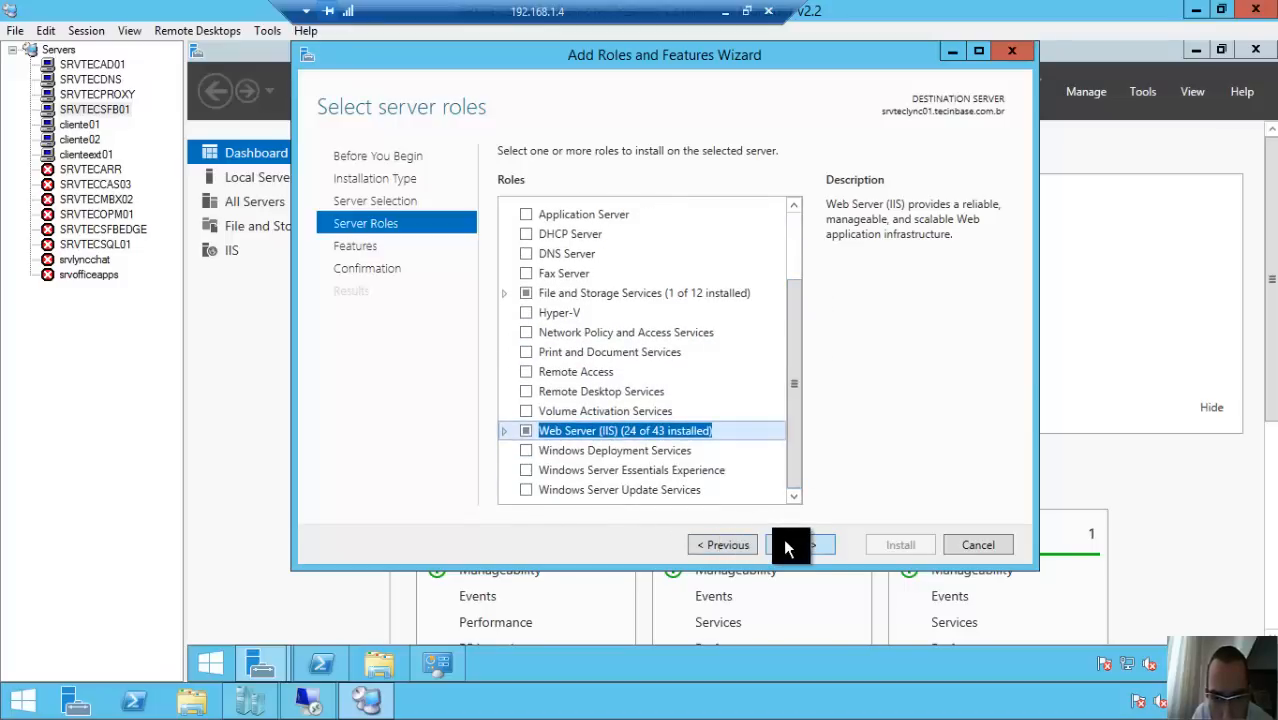
pyautogui.click(798, 544)
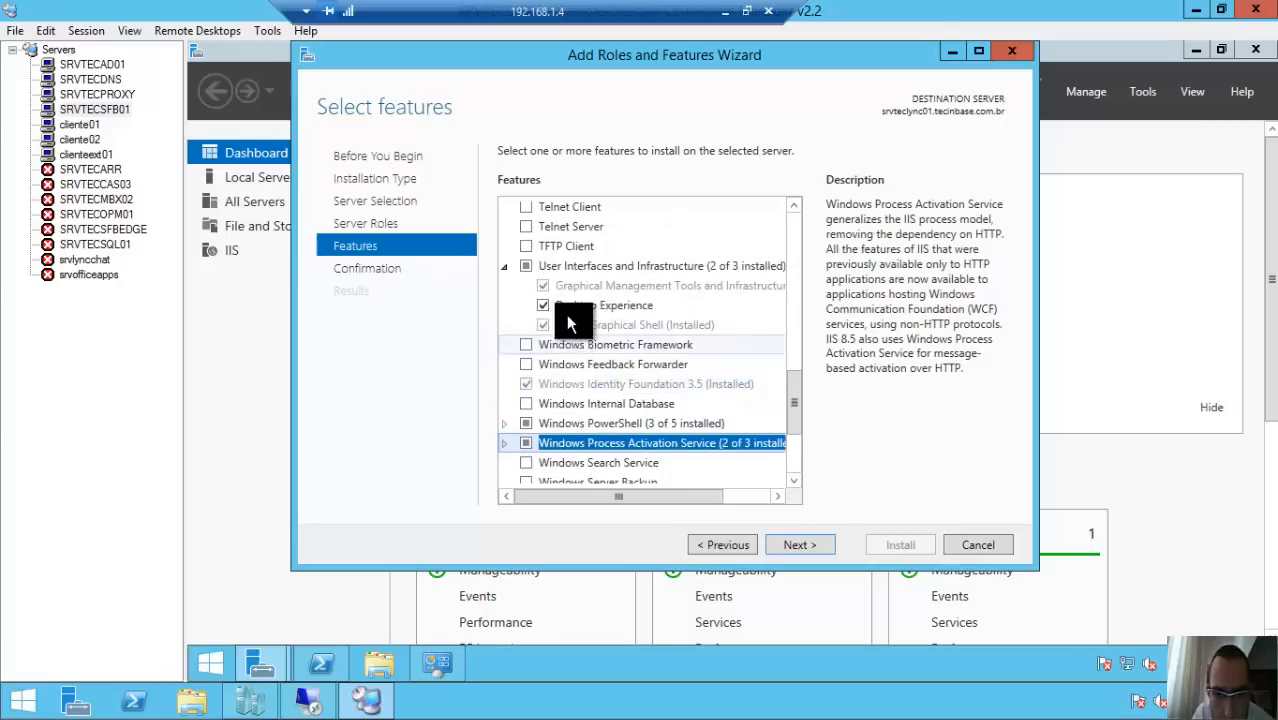
pyautogui.click(799, 544)
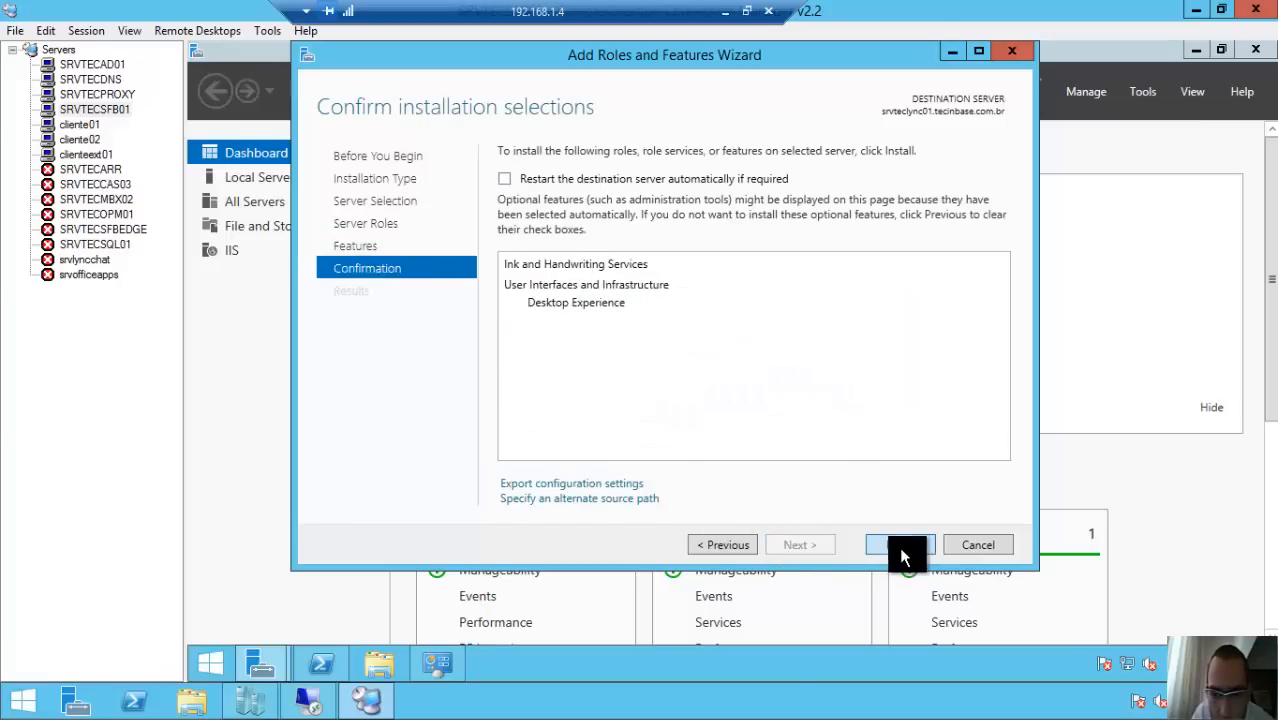
pyautogui.click(899, 544)
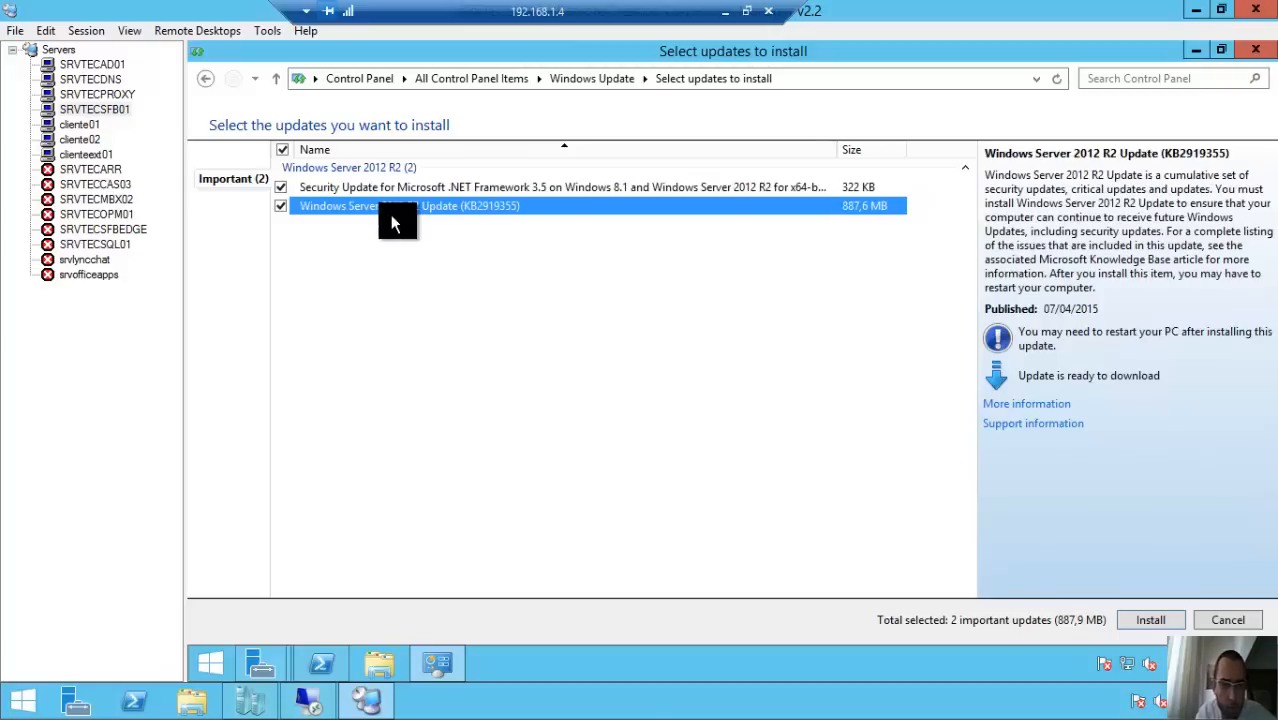
pyautogui.moveTo(475, 218)
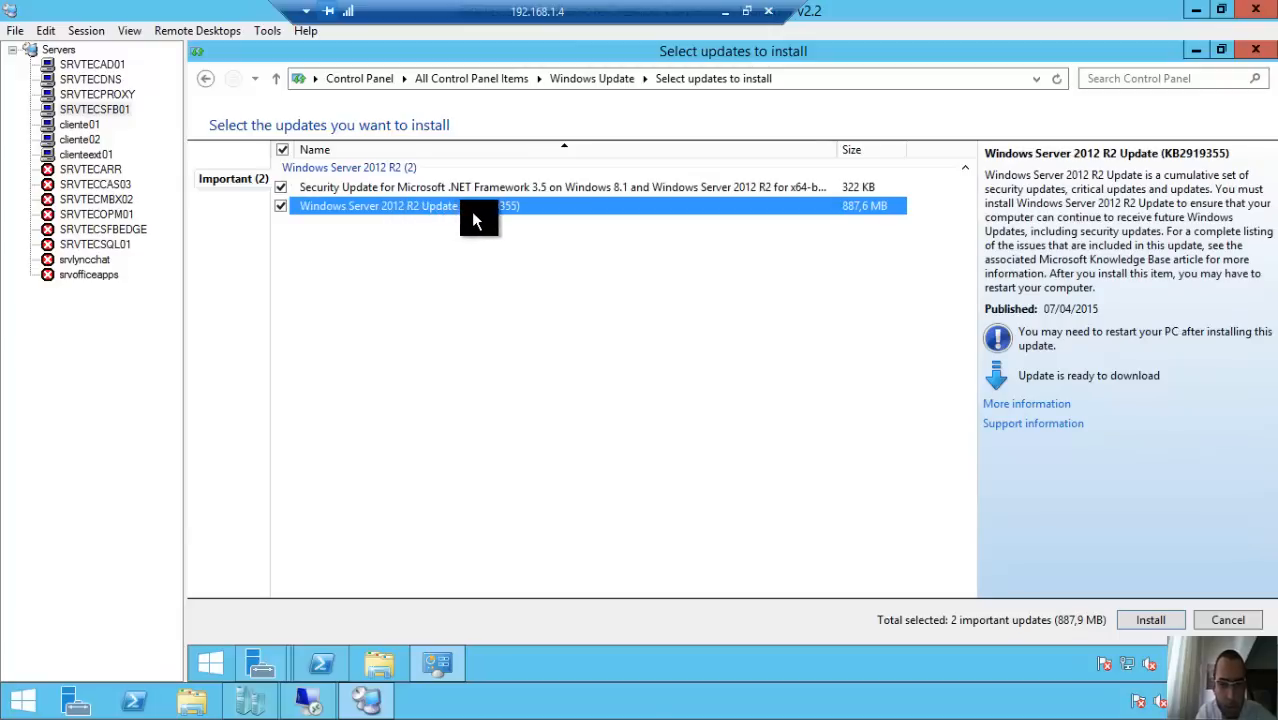
pyautogui.moveTo(485, 218)
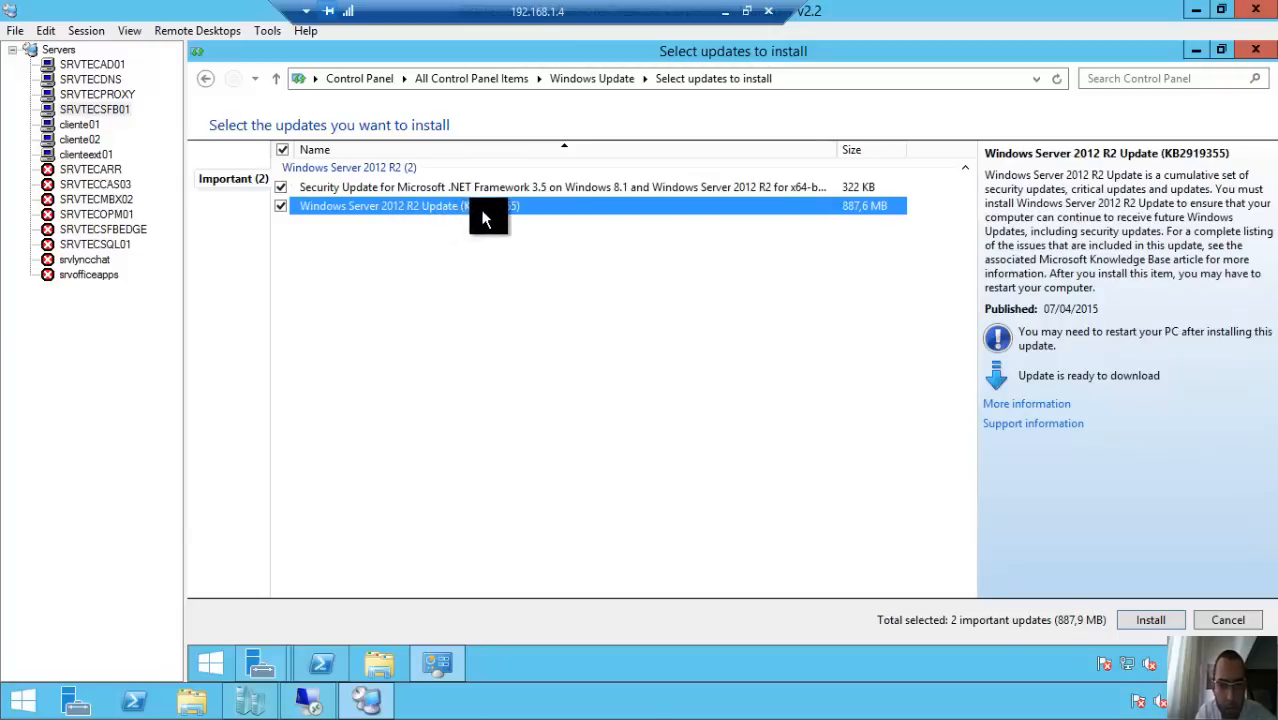
pyautogui.moveTo(508, 220)
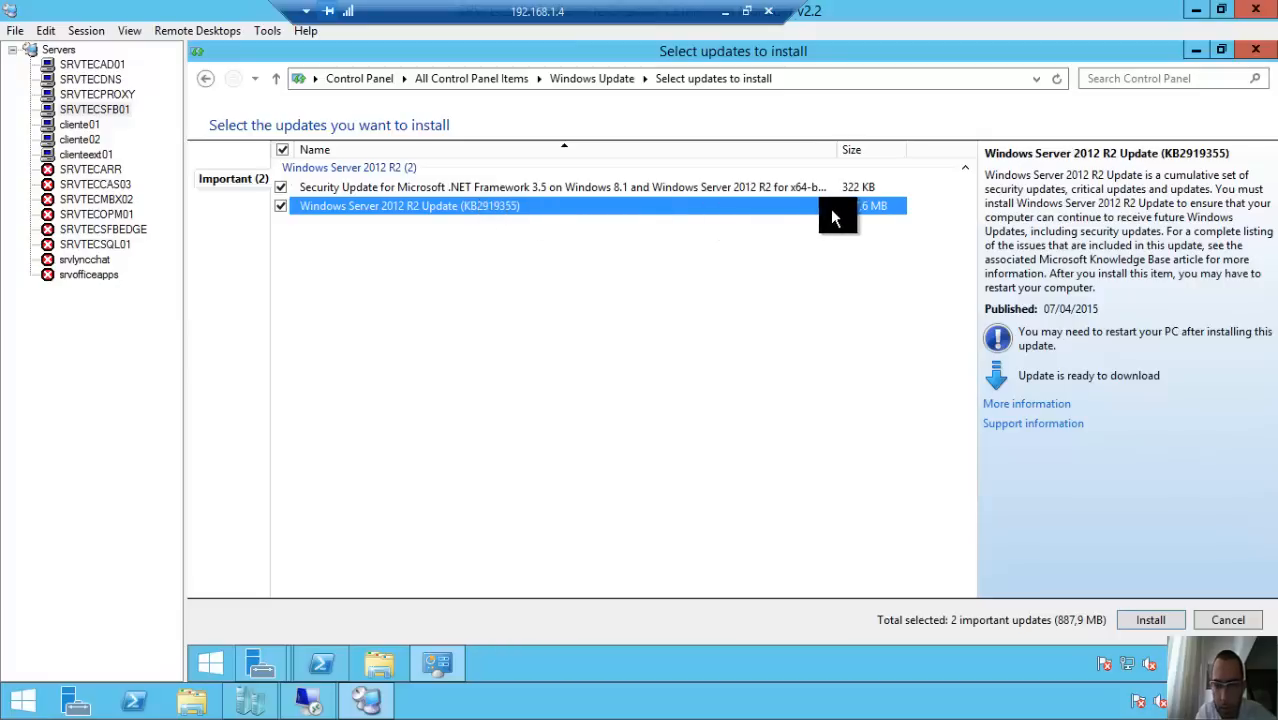
pyautogui.moveTo(836, 213)
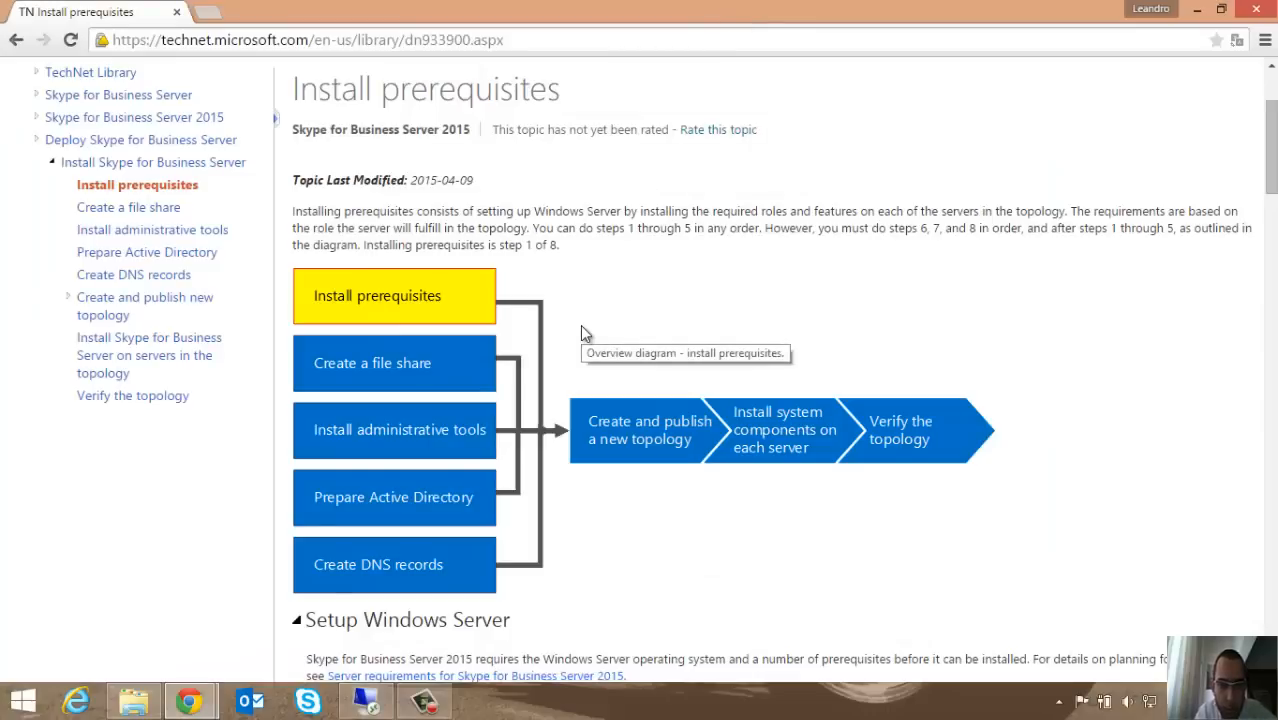
pyautogui.moveTo(568, 348)
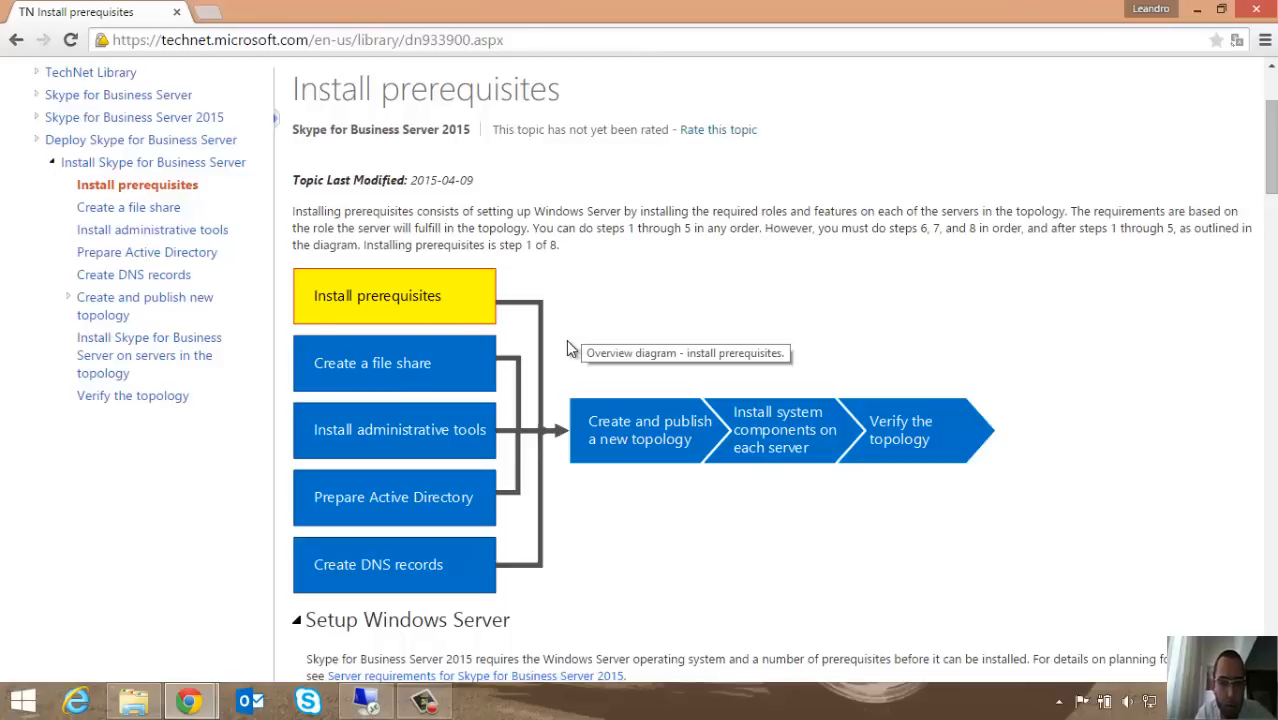
pyautogui.moveTo(568, 352)
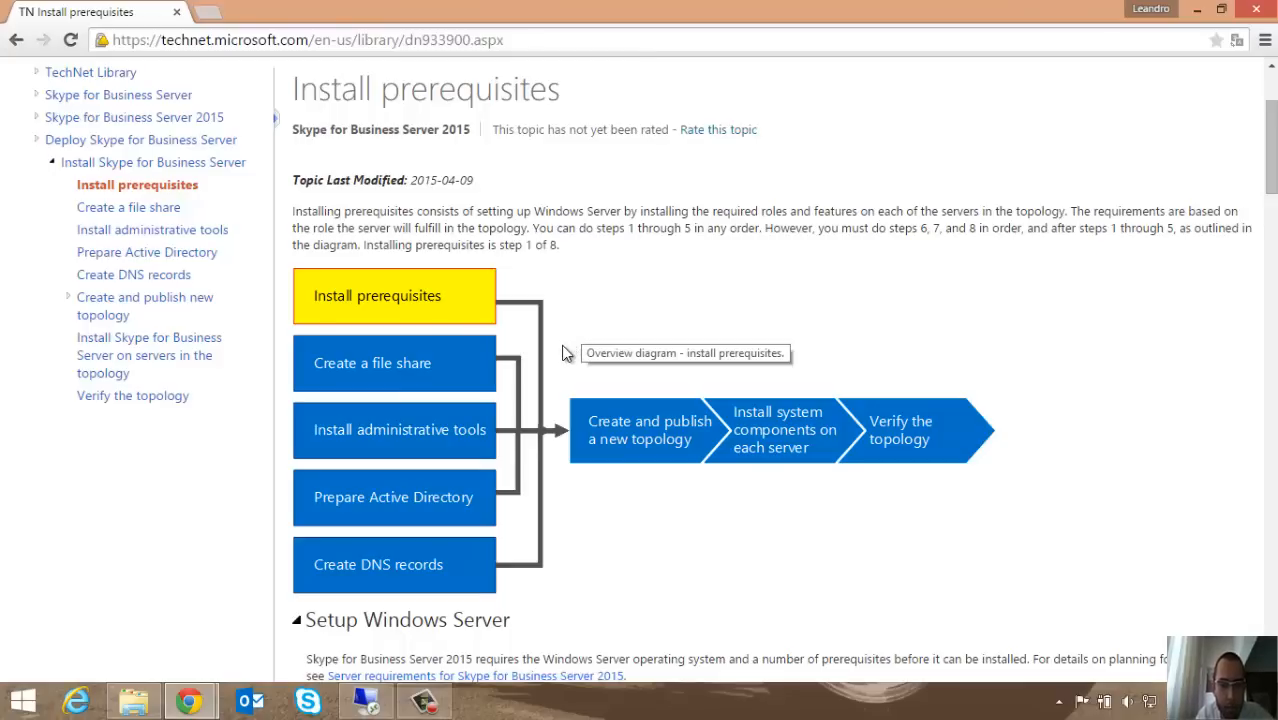
pyautogui.moveTo(568, 360)
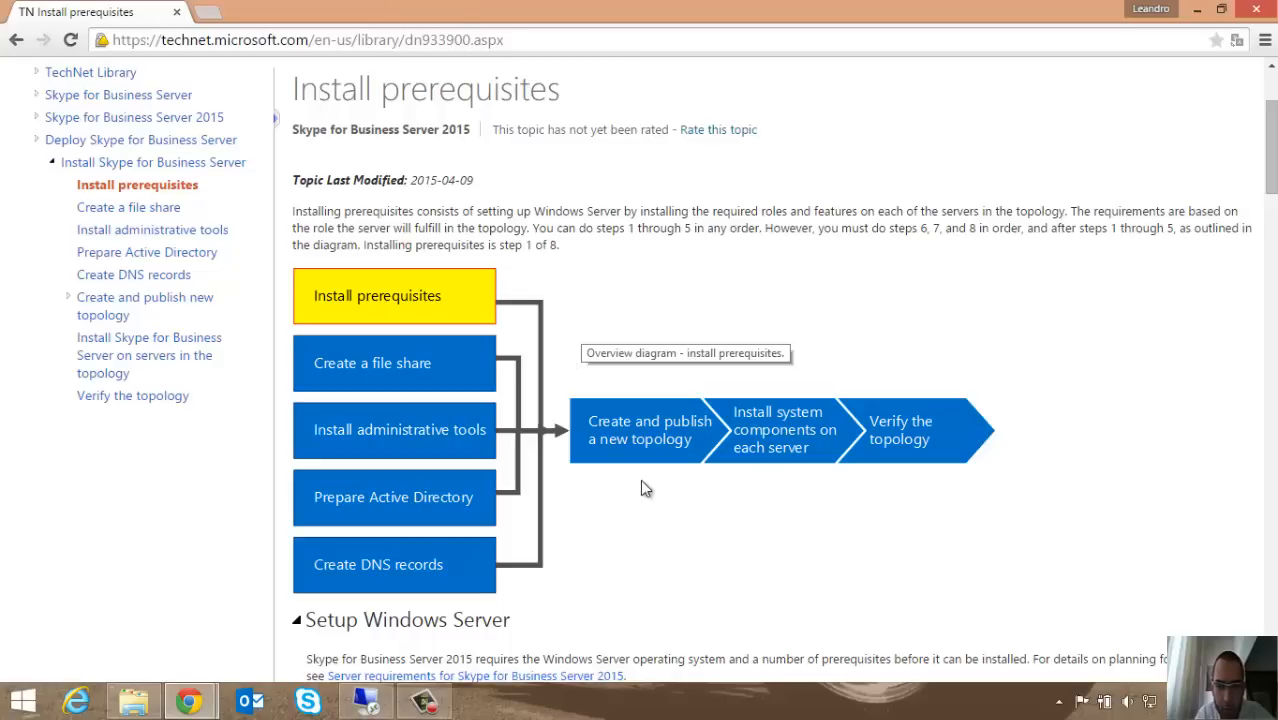
pyautogui.moveTo(645, 467)
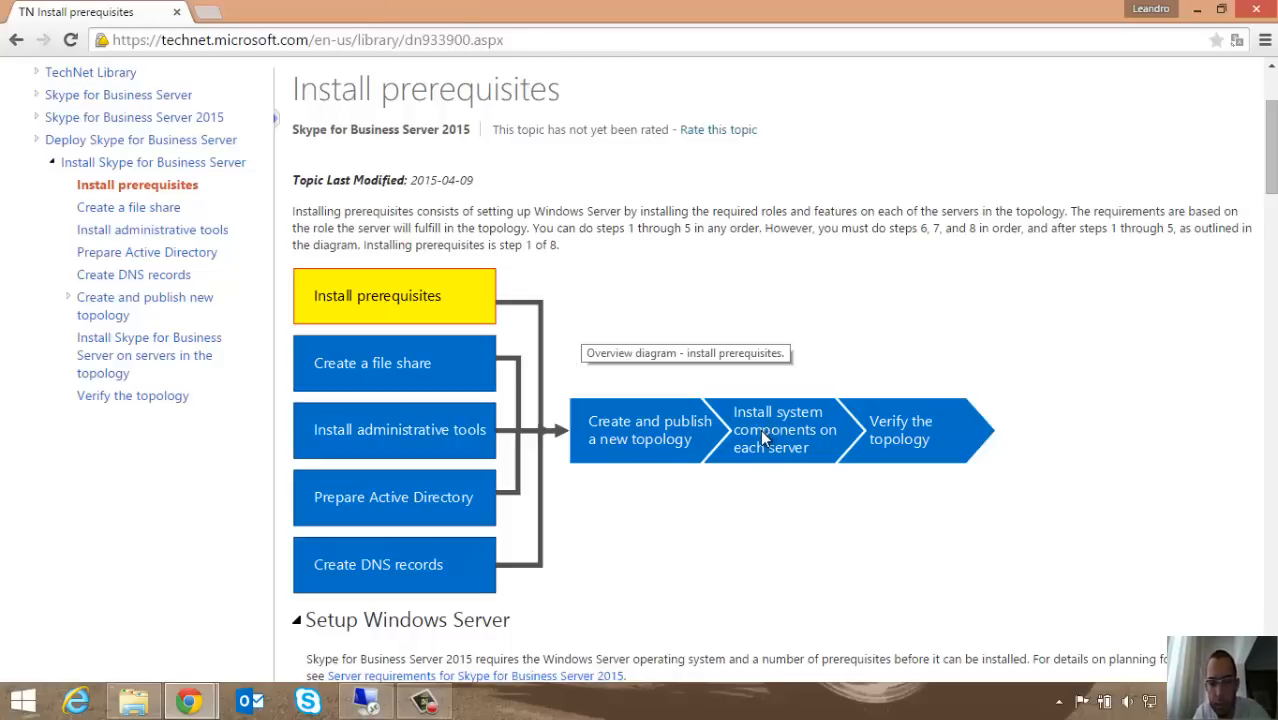
pyautogui.moveTo(775, 462)
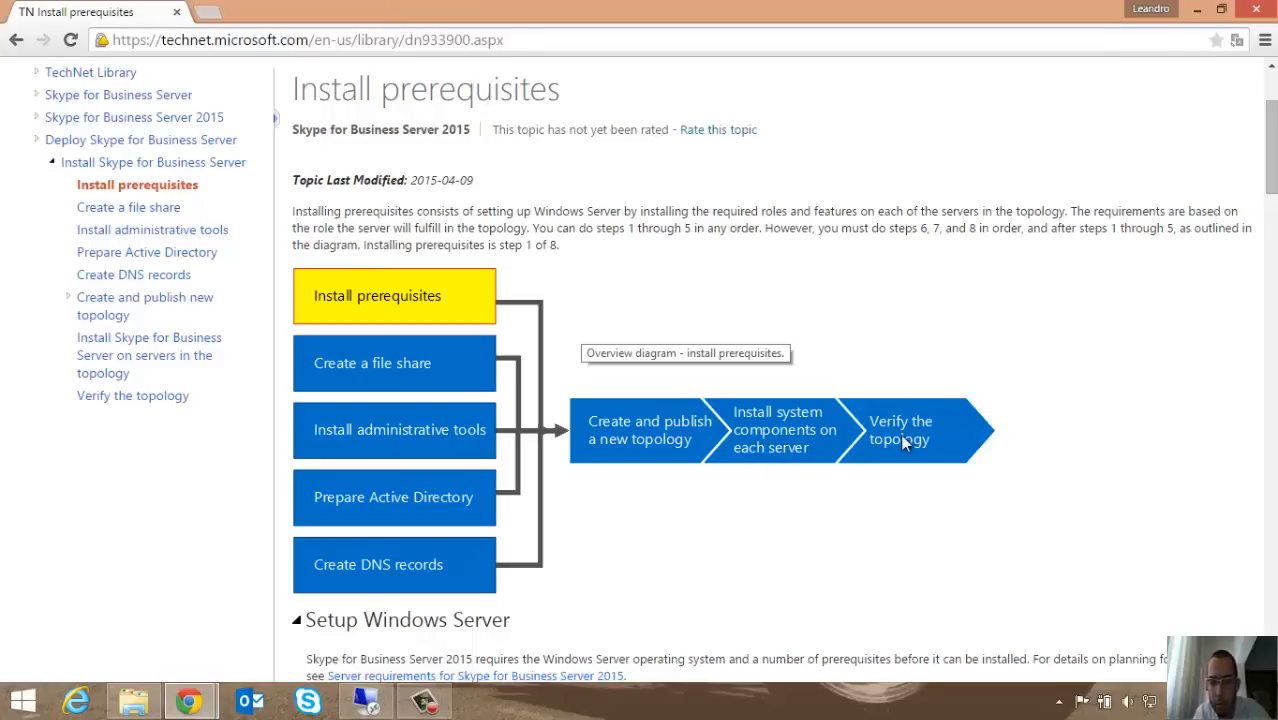
pyautogui.scroll(-3)
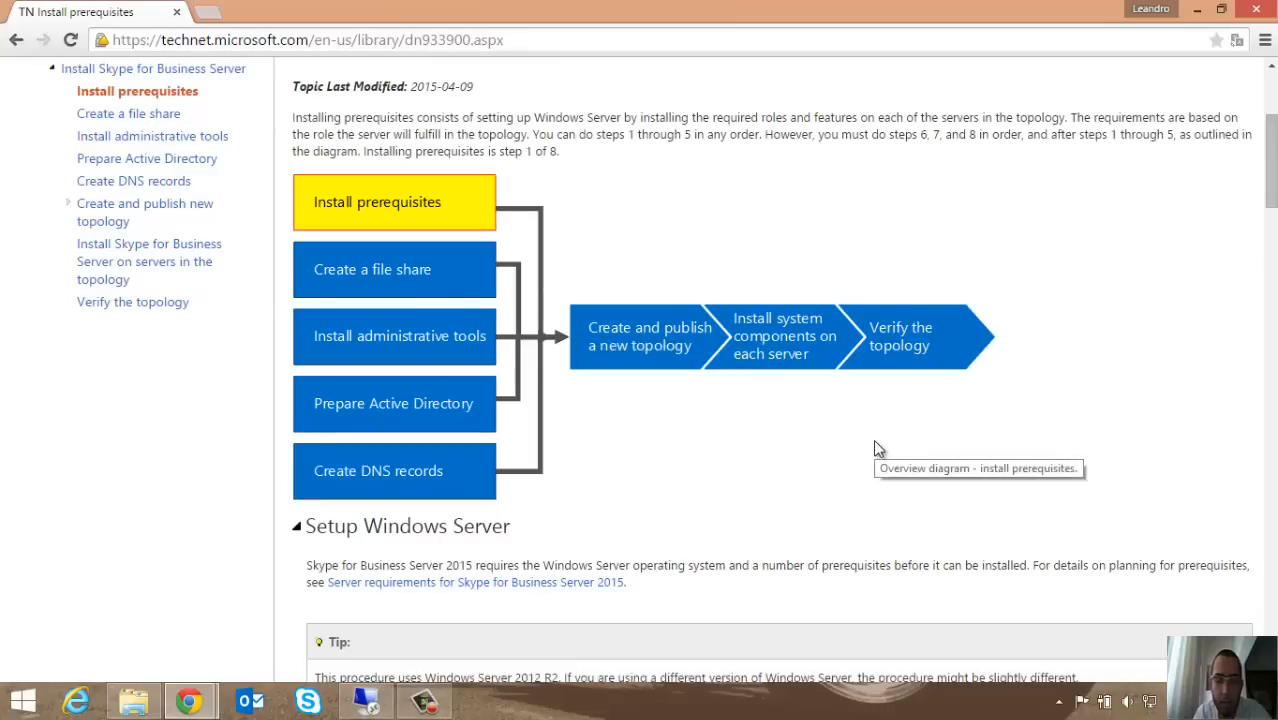
pyautogui.scroll(-3)
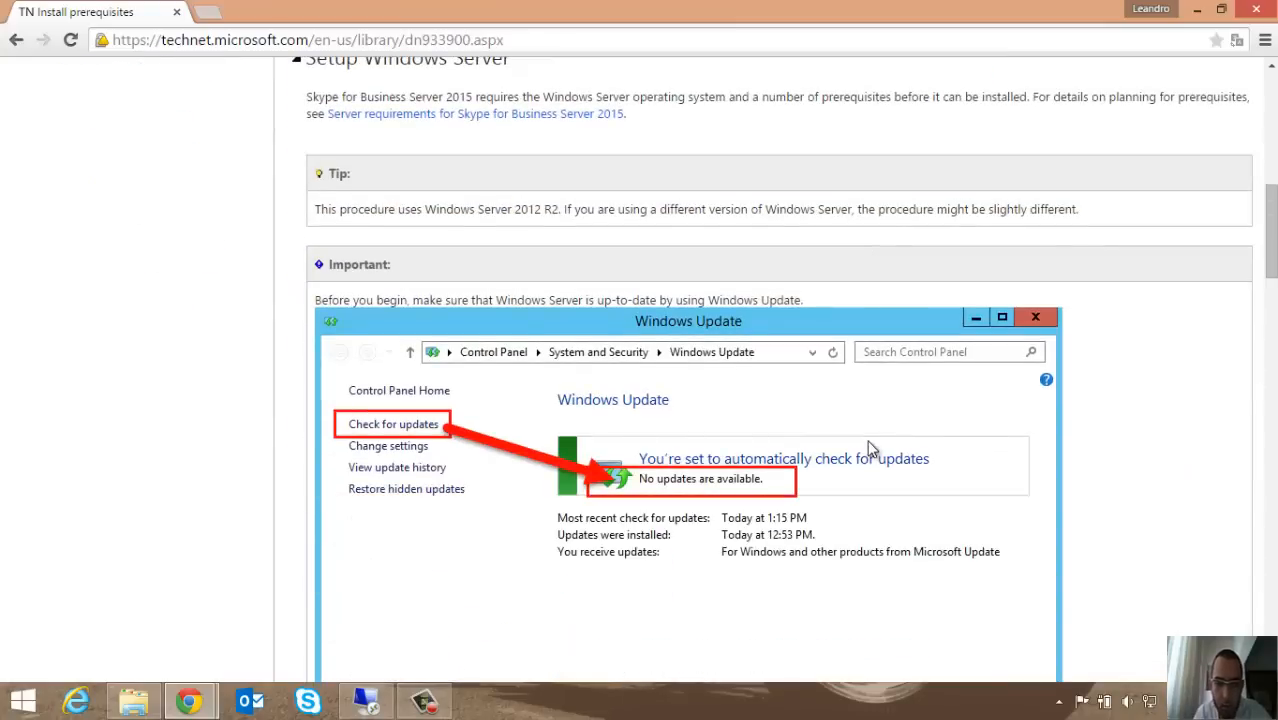
pyautogui.scroll(-3)
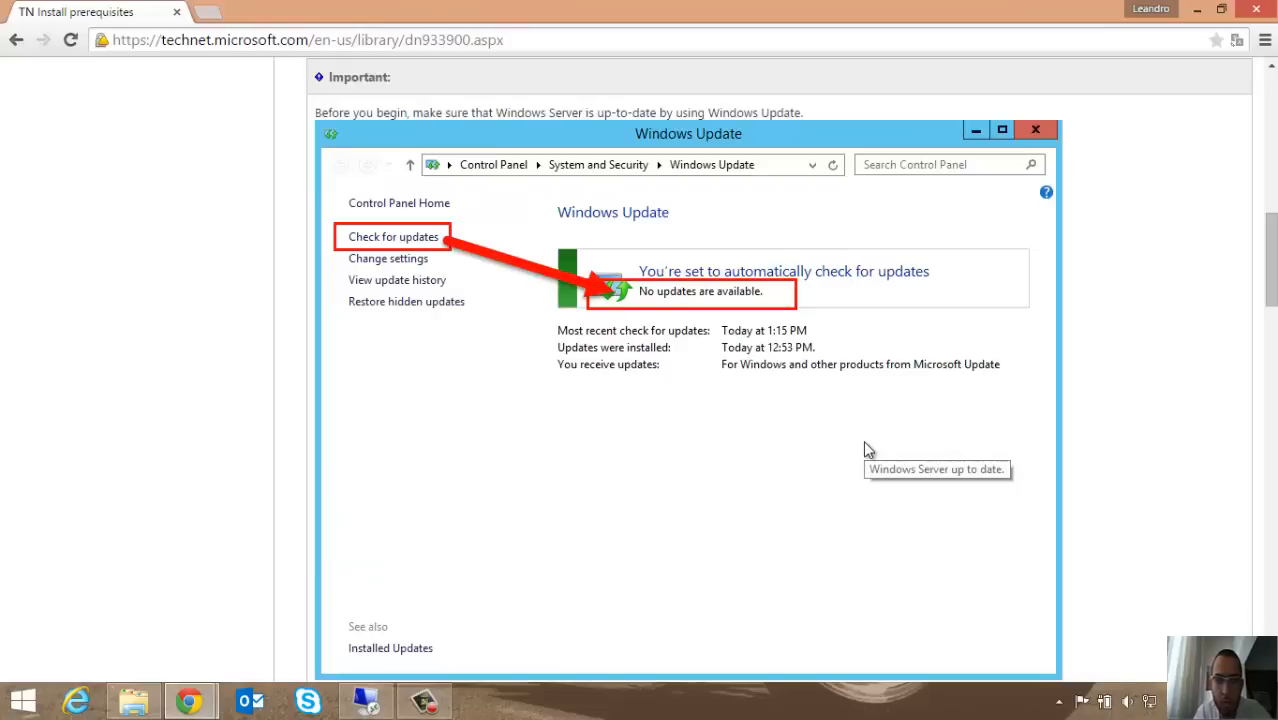
pyautogui.moveTo(1117, 413)
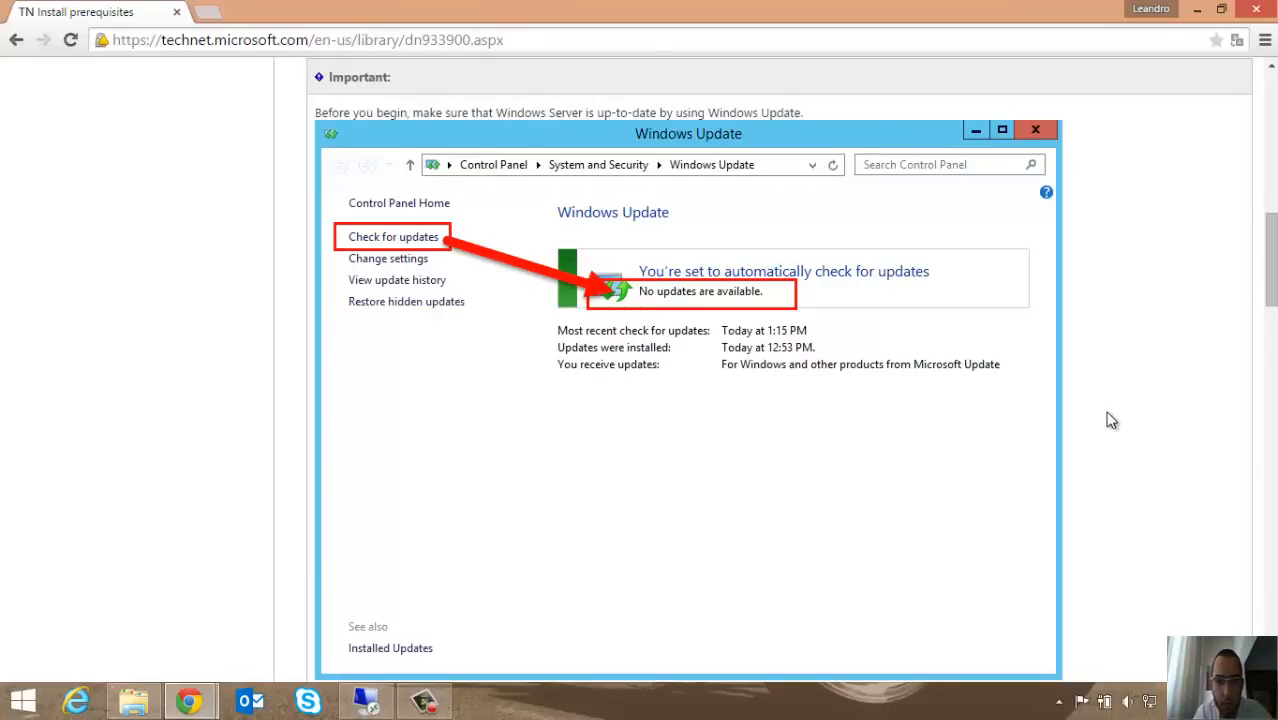
pyautogui.scroll(-3)
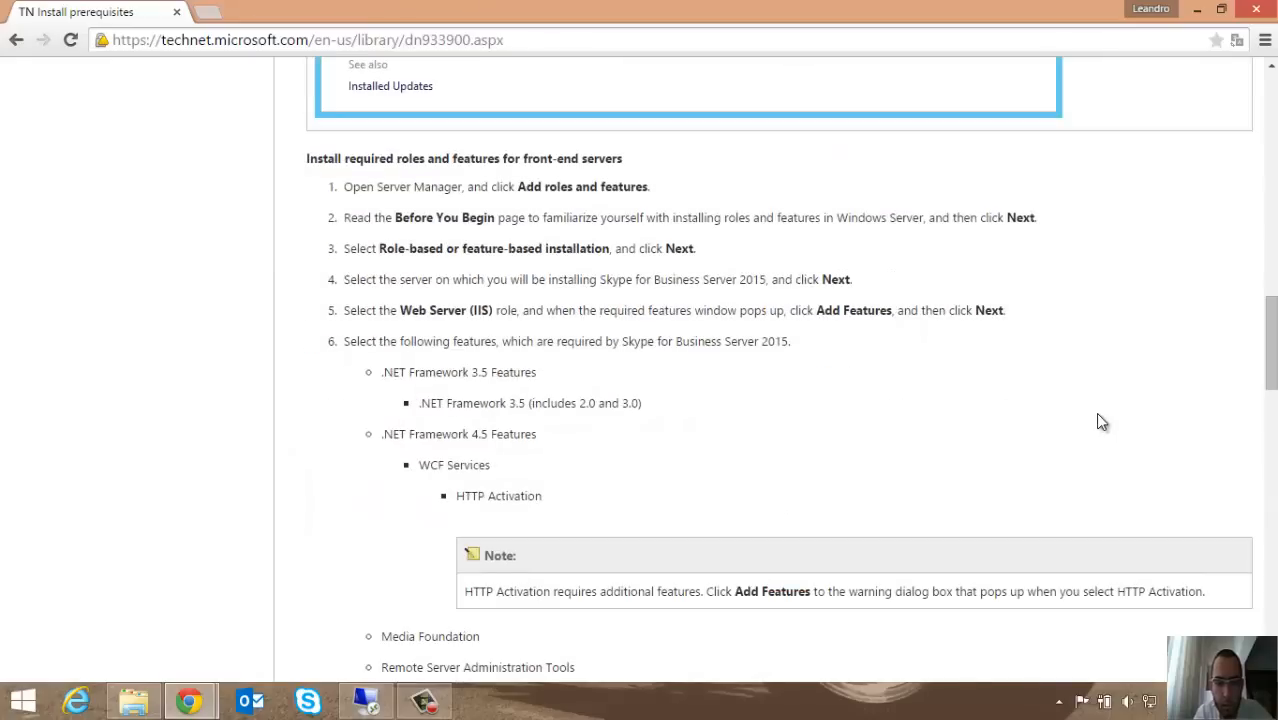
pyautogui.scroll(-3)
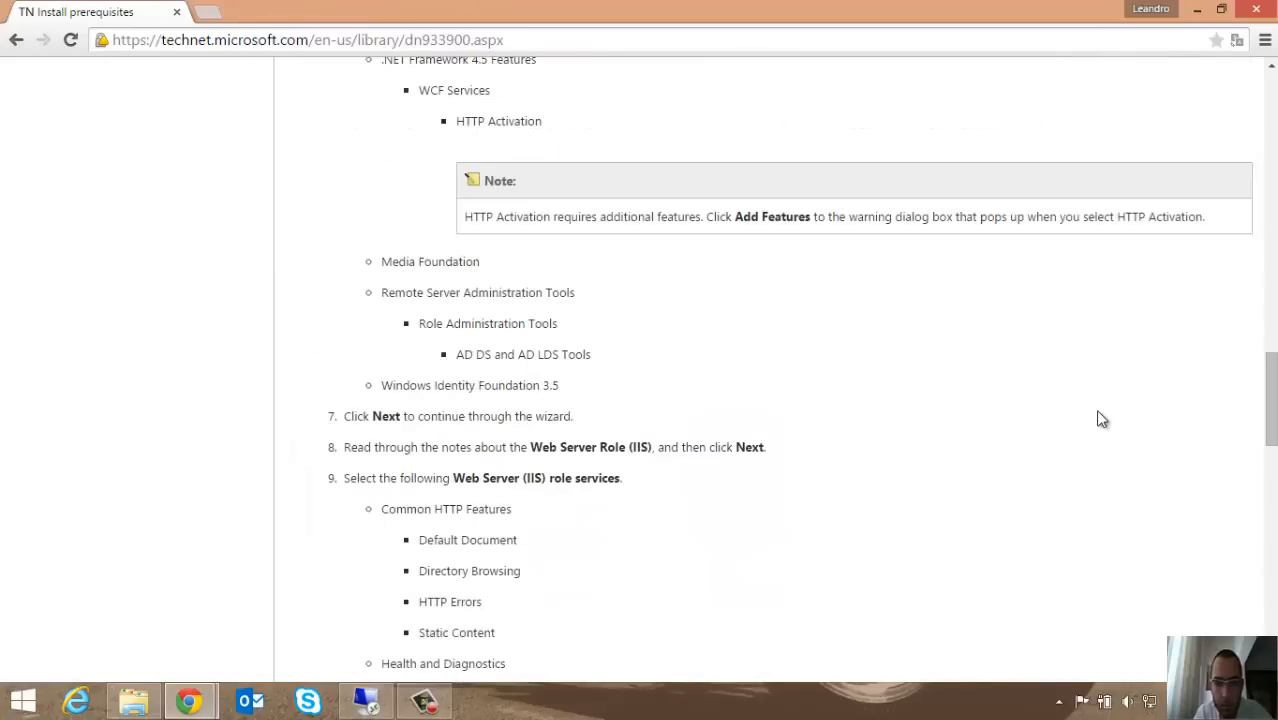
pyautogui.scroll(-3)
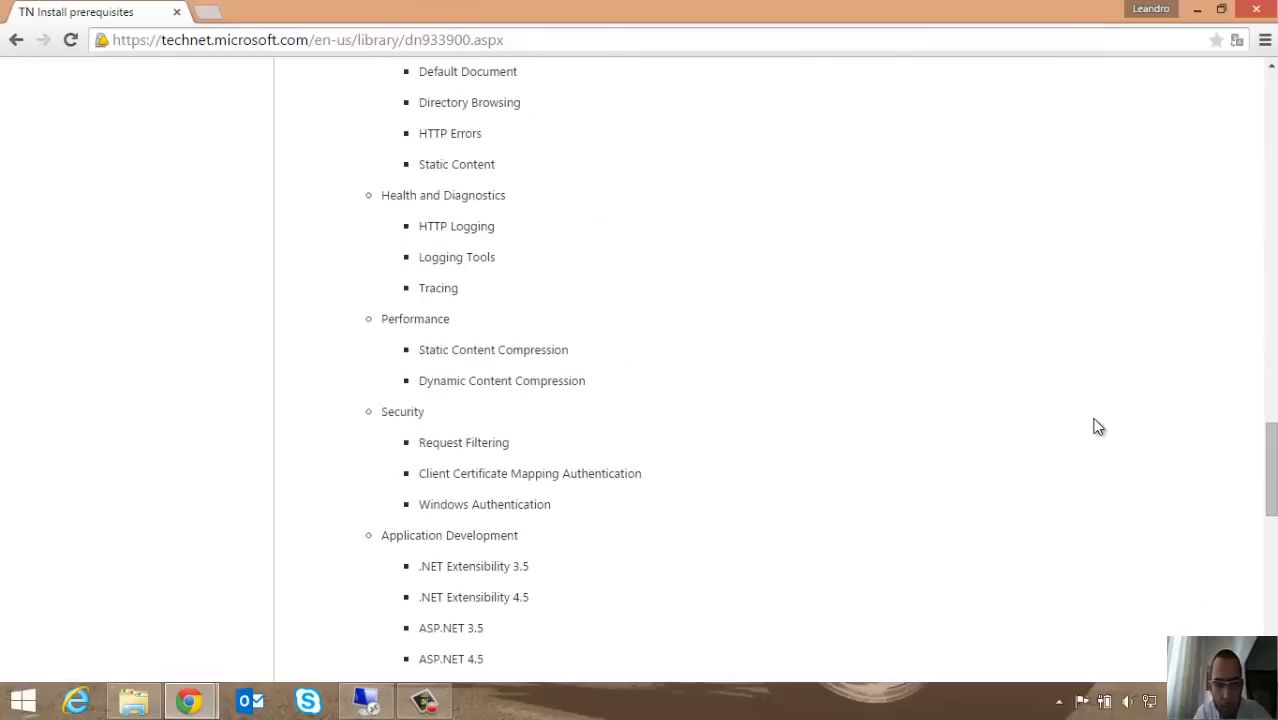
pyautogui.scroll(-3)
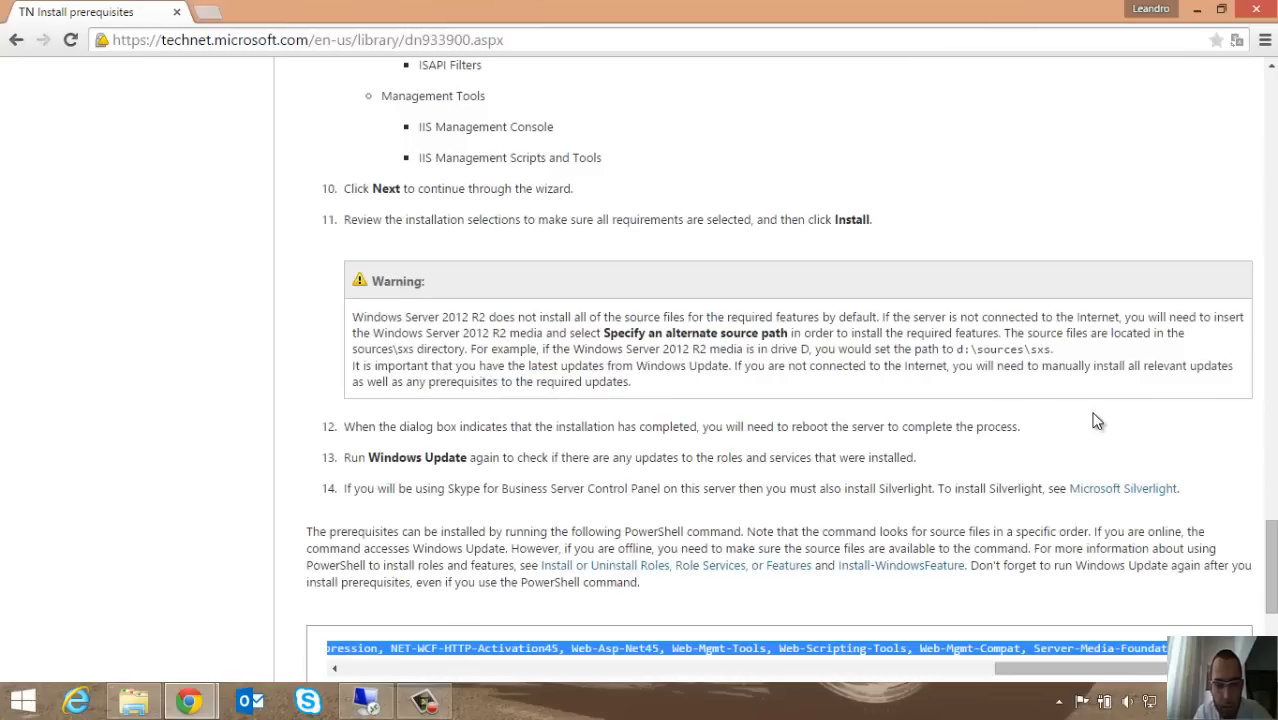
pyautogui.scroll(-3)
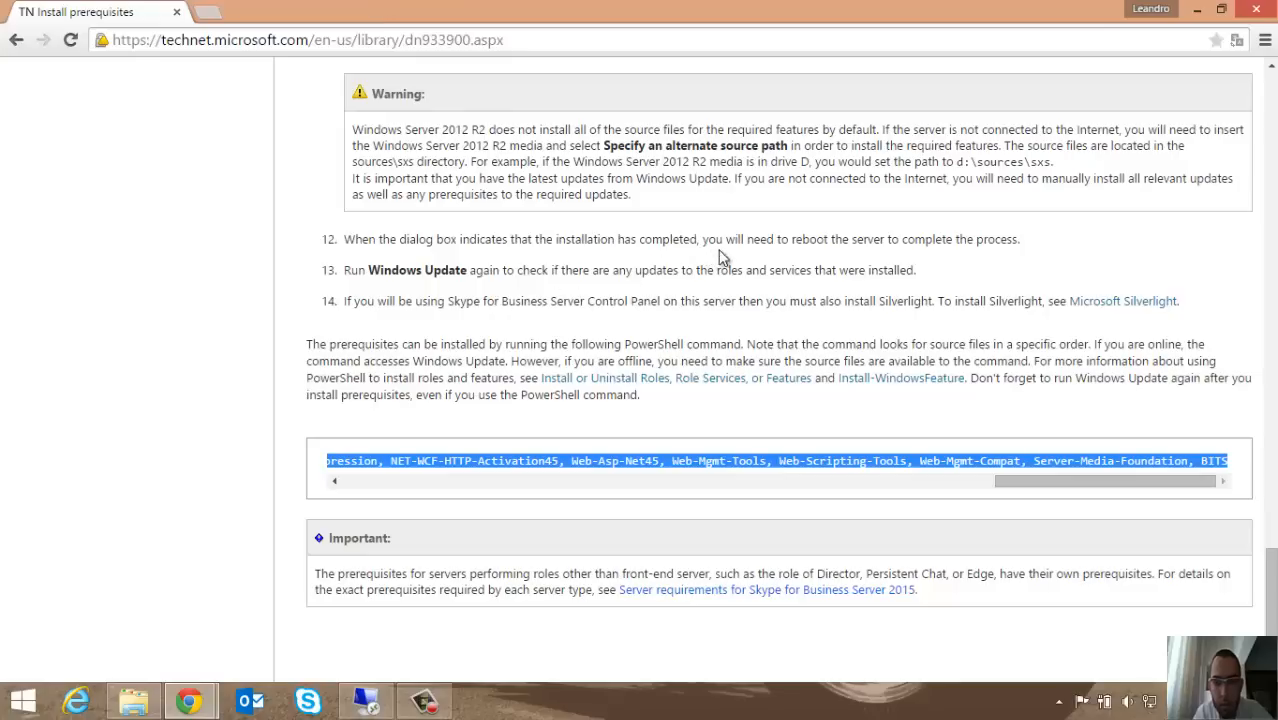
pyautogui.moveTo(843, 260)
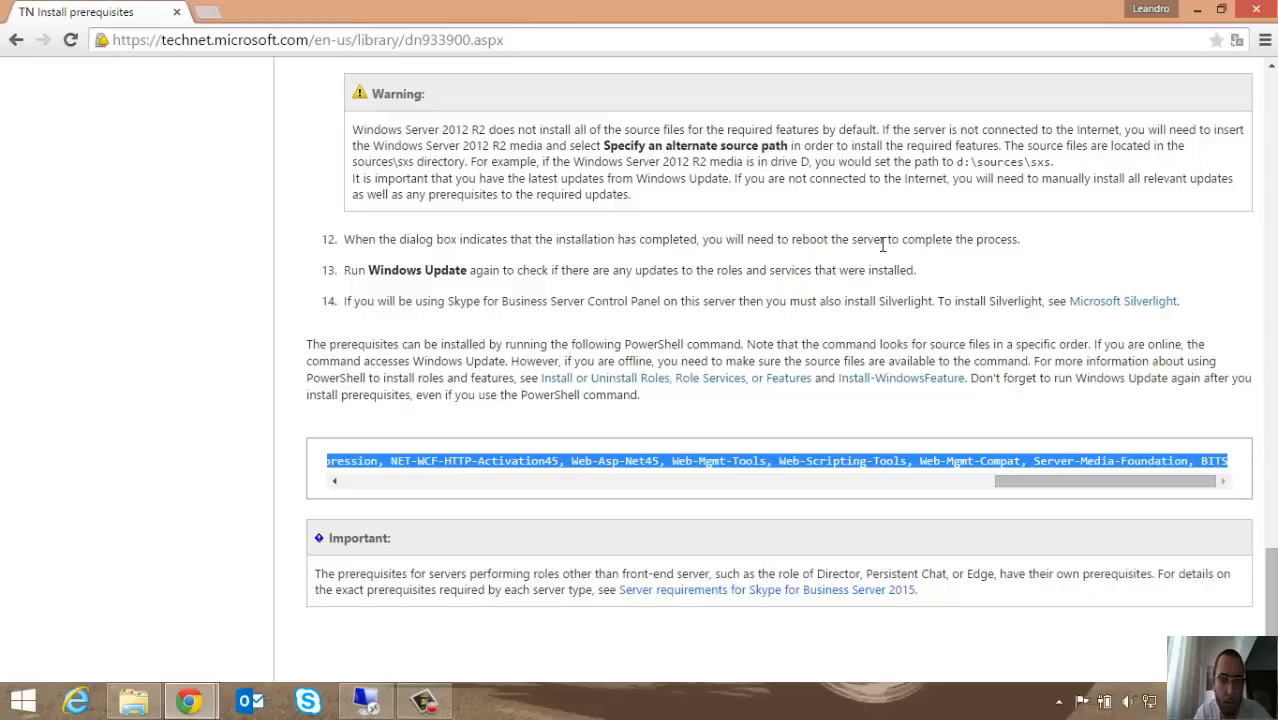
pyautogui.moveTo(452, 290)
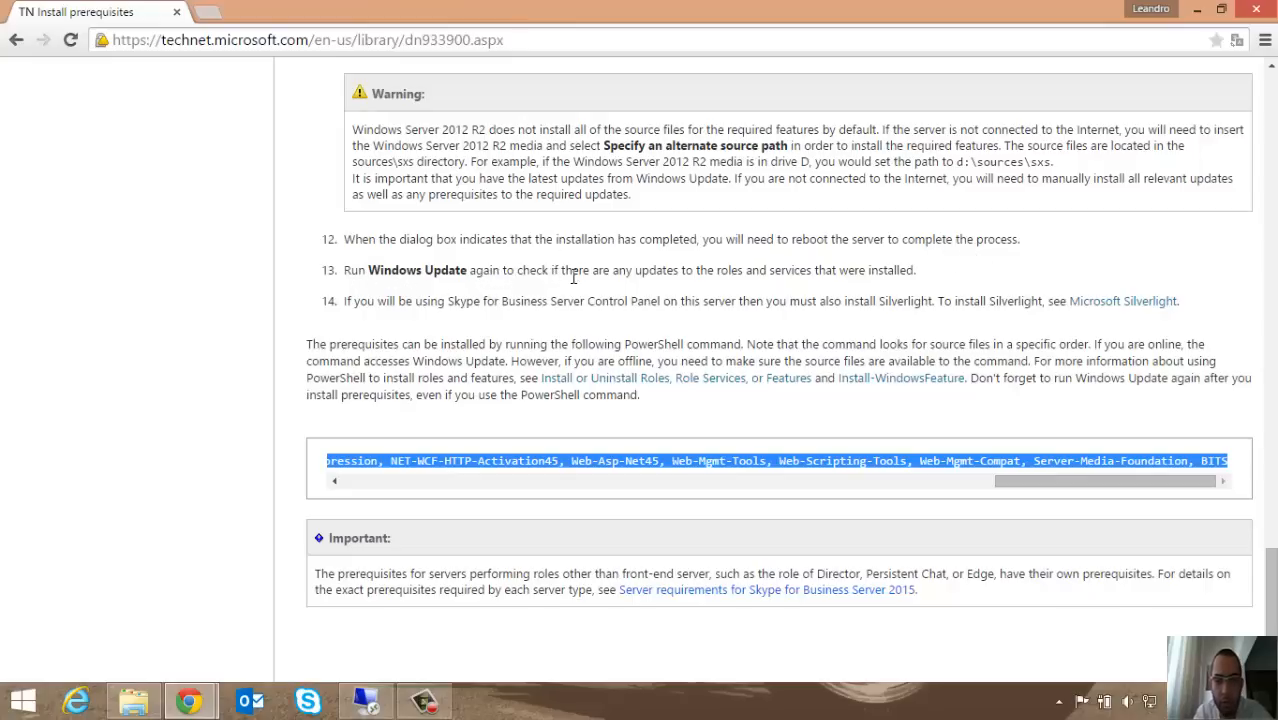
pyautogui.moveTo(710, 273)
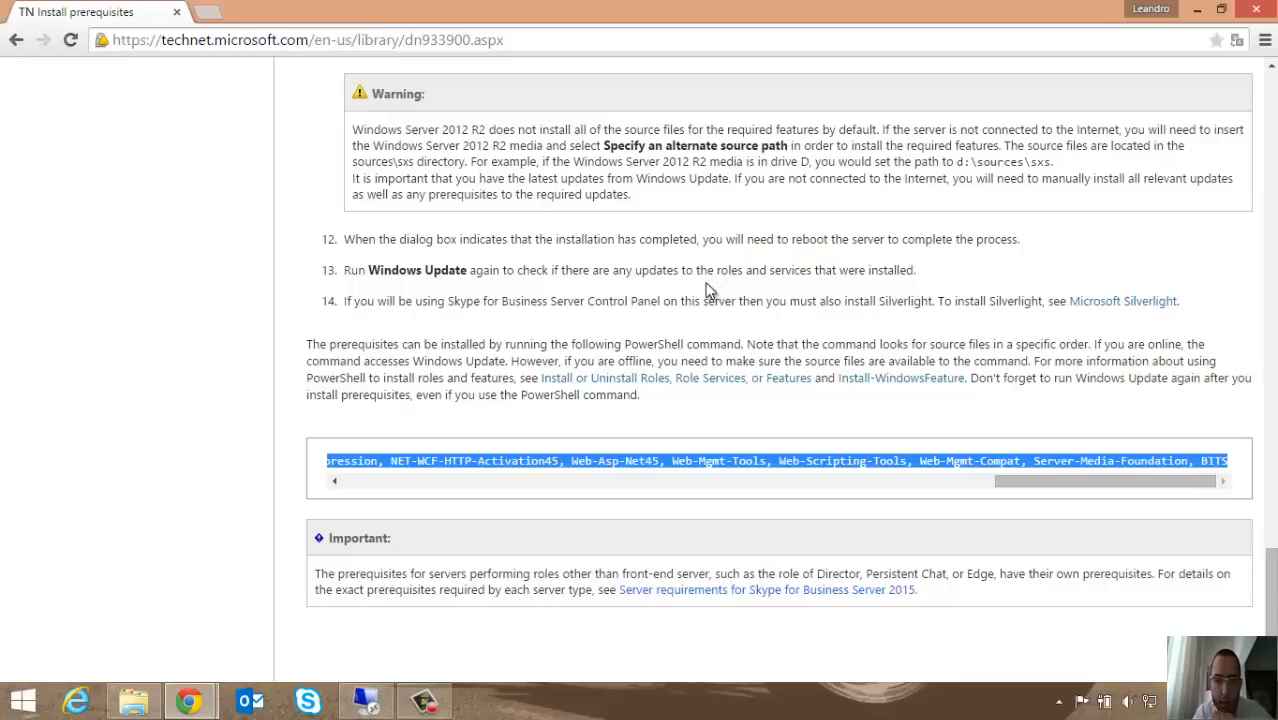
pyautogui.moveTo(586, 338)
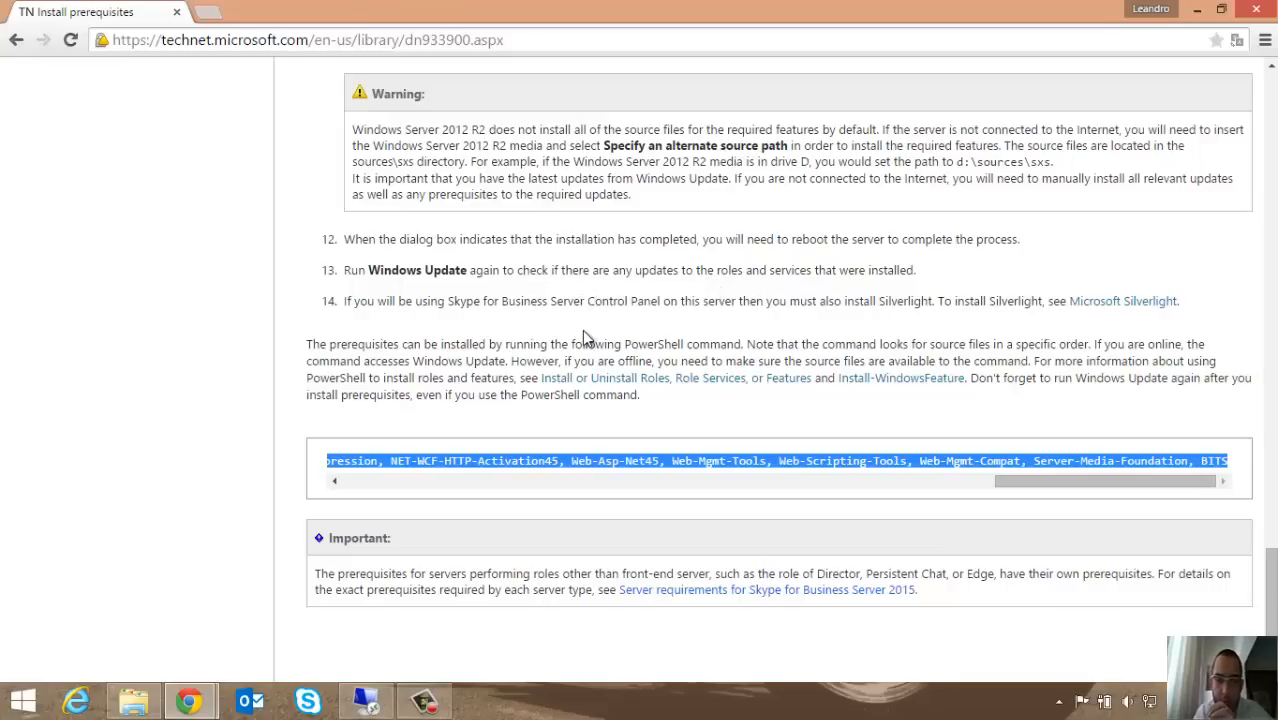
pyautogui.scroll(3)
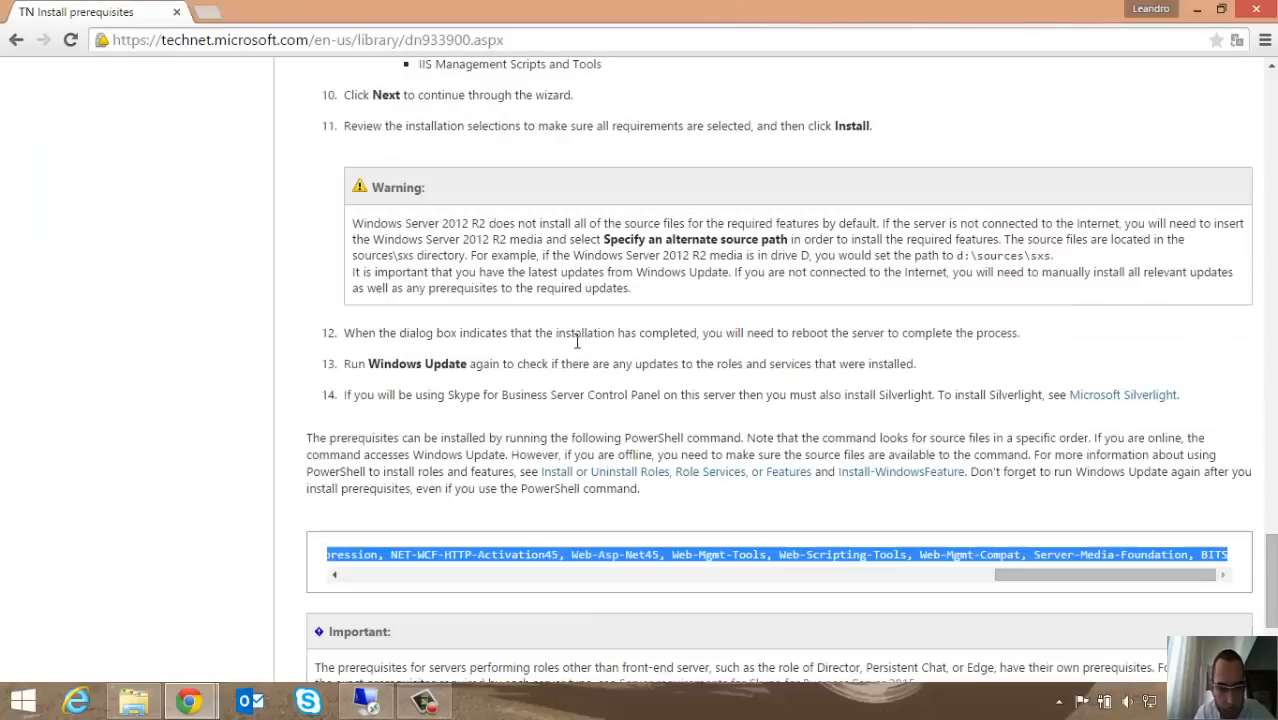
pyautogui.scroll(-3)
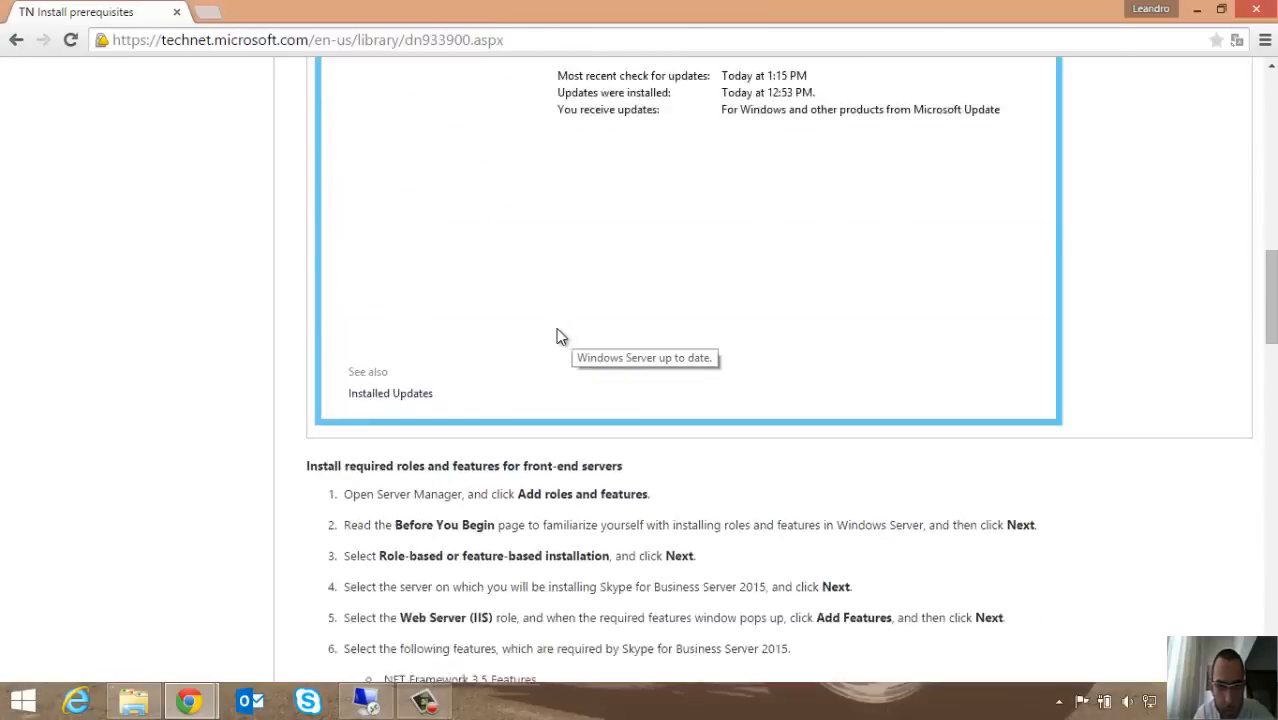
pyautogui.scroll(3)
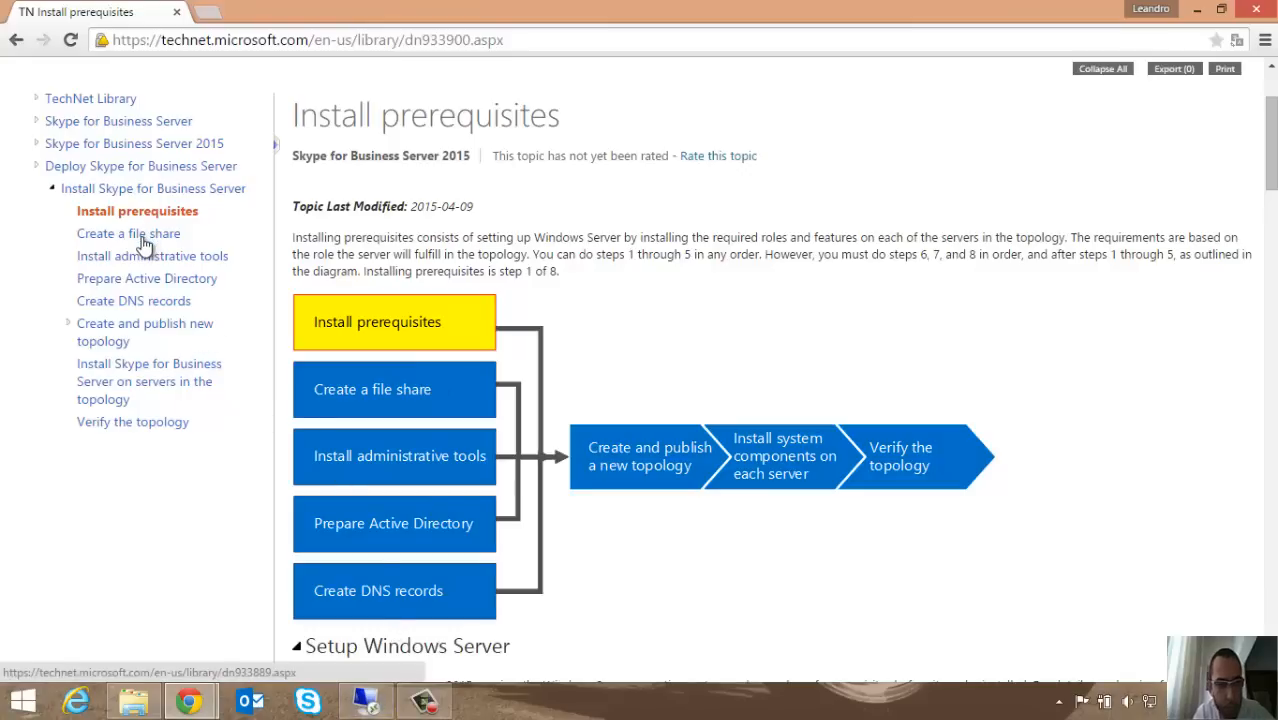
# Open TechNet's 'Create a file share' article and scroll to the basic file share steps
pyautogui.click(128, 233)
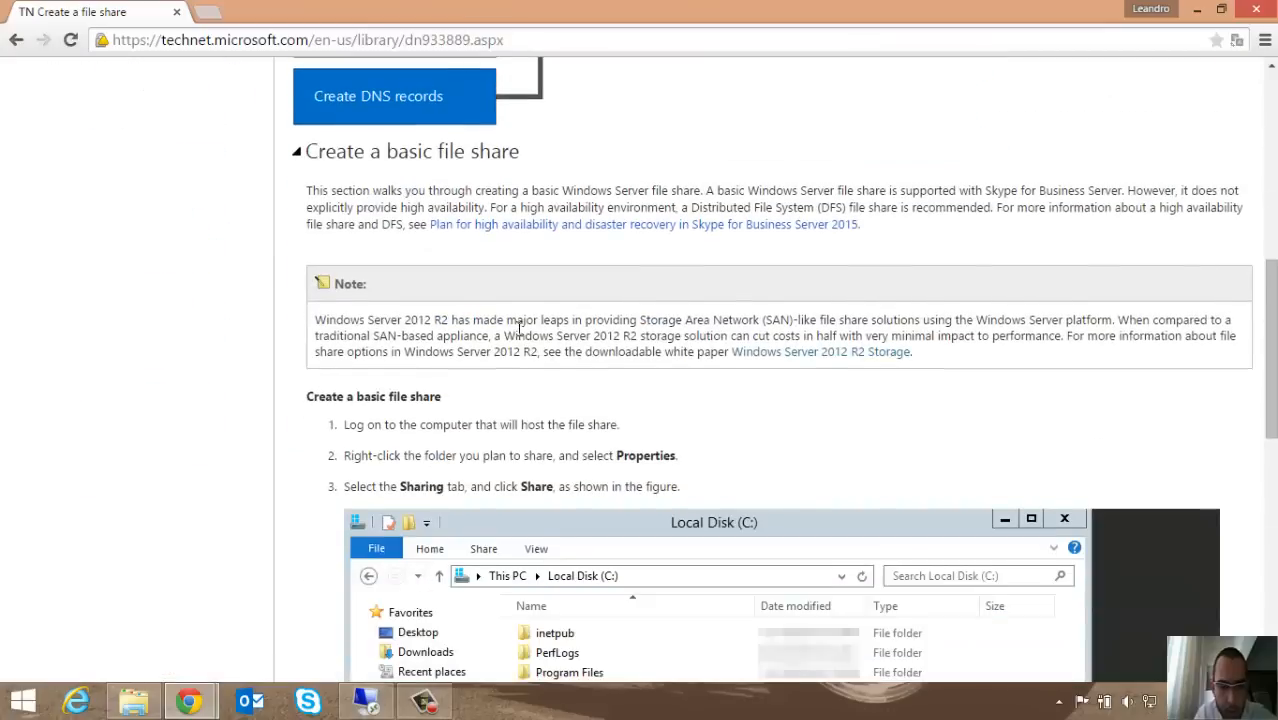
pyautogui.scroll(-3)
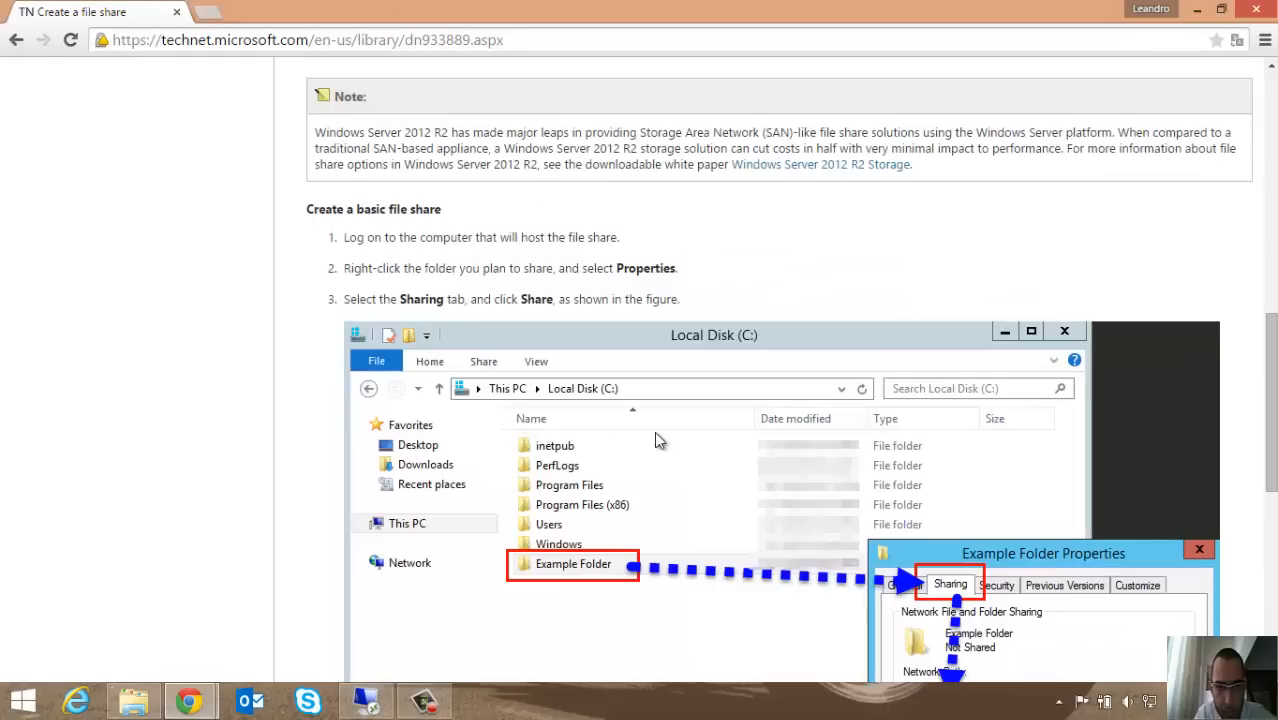
pyautogui.scroll(-3)
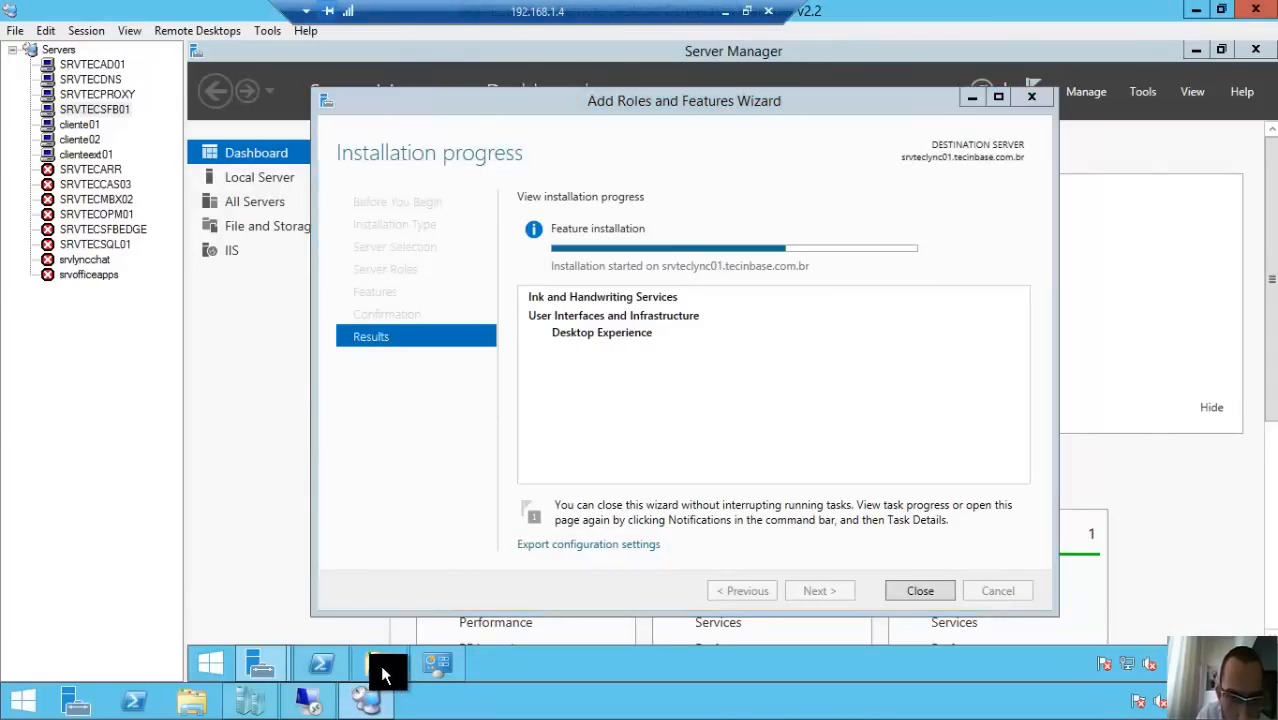
# Create a new folder named Skype4Business on the C: drive
pyautogui.click(378, 663)
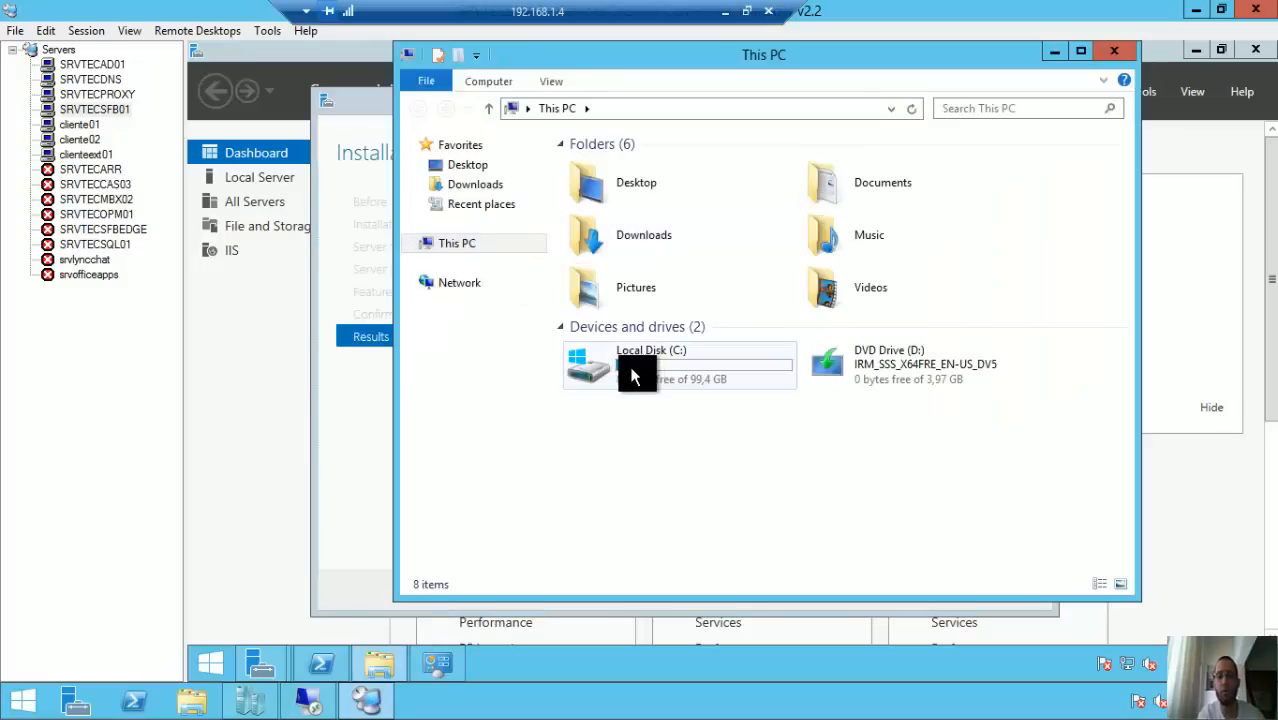
pyautogui.doubleClick(640, 365)
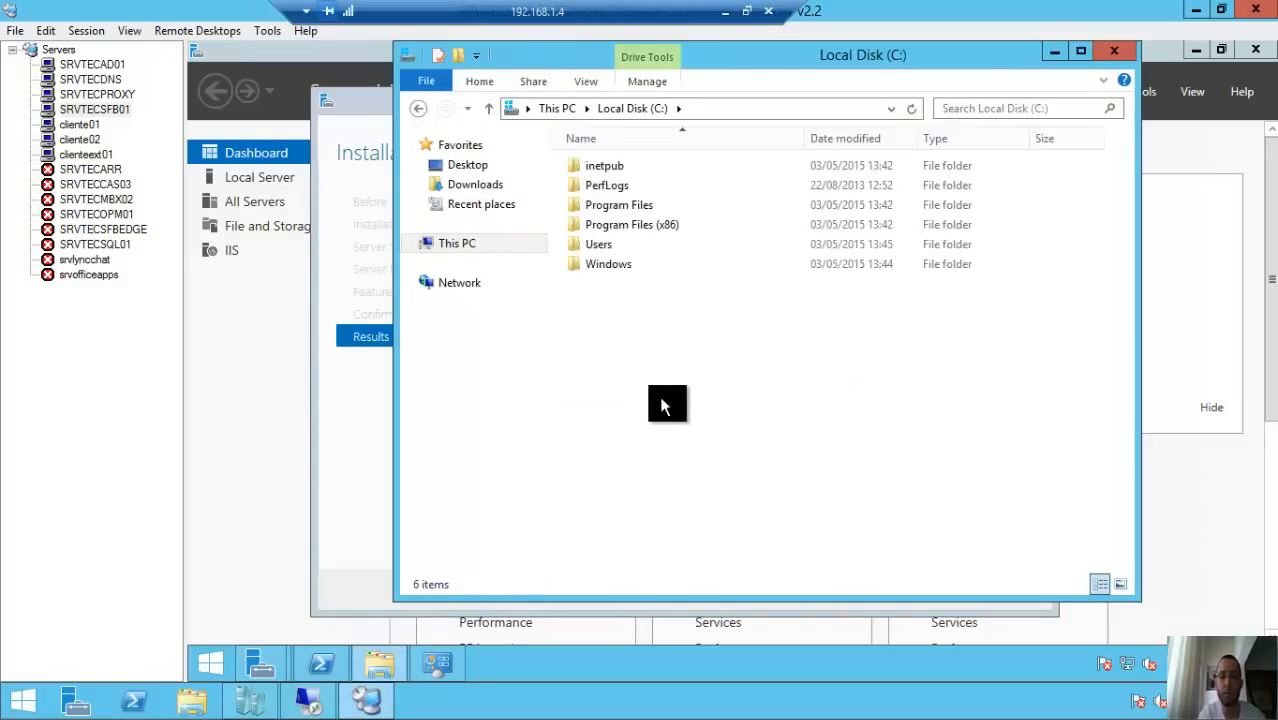
pyautogui.rightClick(667, 405)
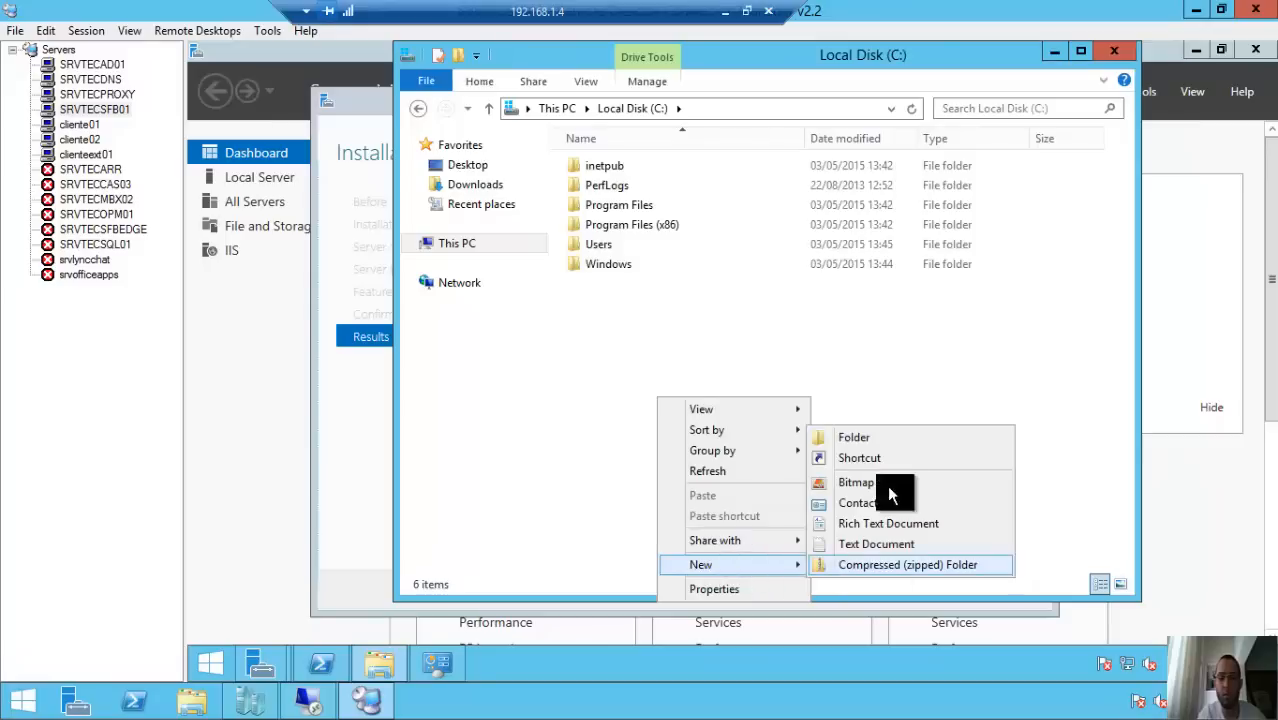
pyautogui.click(854, 437)
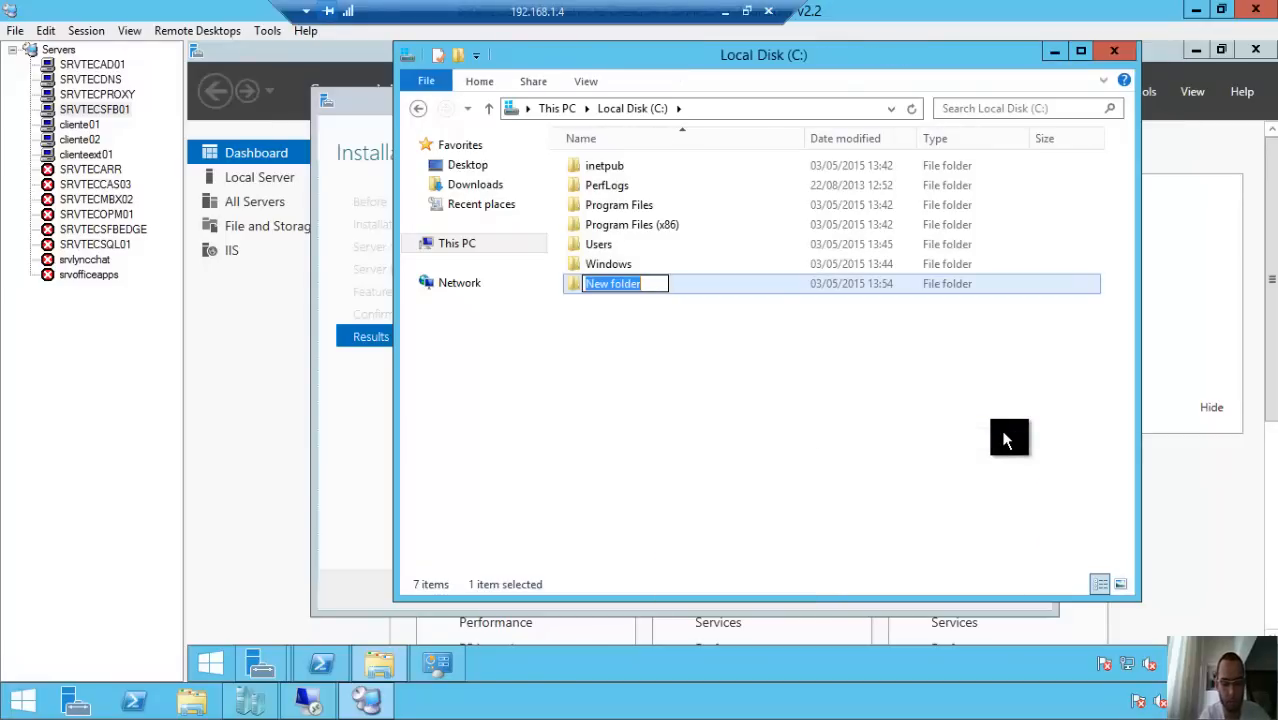
pyautogui.write('S')
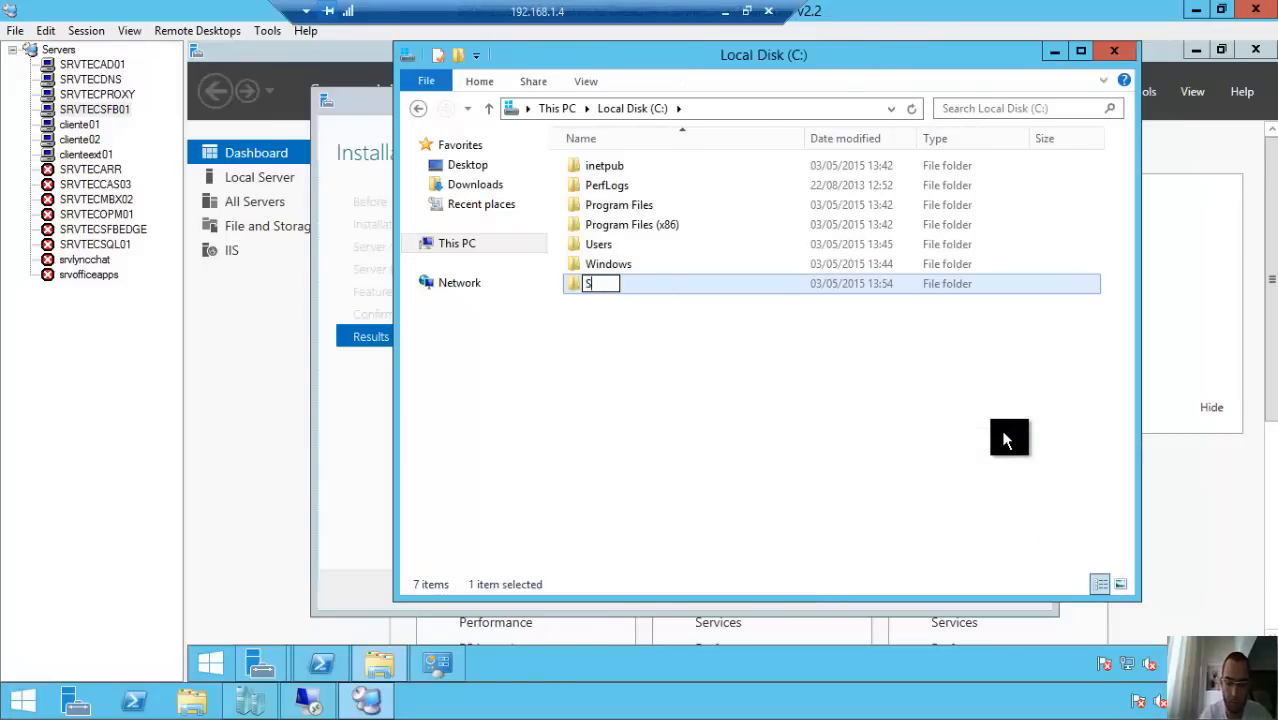
pyautogui.write('kype')
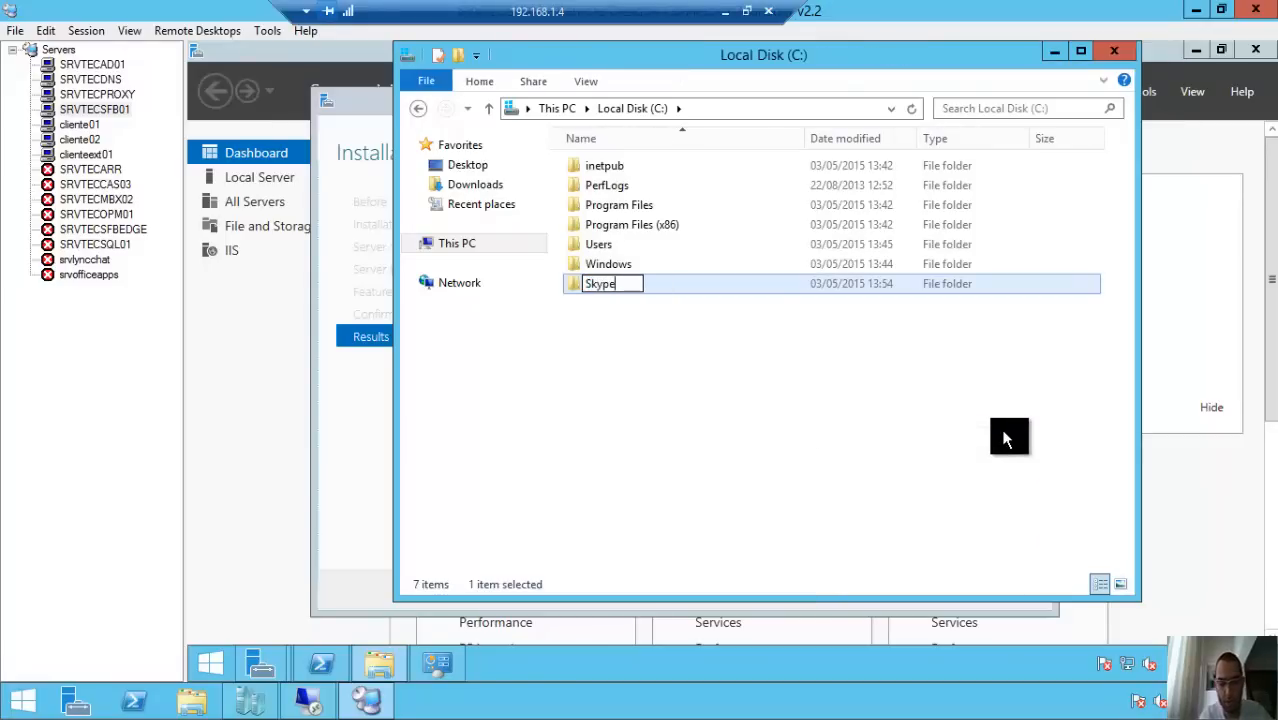
pyautogui.write('4Business')
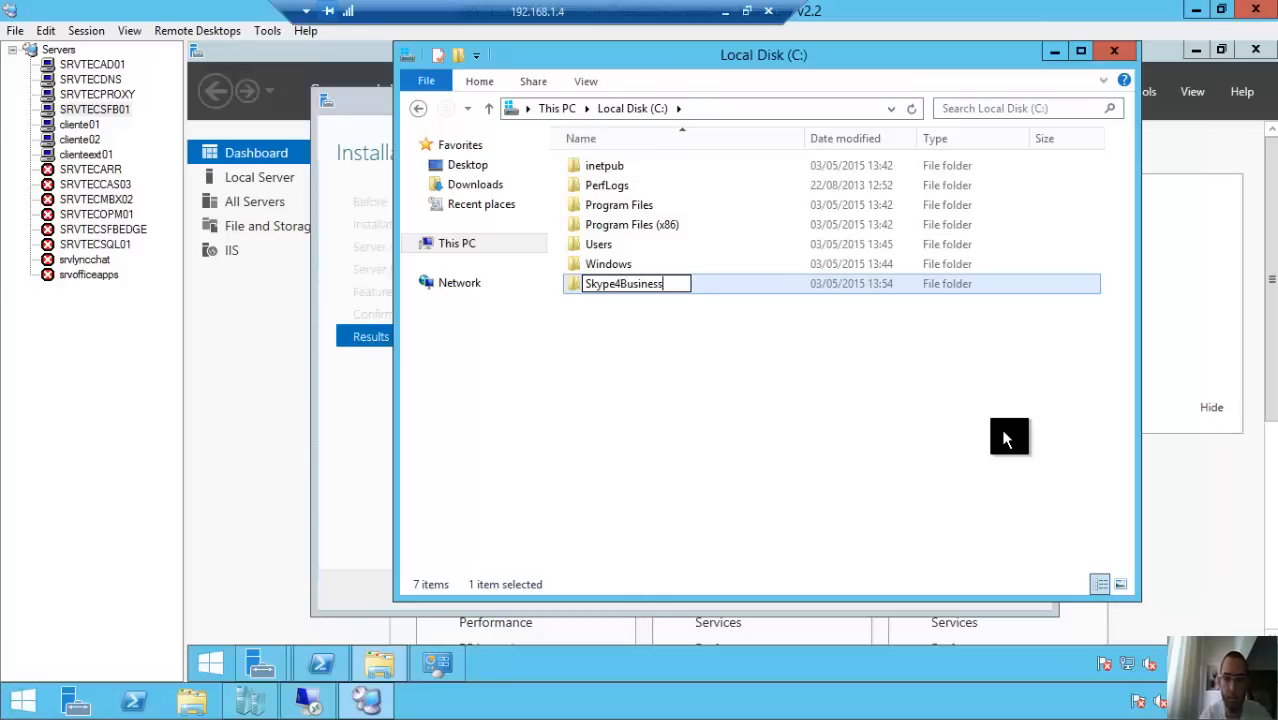
# Open the Skype4Business folder's Advanced Sharing share permissions
pyautogui.rightClick(620, 283)
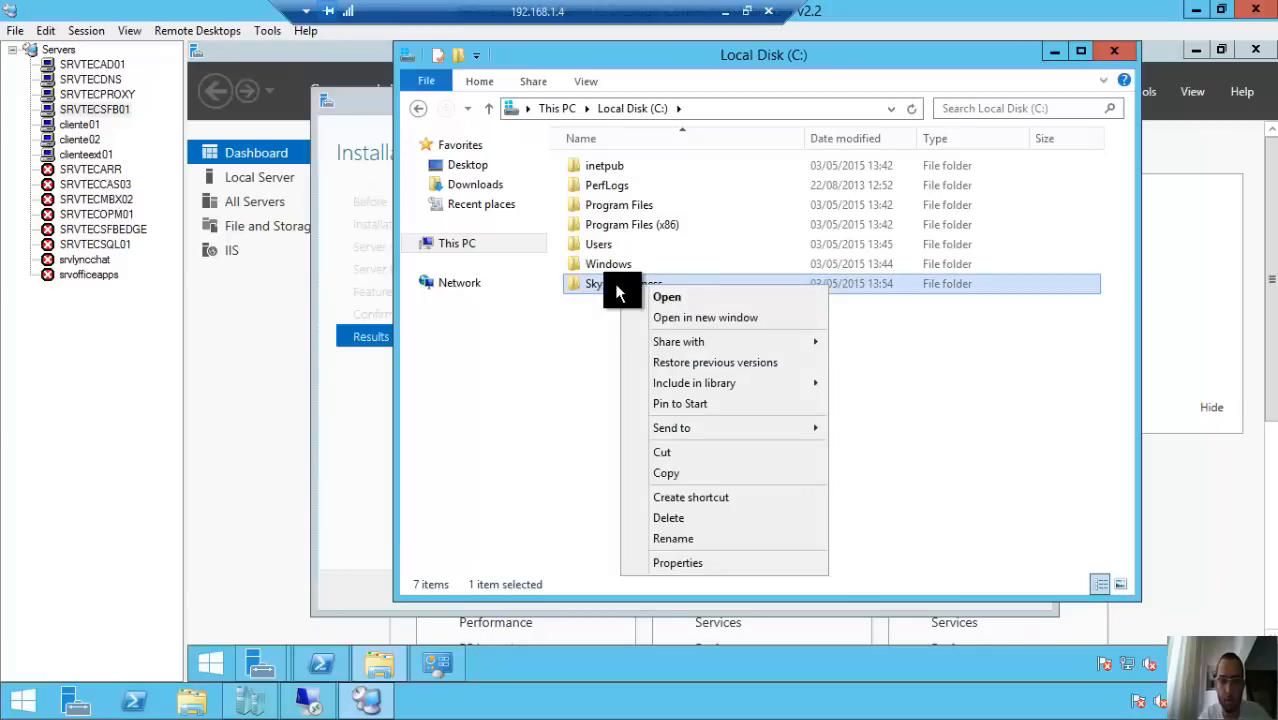
pyautogui.click(678, 562)
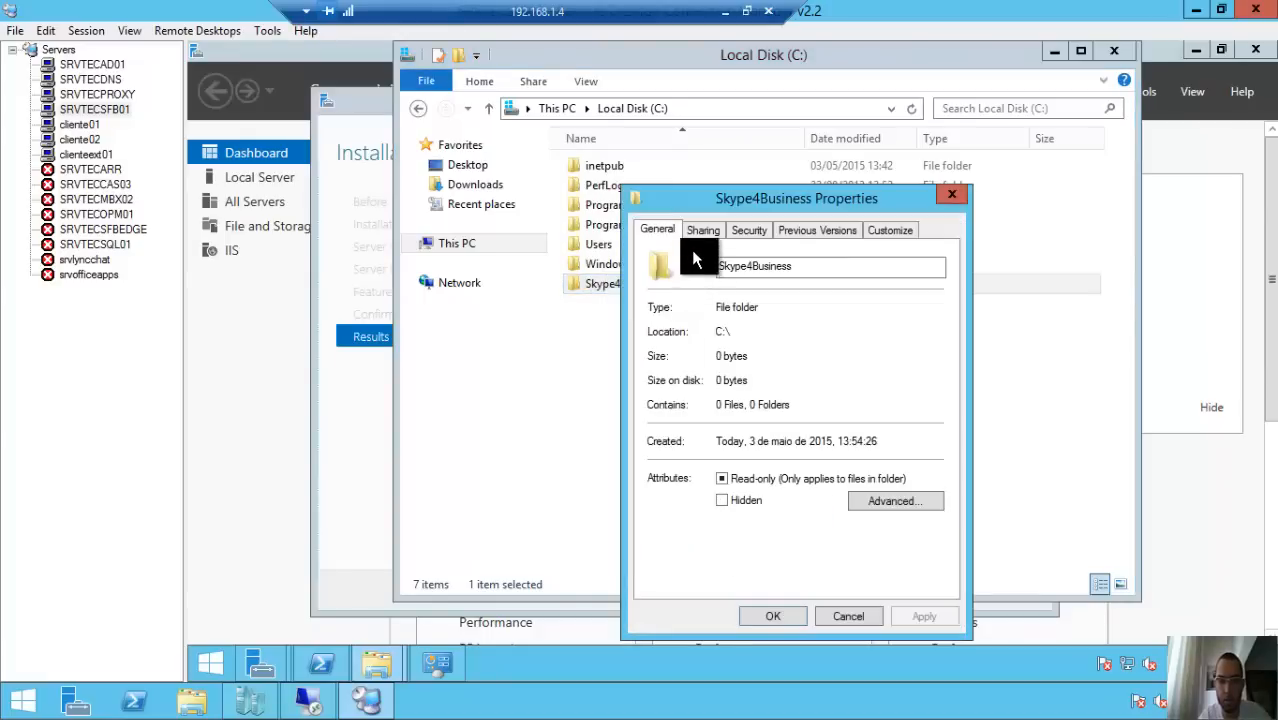
pyautogui.click(703, 230)
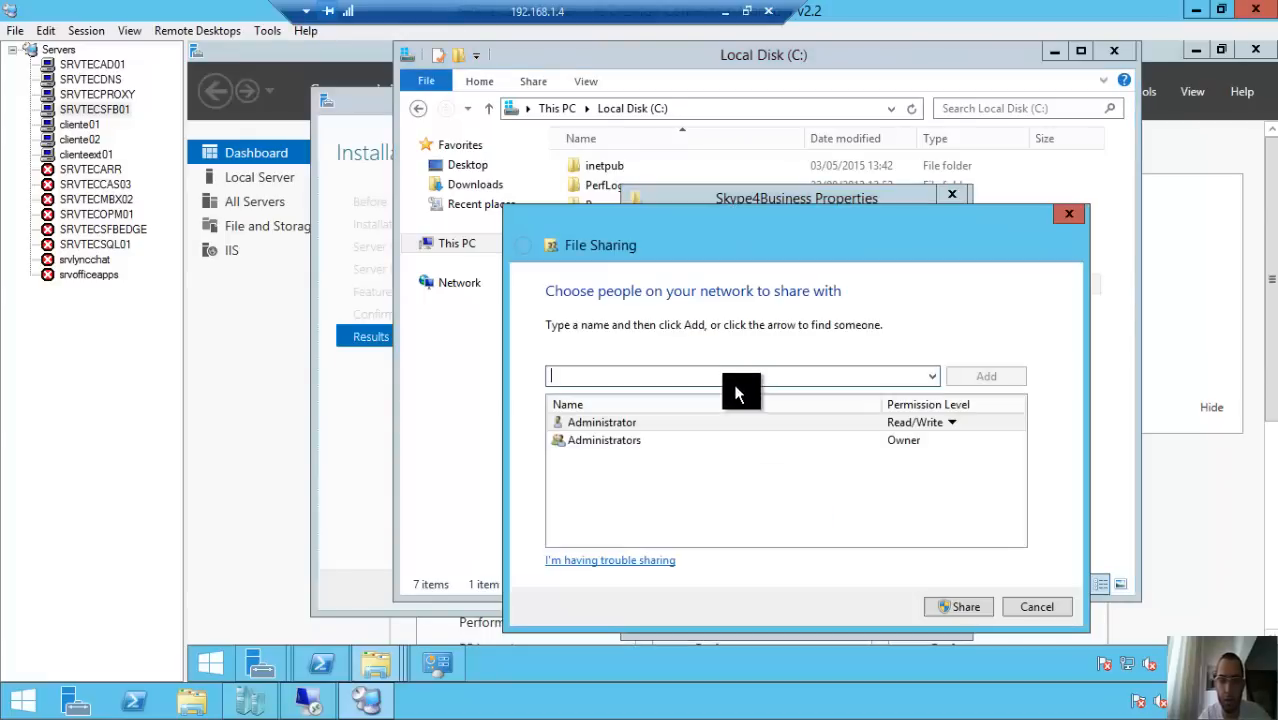
pyautogui.click(1037, 606)
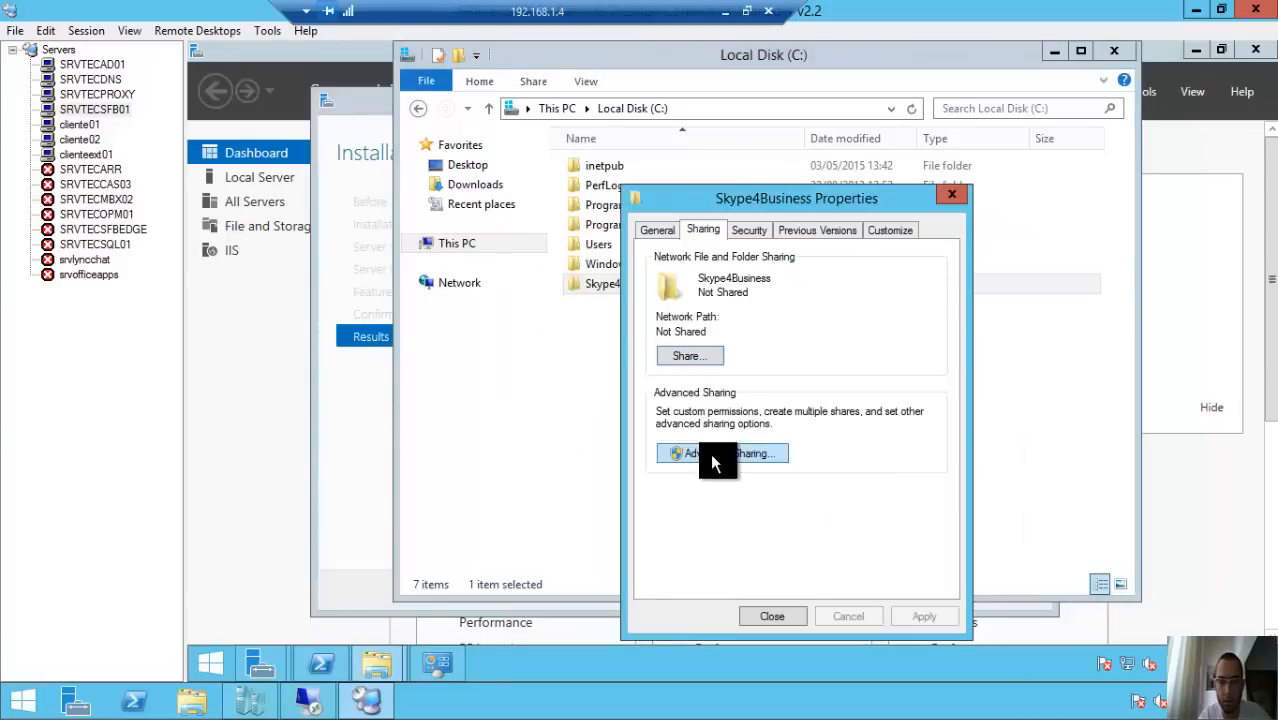
pyautogui.click(722, 453)
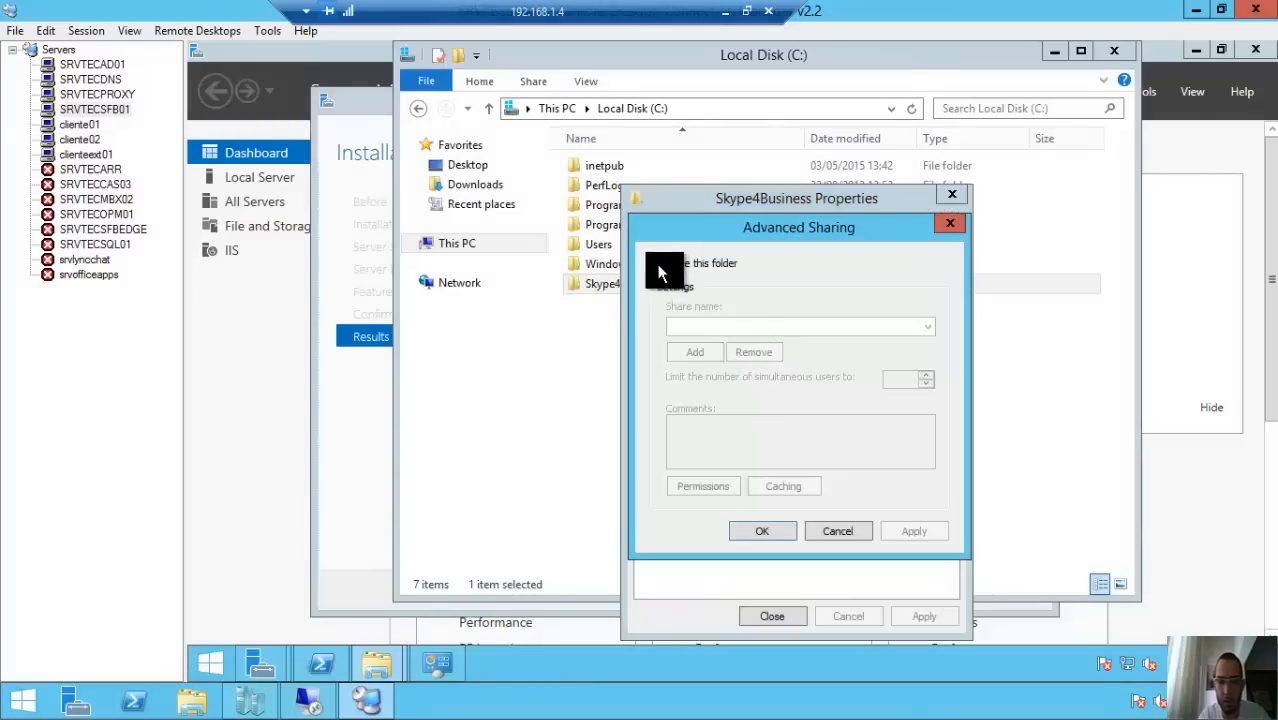
pyautogui.click(702, 485)
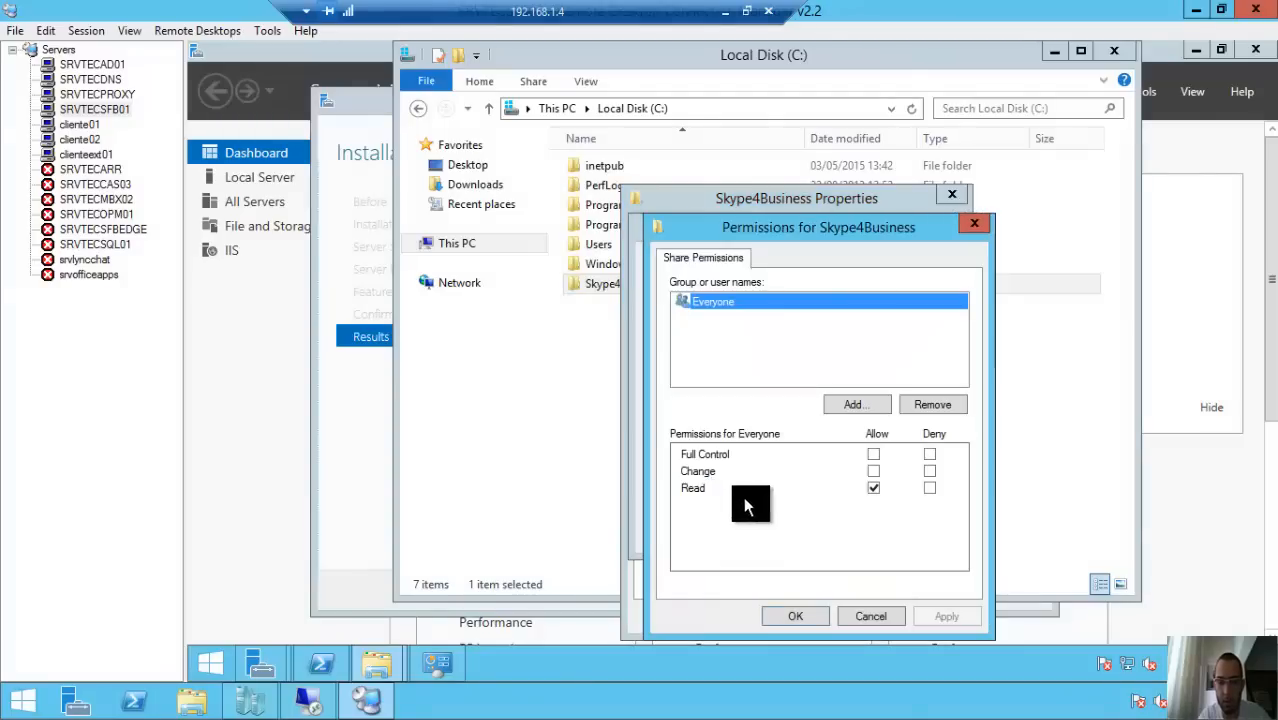
# Look up the 'administrators' group on SRVTECLYNC01 for the share permissions
pyautogui.click(855, 404)
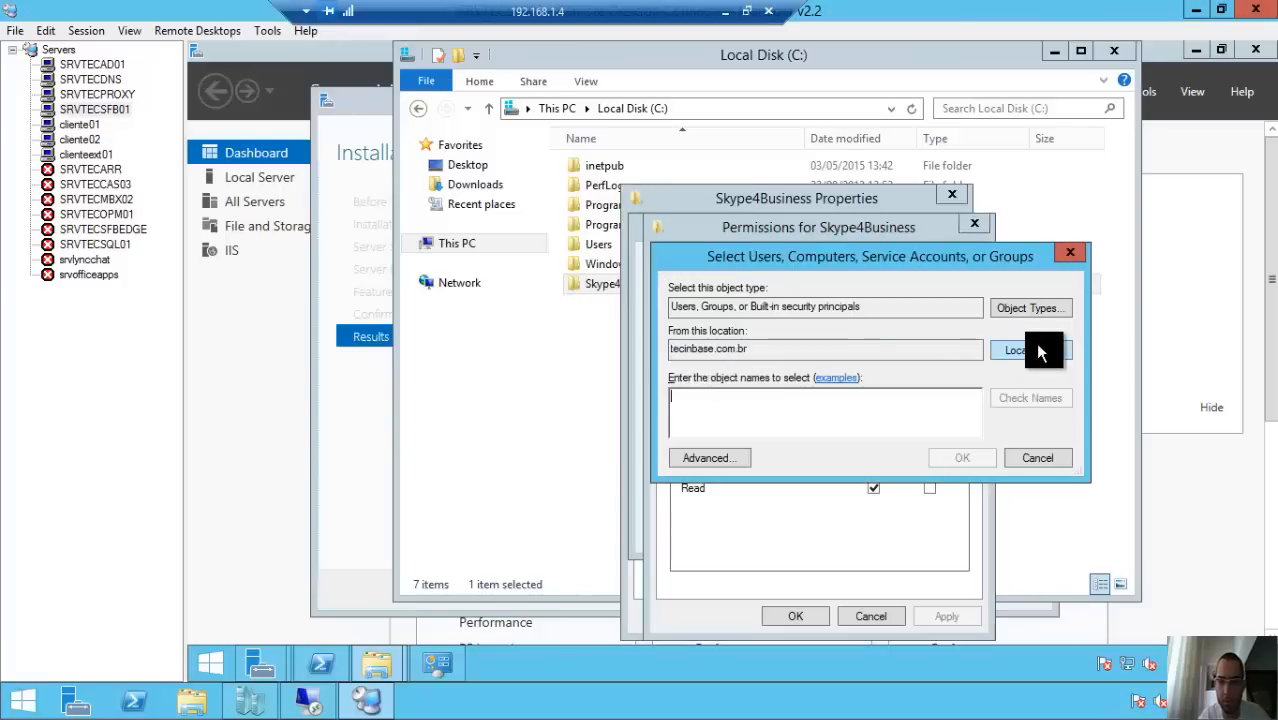
pyautogui.click(1030, 350)
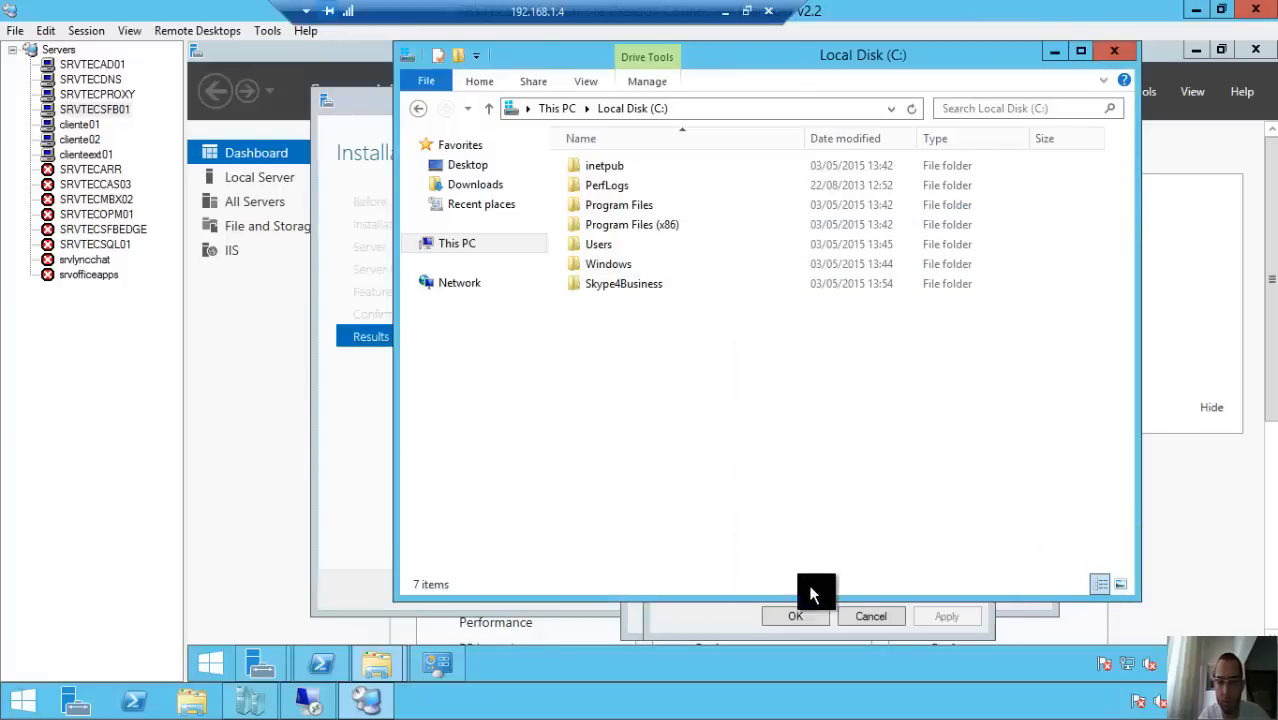
pyautogui.write('e')
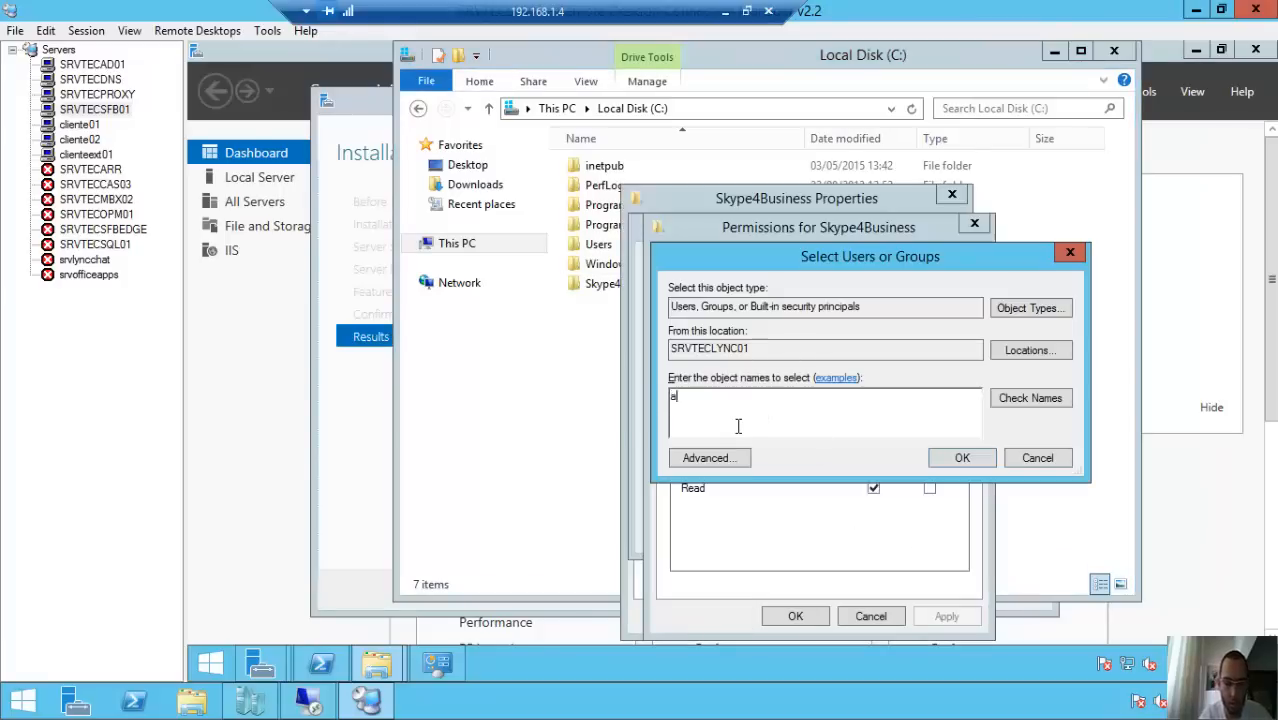
pyautogui.write('administrators')
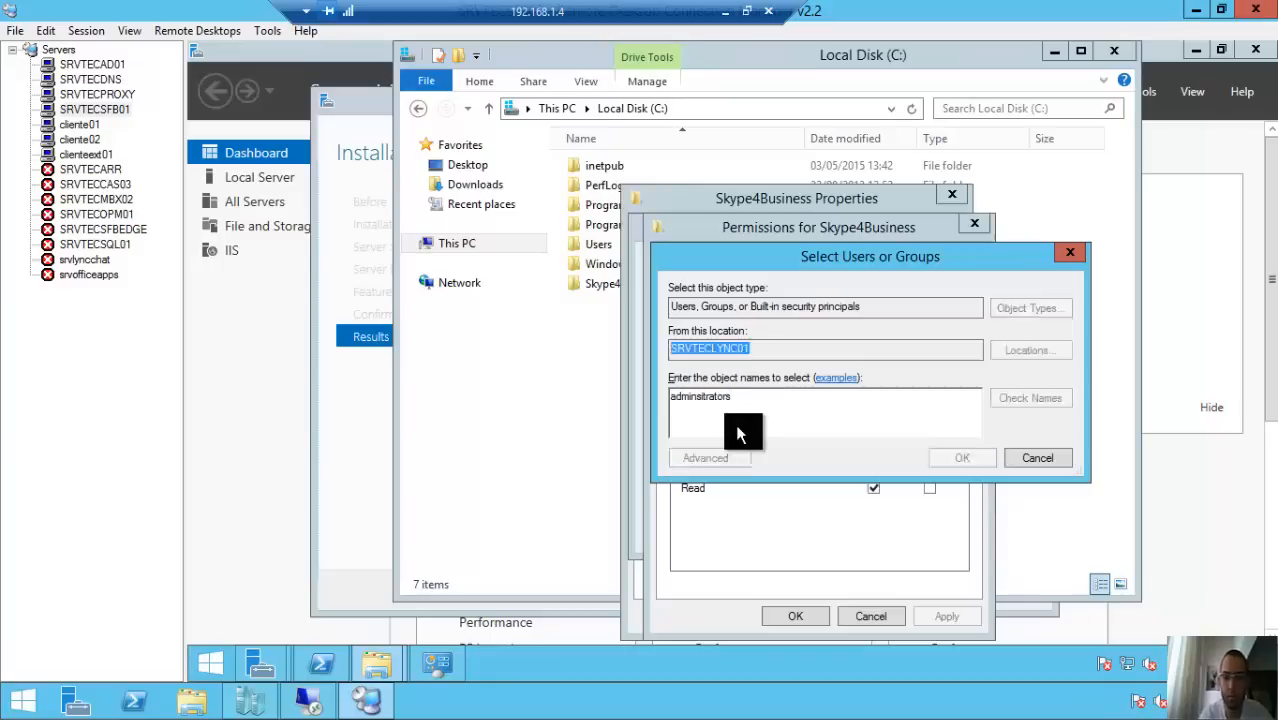
pyautogui.click(1030, 397)
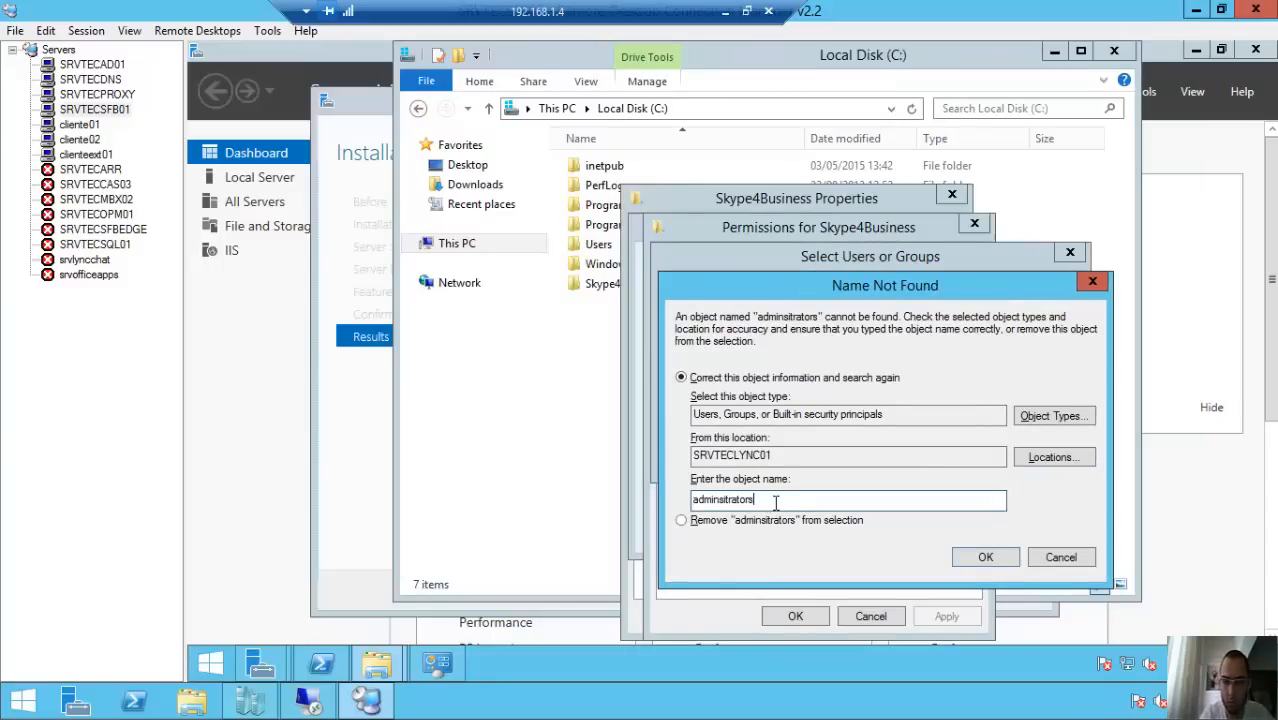
pyautogui.click(848, 500)
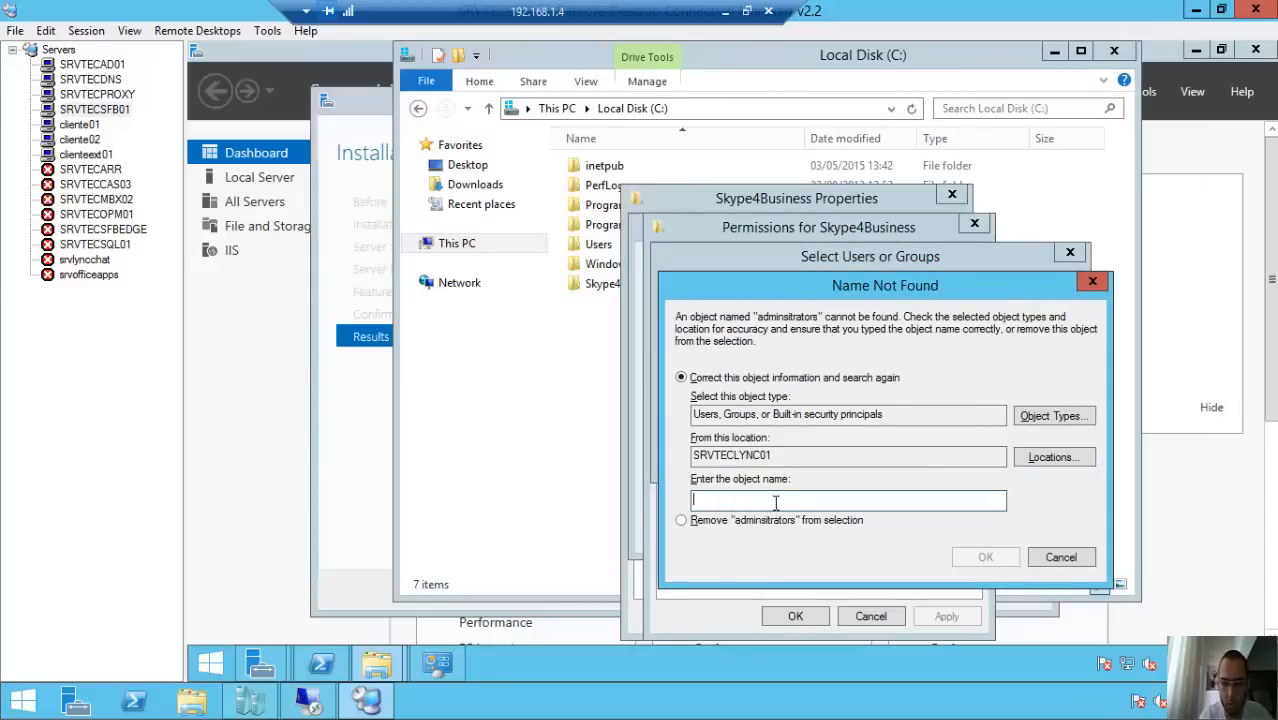
# Correct and resolve the Administrators name, adding it to the share permissions
pyautogui.write('admini')
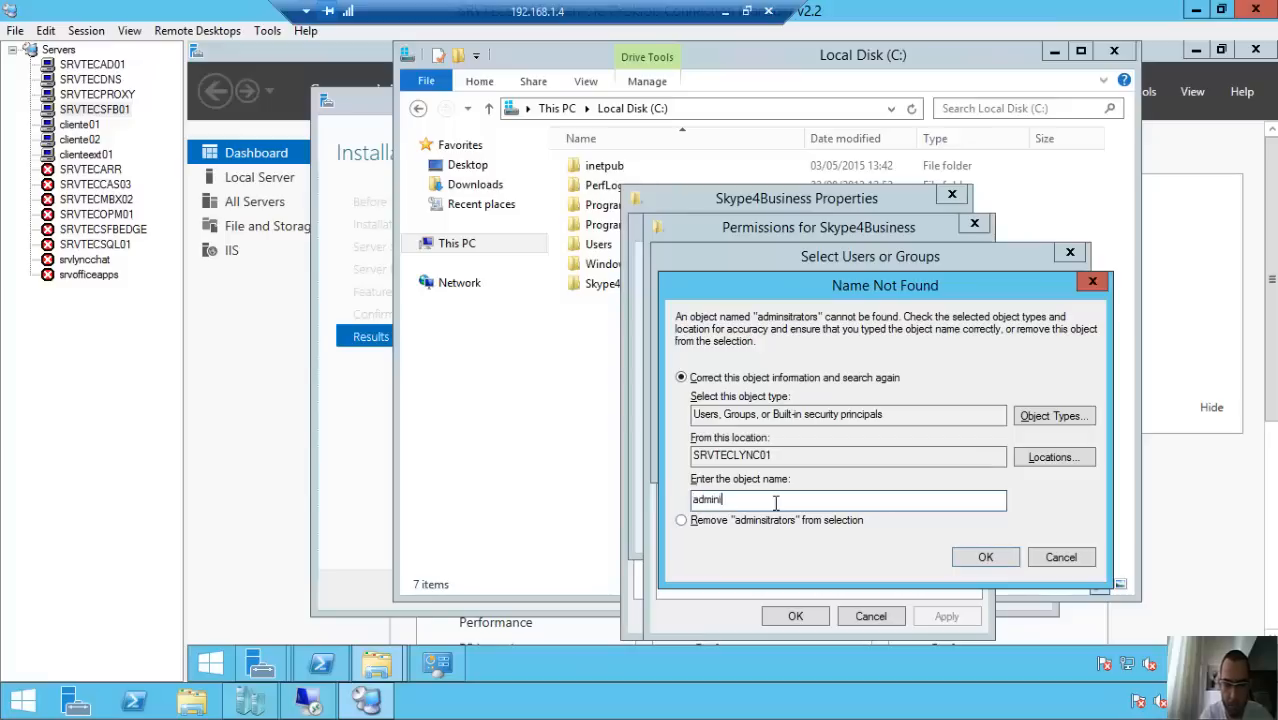
pyautogui.click(985, 557)
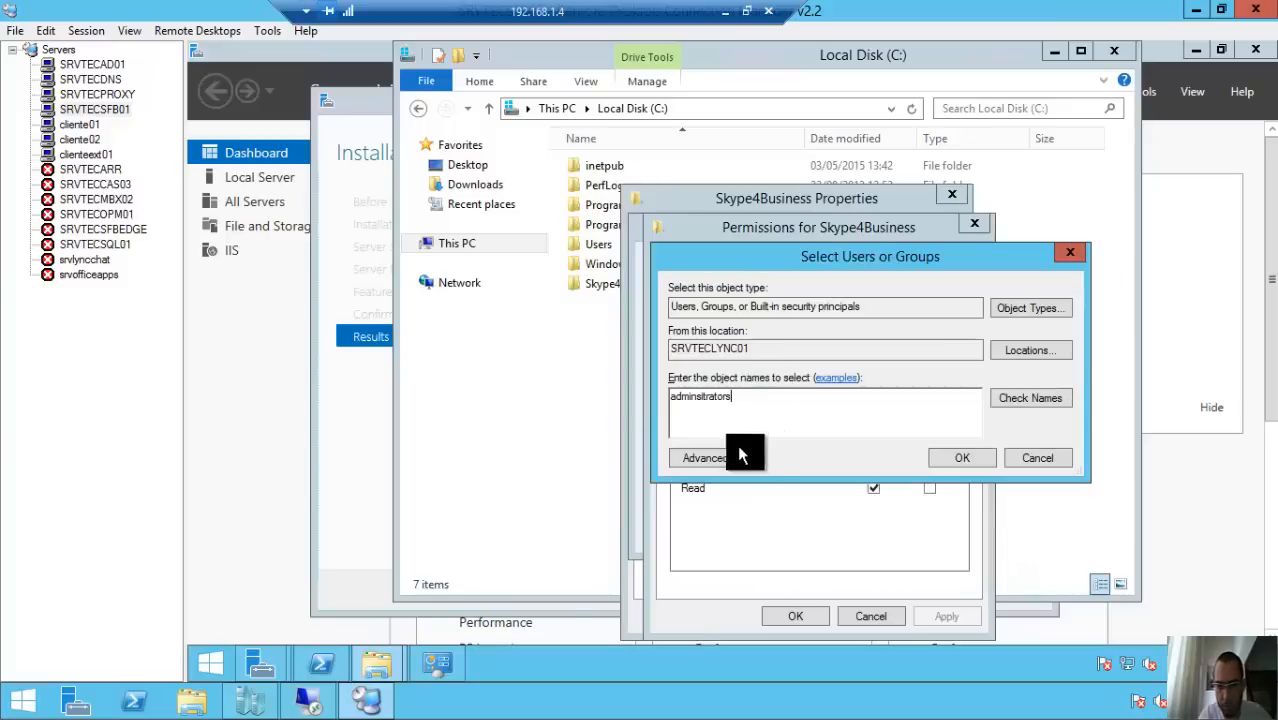
pyautogui.press('BackSpace')
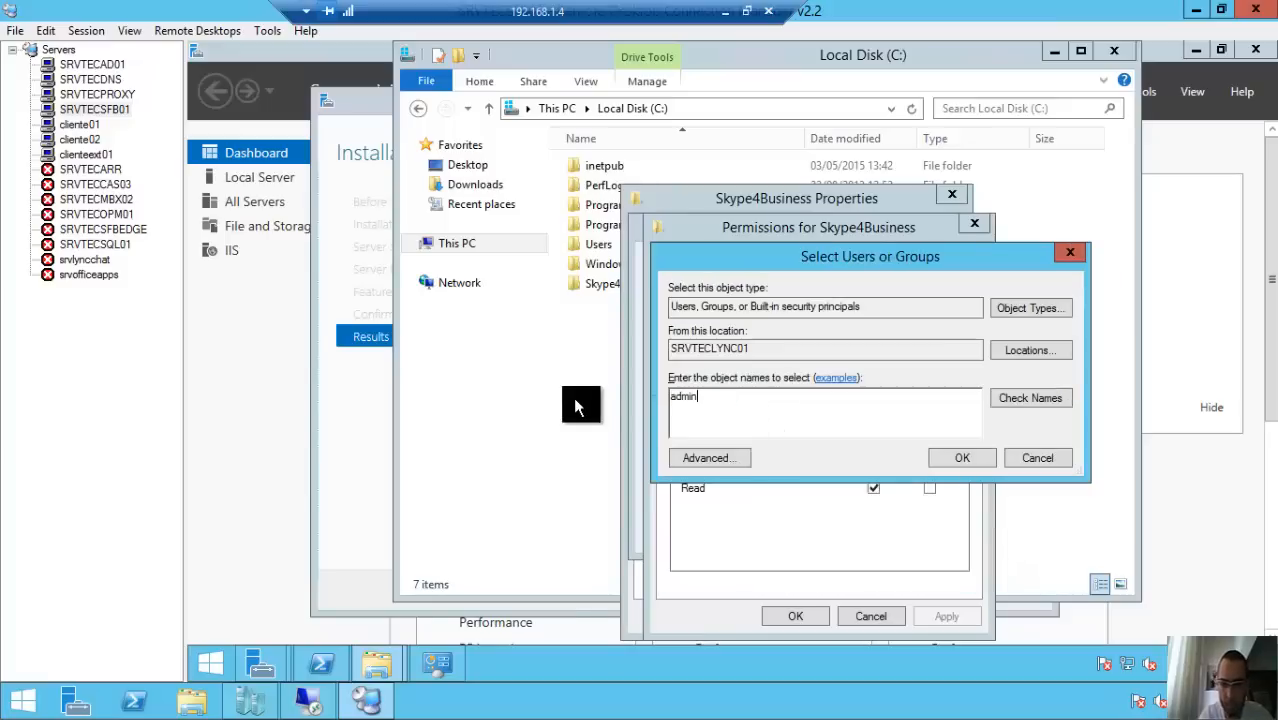
pyautogui.click(1030, 398)
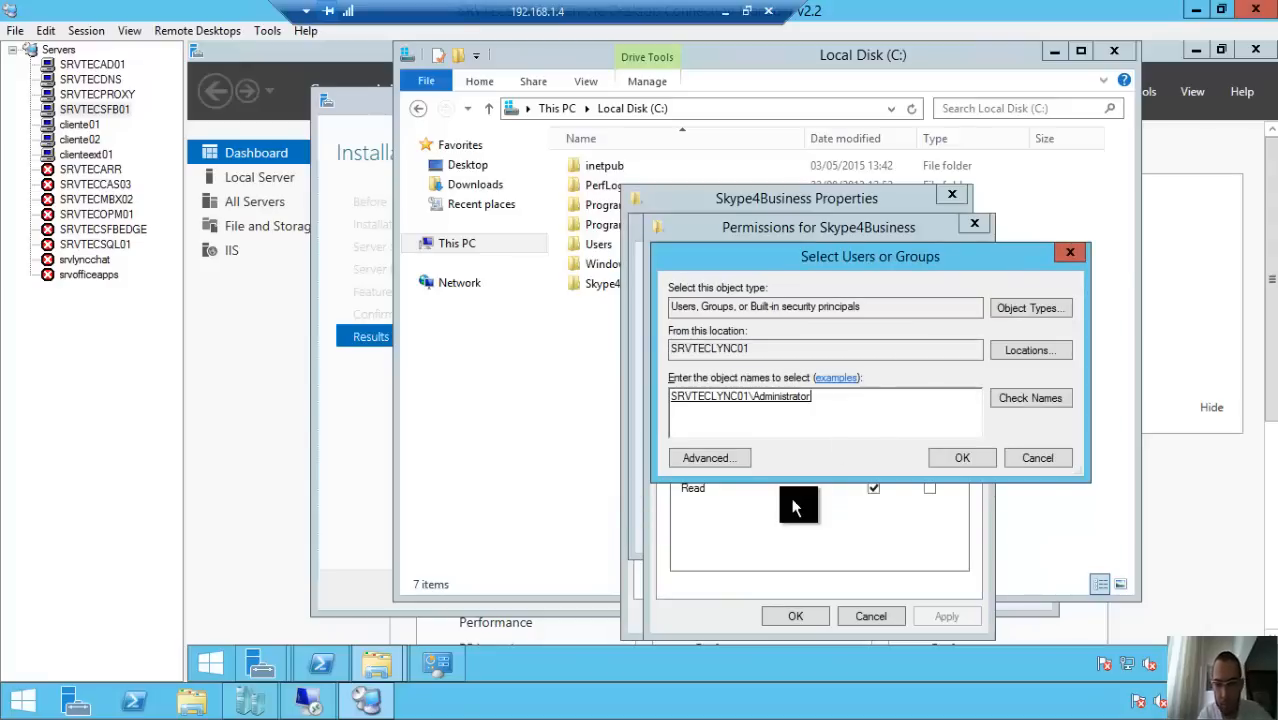
pyautogui.click(961, 457)
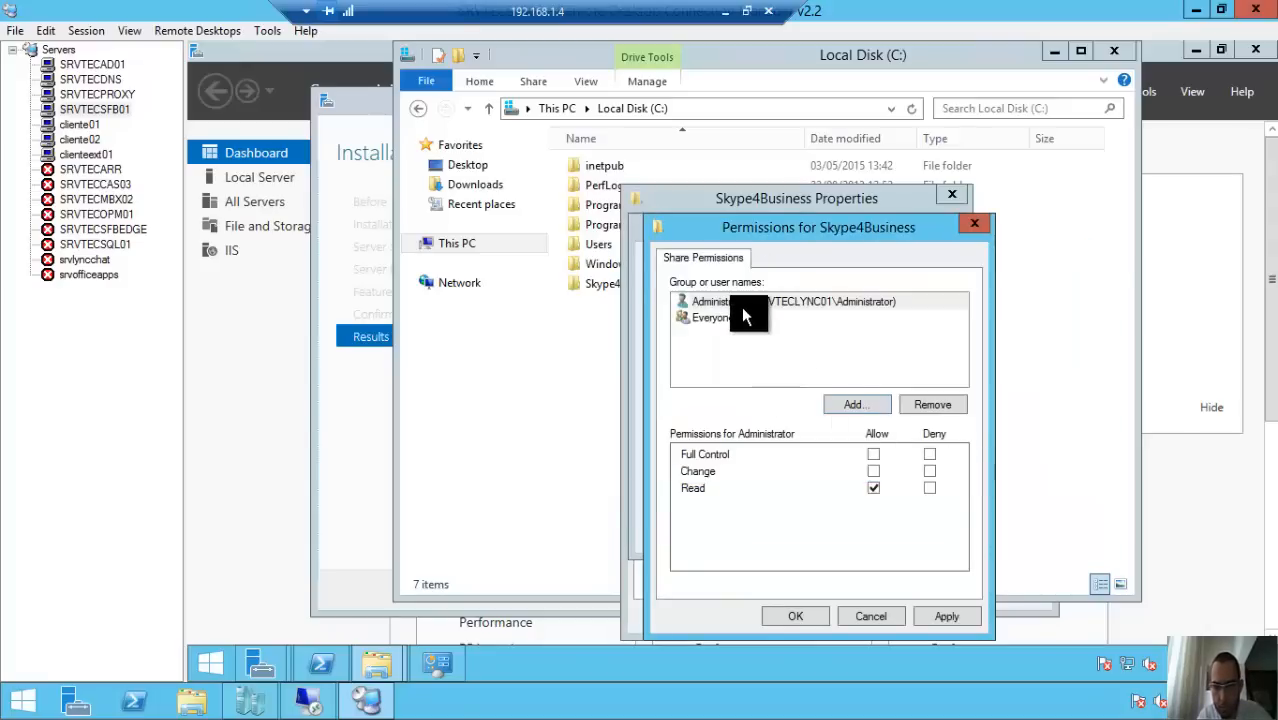
pyautogui.click(790, 301)
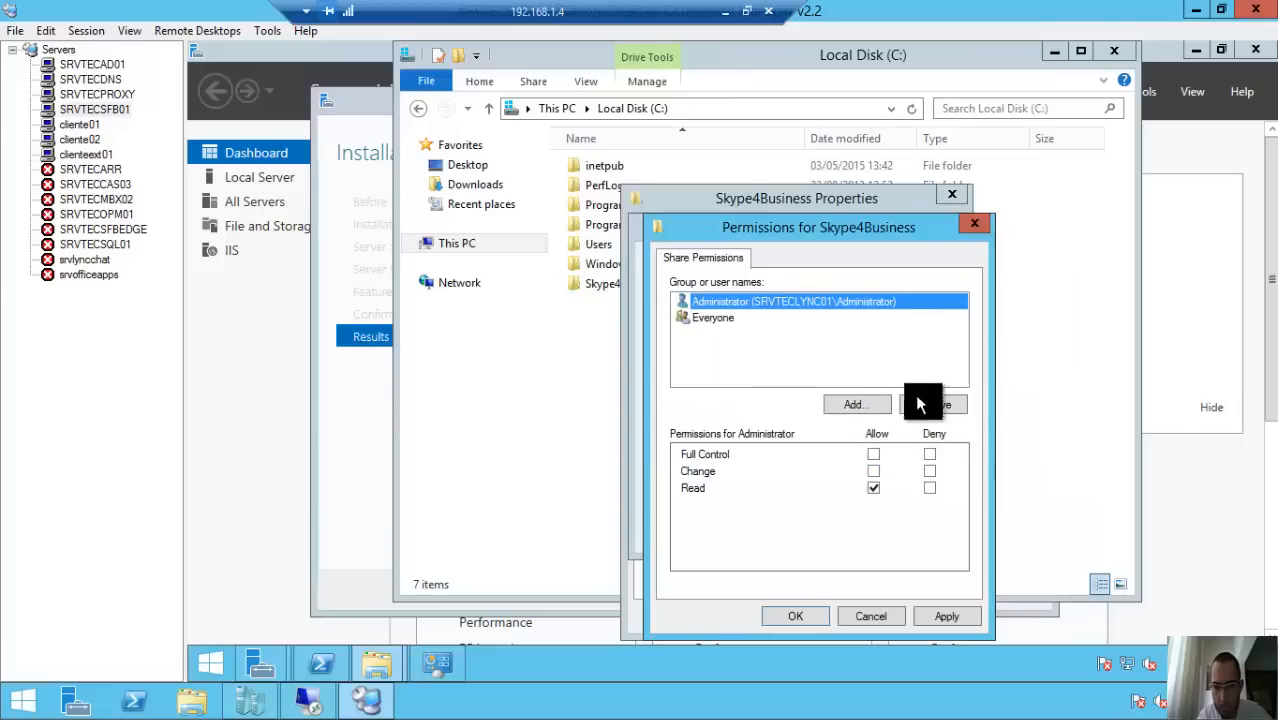
pyautogui.click(853, 404)
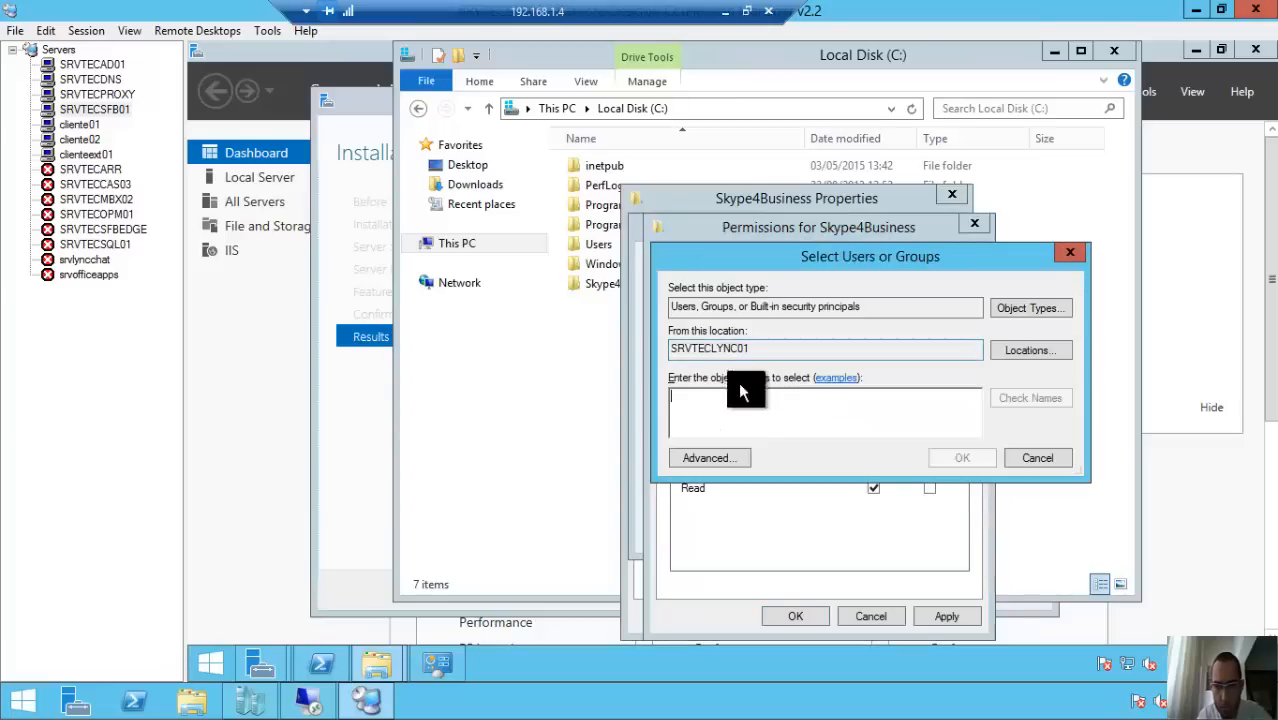
pyautogui.write('Ad')
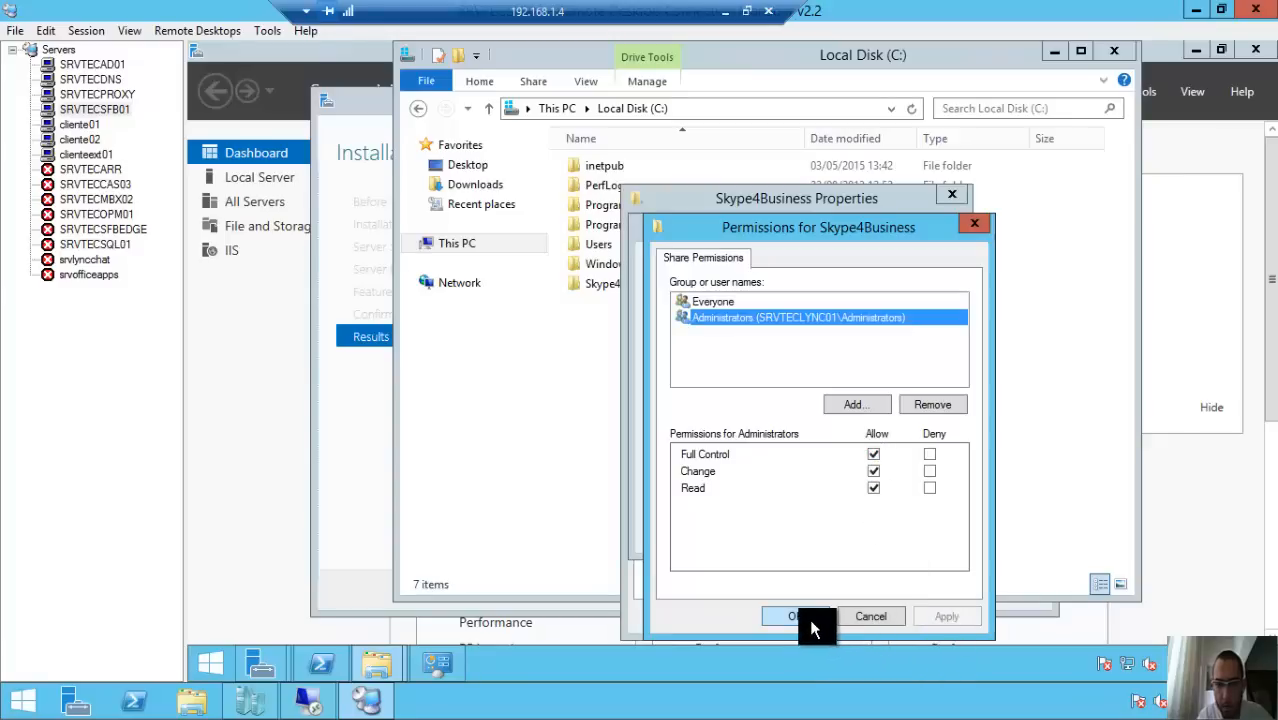
# Confirm the Administrators share permissions, check its Security permissions, and close Skype4Business Properties
pyautogui.click(800, 615)
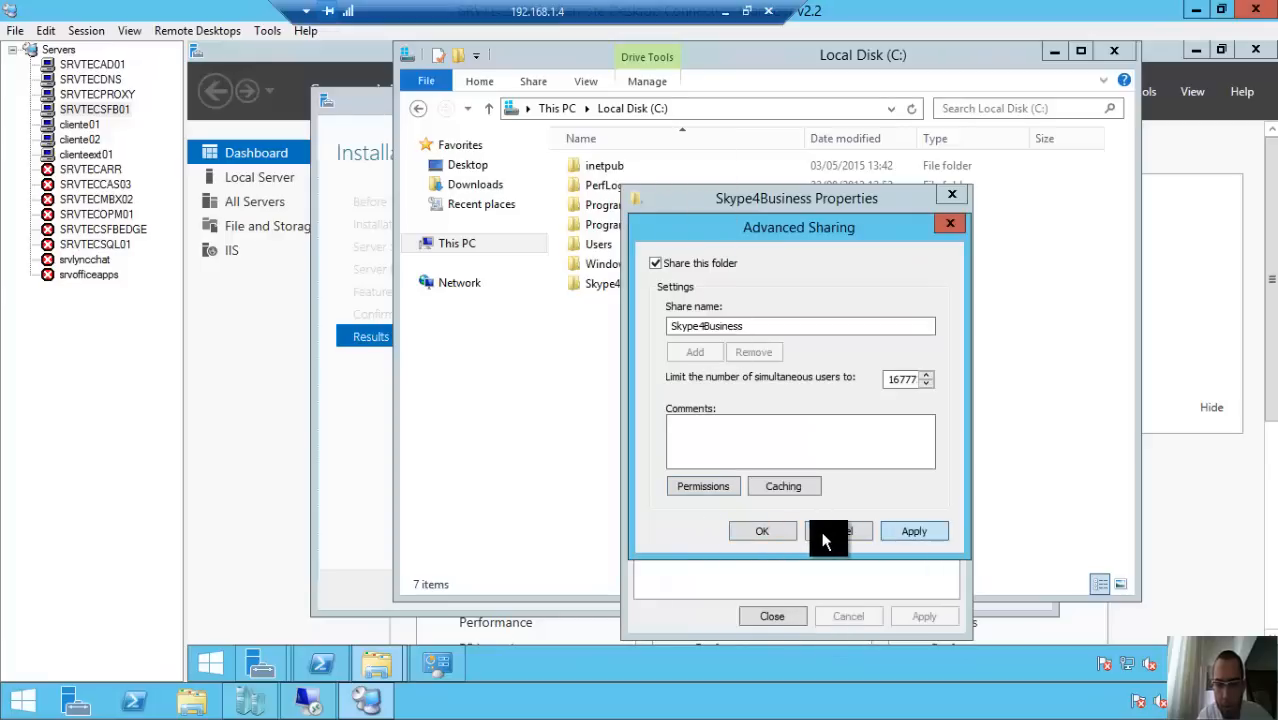
pyautogui.click(762, 531)
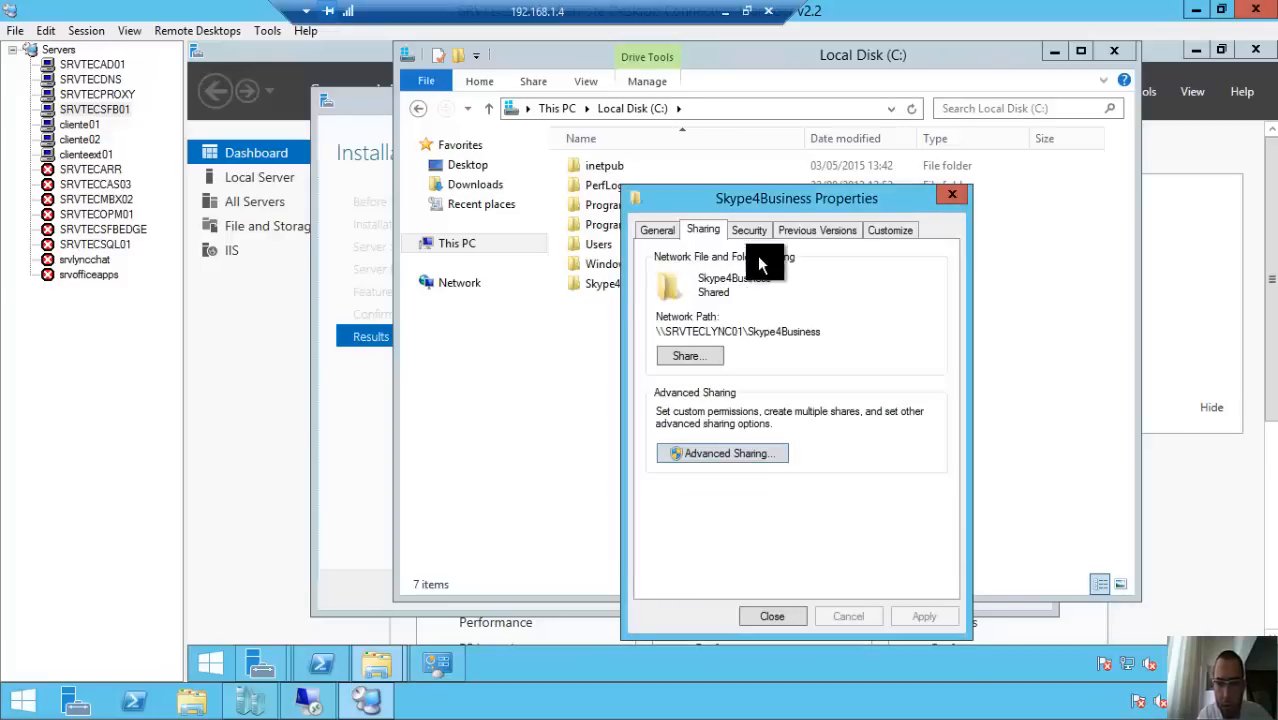
pyautogui.click(749, 229)
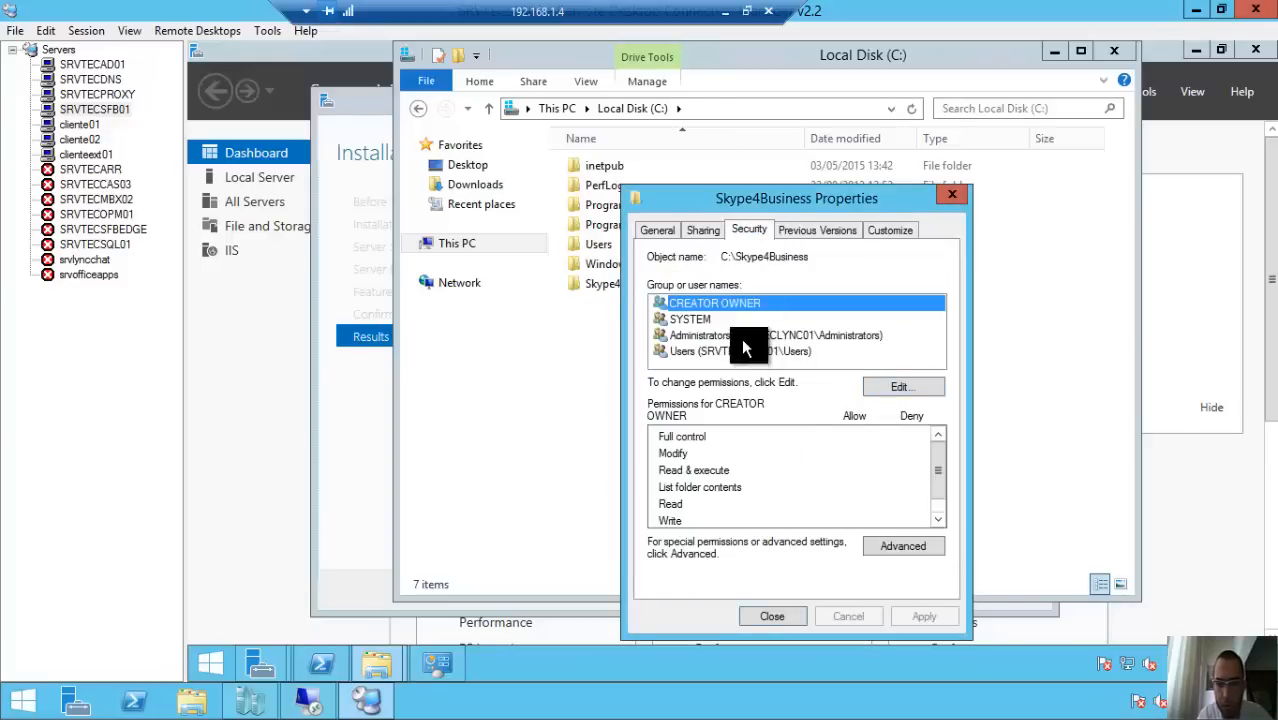
pyautogui.click(770, 335)
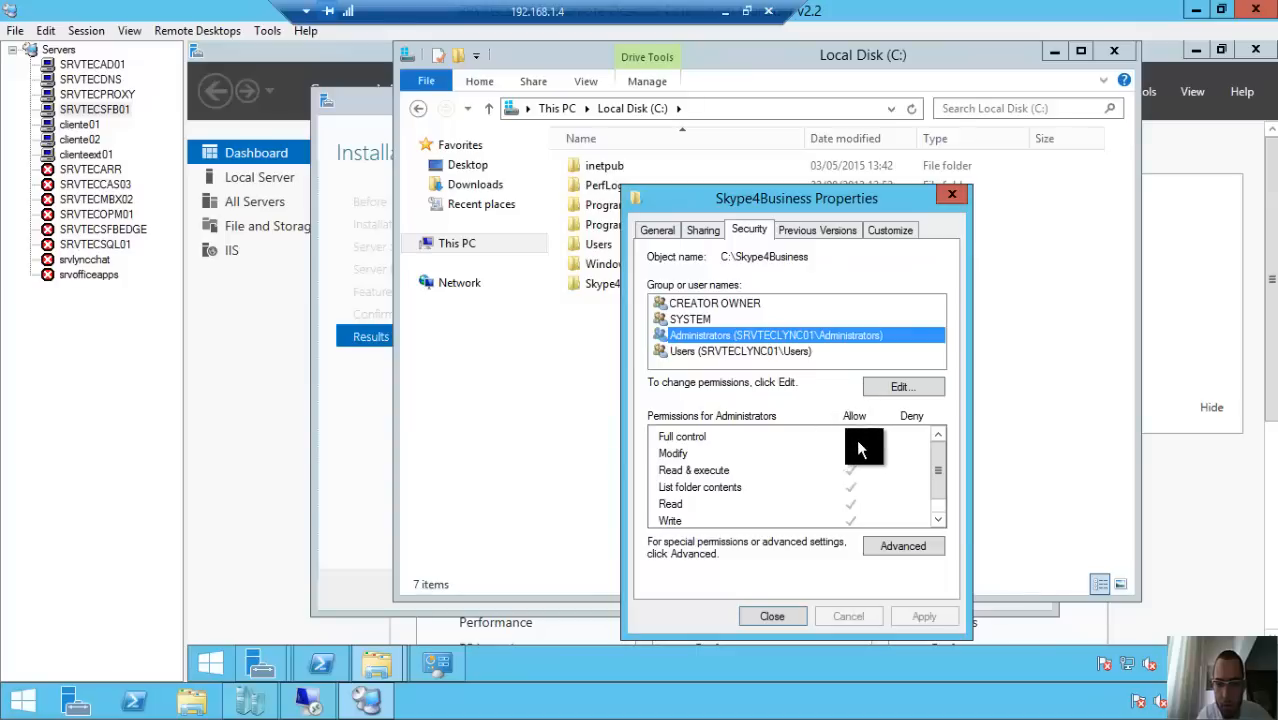
pyautogui.moveTo(785, 611)
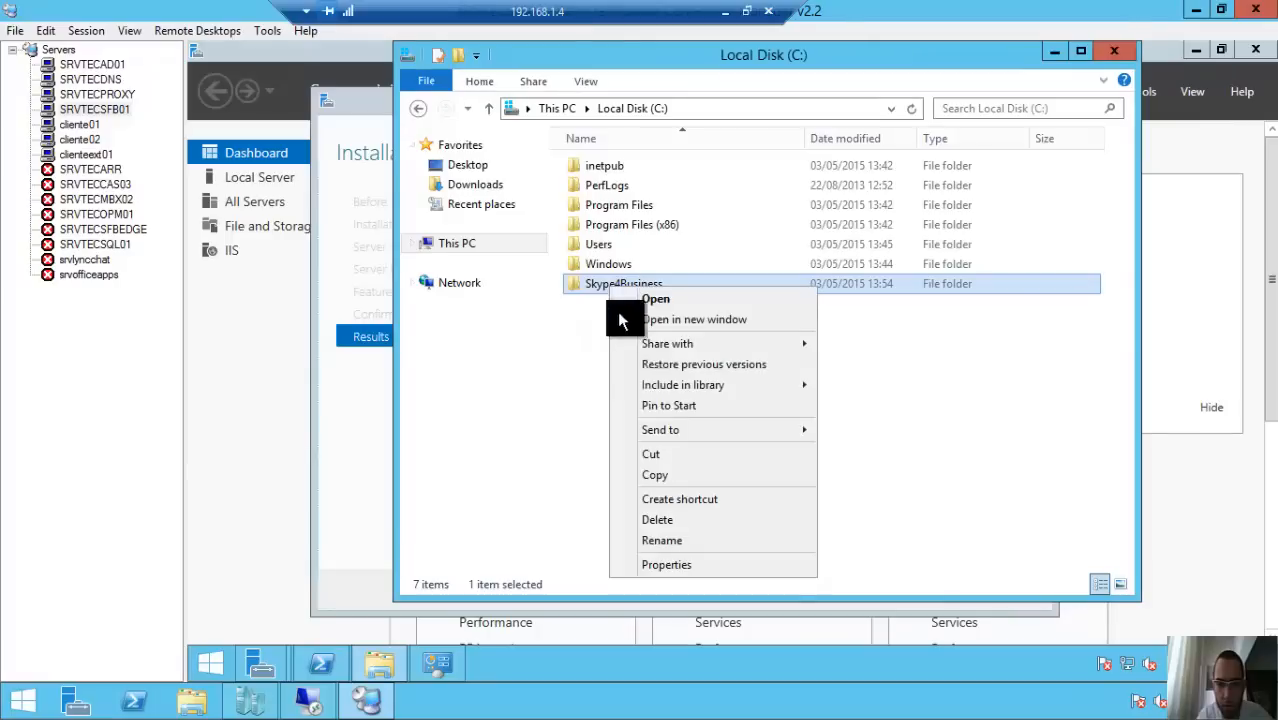
pyautogui.click(666, 564)
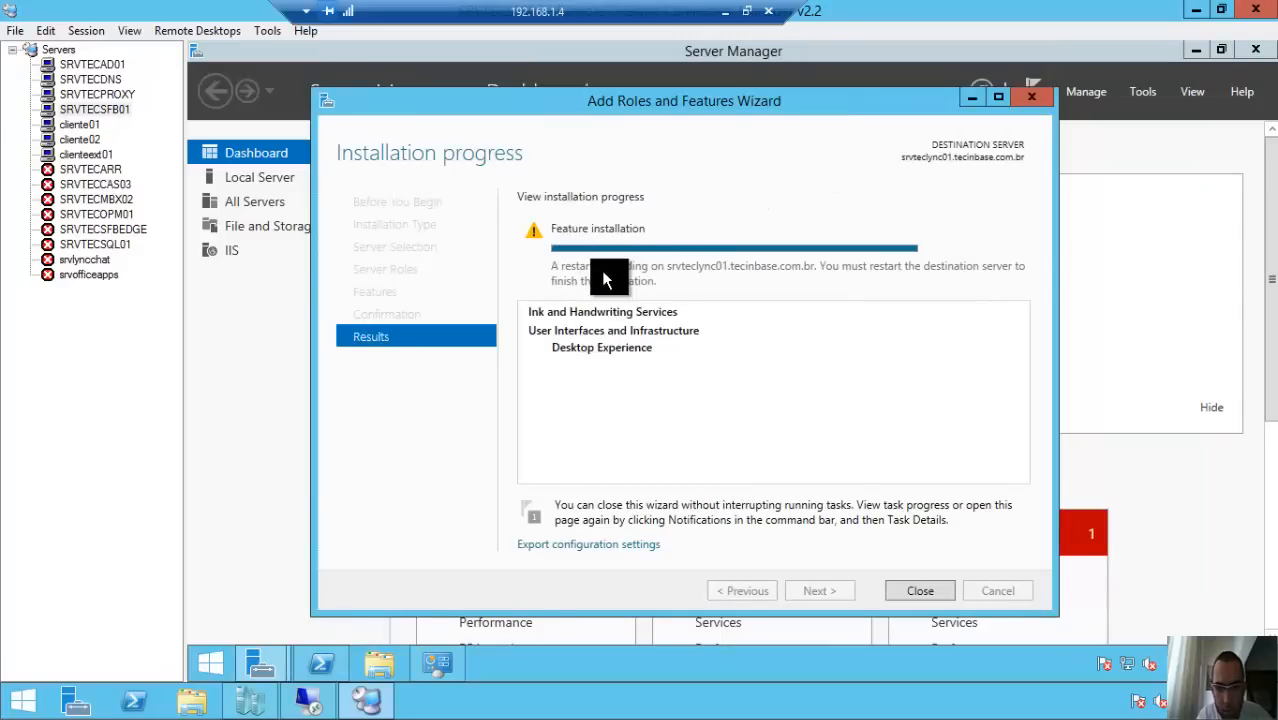
pyautogui.moveTo(865, 279)
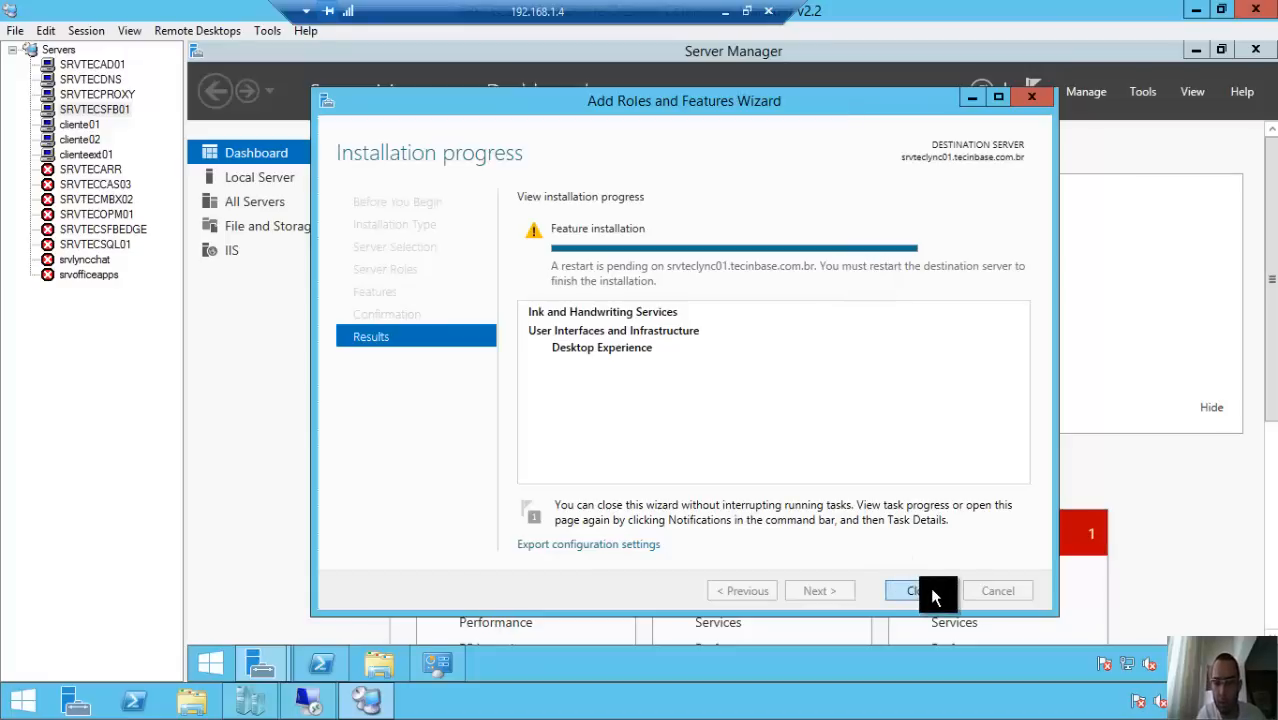
# Close the finished Add Roles and Features Wizard and restart the server
pyautogui.click(910, 590)
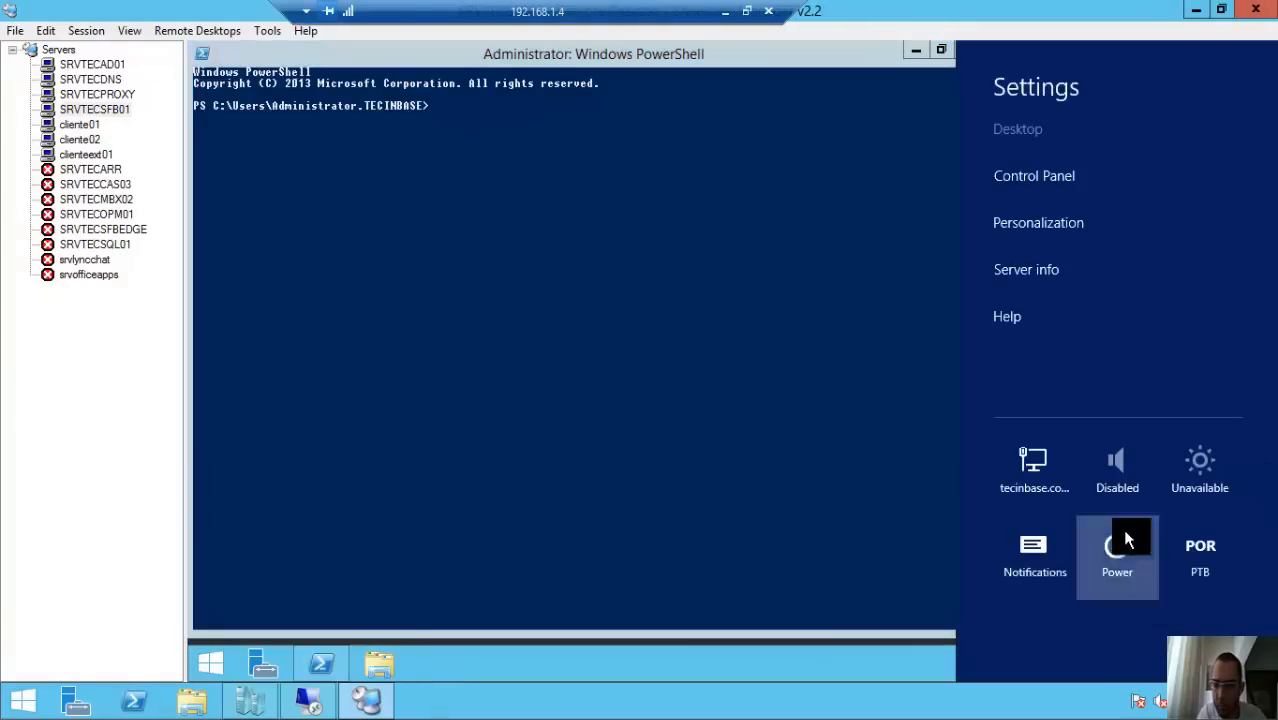
pyautogui.click(1117, 555)
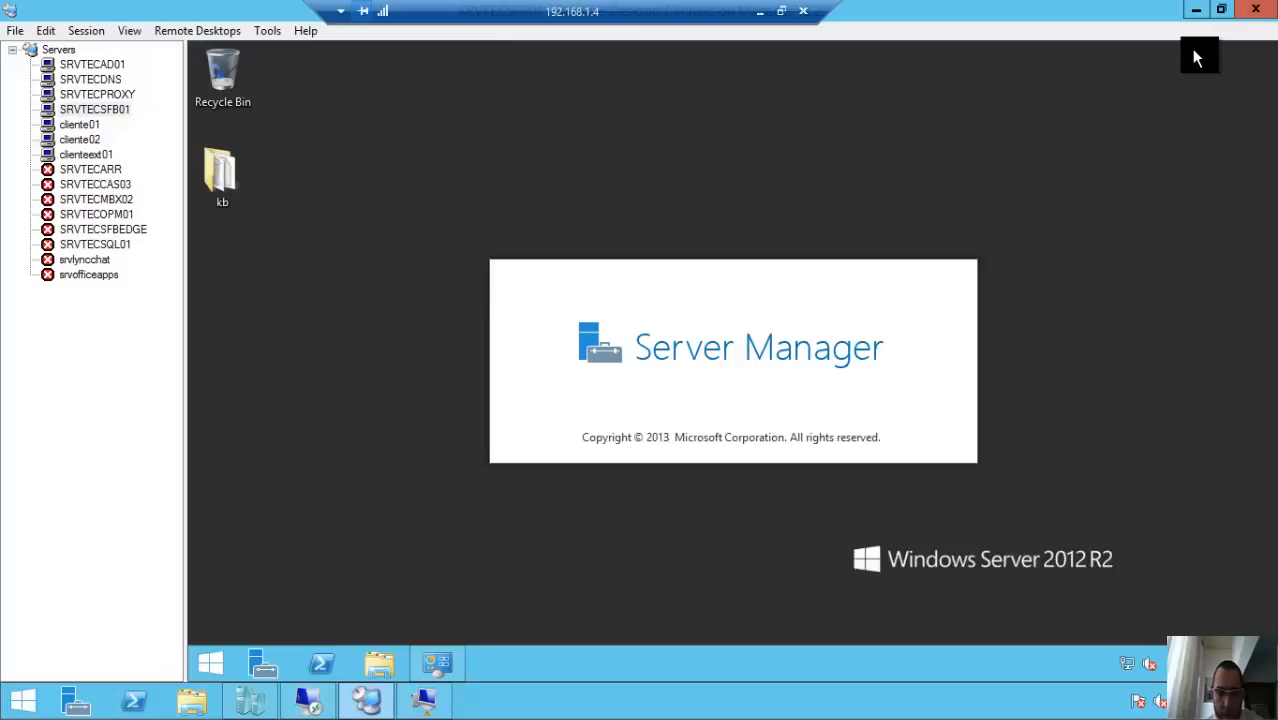
# Open the kb folder, launch the KB2982006 package, and view KB2919355 update details
pyautogui.click(222, 175)
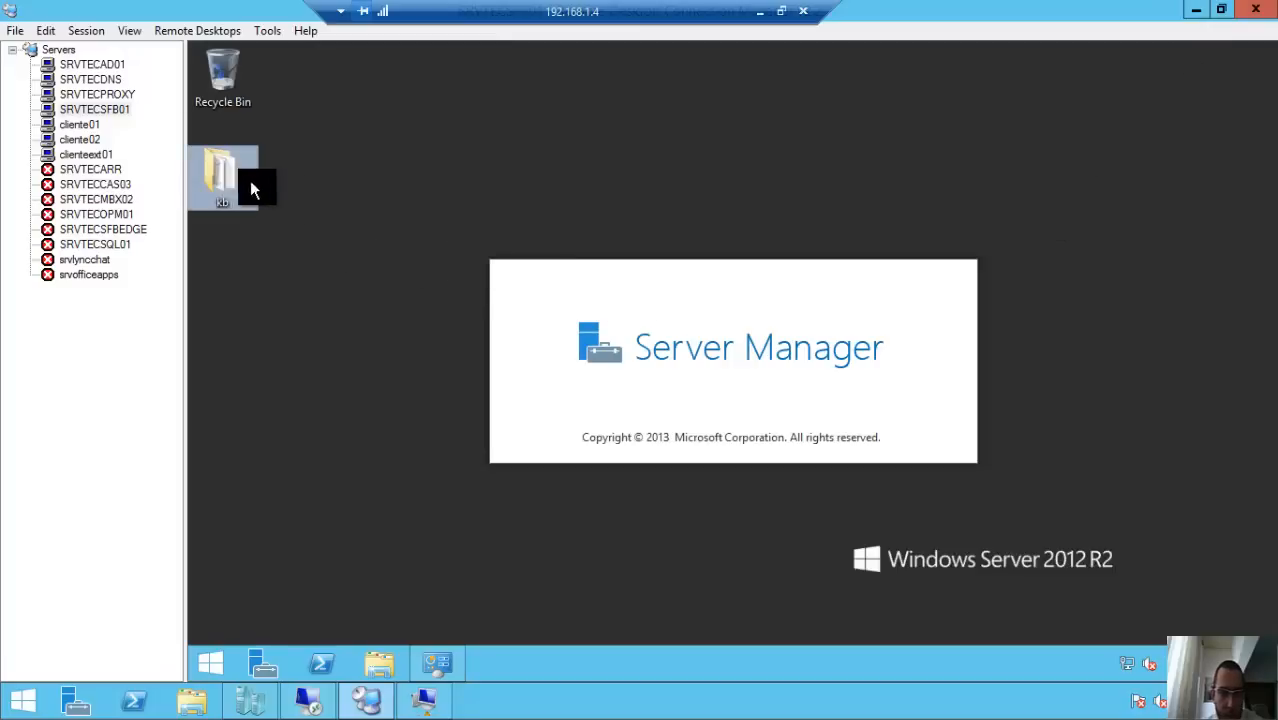
pyautogui.doubleClick(222, 175)
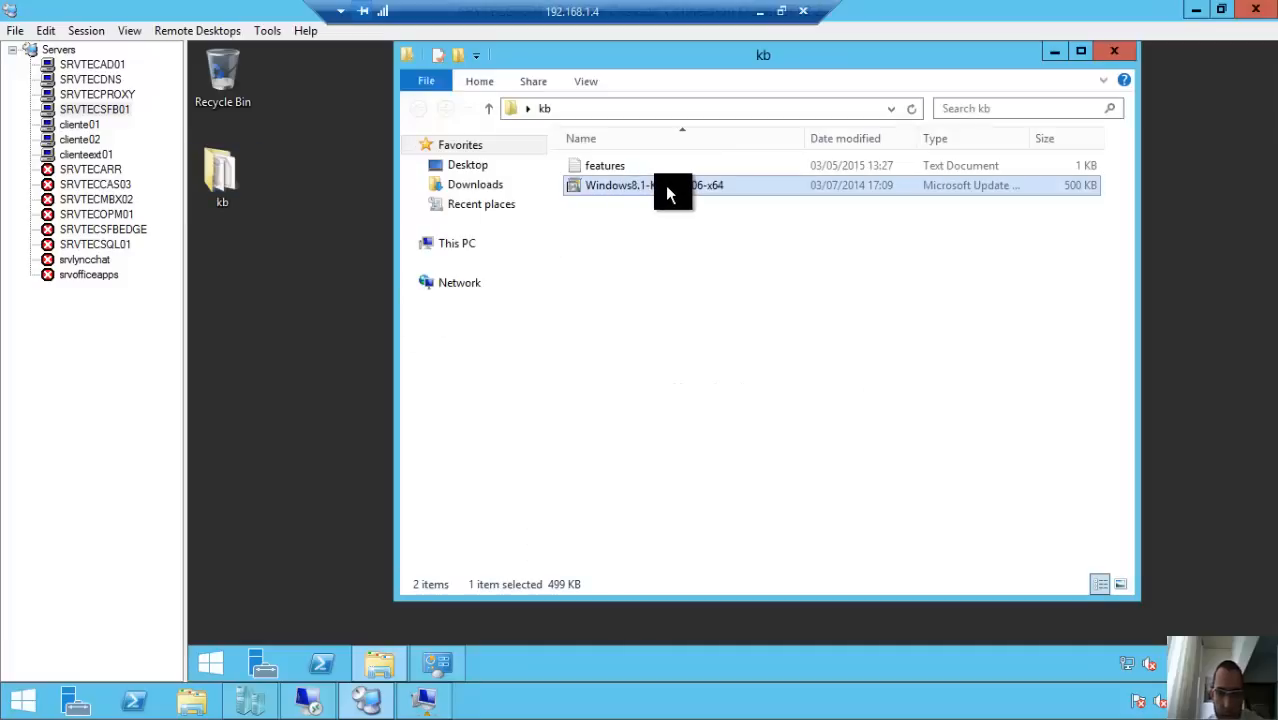
pyautogui.doubleClick(654, 185)
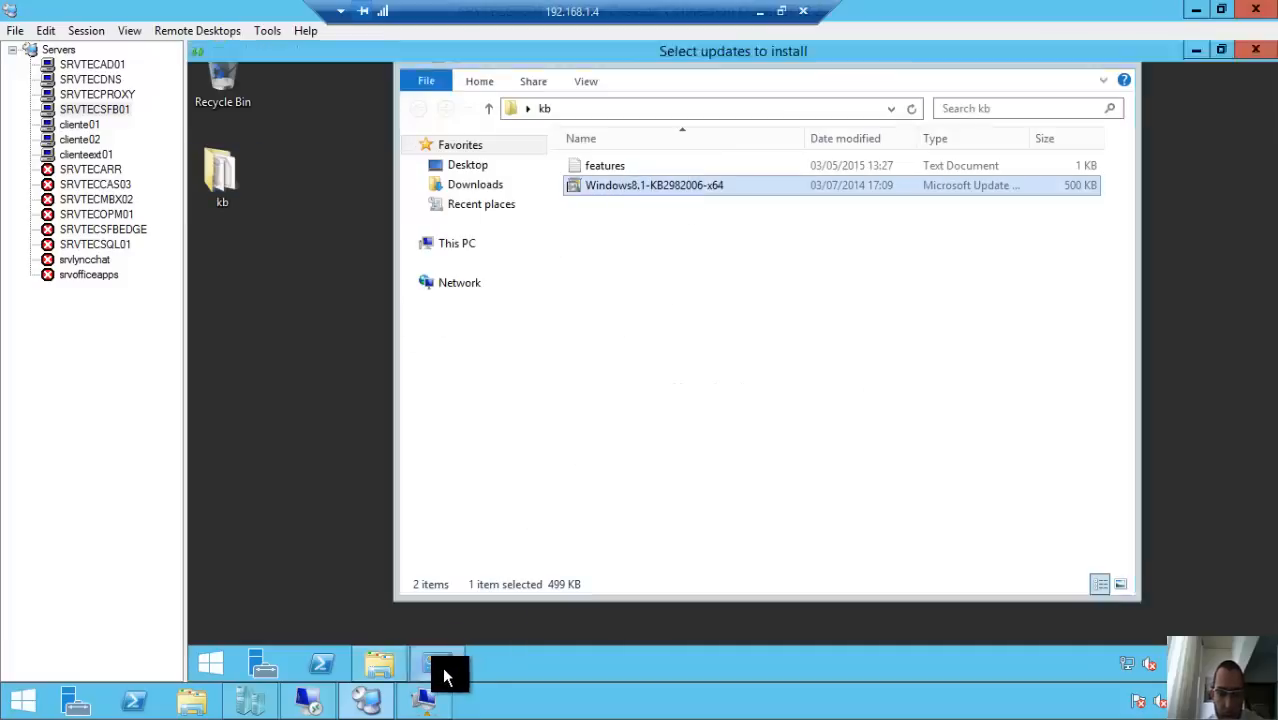
pyautogui.click(437, 663)
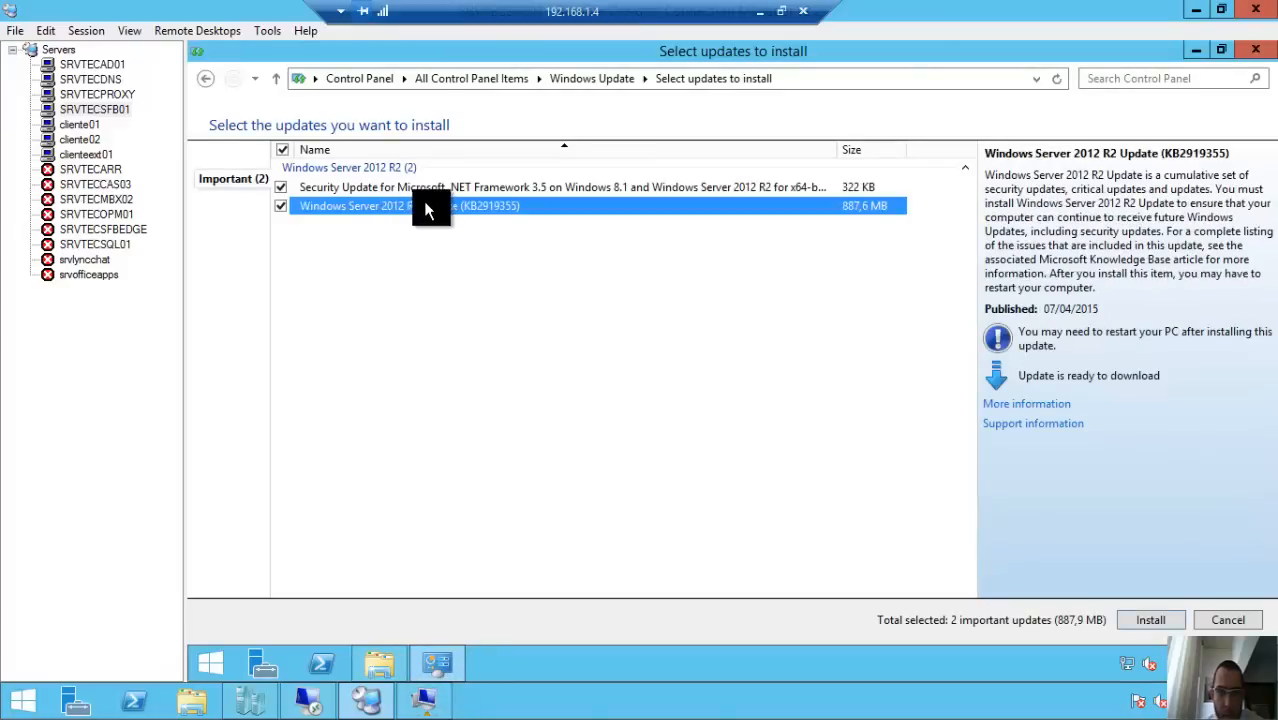
pyautogui.moveTo(500, 210)
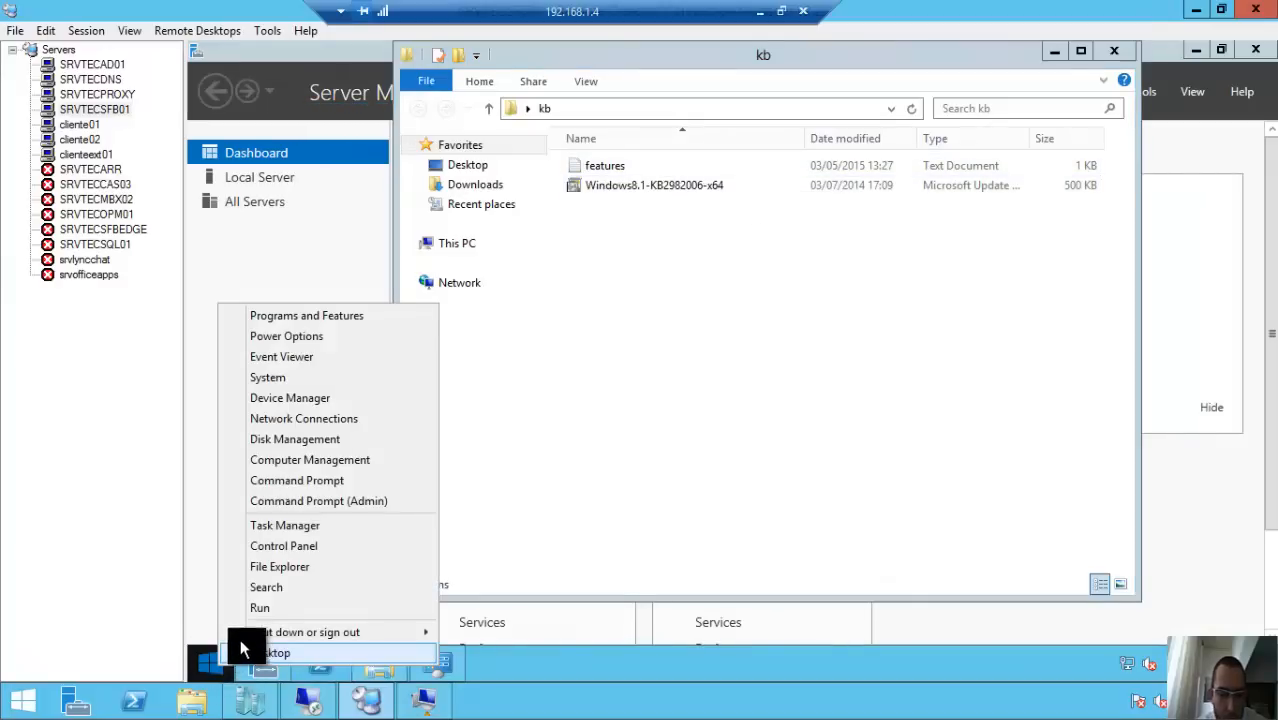
# Open a Command Prompt with administrator rights
pyautogui.click(259, 607)
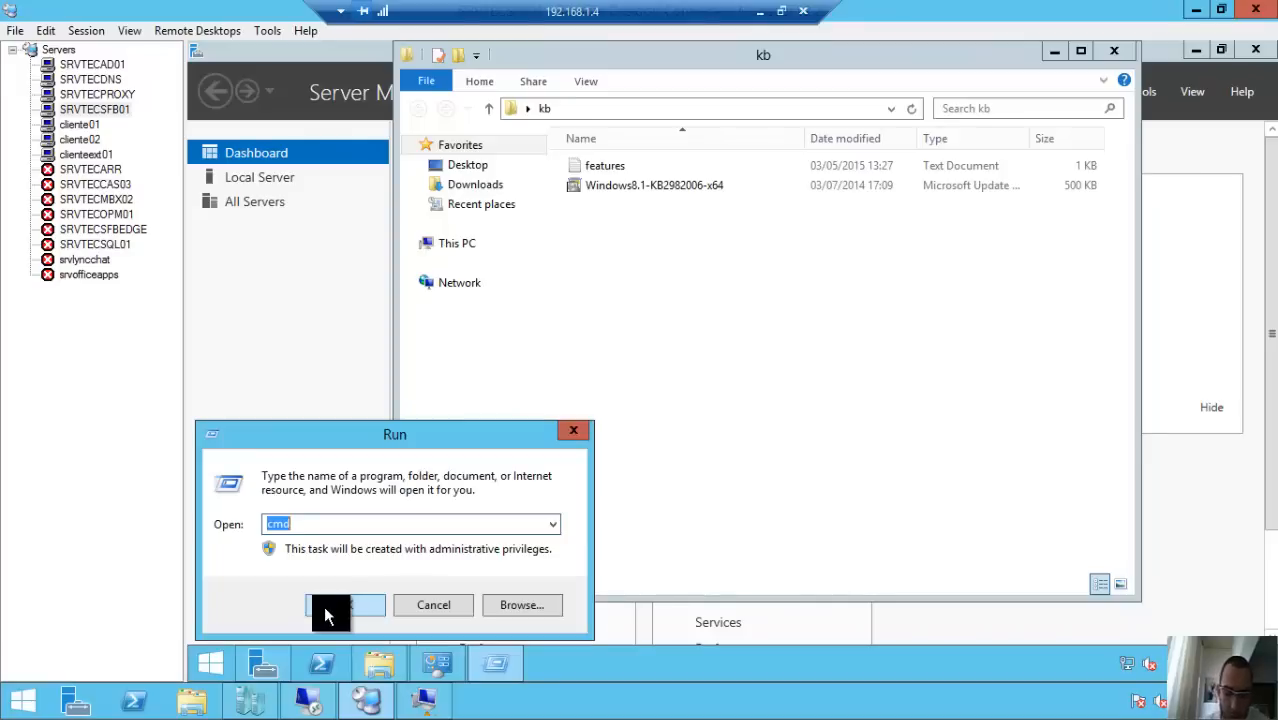
pyautogui.click(345, 605)
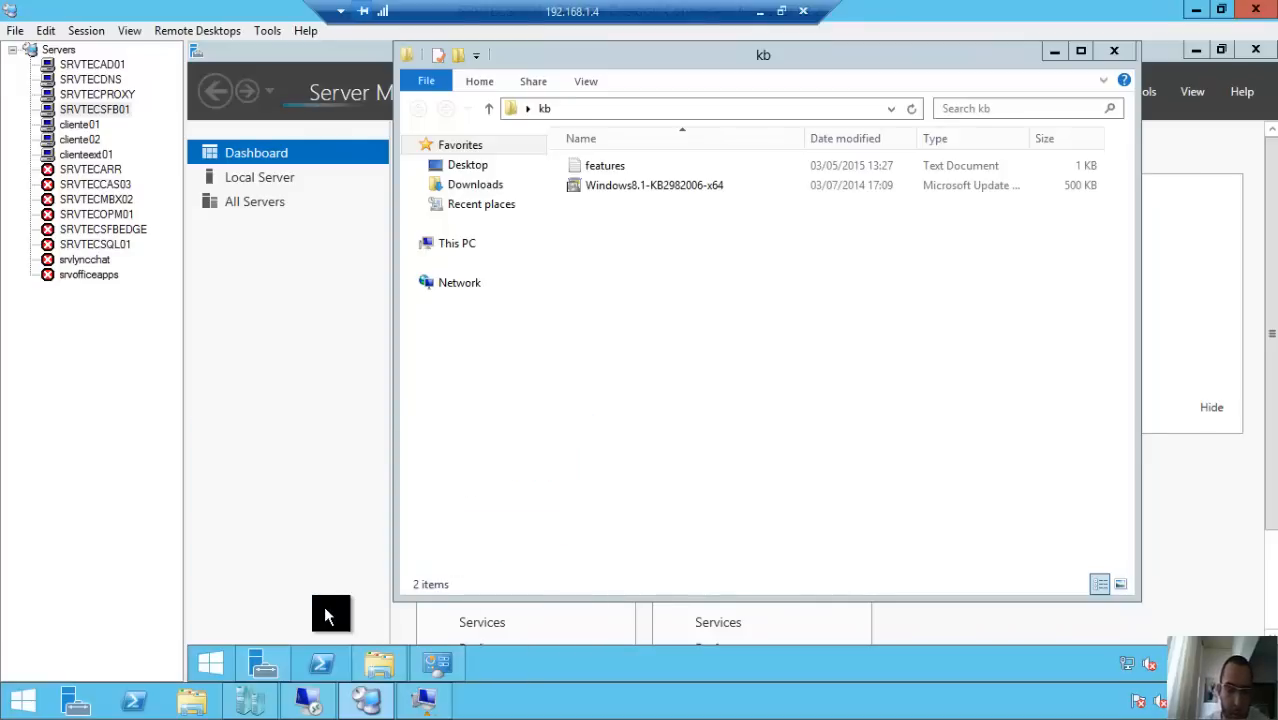
pyautogui.click(495, 662)
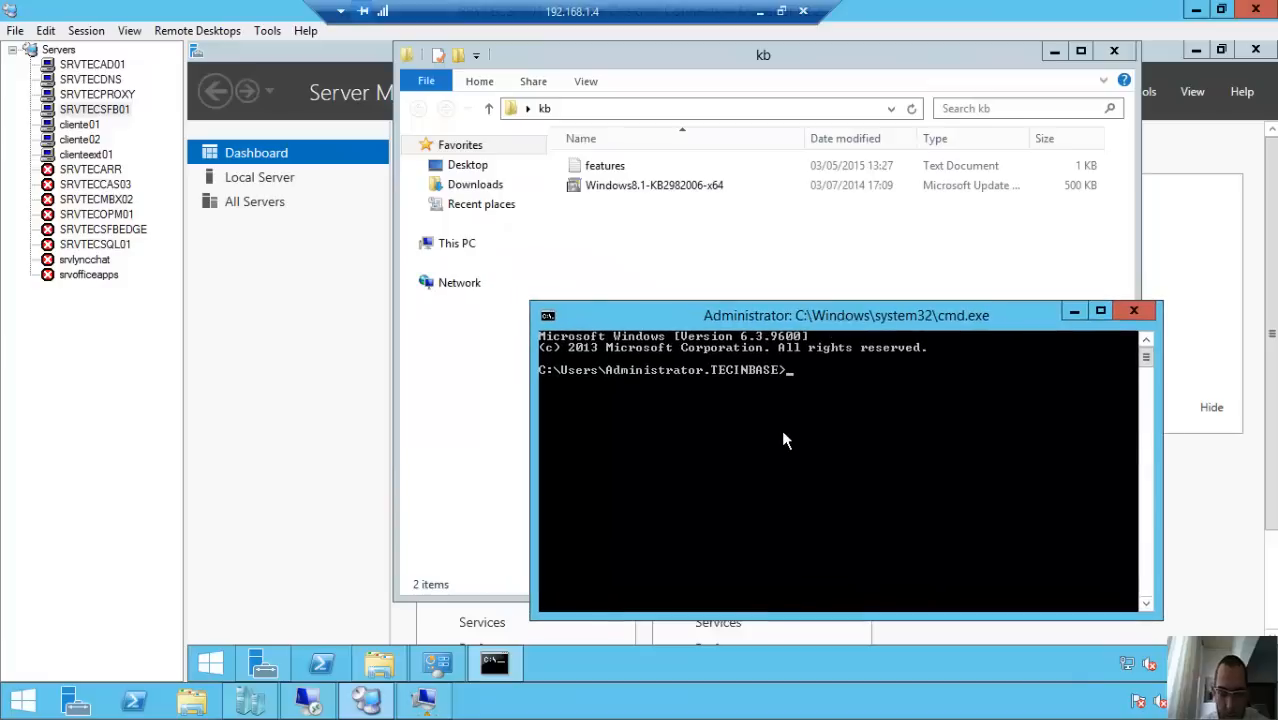
# Run cd Desktop, cd kb, dir, then launch Windows8.1-KB2982006-x64.msu
pyautogui.write('cd Desktop')
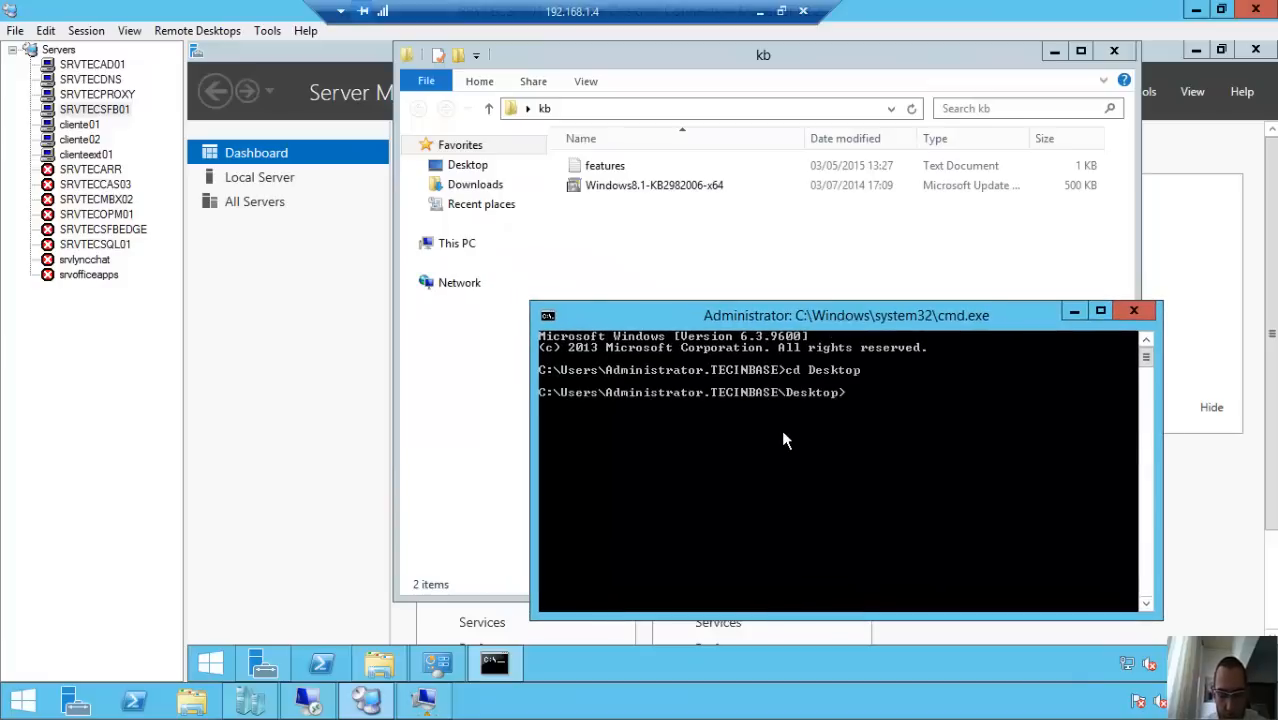
pyautogui.write('cd kb')
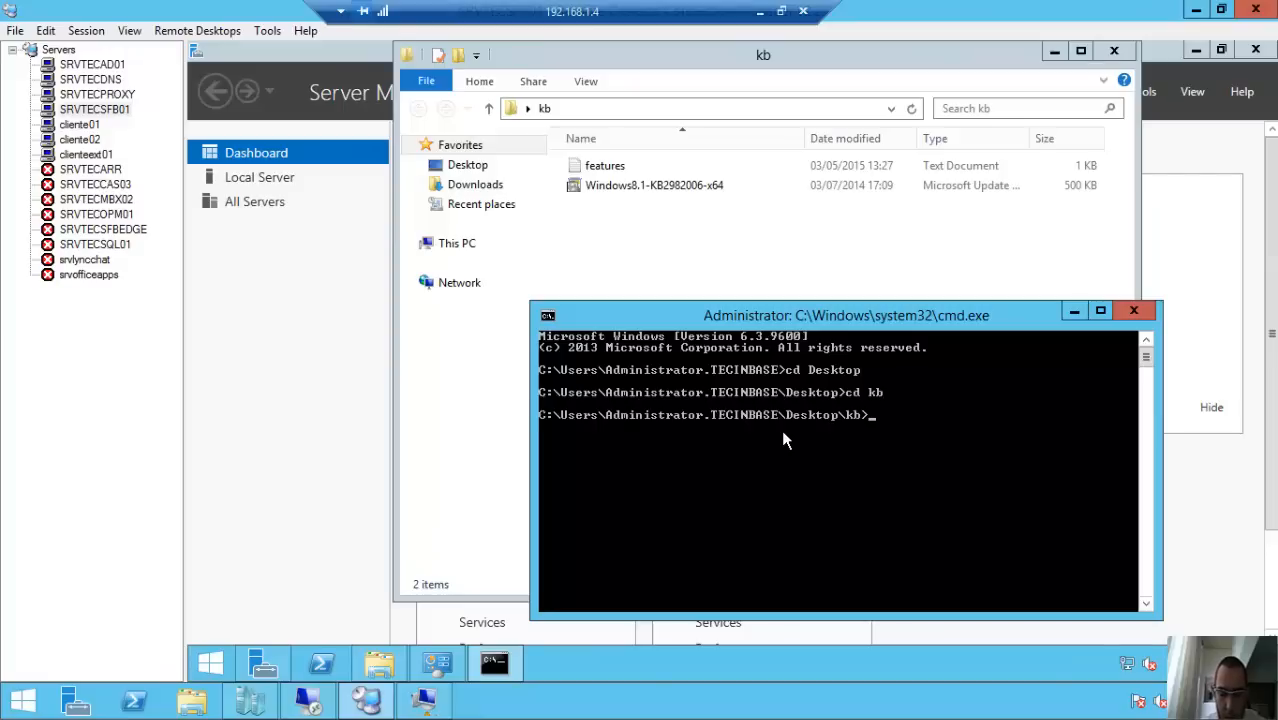
pyautogui.write('dir')
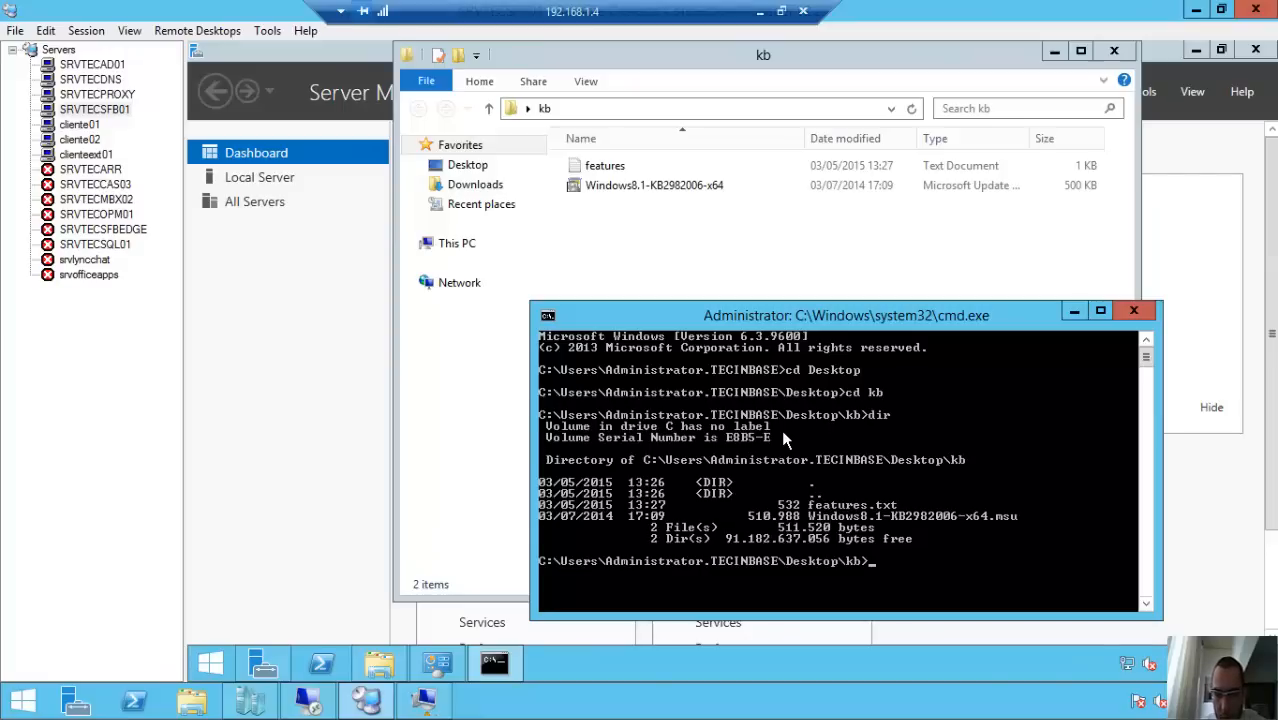
pyautogui.write('Windows8.1-KB2982006-x64.msu')
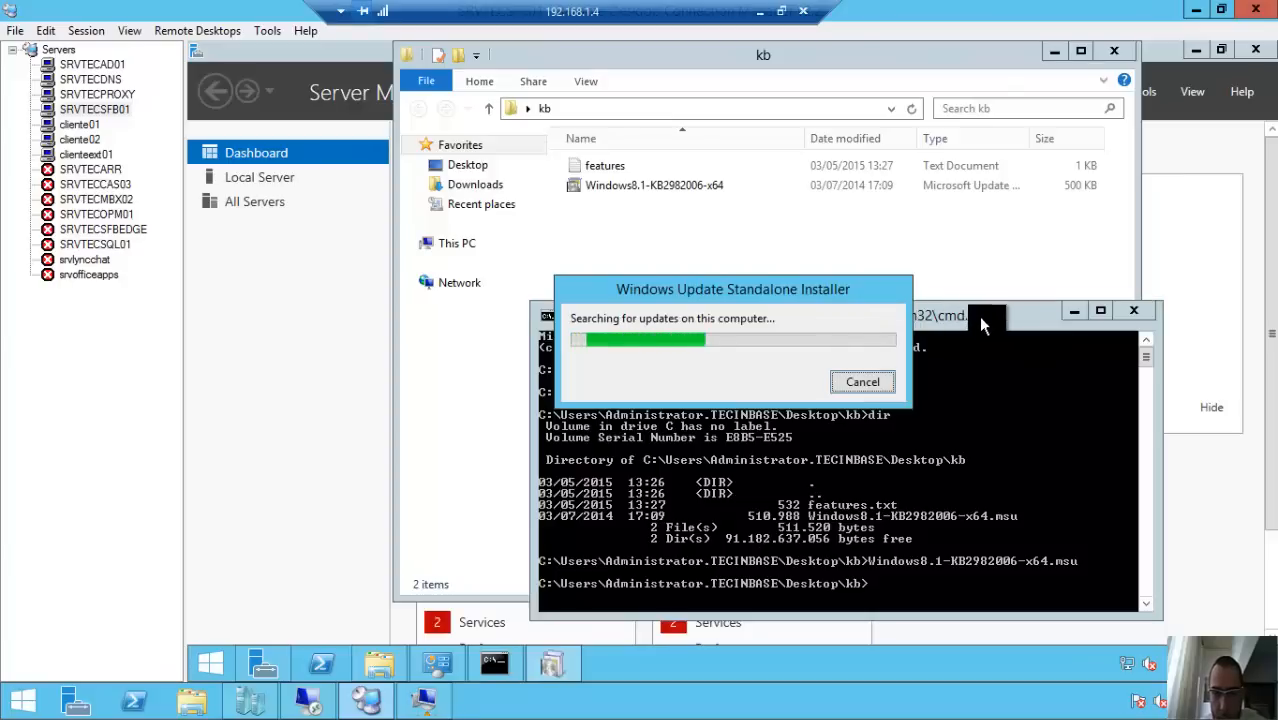
pyautogui.click(861, 381)
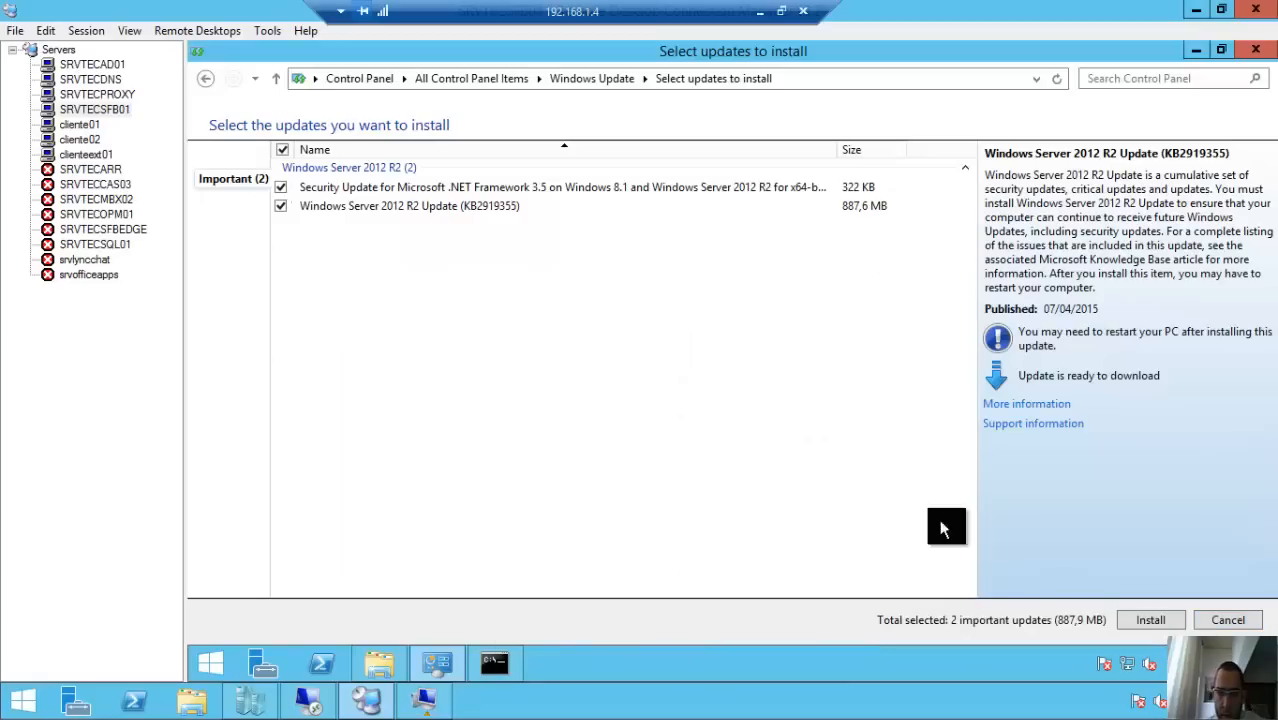
pyautogui.moveTo(732, 448)
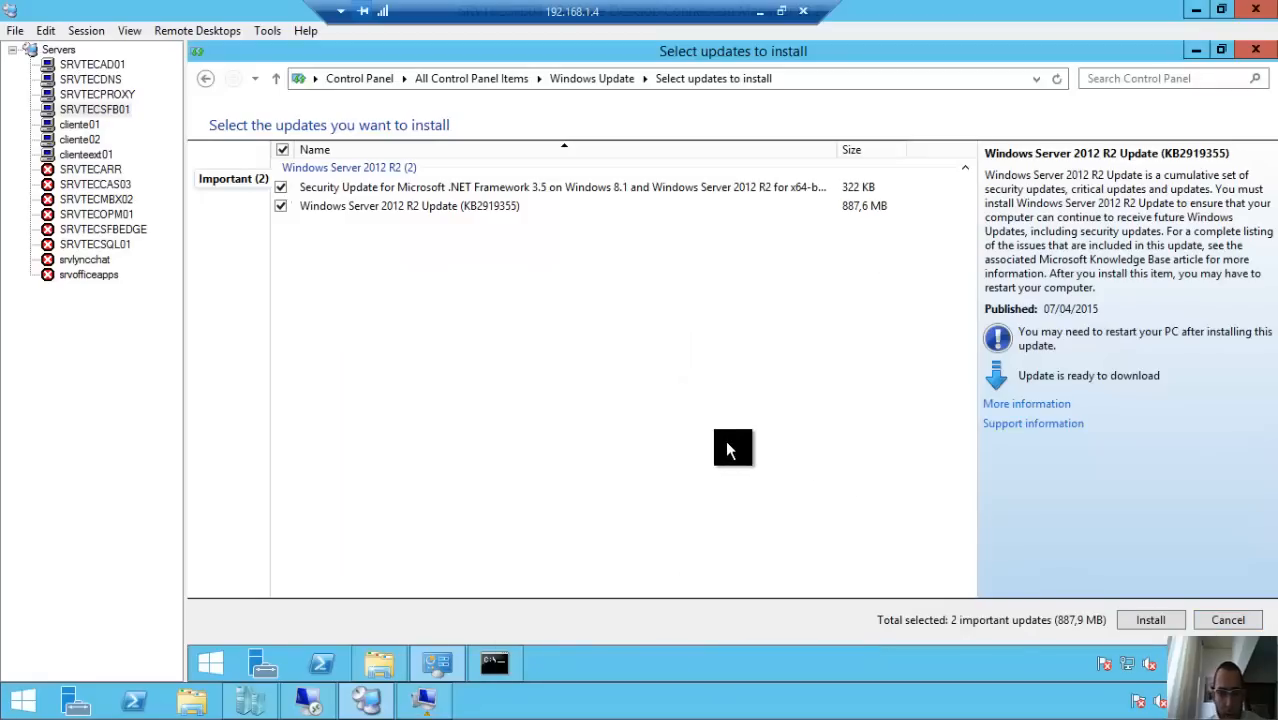
# Review the KB2919355 details and install both selected important updates
pyautogui.click(410, 205)
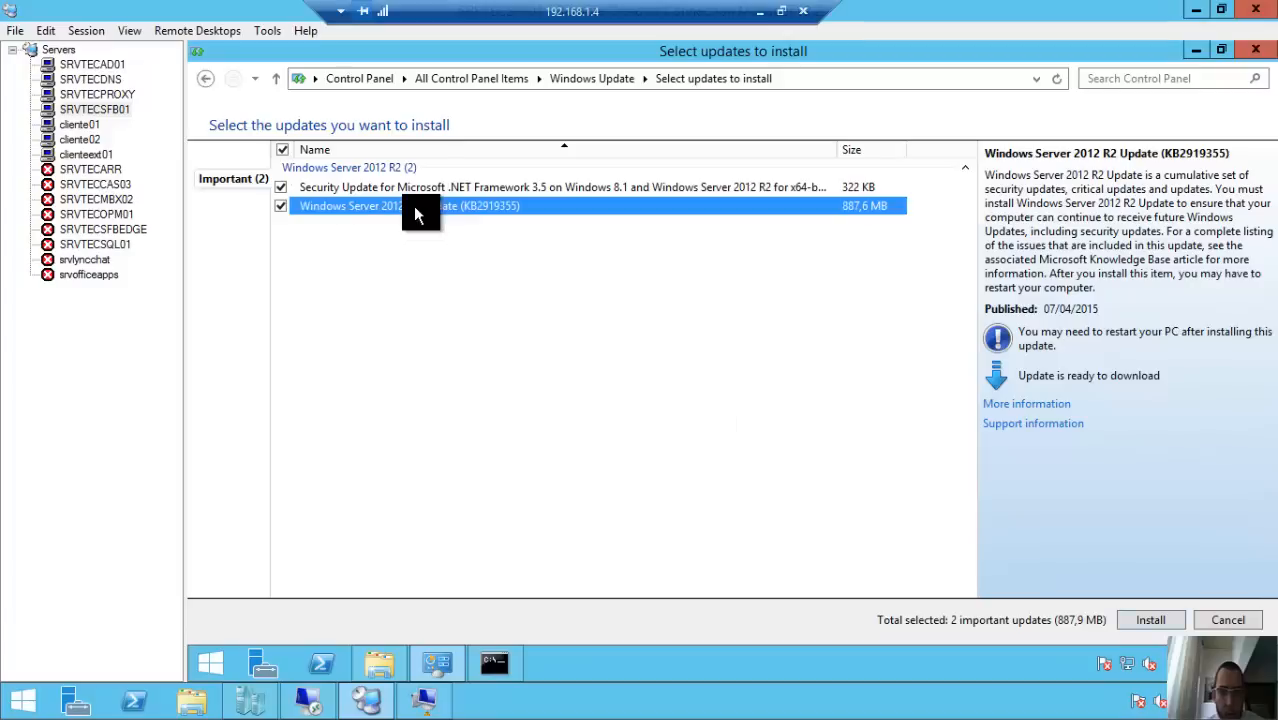
pyautogui.moveTo(472, 218)
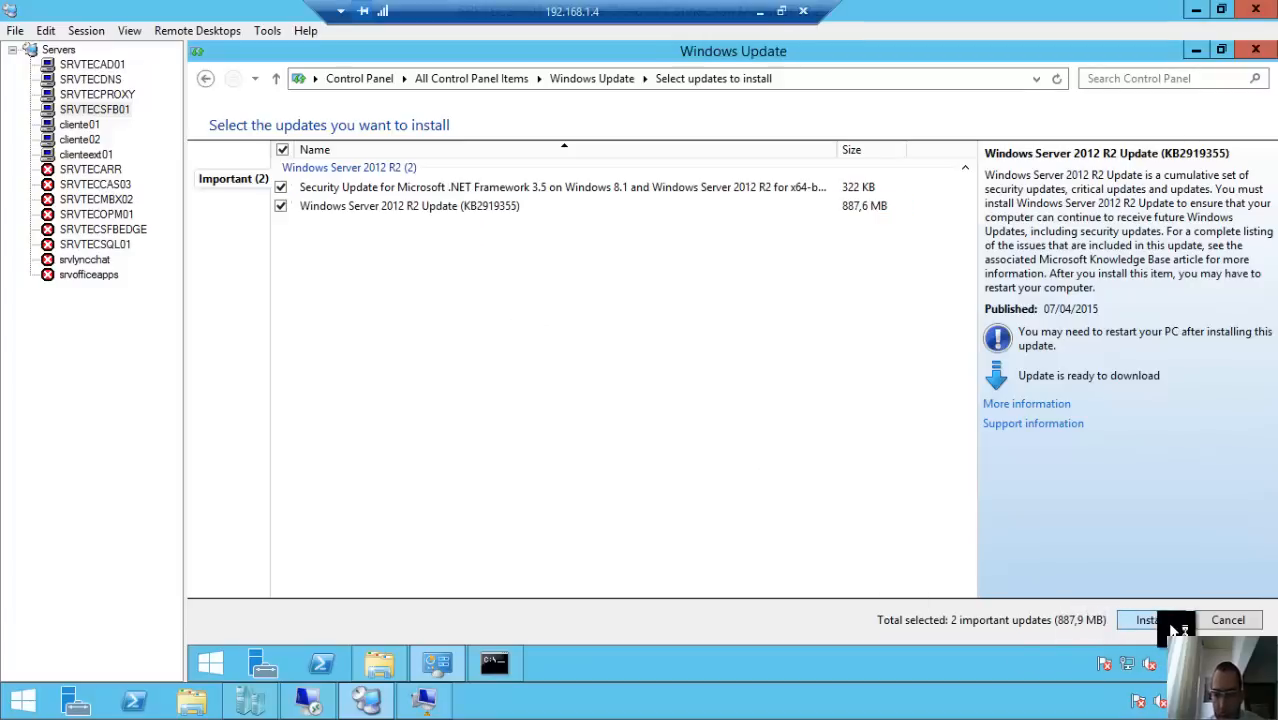
pyautogui.click(1147, 620)
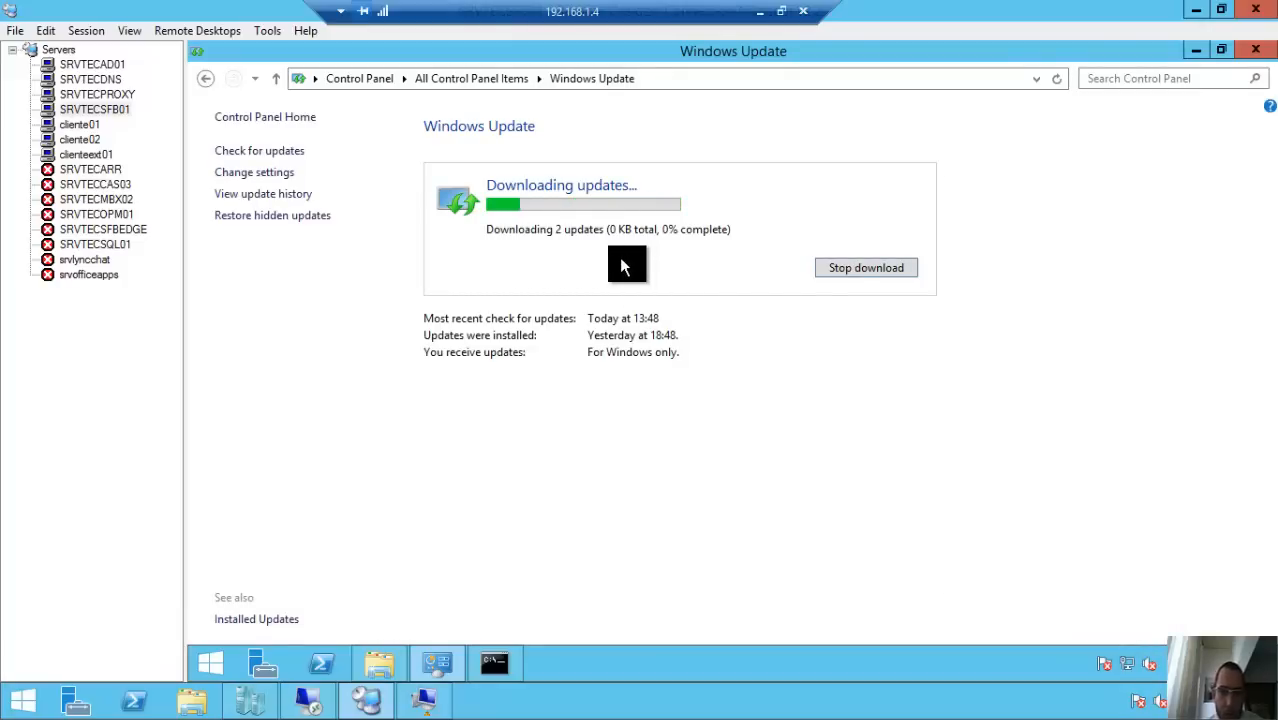
pyautogui.moveTo(640, 265)
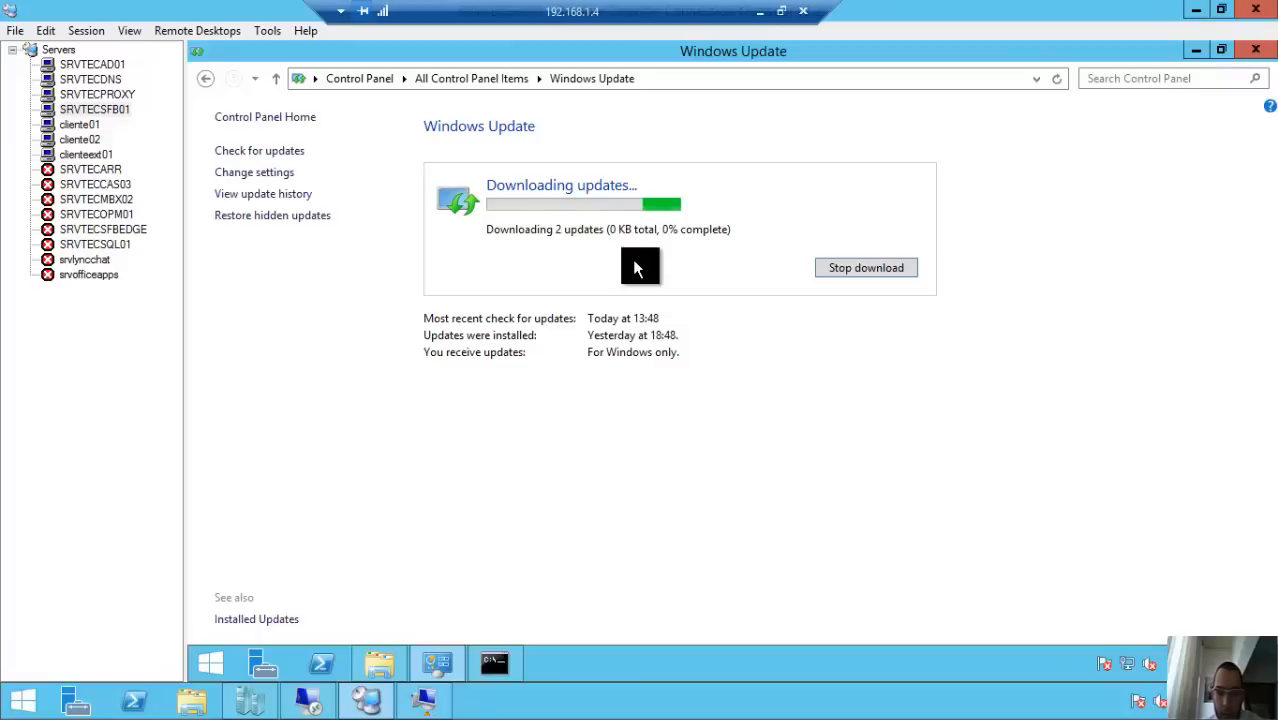
pyautogui.moveTo(588, 339)
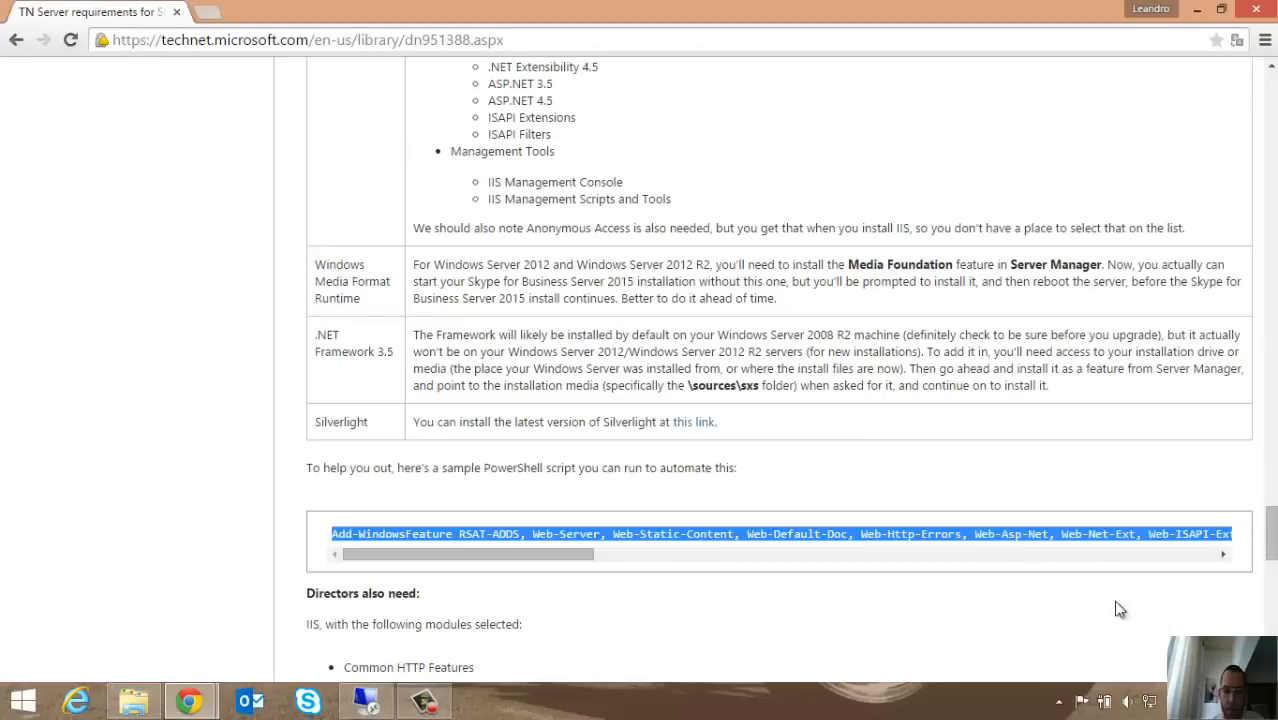
# Navigate Skype for Business Server 2015 > Deploy > Install Skype for Business Server > Install prerequisites
pyautogui.moveTo(460, 554); pyautogui.dragTo(610, 554)
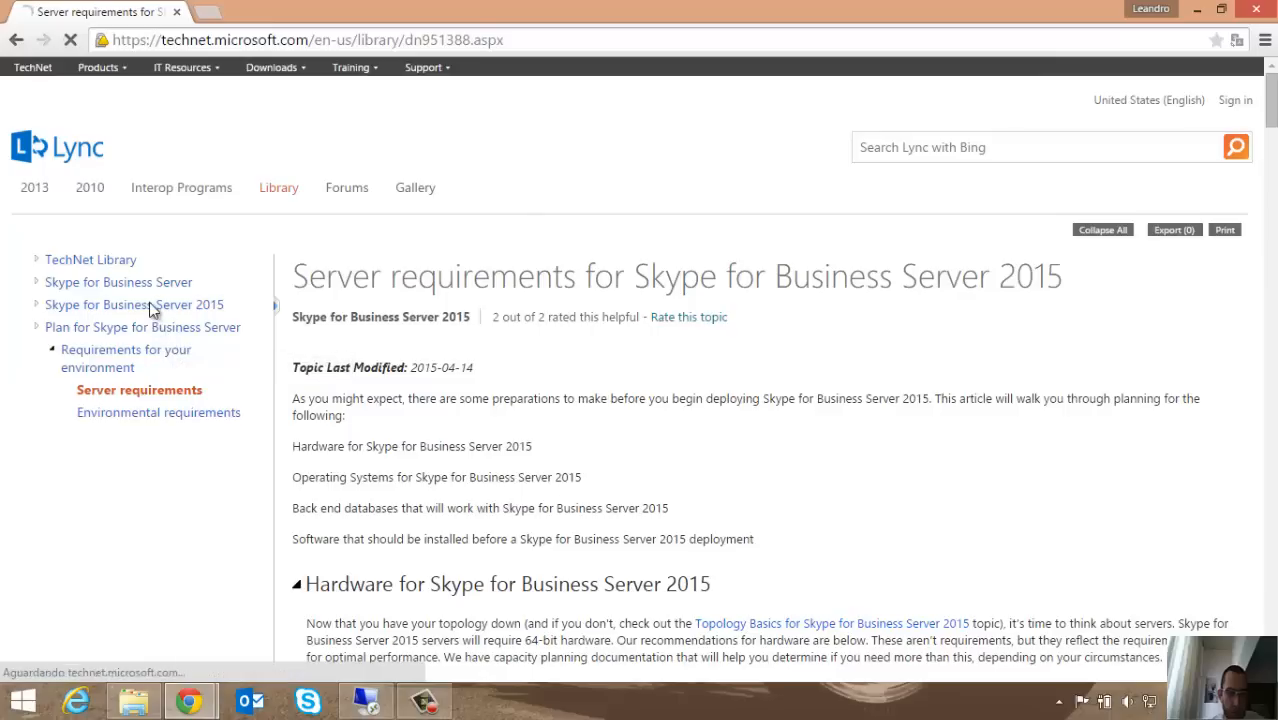
pyautogui.click(133, 304)
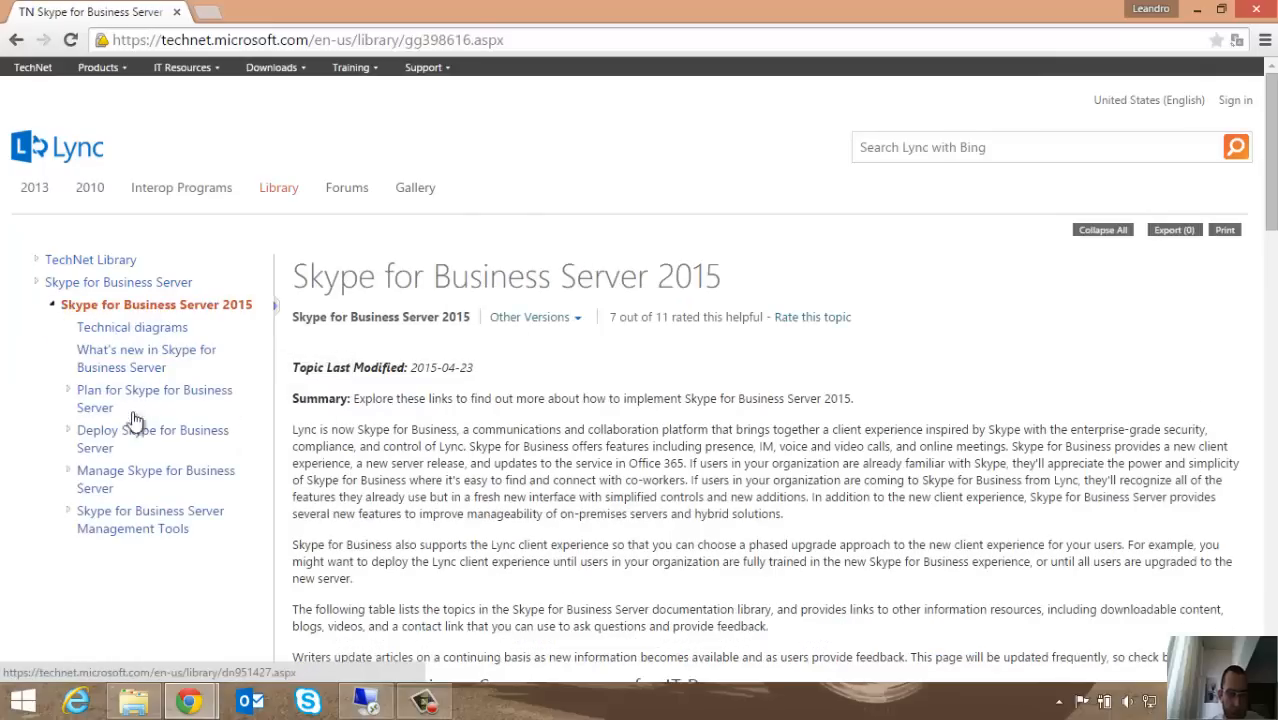
pyautogui.click(152, 438)
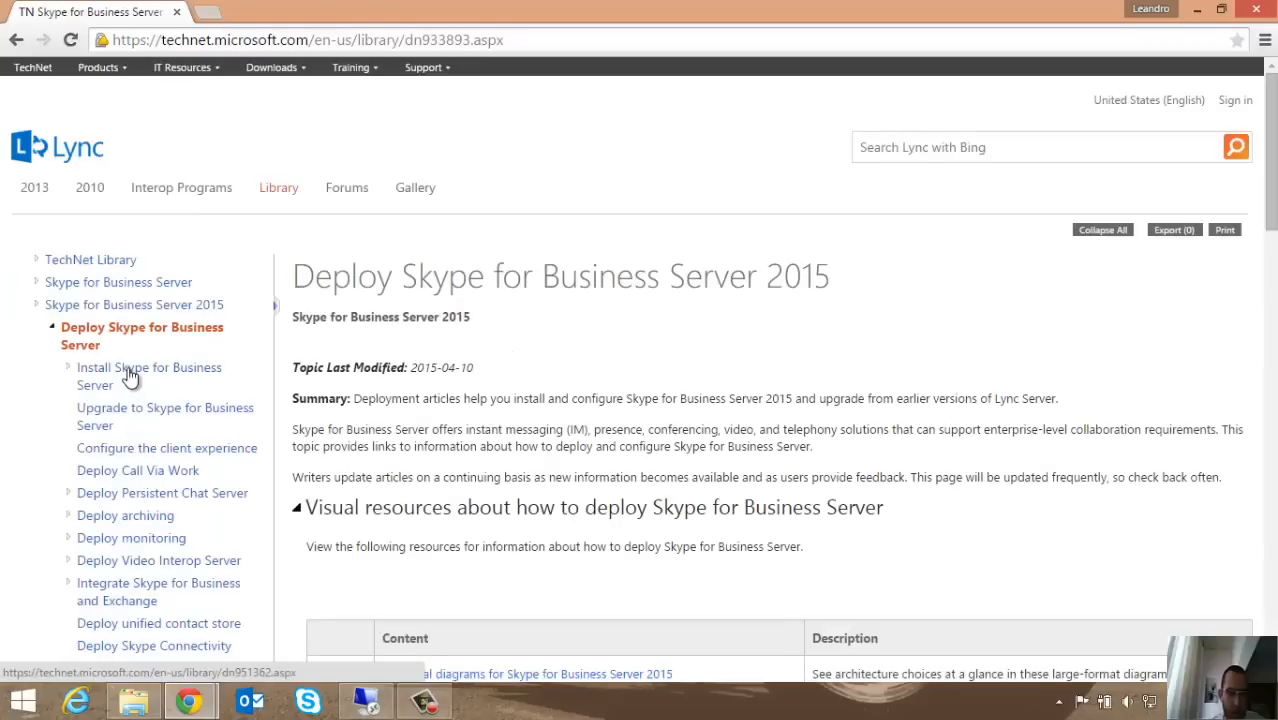
pyautogui.click(148, 375)
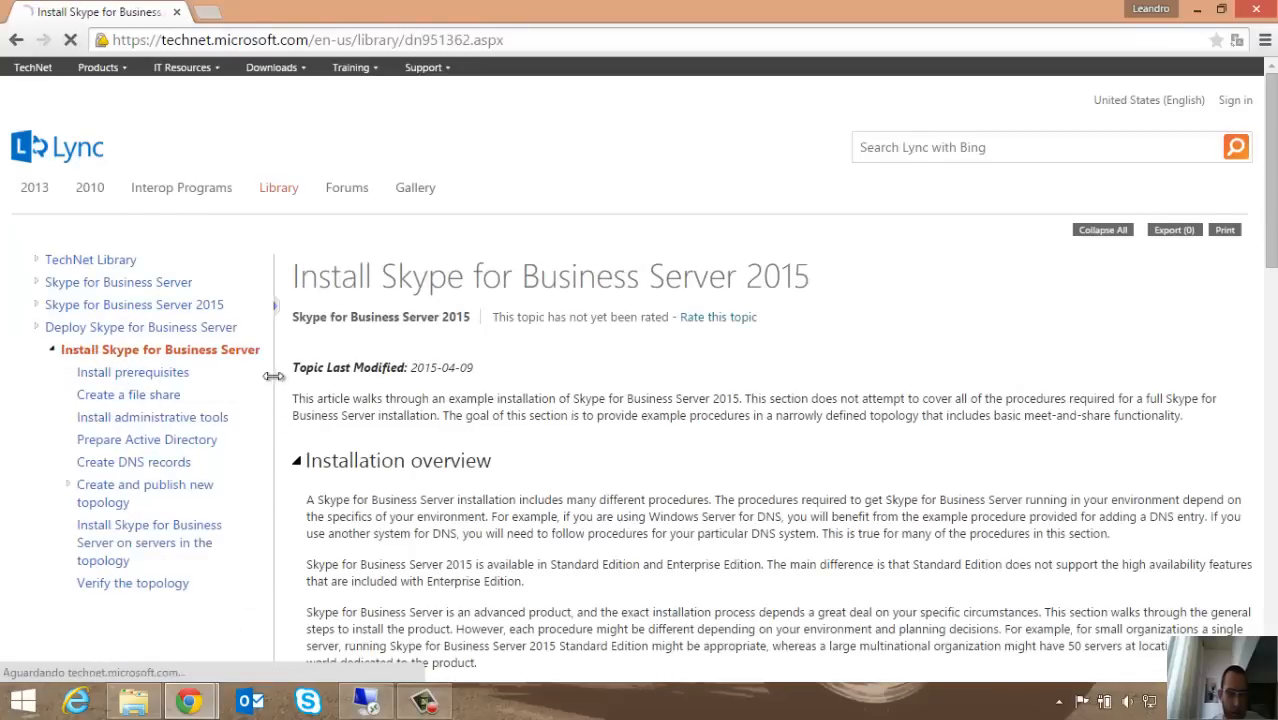
pyautogui.click(132, 372)
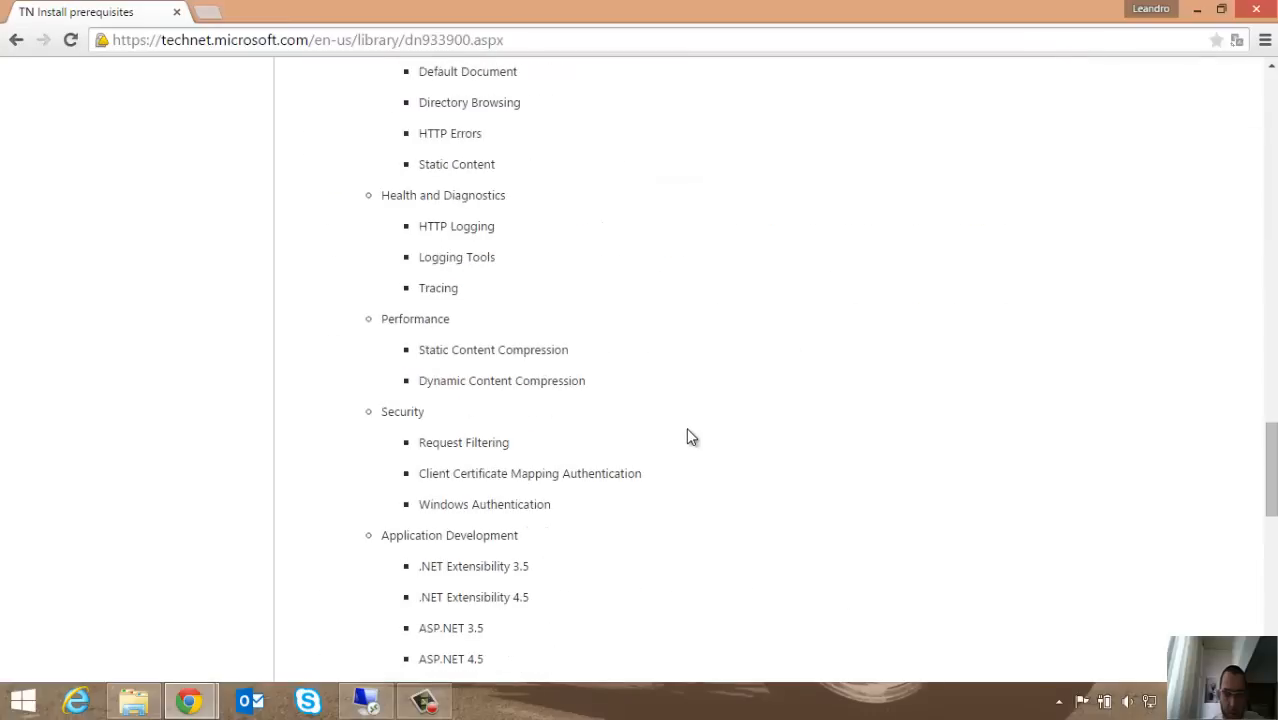
pyautogui.scroll(3)
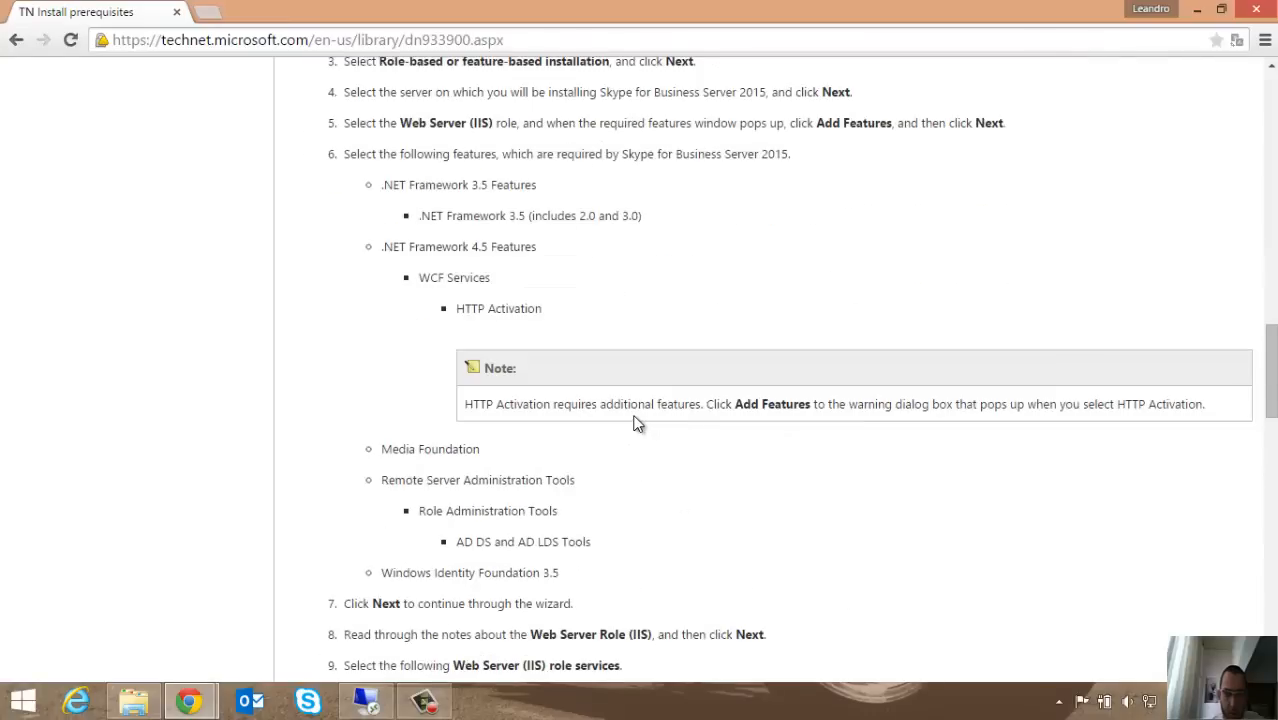
pyautogui.scroll(-3)
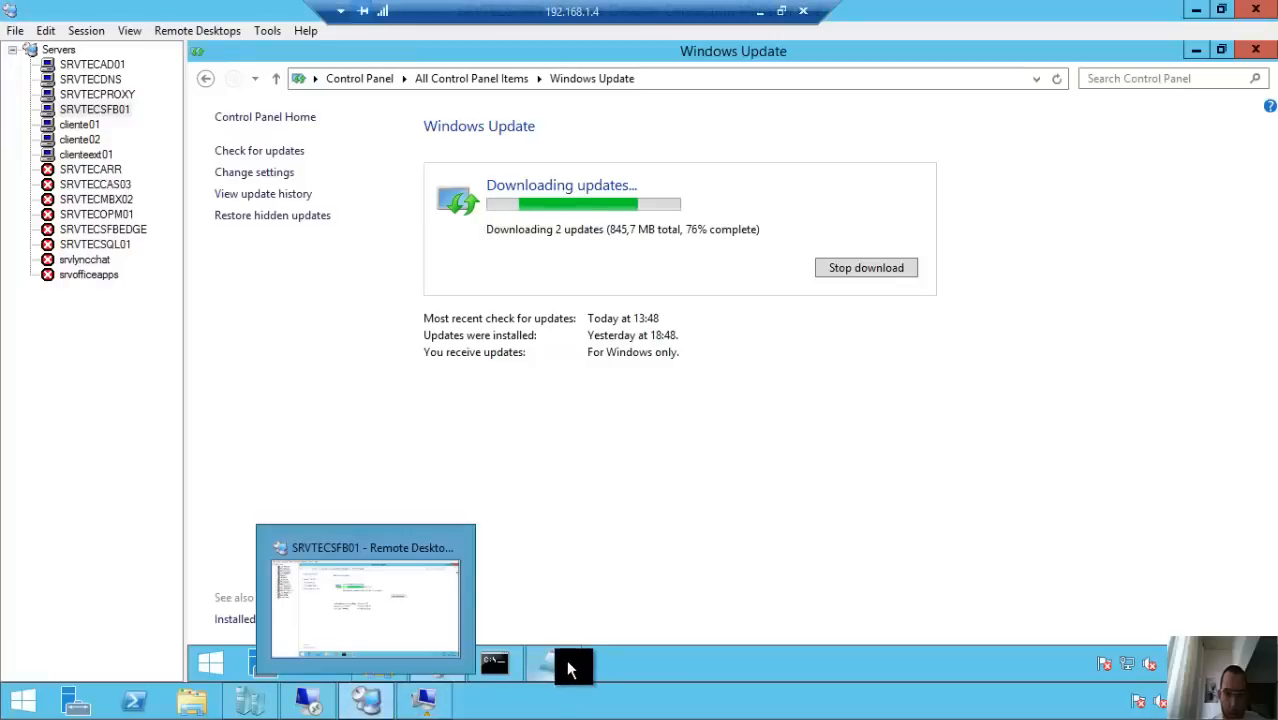
# Copy the second Add-WindowsFeature line from features.txt into PowerShell and close Notepad
pyautogui.click(554, 663)
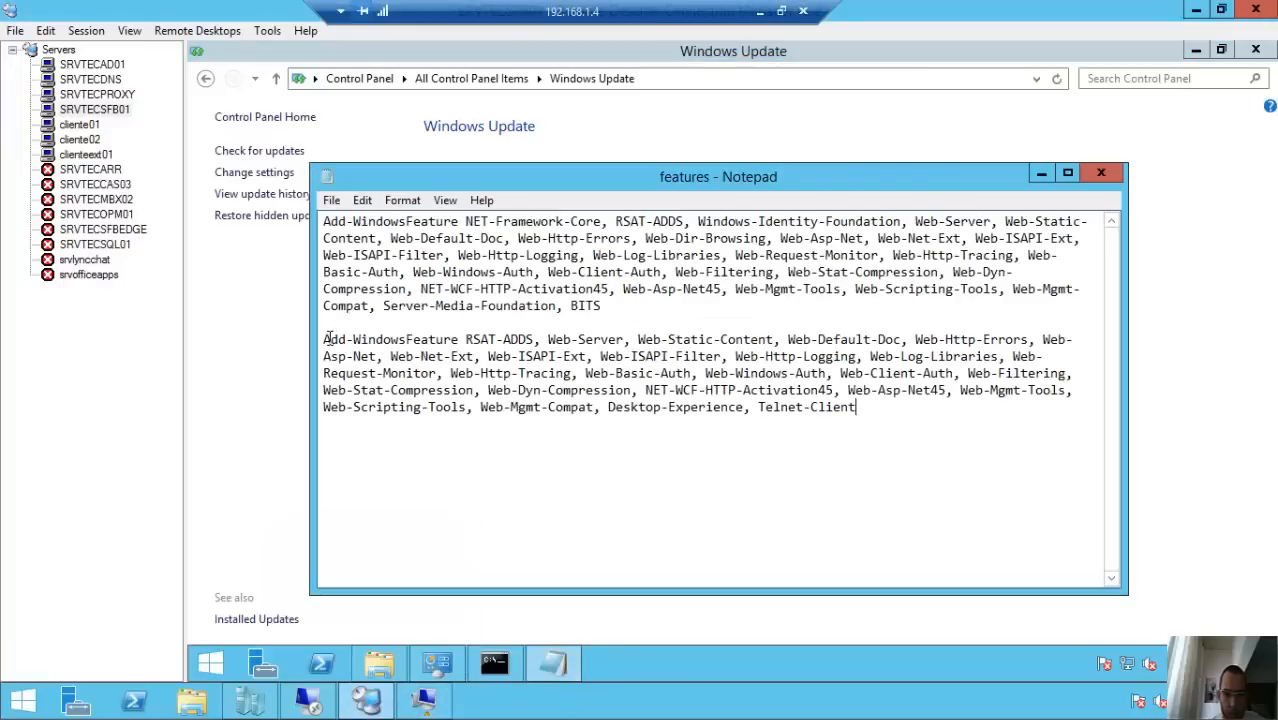
pyautogui.doubleClick(337, 339)
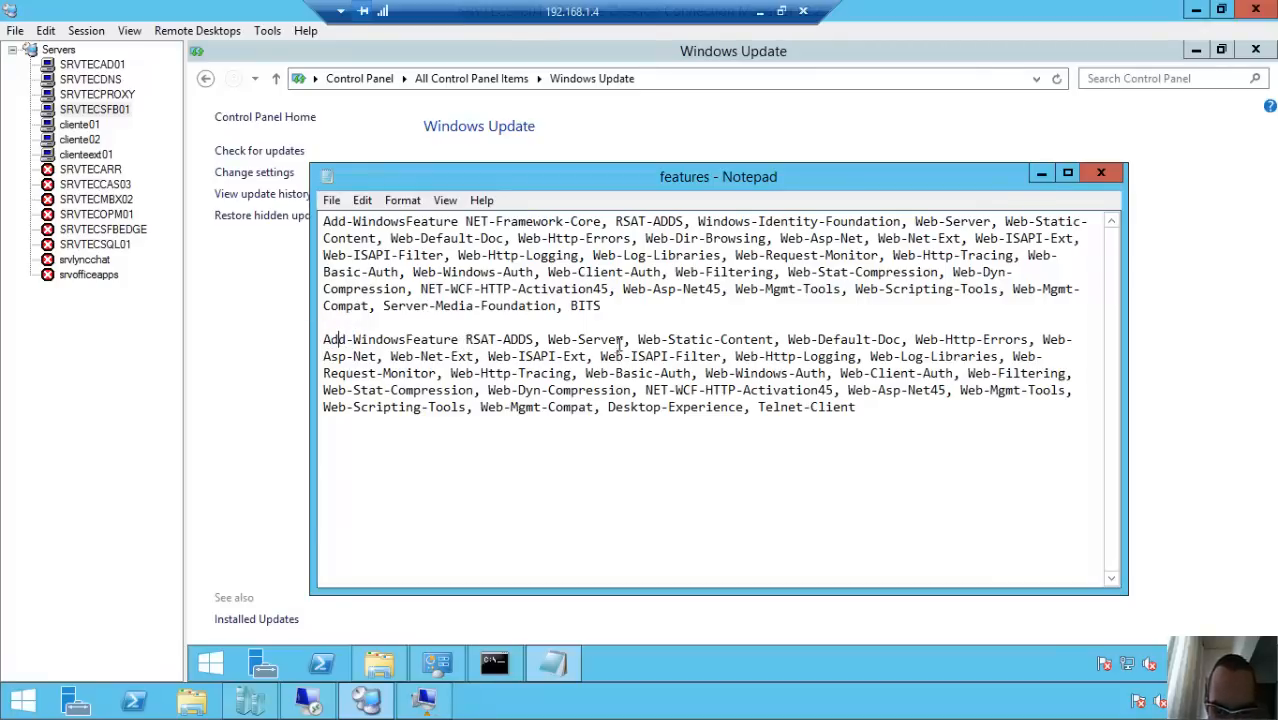
pyautogui.moveTo(677, 407); pyautogui.dragTo(855, 407)
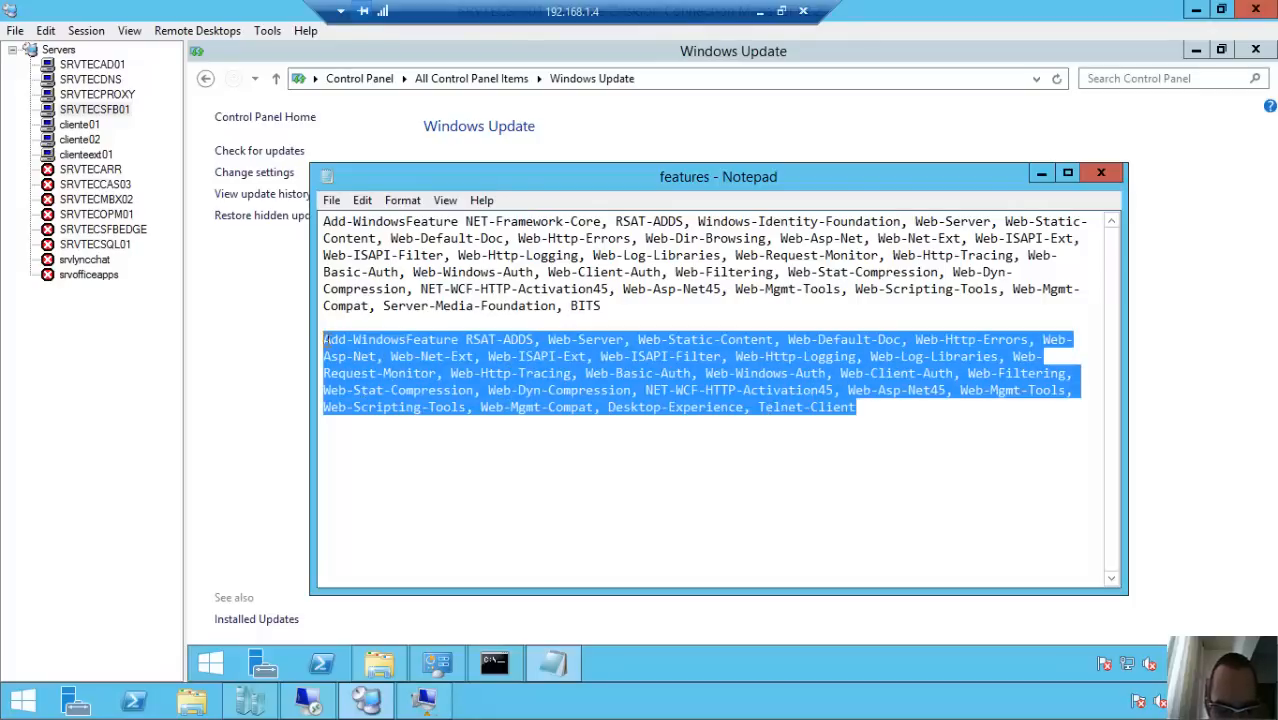
pyautogui.rightClick(390, 390)
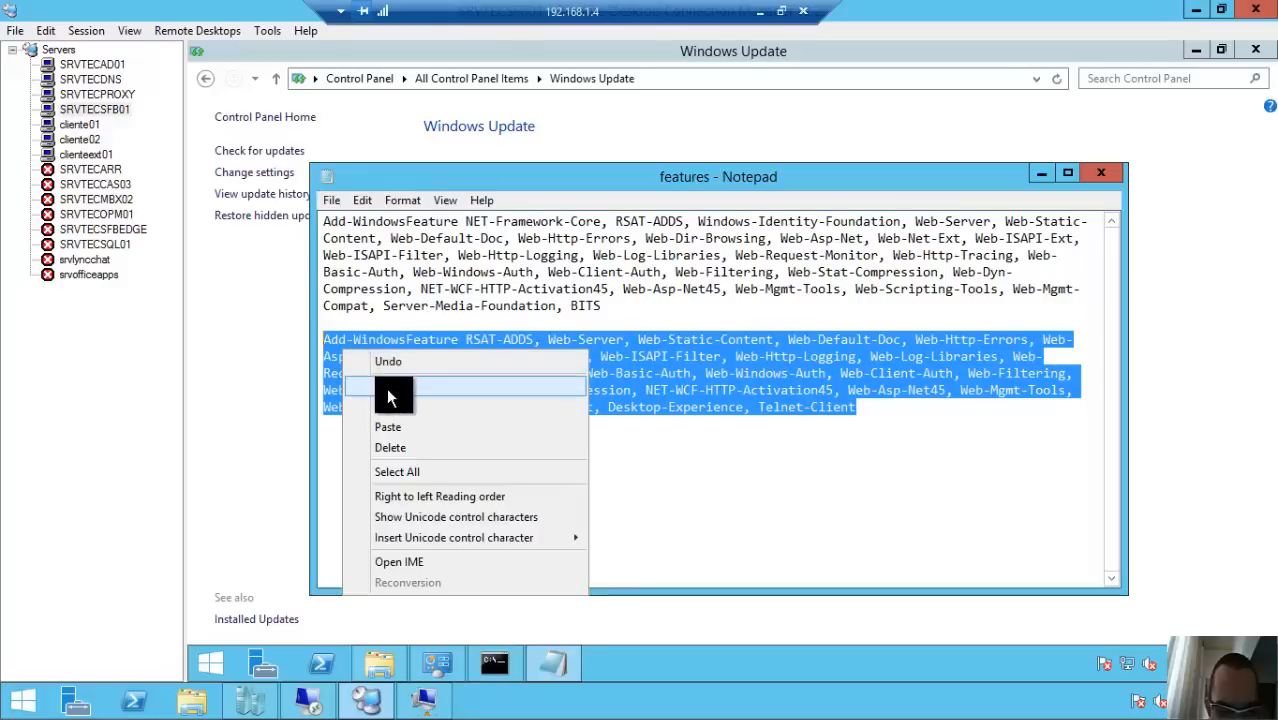
pyautogui.moveTo(398, 407)
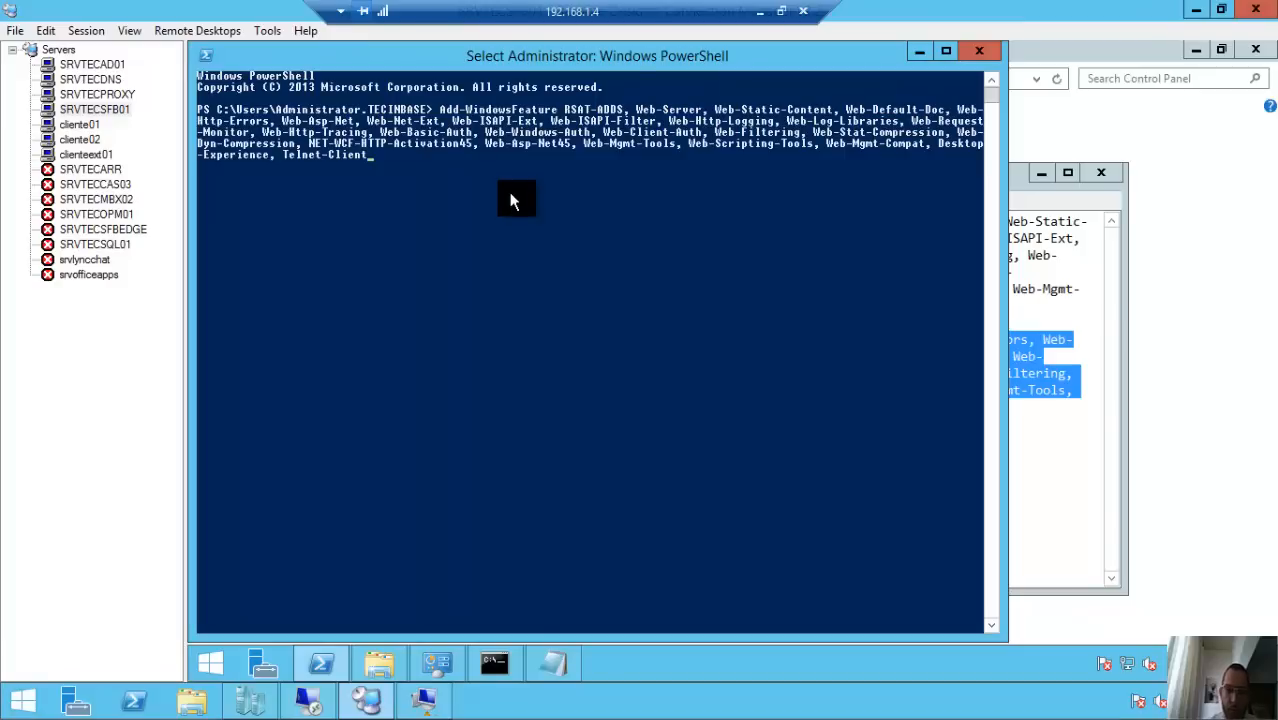
pyautogui.click(515, 198)
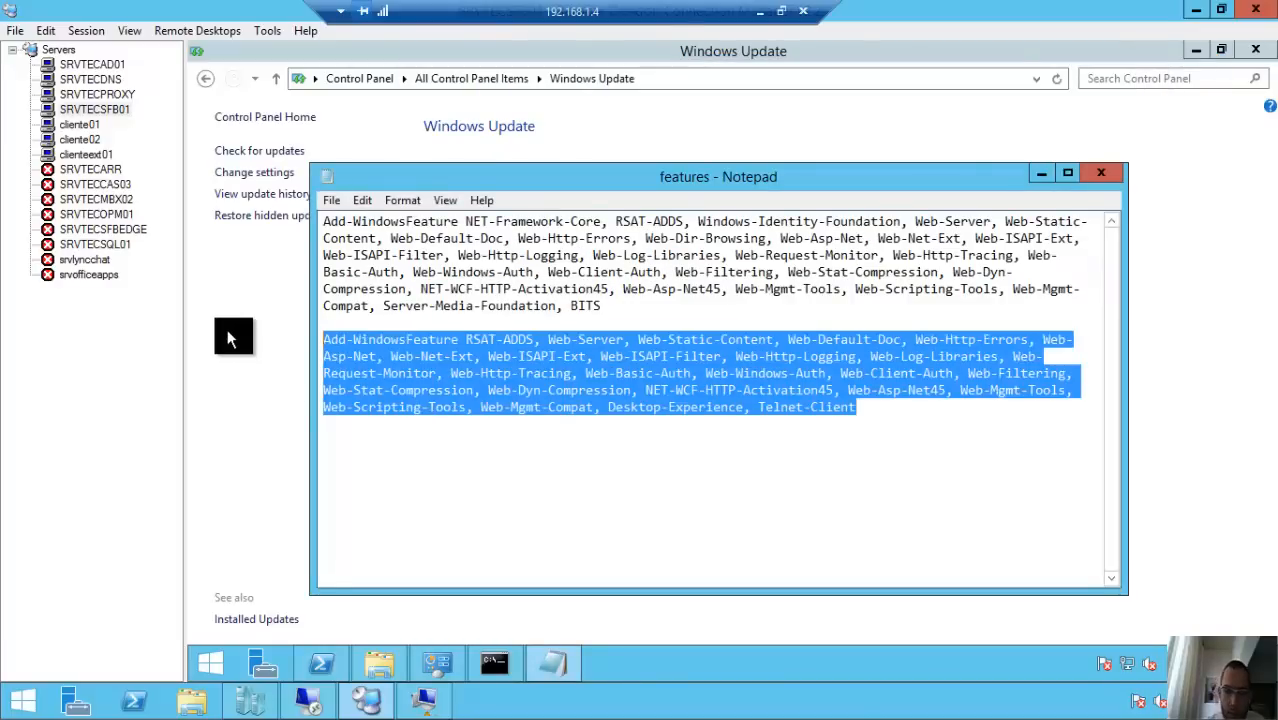
pyautogui.press('Delete')
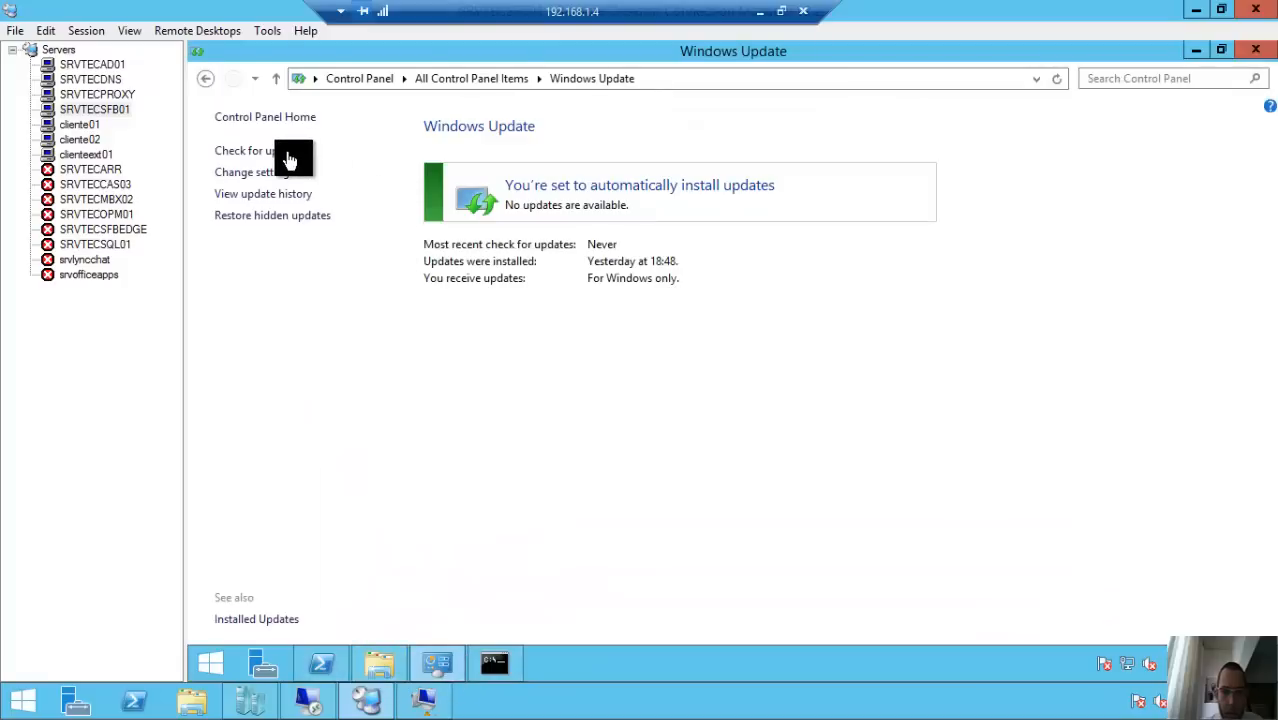
# Bring the Windows Update window to the front
pyautogui.click(259, 150)
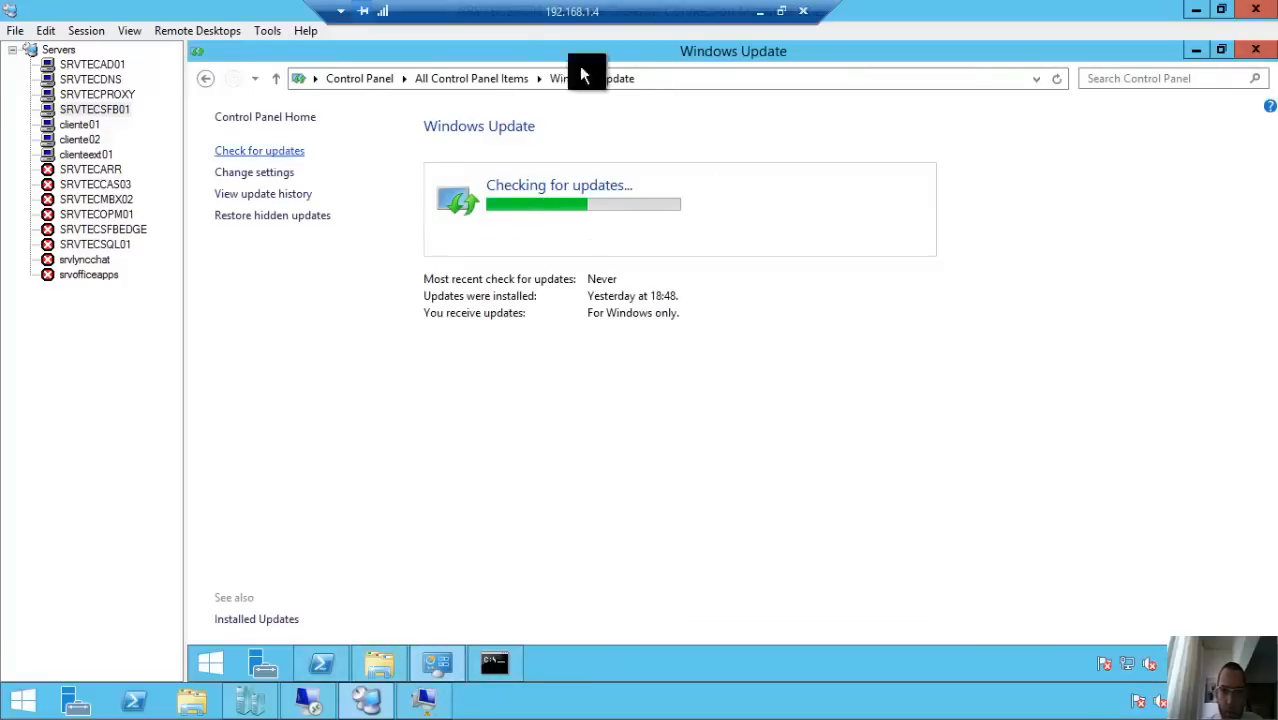
pyautogui.moveTo(765, 11)
pyautogui.write('Windows8.1-KB2982006-x64.msu')
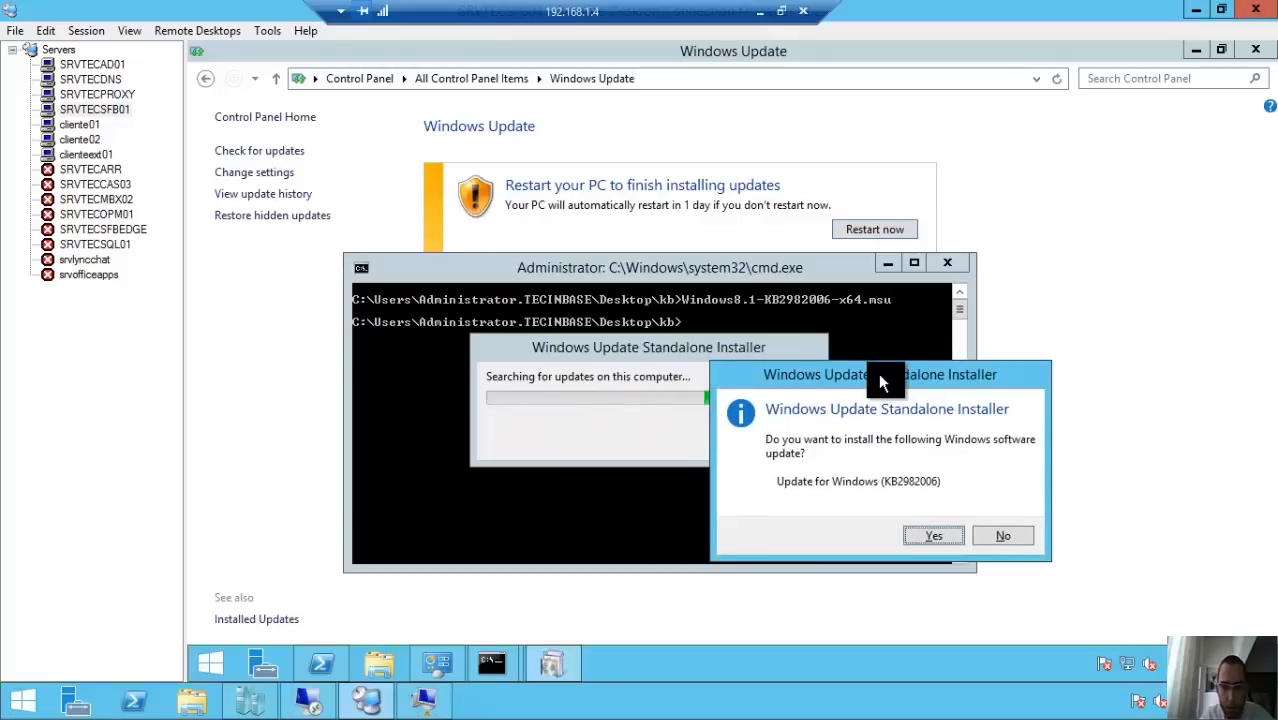
pyautogui.moveTo(775, 360)
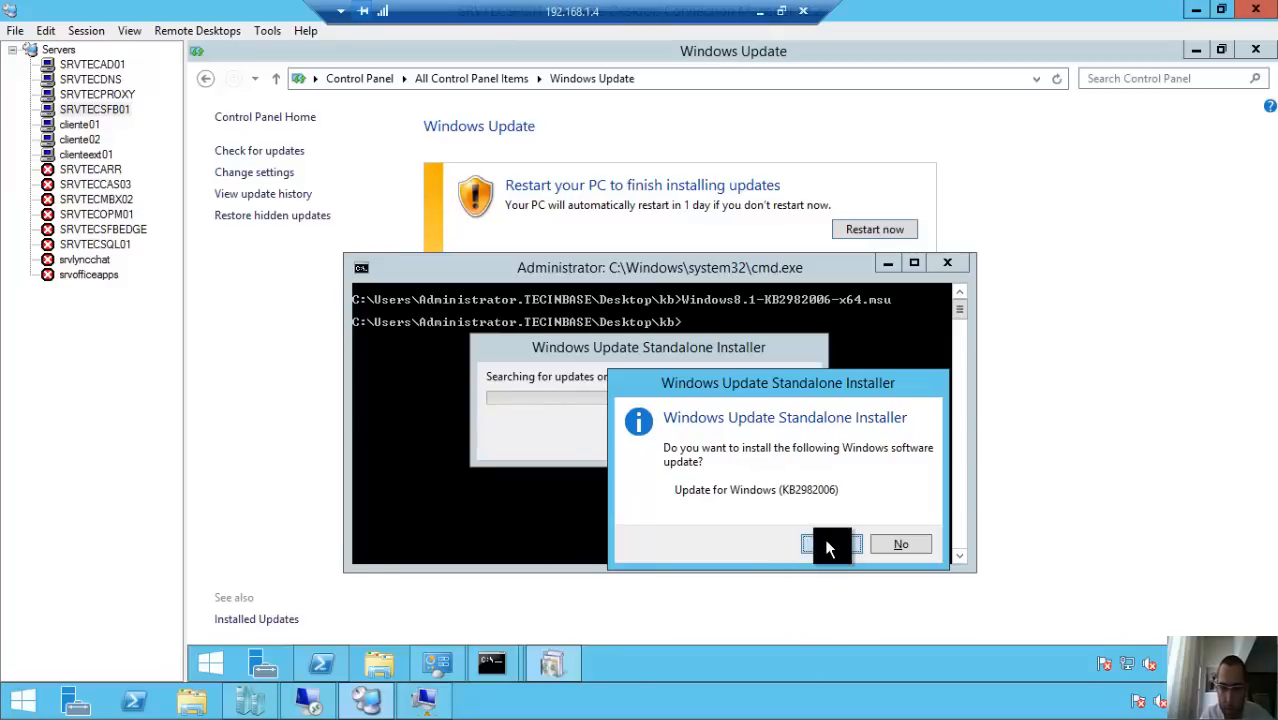
# Answer Yes in the Windows Update Standalone Installer to install KB2982006
pyautogui.click(830, 543)
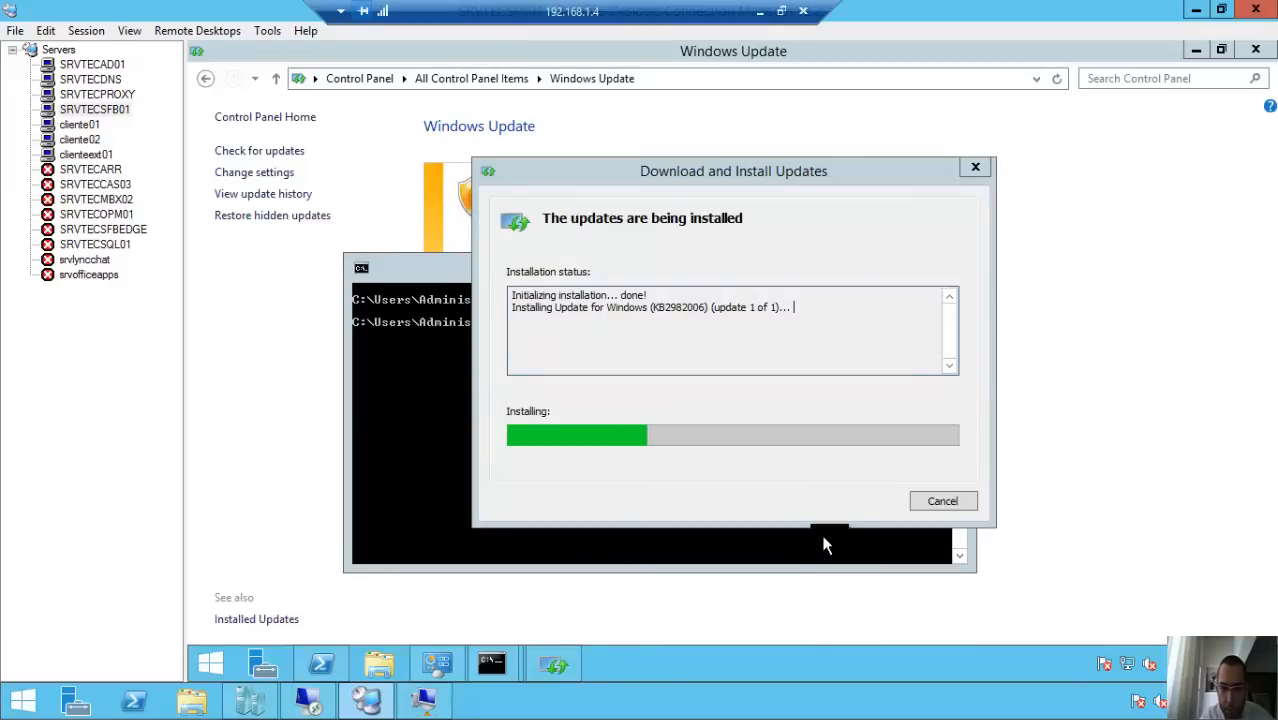
pyautogui.moveTo(815, 525)
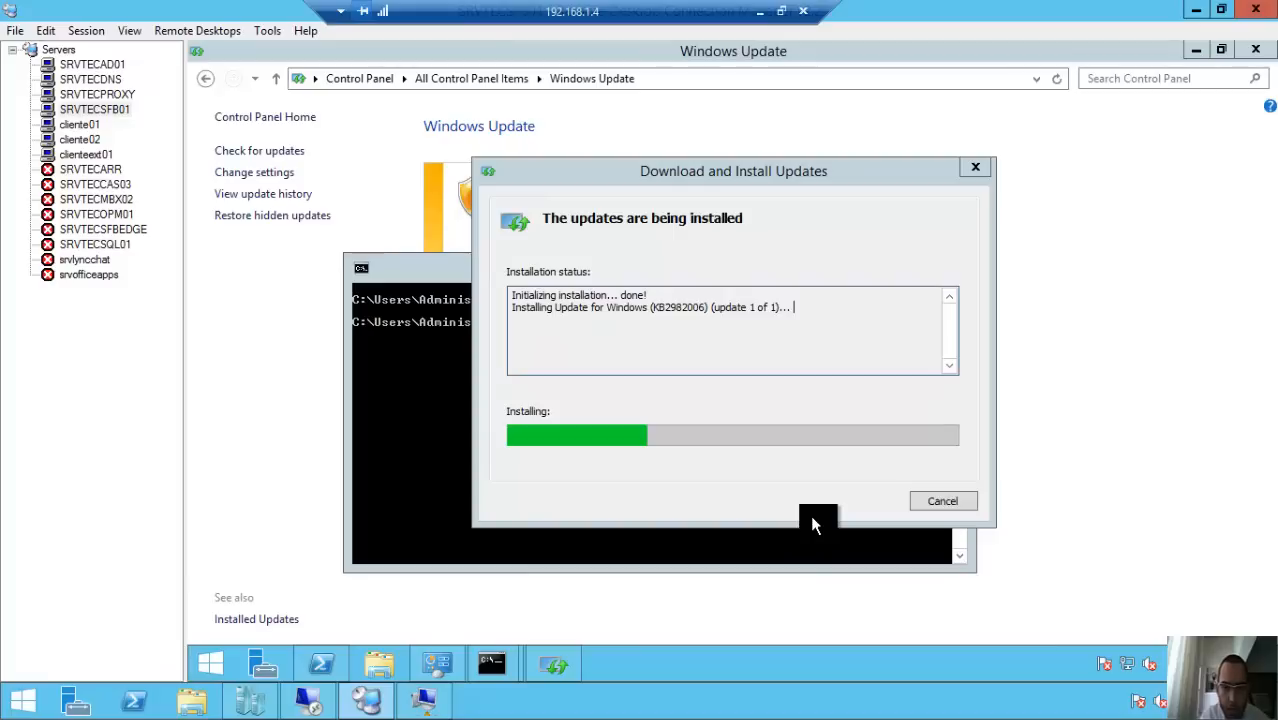
pyautogui.moveTo(689, 345)
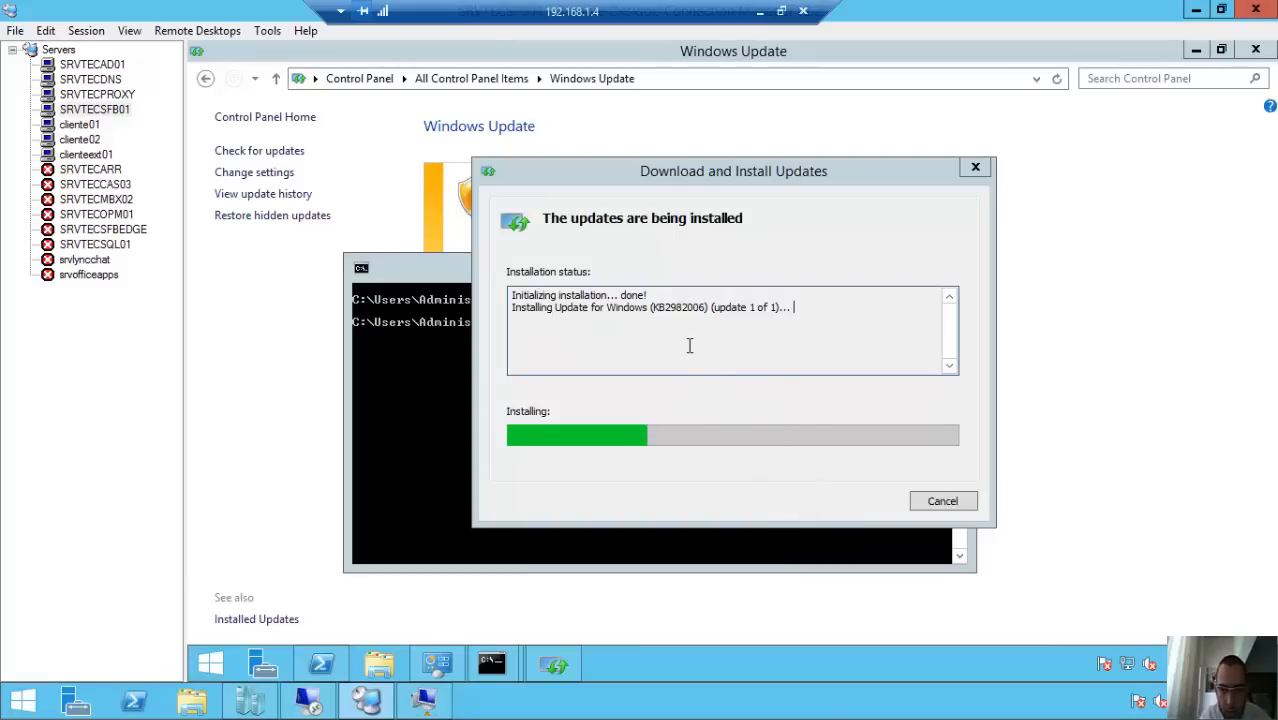
pyautogui.moveTo(770, 192)
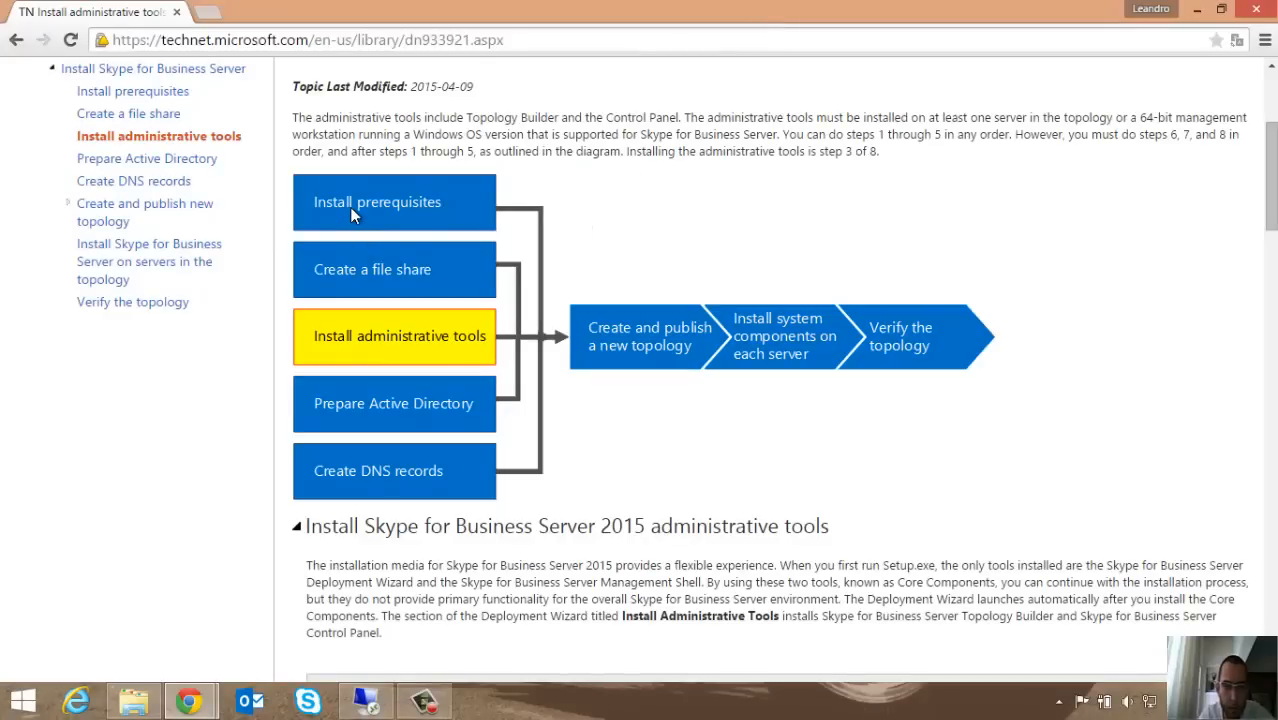
pyautogui.moveTo(435, 227)
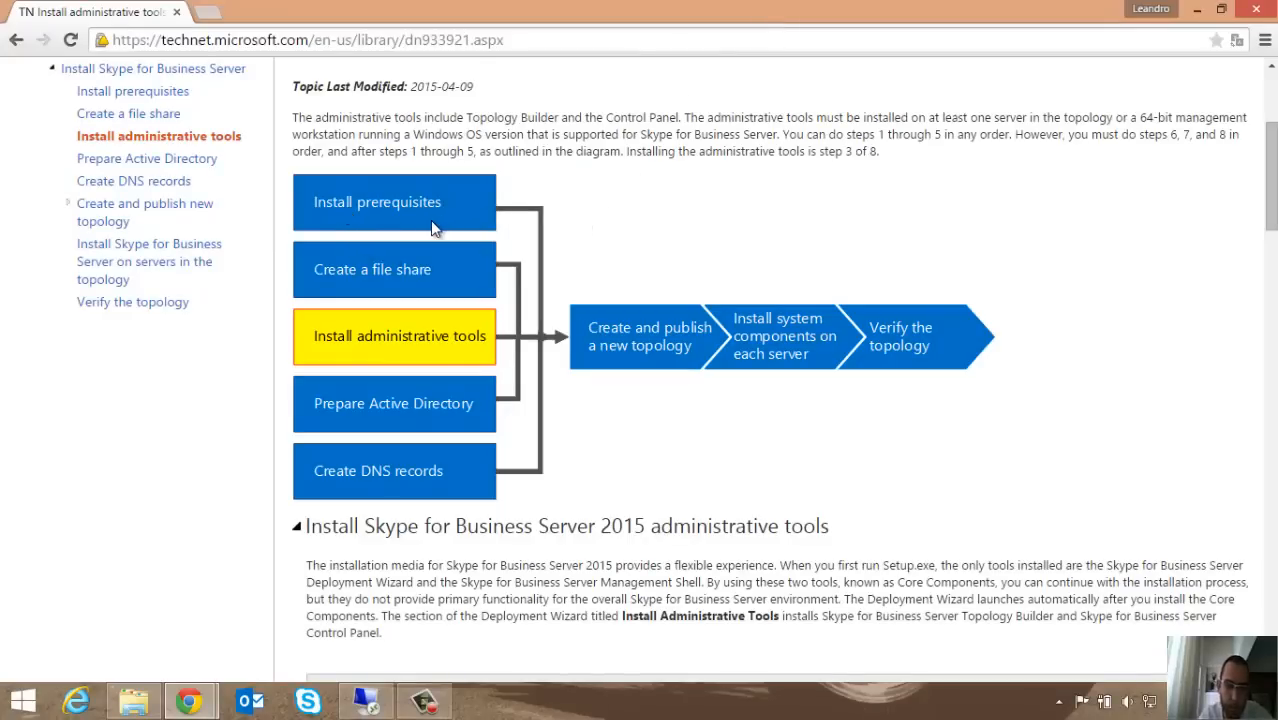
pyautogui.moveTo(433, 222)
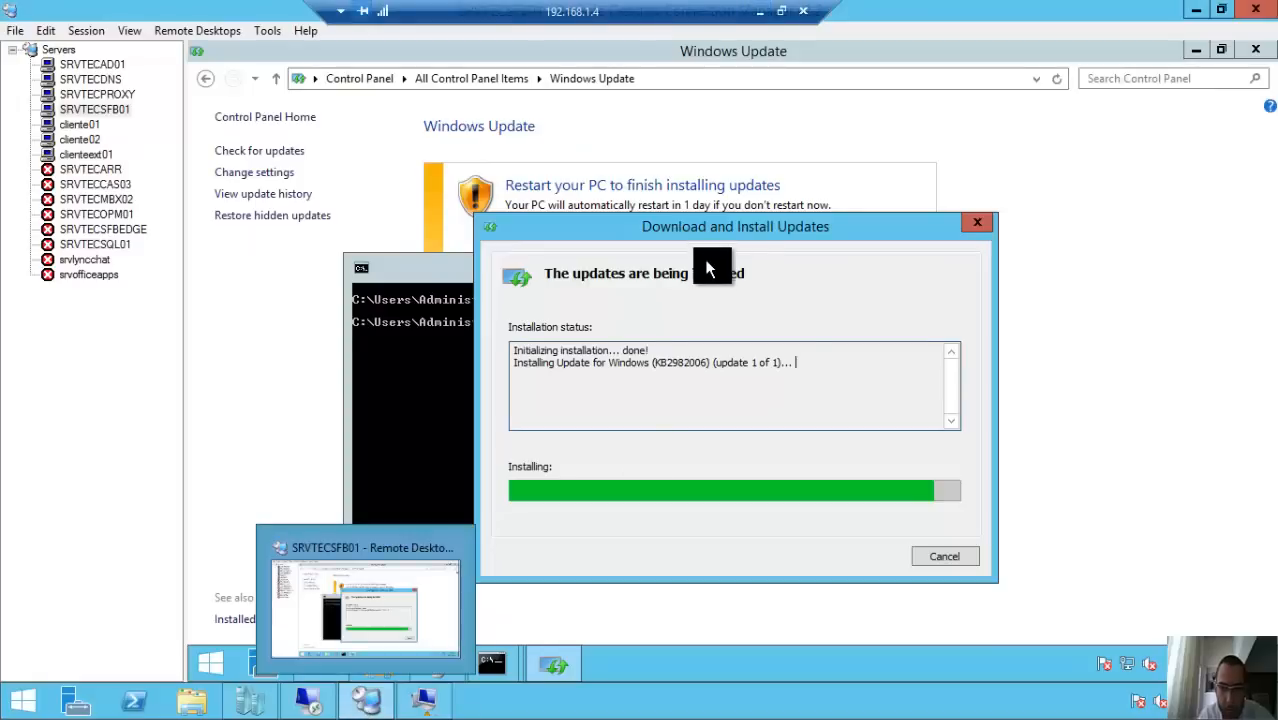
# Close the finished KB2982006 notice and switch to the shutdown -r -t 0 -f prompt
pyautogui.moveTo(712, 226); pyautogui.dragTo(755, 146)
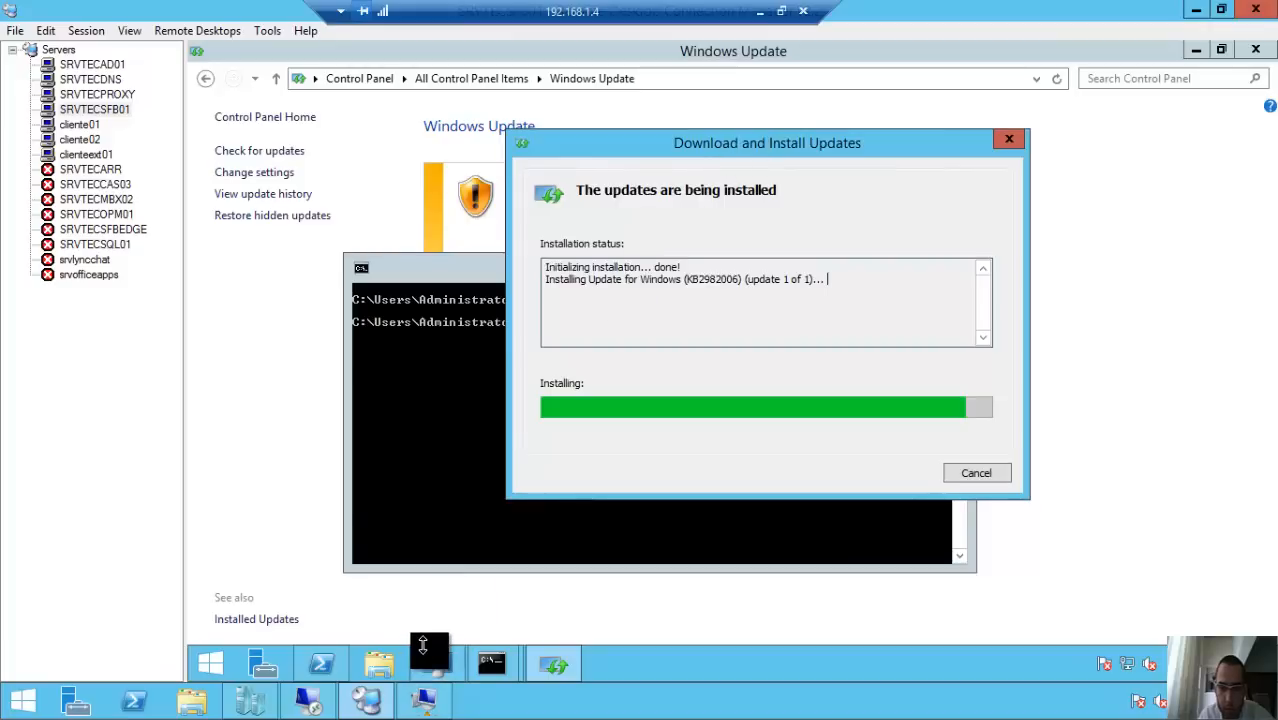
pyautogui.moveTo(476, 618)
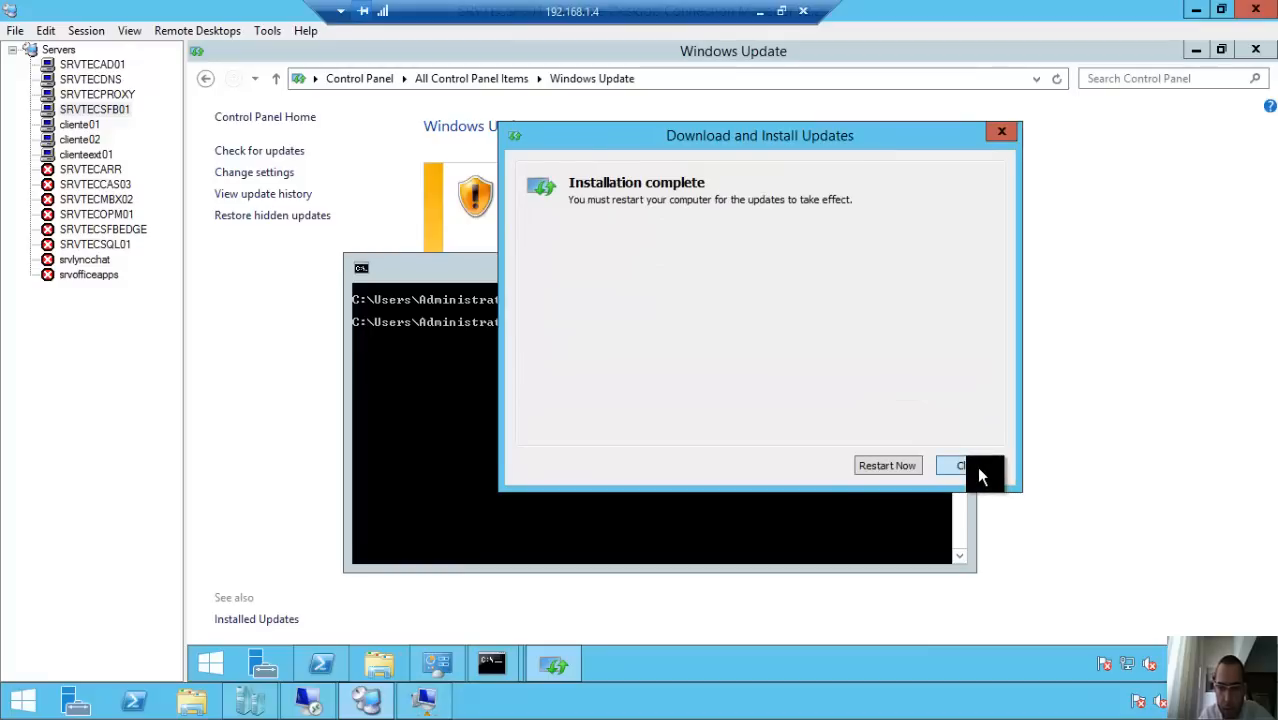
pyautogui.click(963, 465)
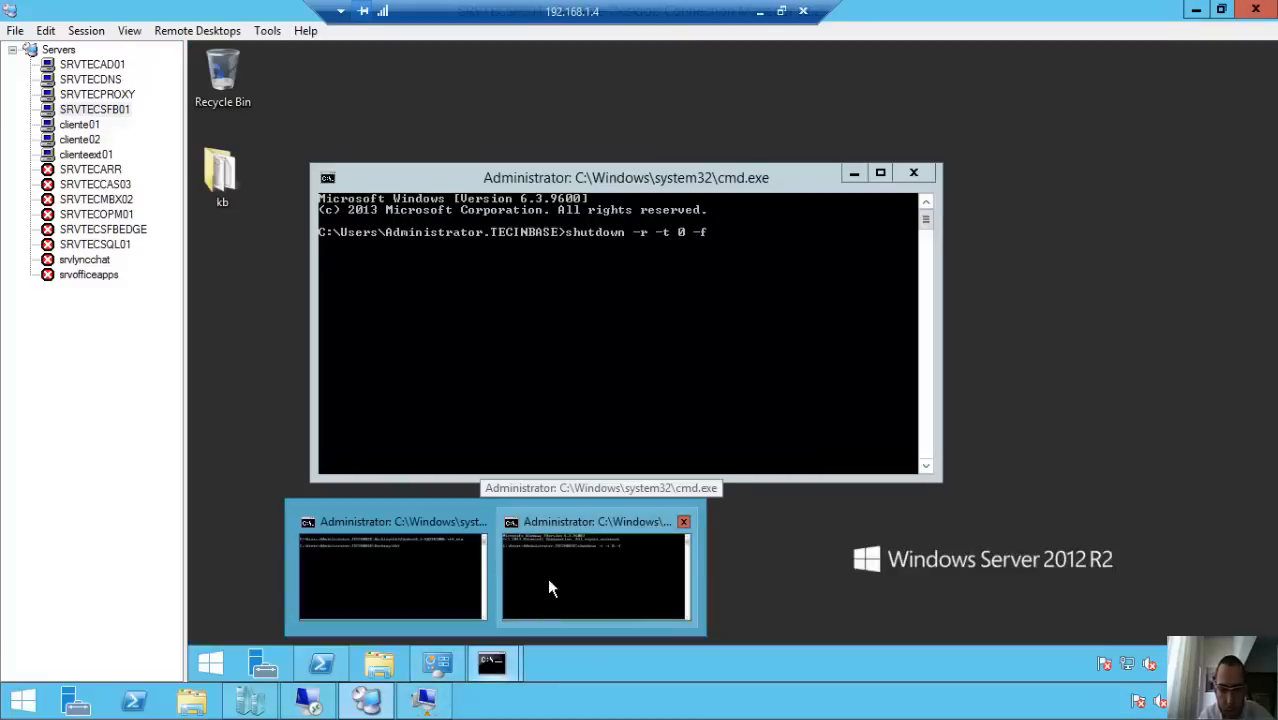
pyautogui.click(593, 575)
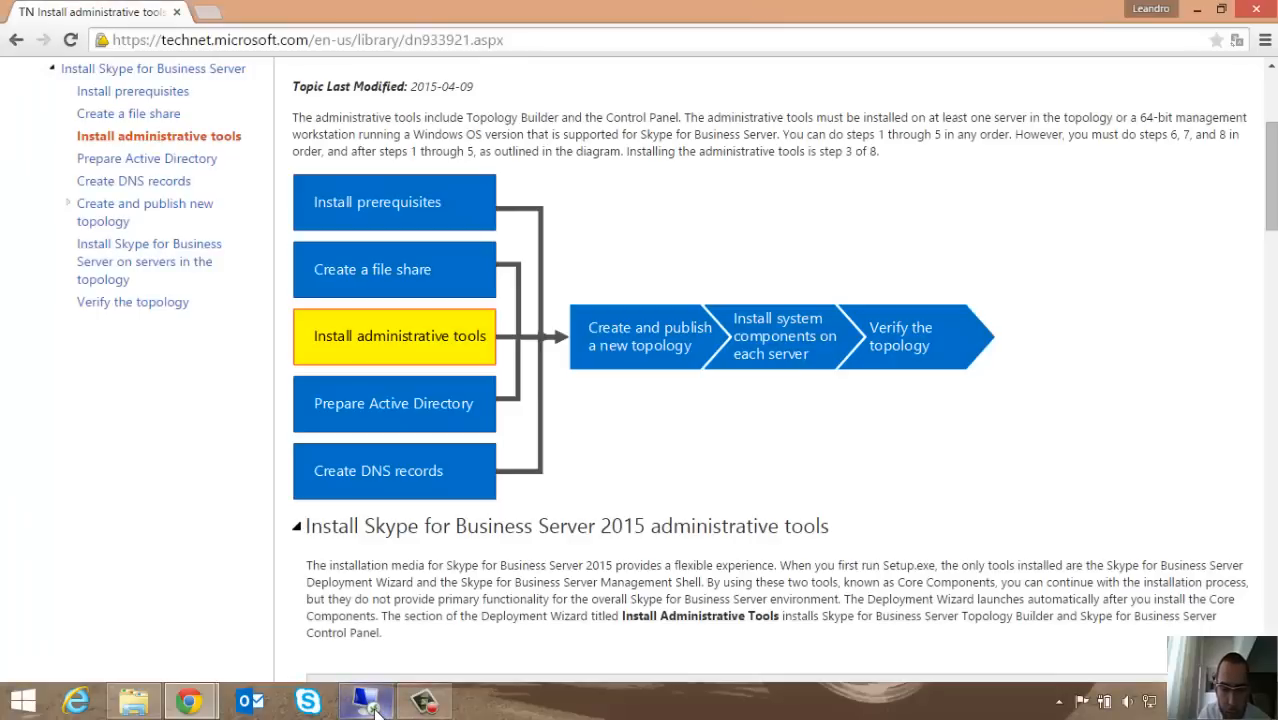
# Return to the SRVTECSFB01 session through the Remote Desktop Connection Manager taskbar icon
pyautogui.click(365, 699)
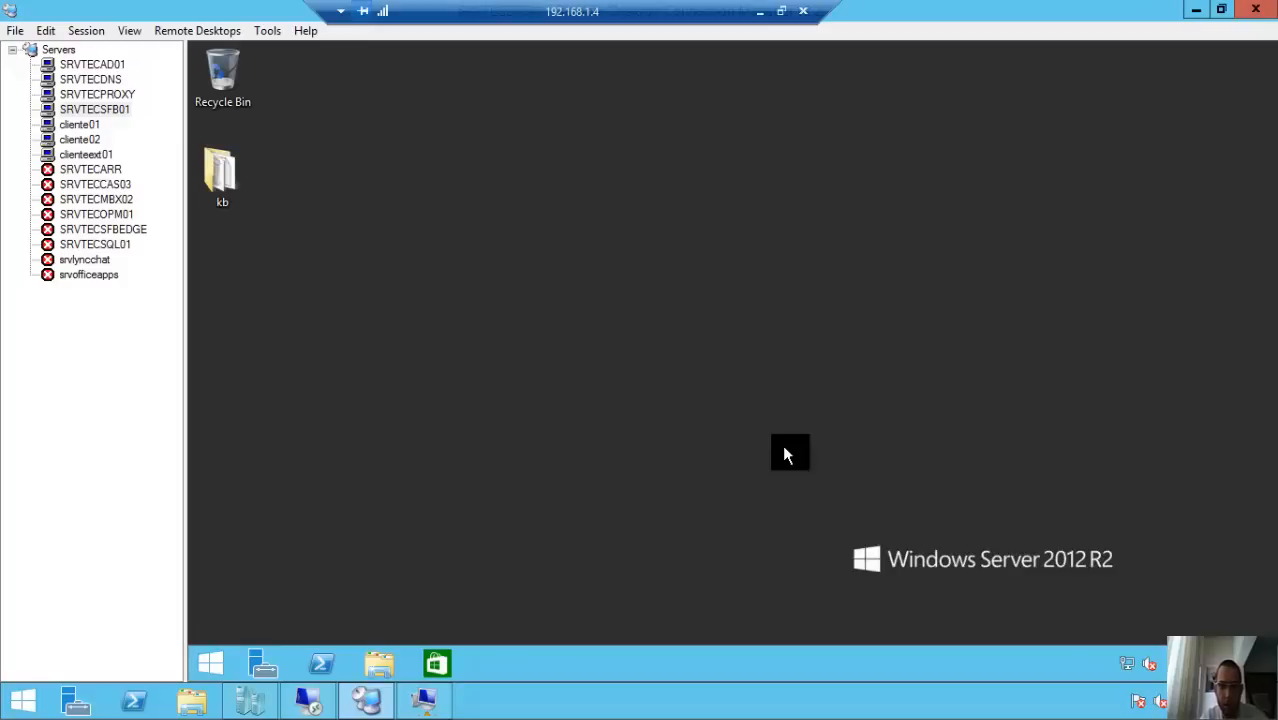
pyautogui.moveTo(453, 543)
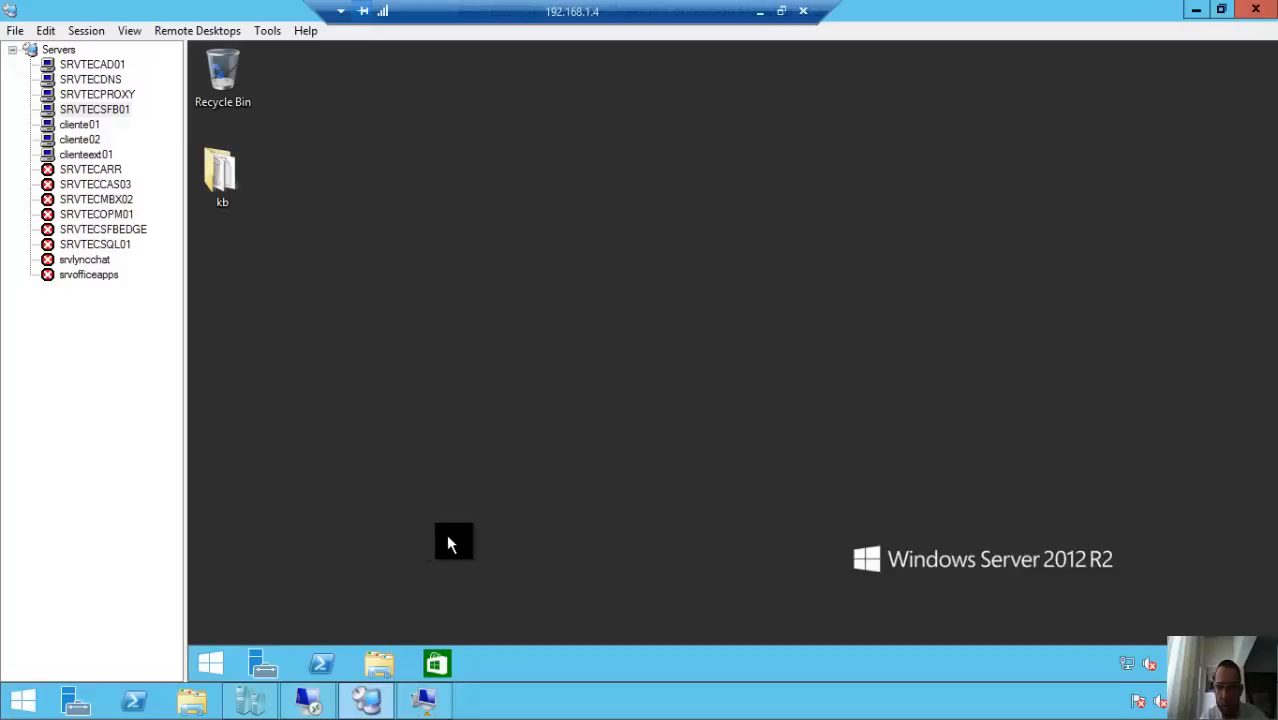
pyautogui.moveTo(512, 537)
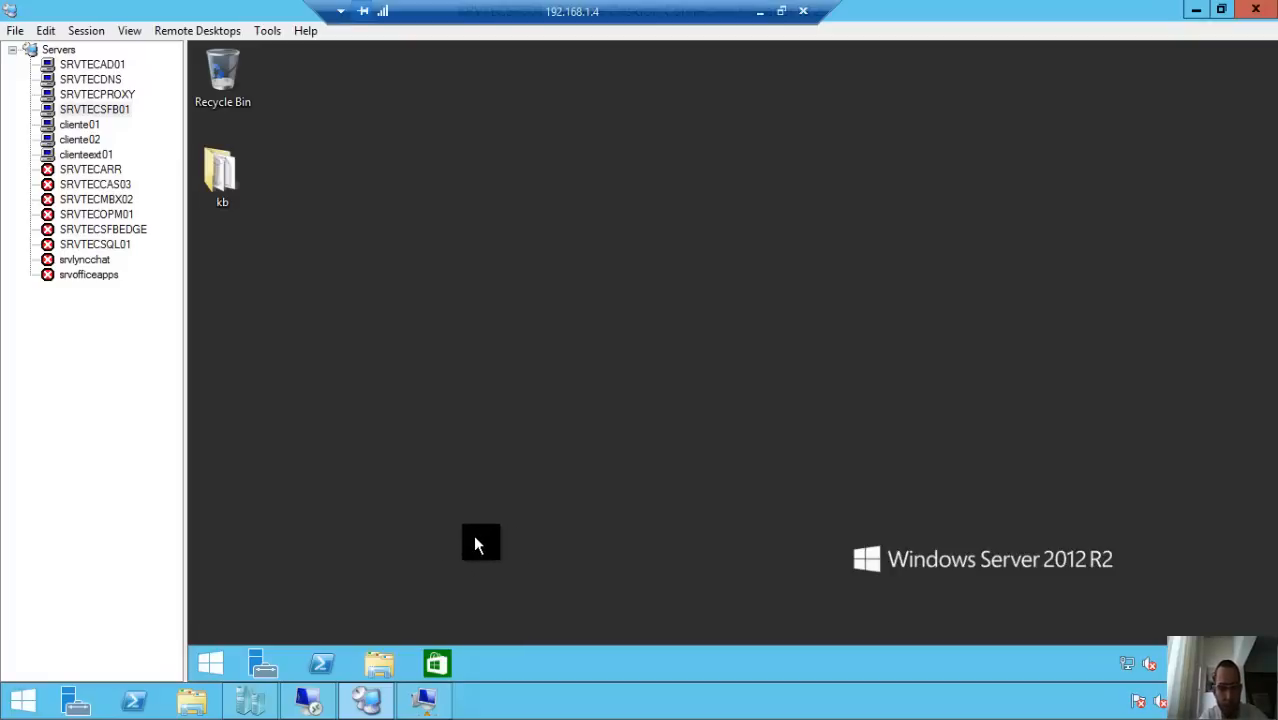
# Load the sw_dvd5_sfb_server_2015 ISO into SRVTECSFB01's DVD drive via VM Settings
pyautogui.click(250, 700)
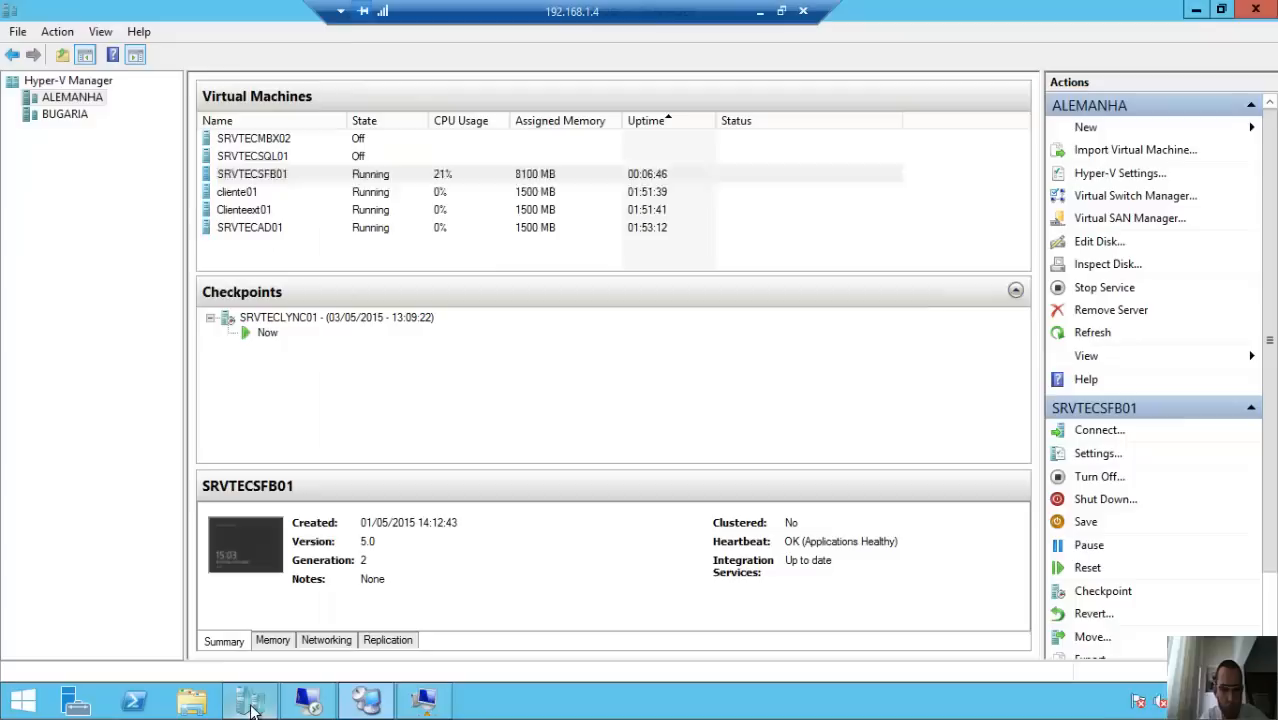
pyautogui.click(252, 173)
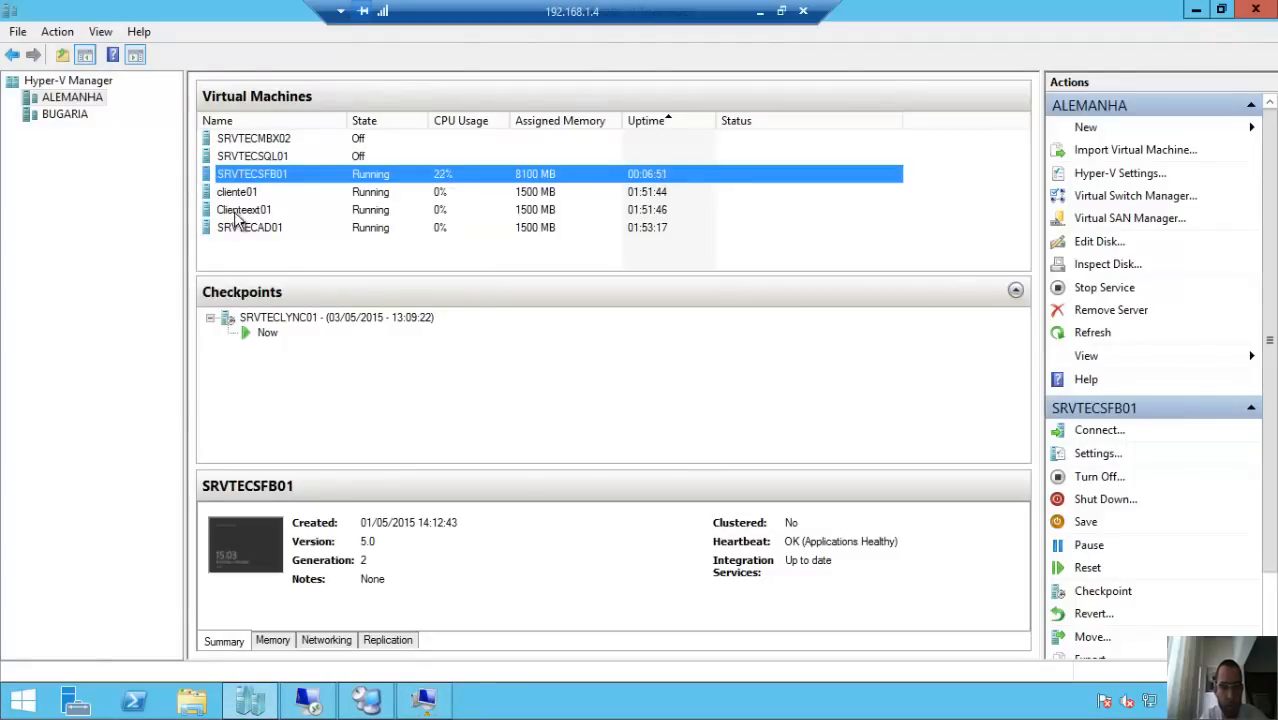
pyautogui.rightClick(252, 173)
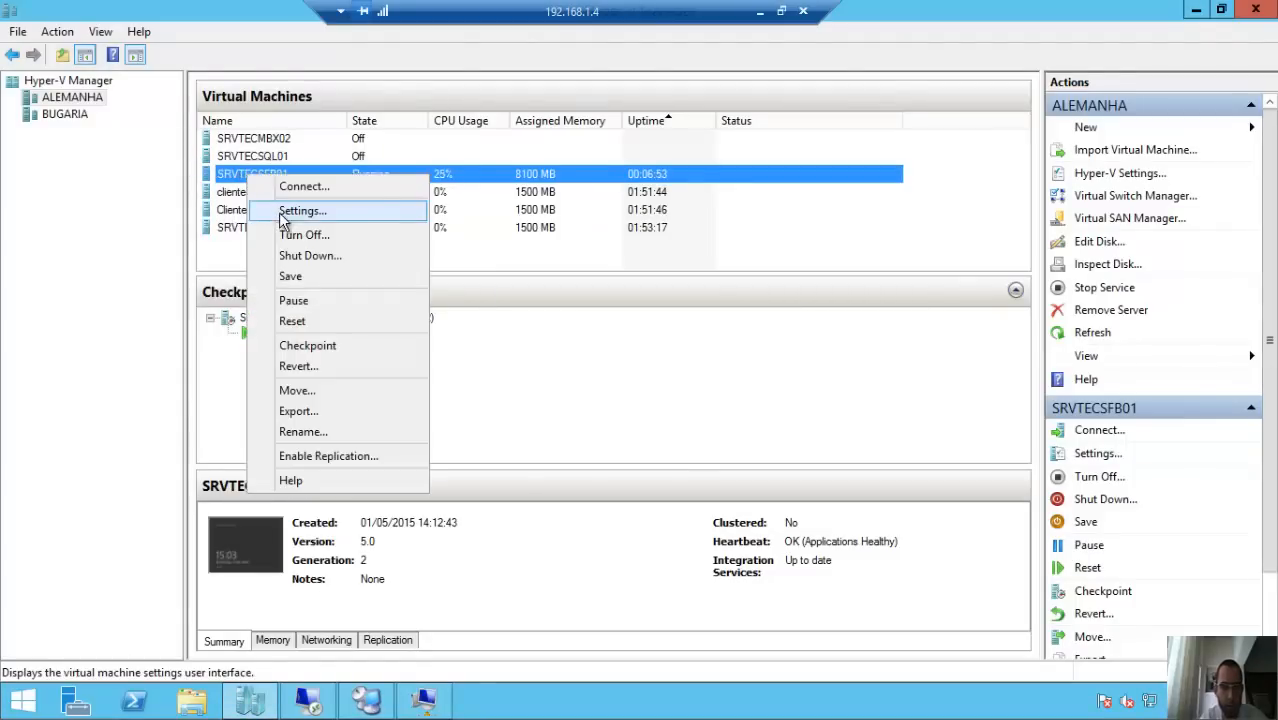
pyautogui.click(301, 210)
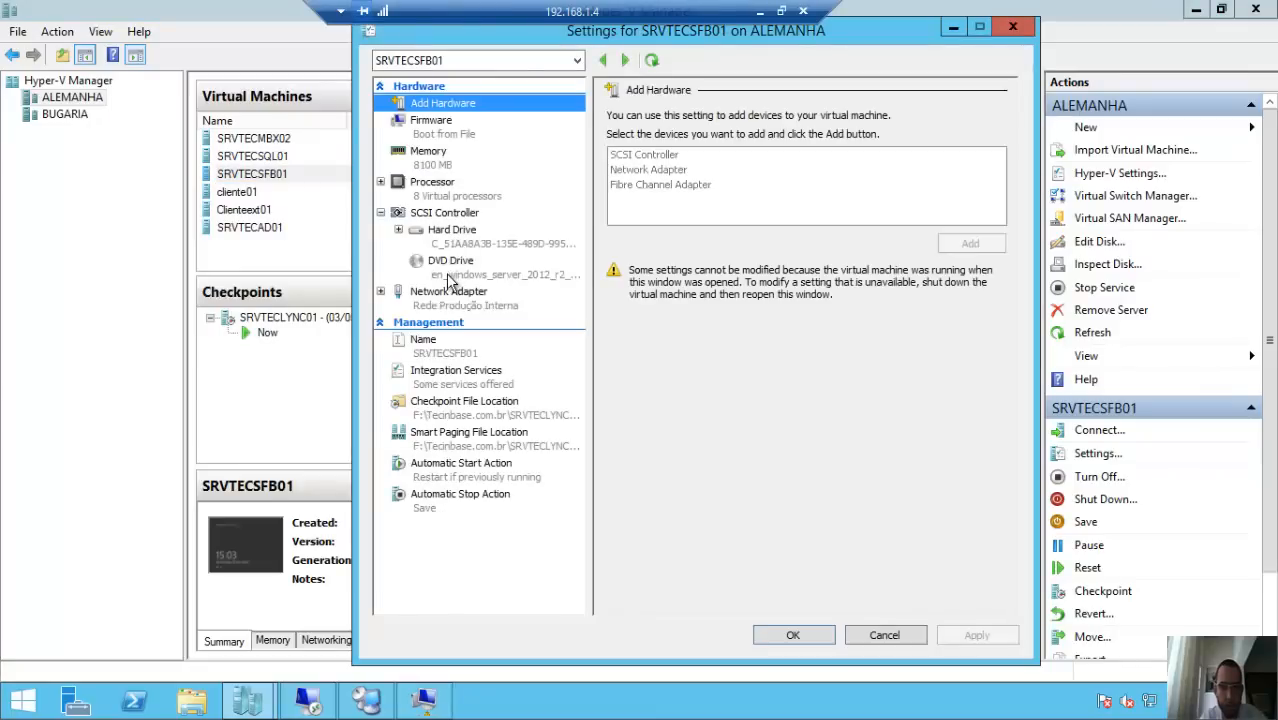
pyautogui.click(450, 260)
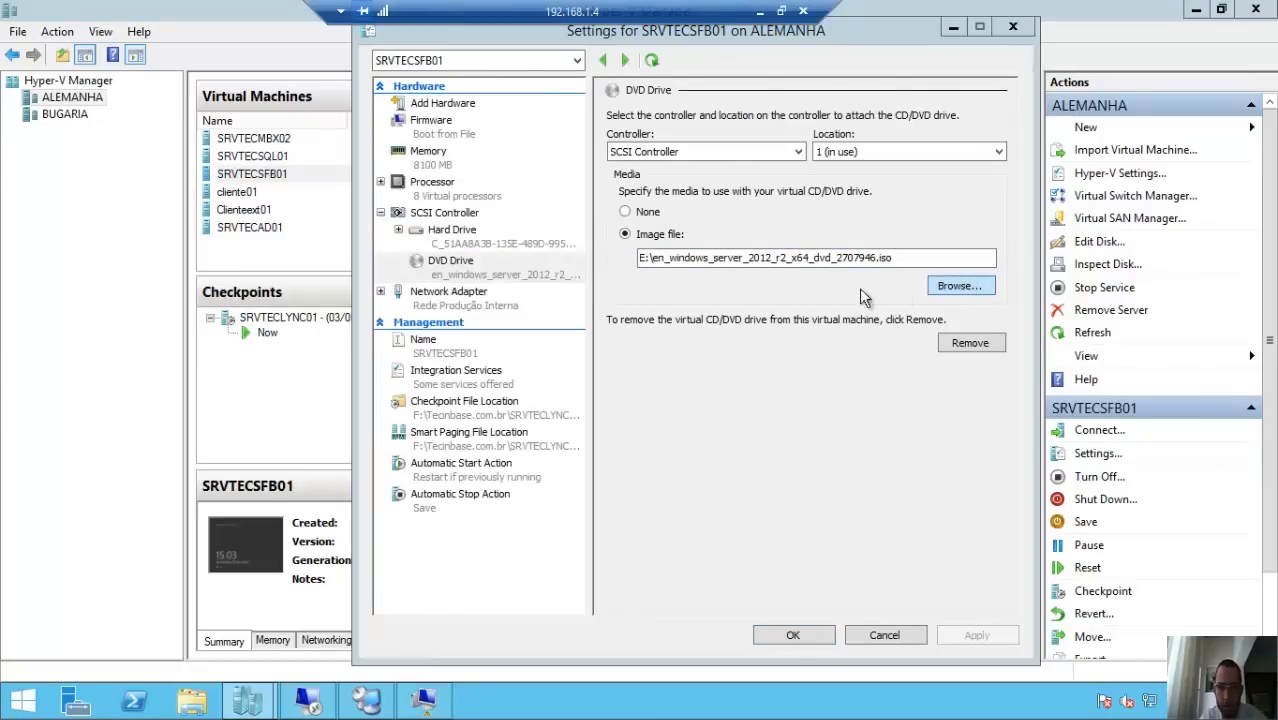
pyautogui.click(958, 285)
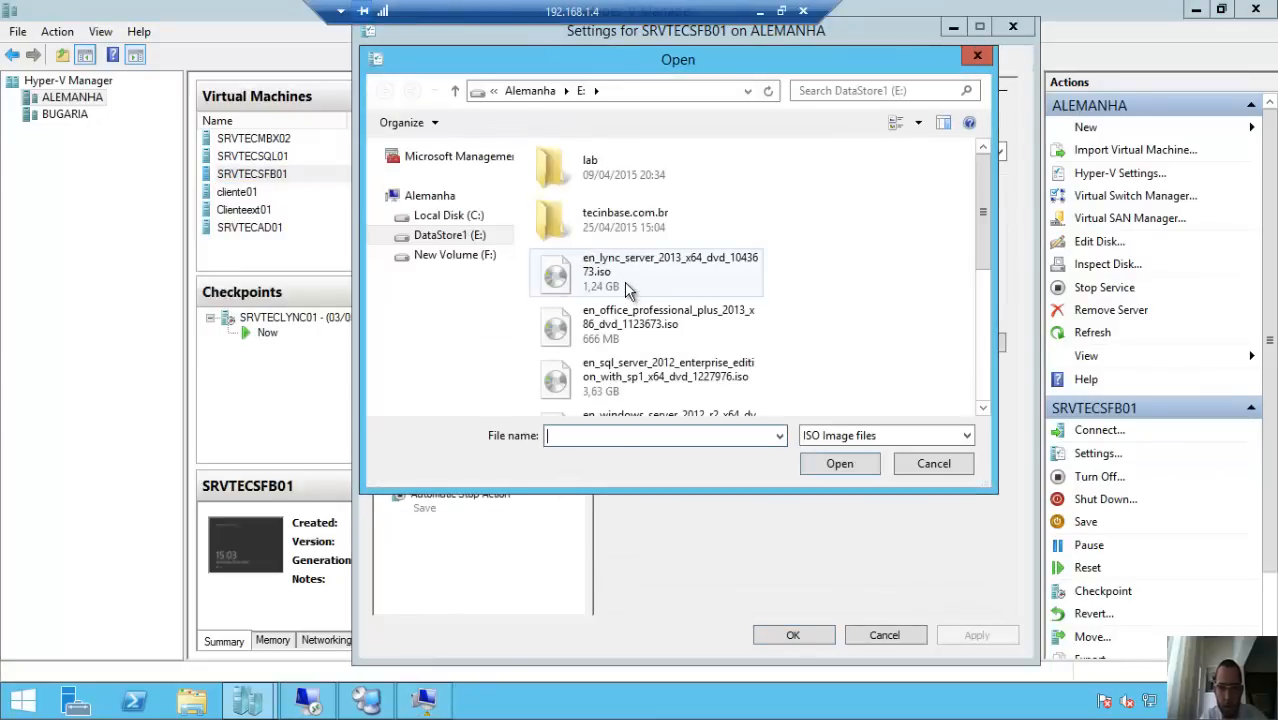
pyautogui.scroll(-3)
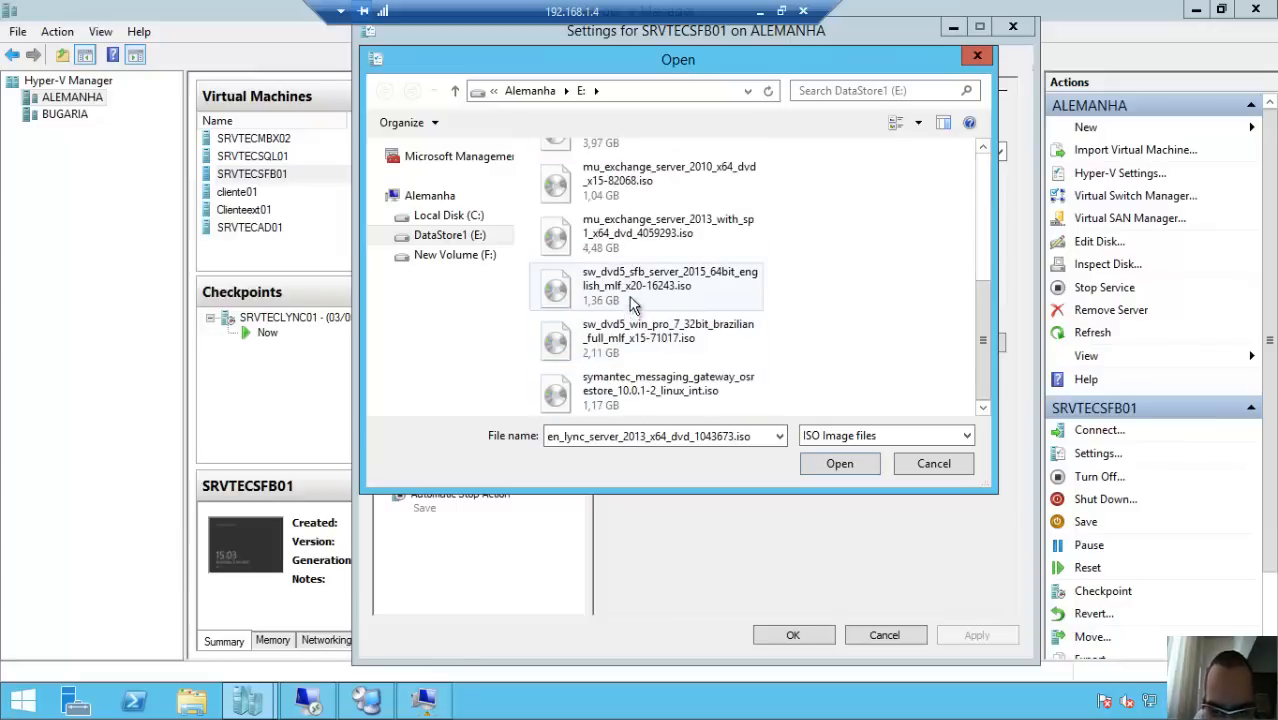
pyautogui.moveTo(628, 290)
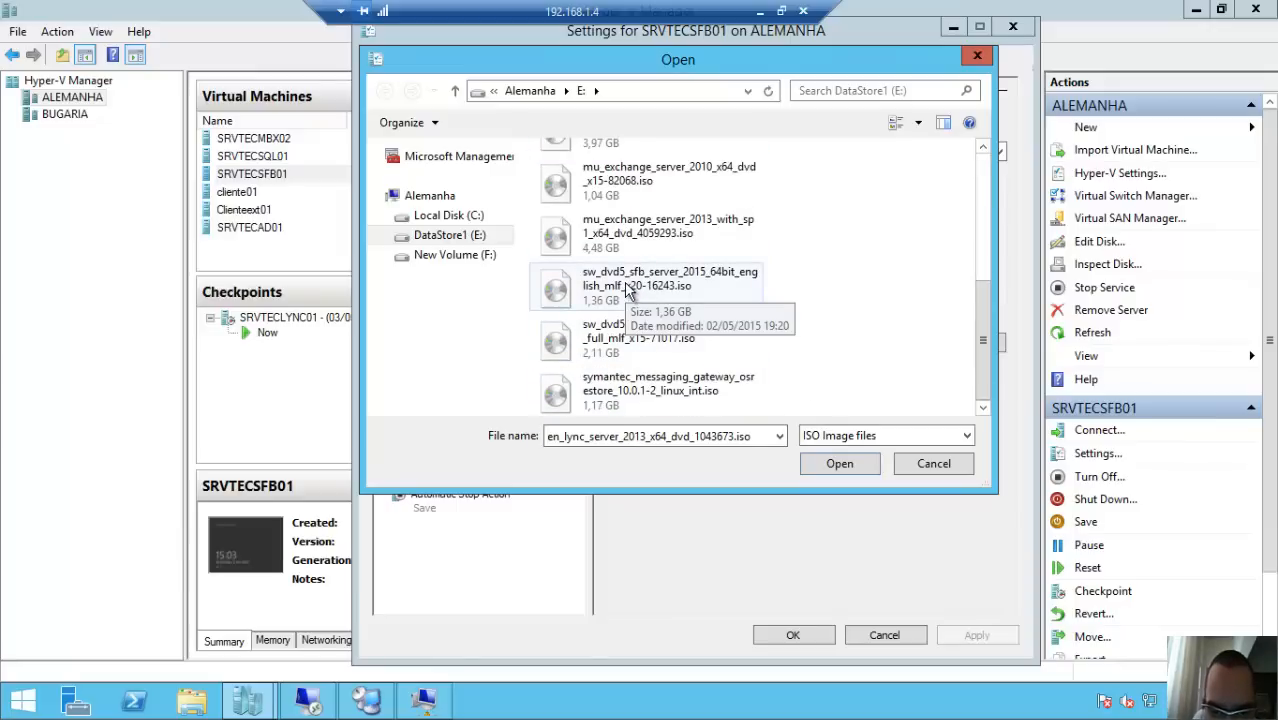
pyautogui.click(670, 285)
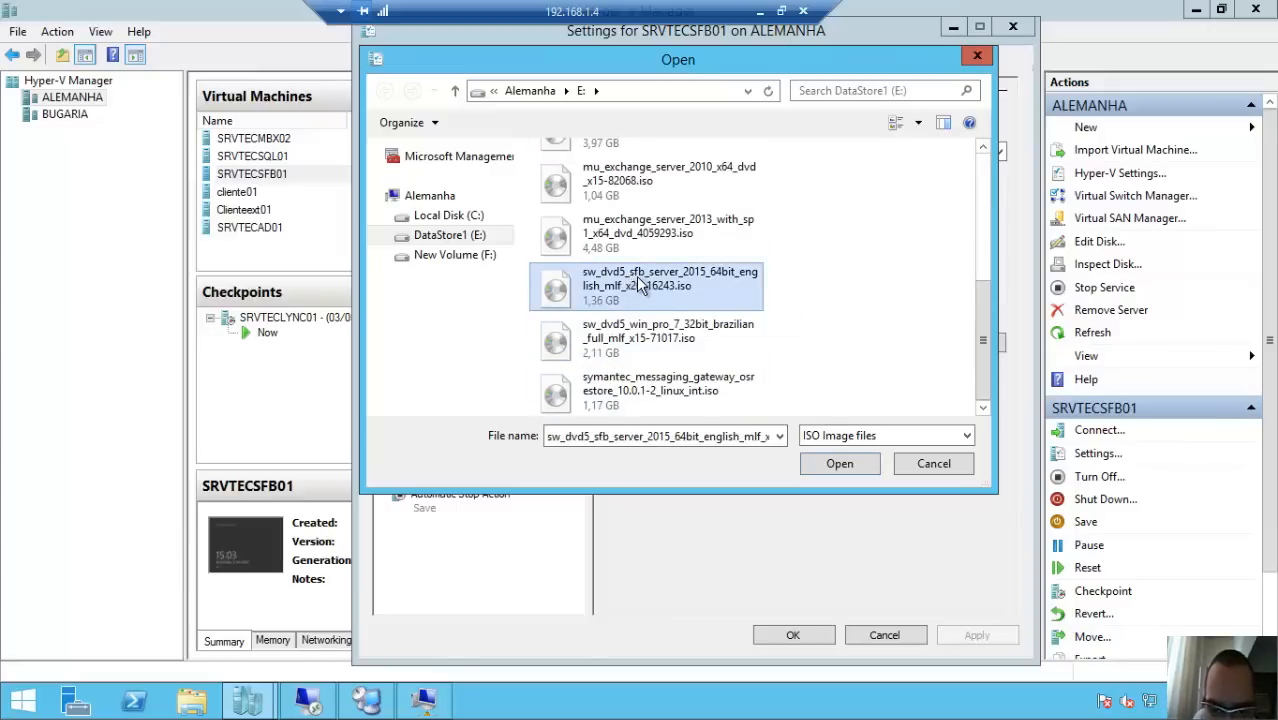
pyautogui.moveTo(700, 278)
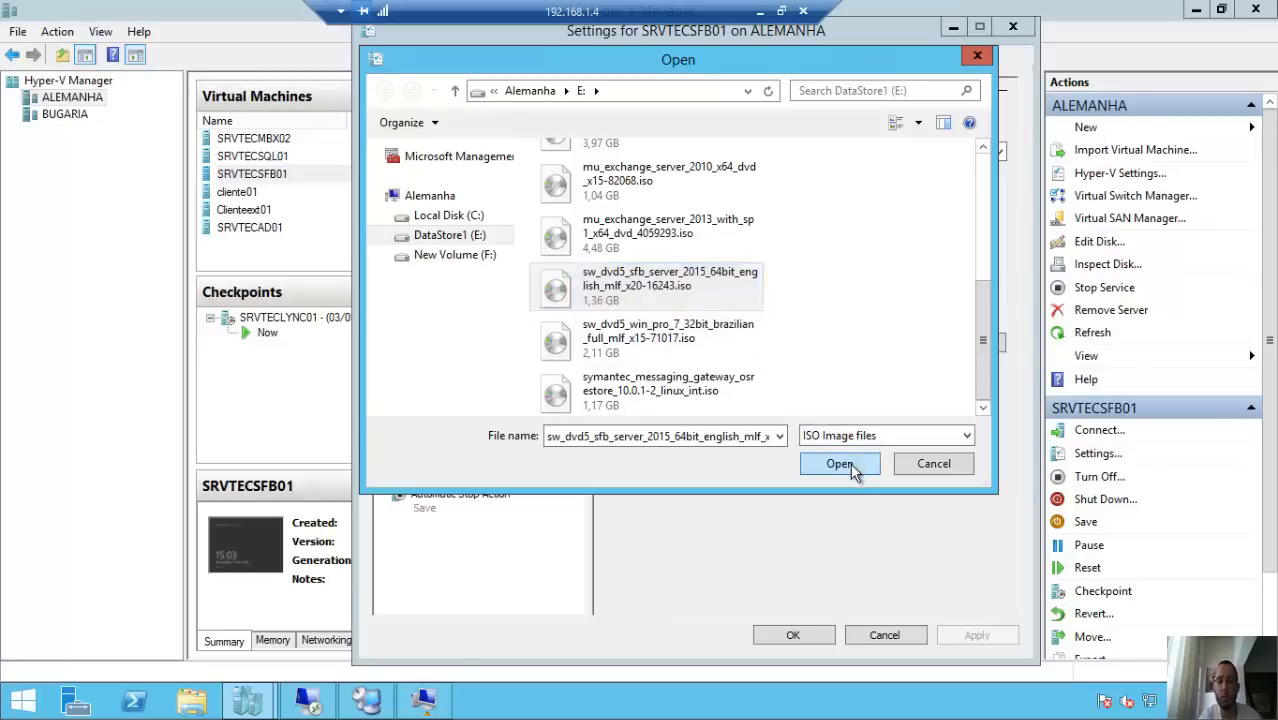
pyautogui.click(840, 463)
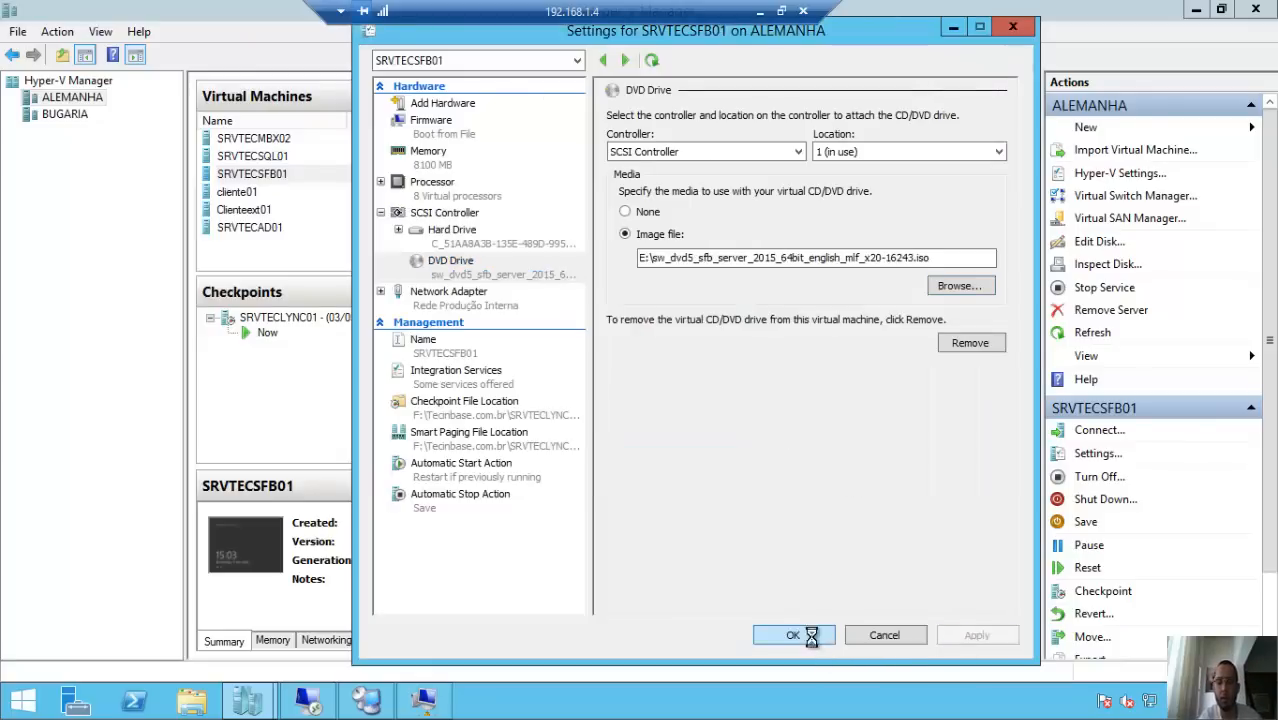